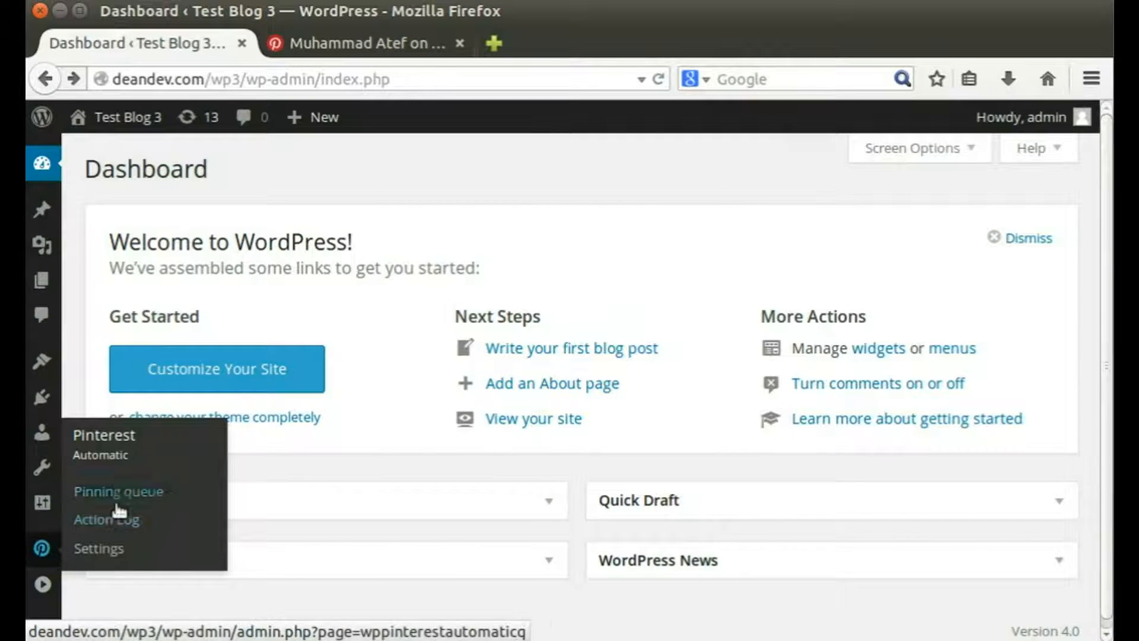
{"action": "mouse_move", "coordinate": [99, 548]}
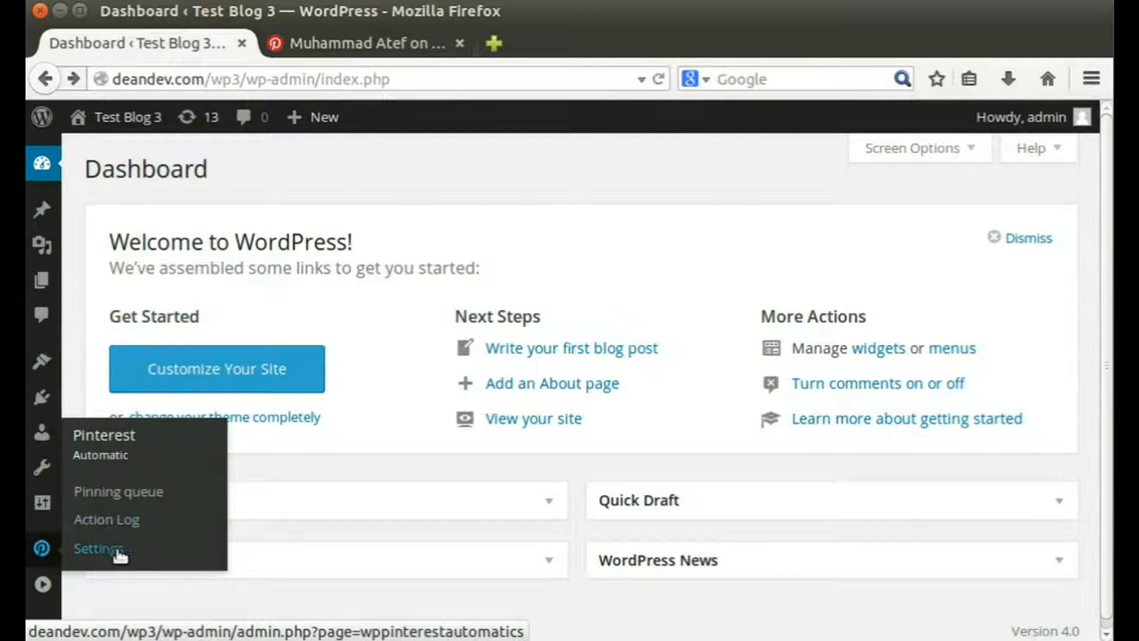
Open the Pinterest Automatic Settings page from the admin sidebar
{"action": "left_click", "coordinate": [99, 548]}
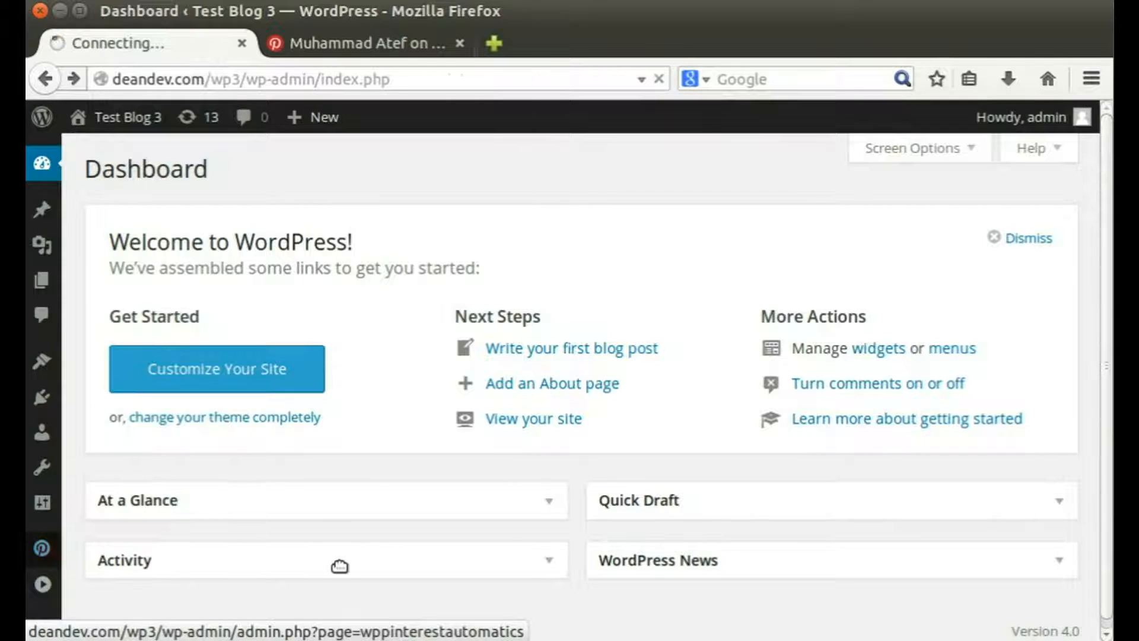
Enter the Pinterest email and password, fetch the boards, and view them on Pinterest
{"action": "left_click", "coordinate": [43, 548]}
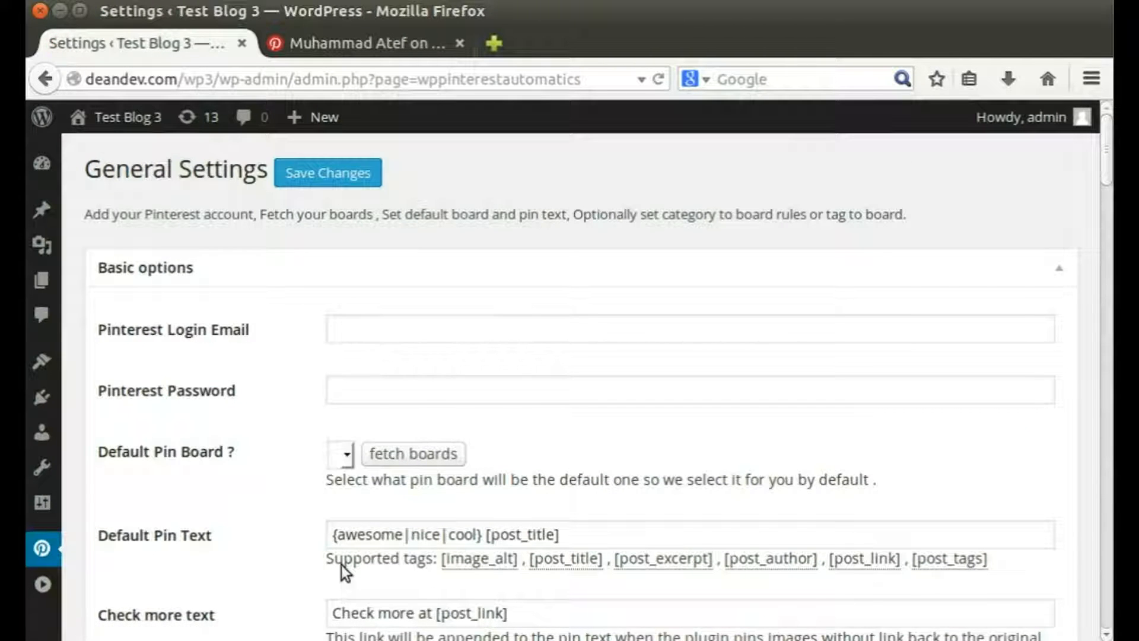
{"action": "mouse_move", "coordinate": [291, 236]}
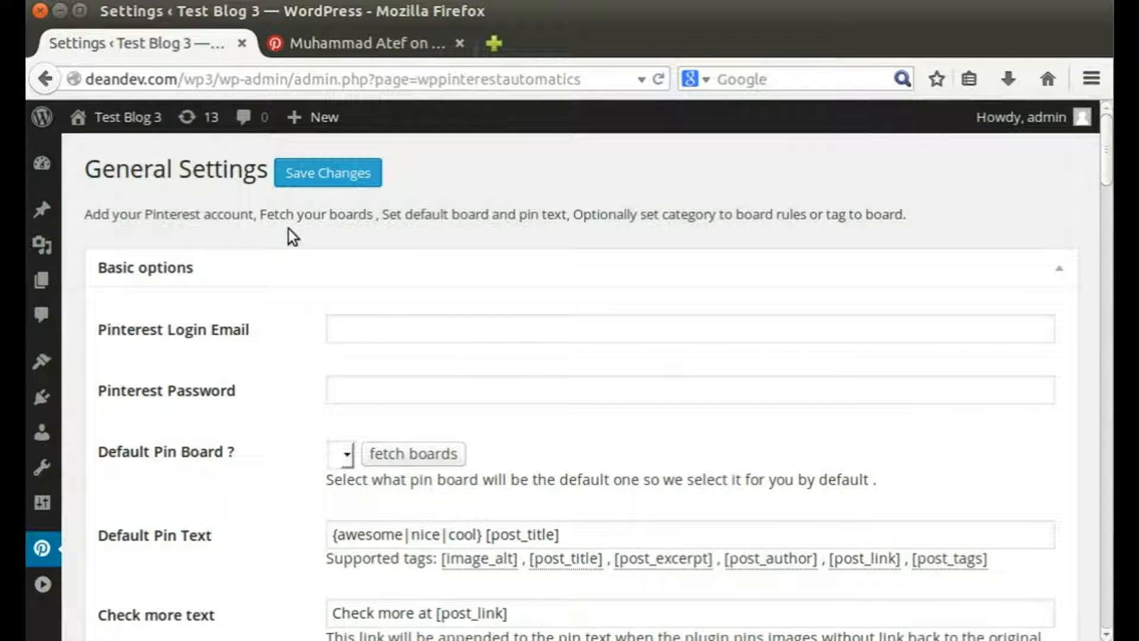
{"action": "mouse_move", "coordinate": [326, 336]}
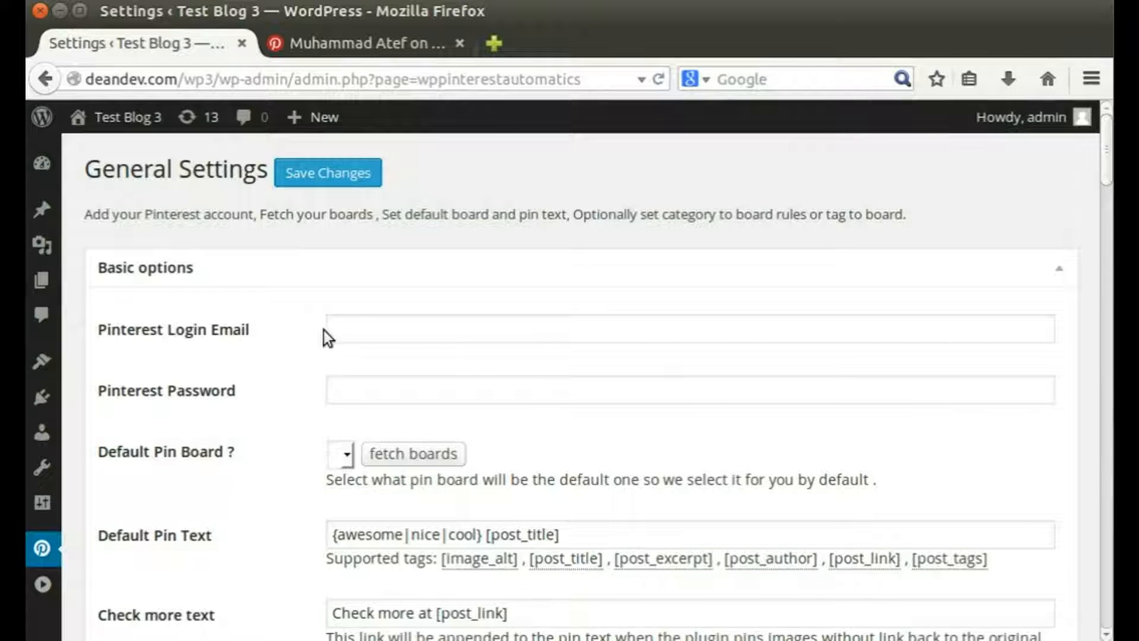
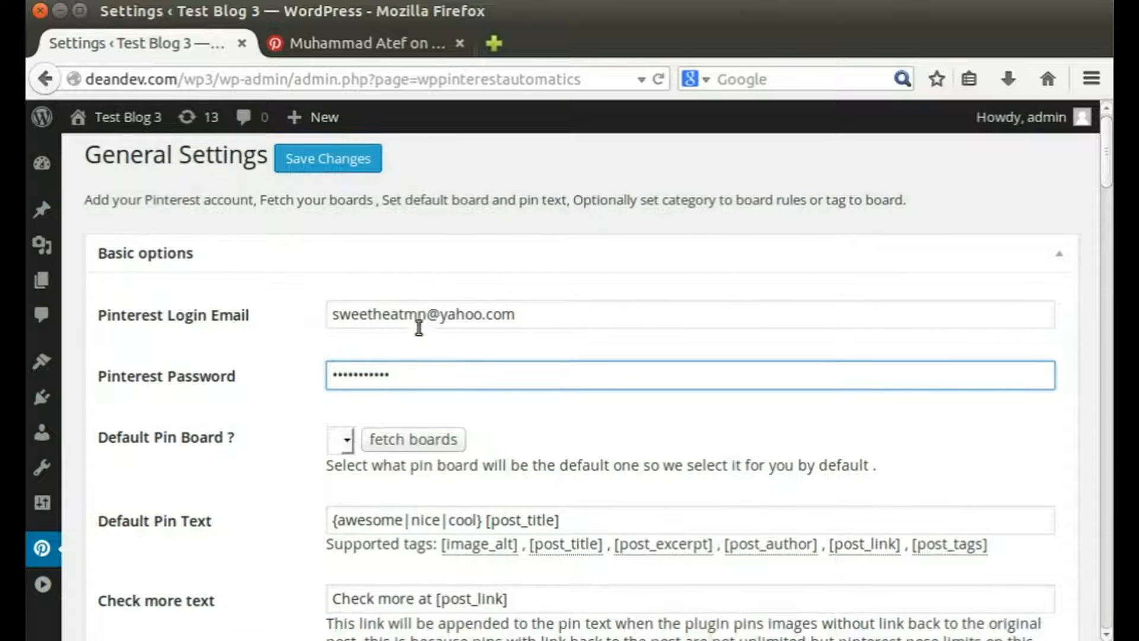
{"action": "scroll", "scroll_direction": "down", "scroll_amount": 3}
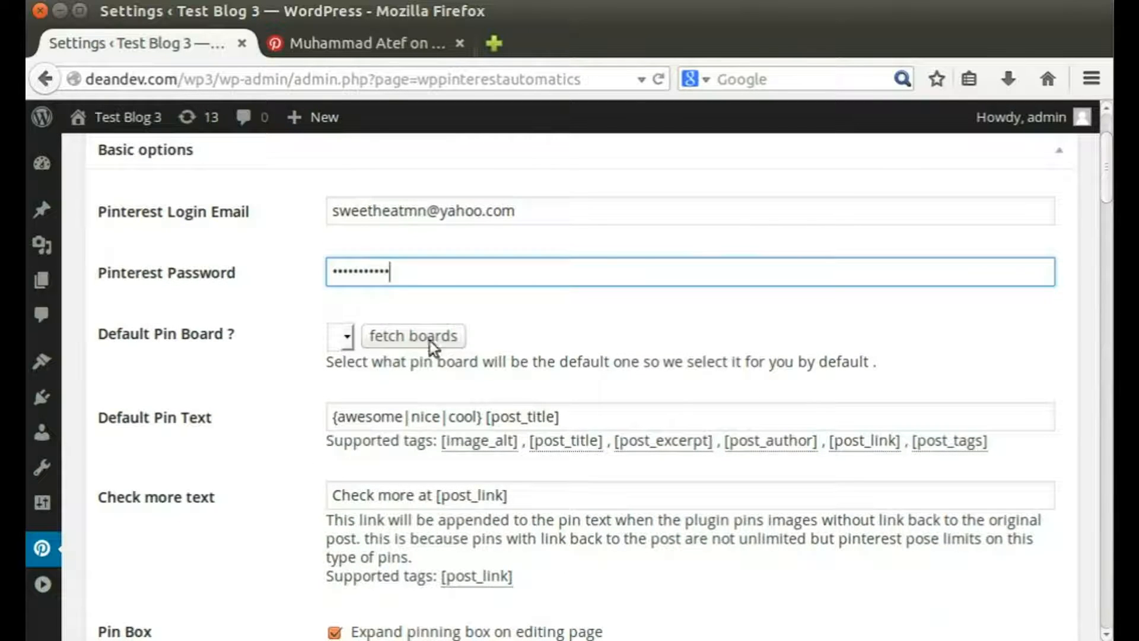
{"action": "left_click", "coordinate": [412, 336]}
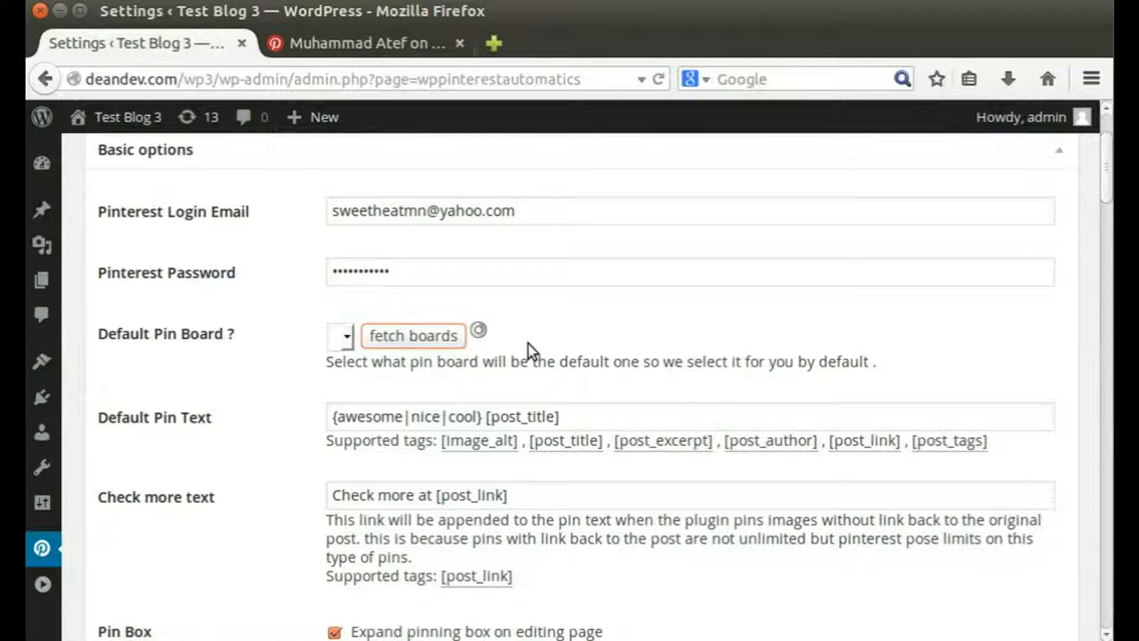
{"action": "left_click", "coordinate": [367, 42]}
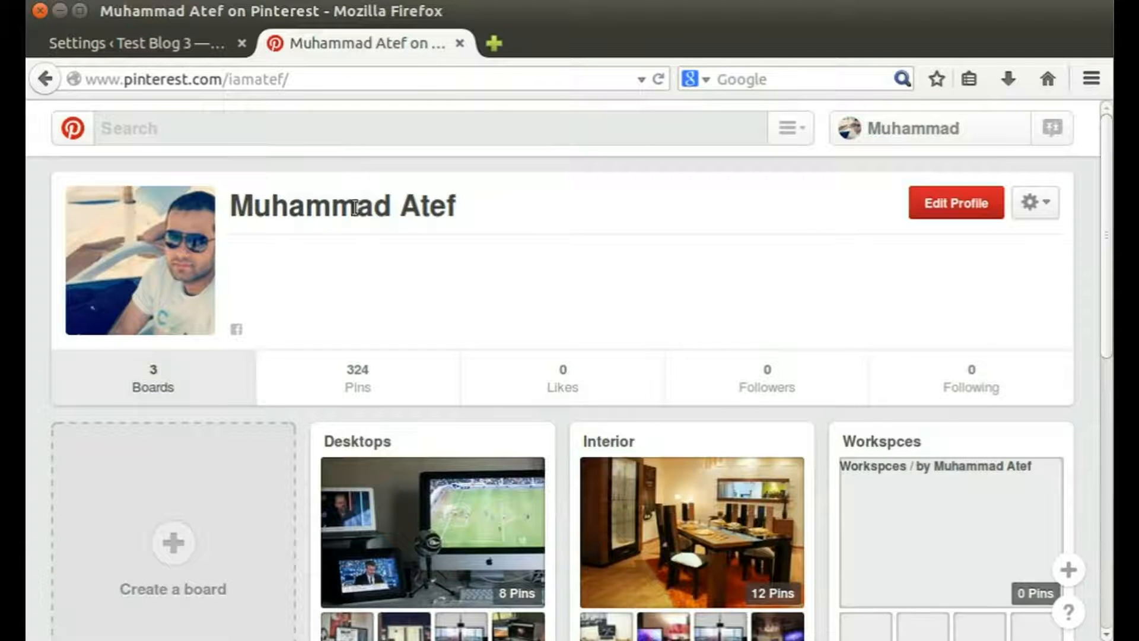
{"action": "scroll", "scroll_direction": "down", "scroll_amount": 3}
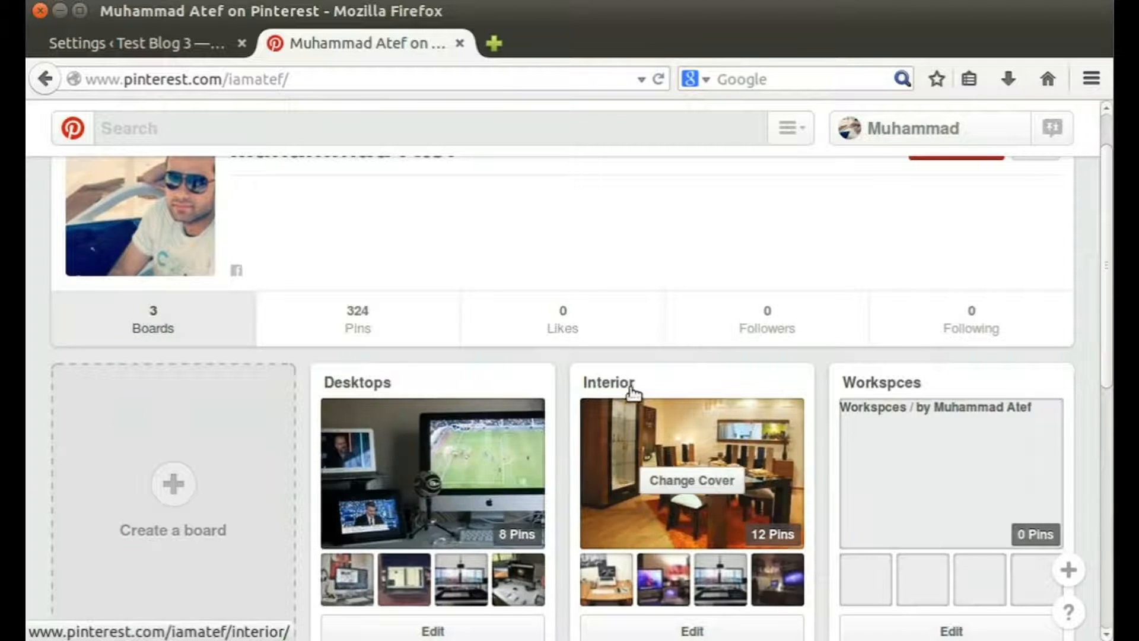
{"action": "mouse_move", "coordinate": [1012, 481]}
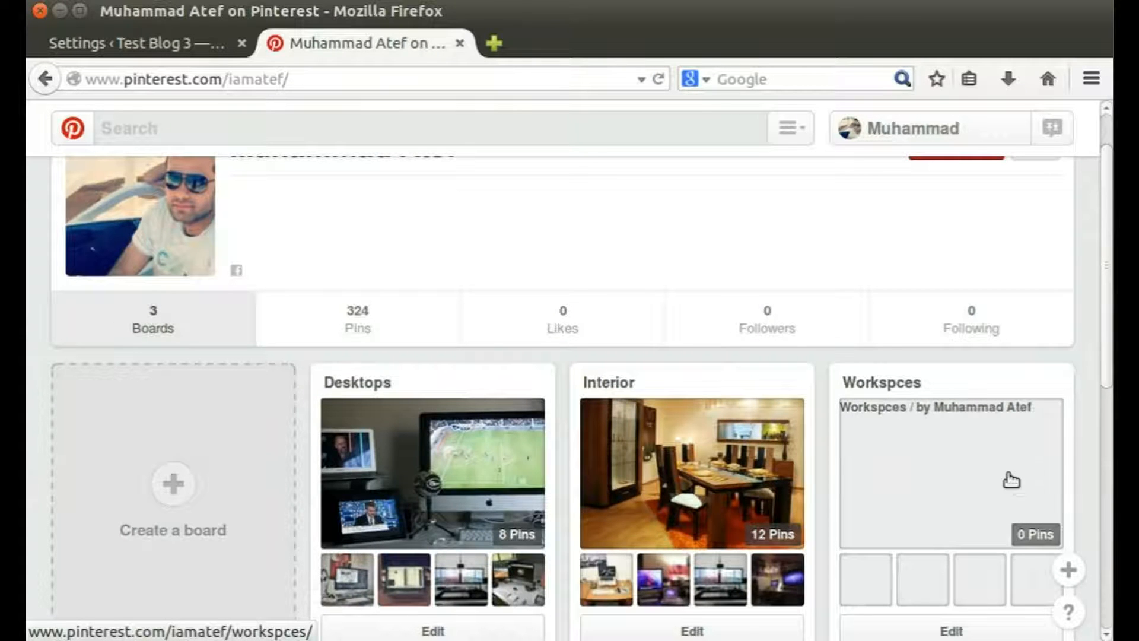
Back in plugin settings, set Interior as the default pin board
{"action": "left_click", "coordinate": [142, 43]}
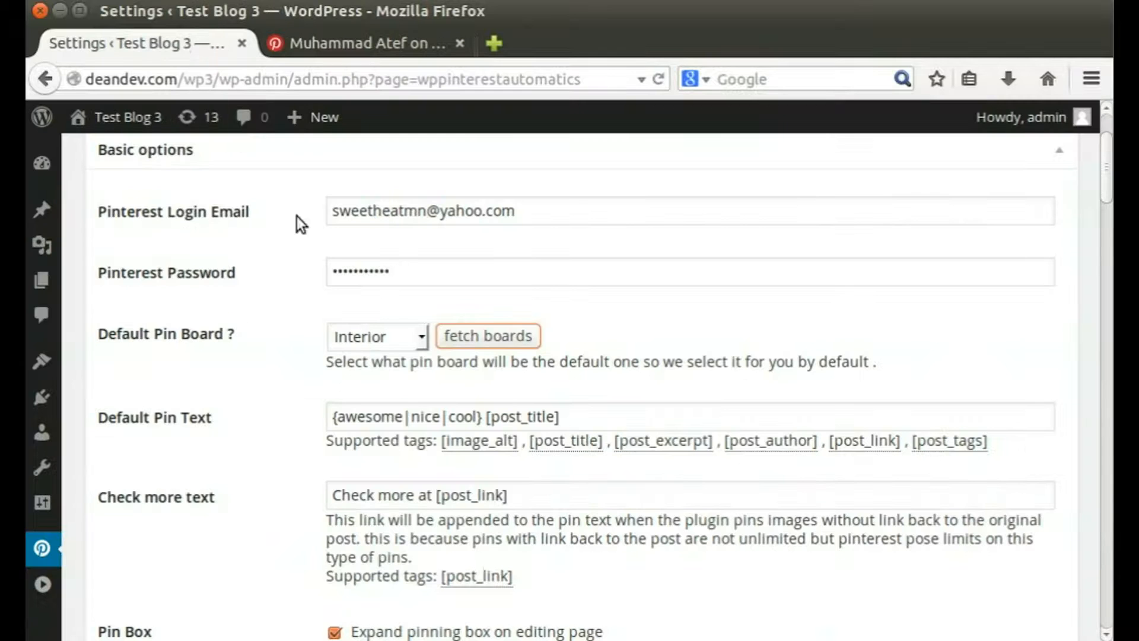
{"action": "left_click", "coordinate": [378, 335]}
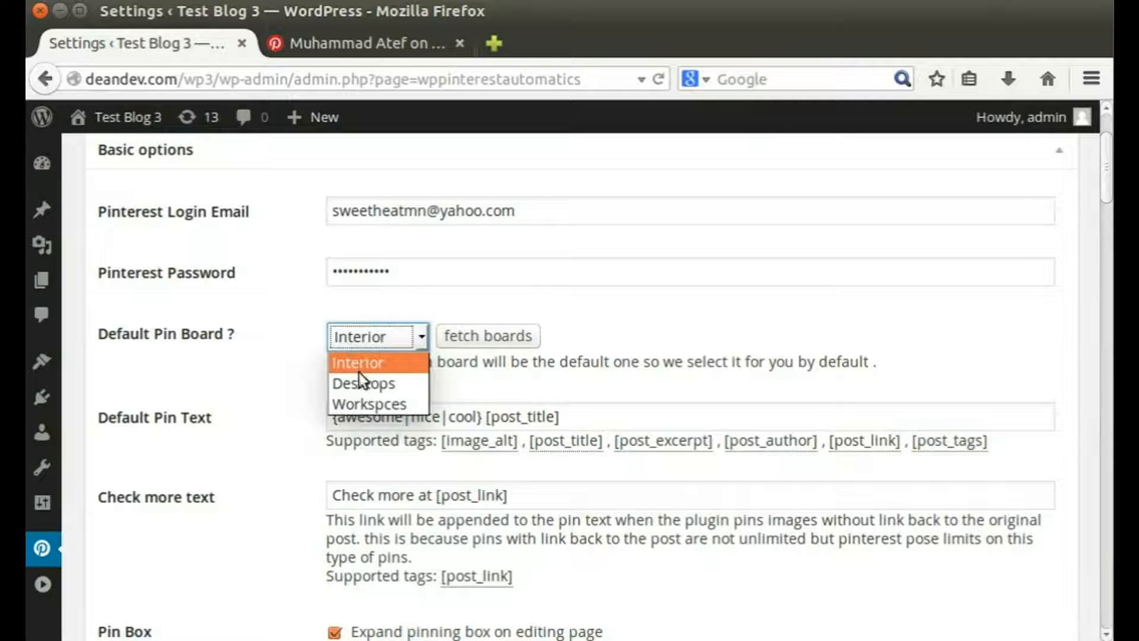
{"action": "left_click", "coordinate": [358, 362]}
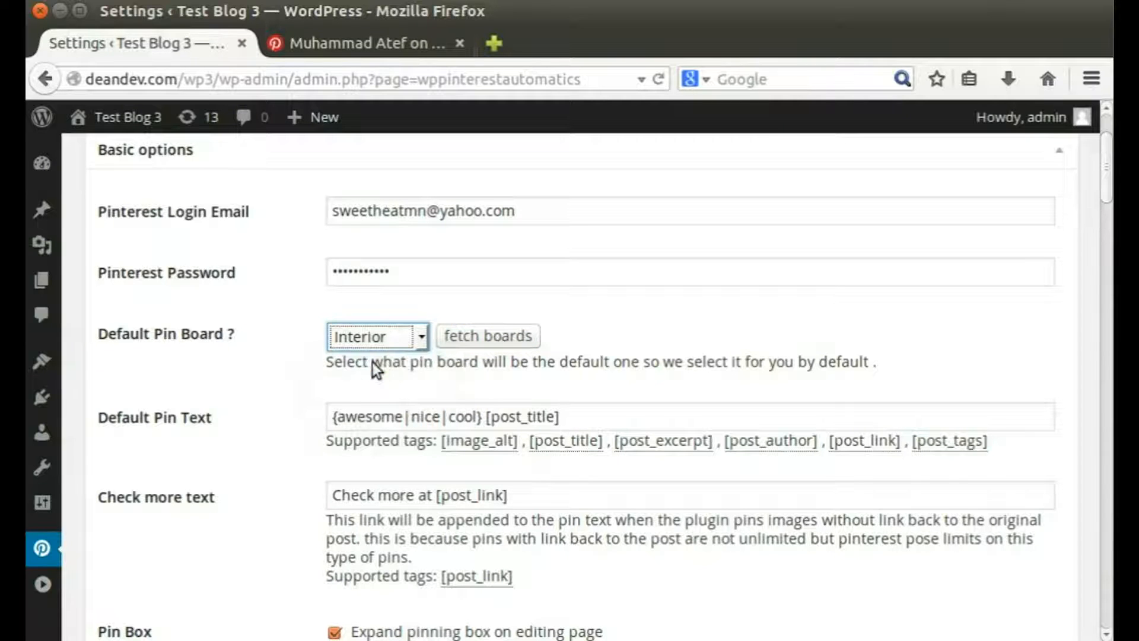
{"action": "scroll", "scroll_direction": "down", "scroll_amount": 3}
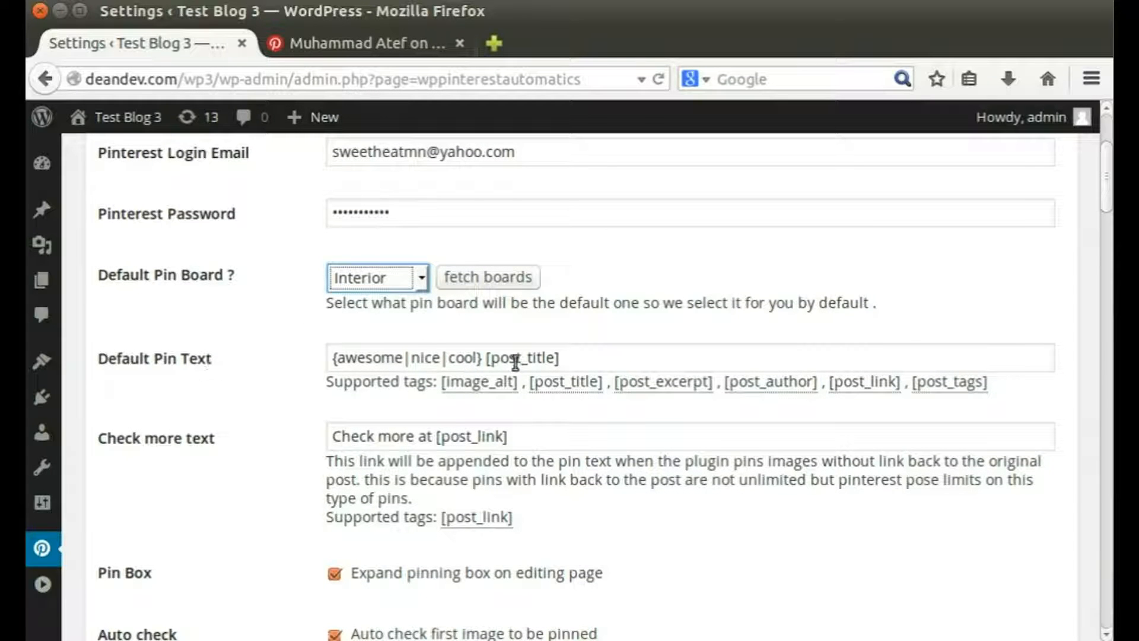
{"action": "mouse_move", "coordinate": [423, 397]}
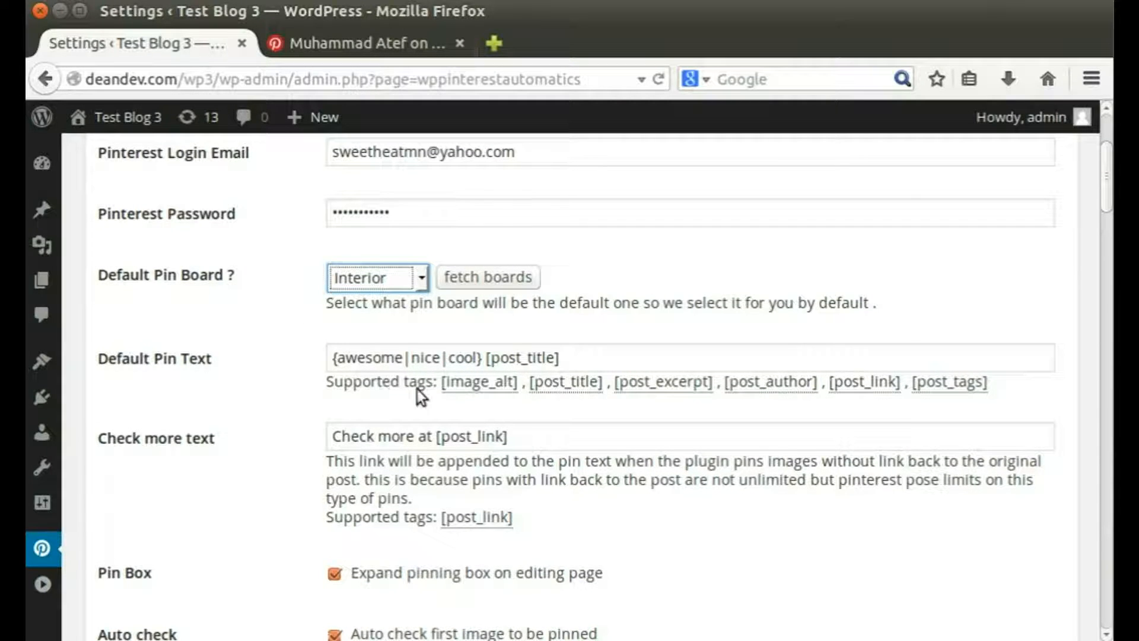
{"action": "mouse_move", "coordinate": [505, 417]}
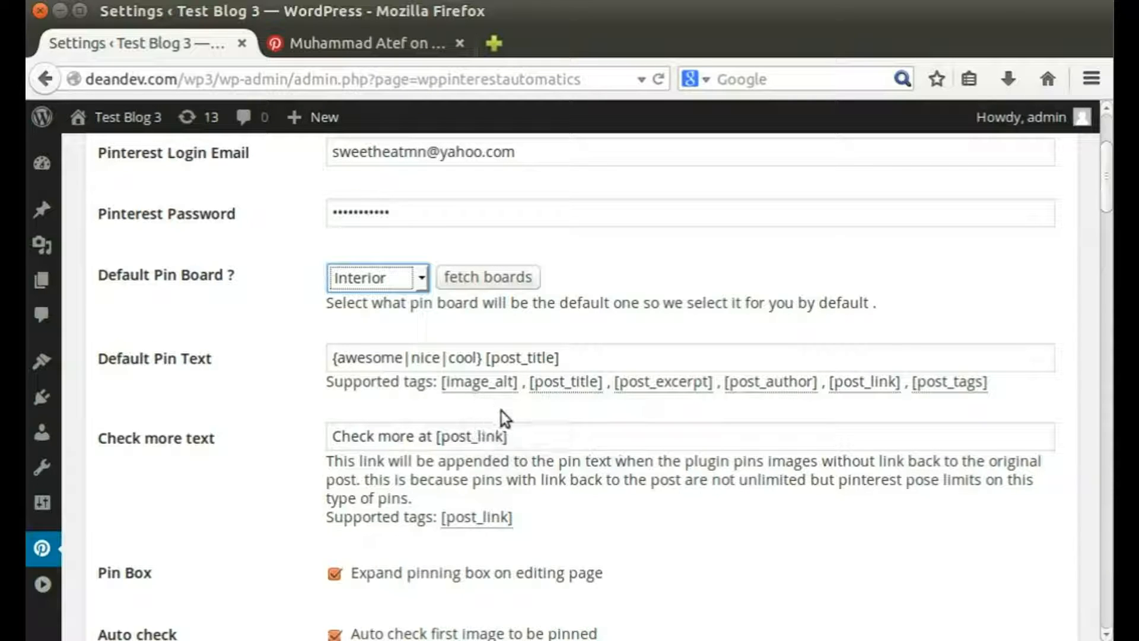
{"action": "mouse_move", "coordinate": [625, 400]}
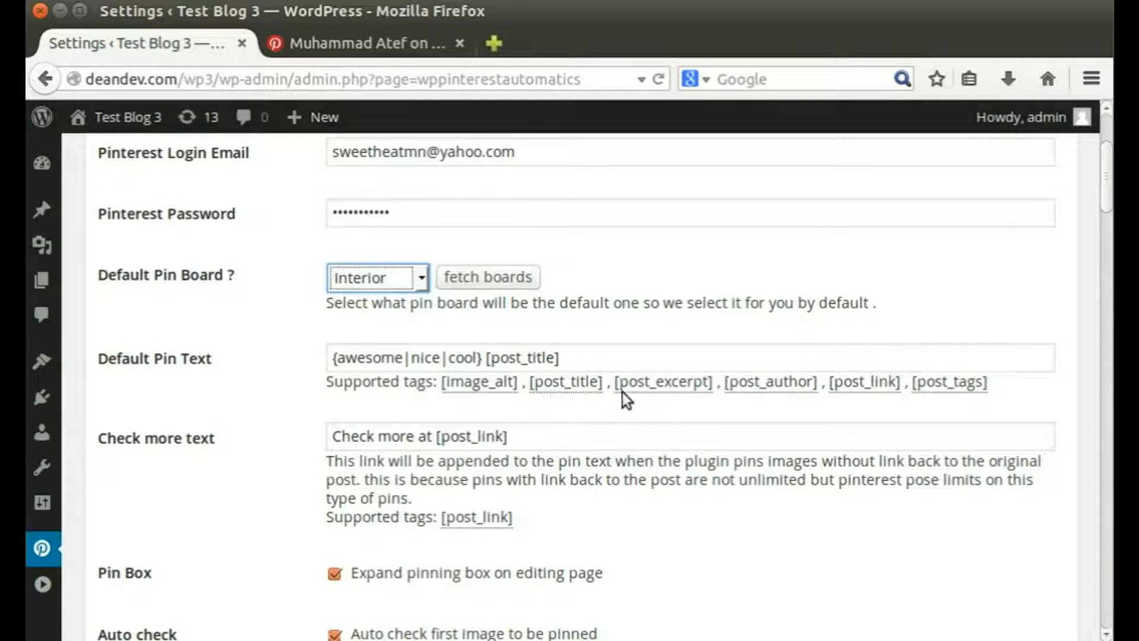
{"action": "mouse_move", "coordinate": [728, 404]}
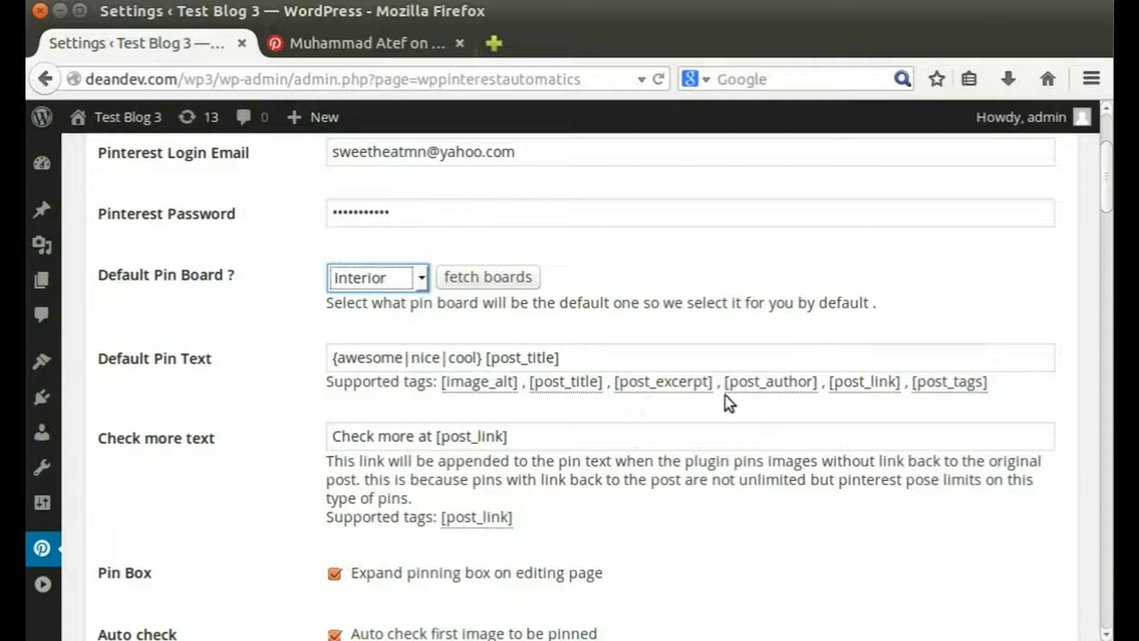
{"action": "mouse_move", "coordinate": [821, 415]}
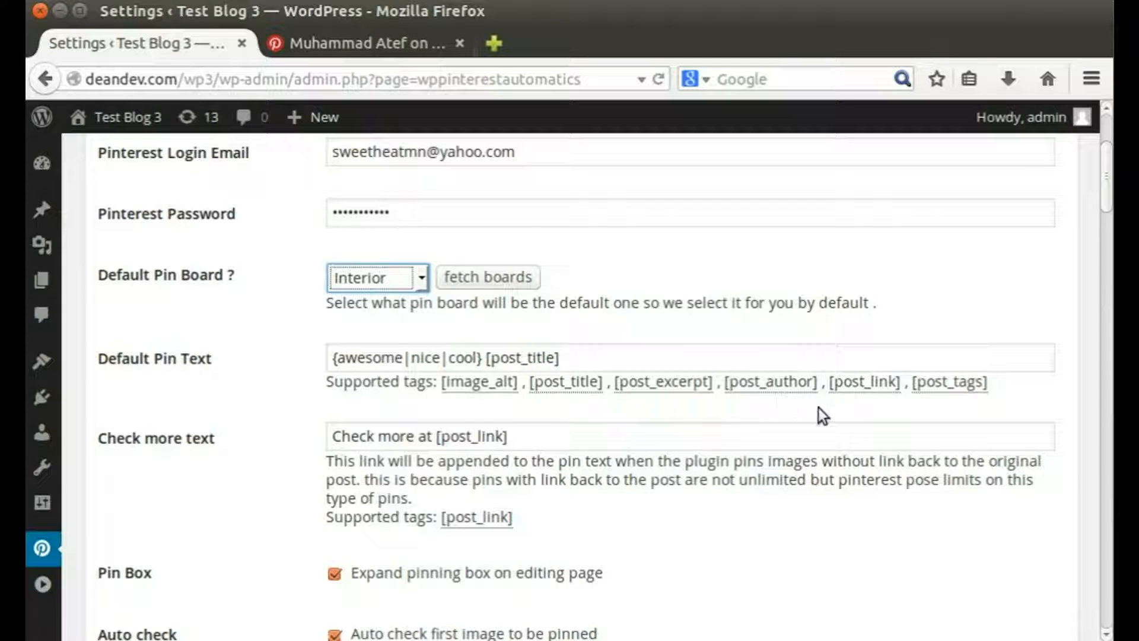
{"action": "mouse_move", "coordinate": [901, 411]}
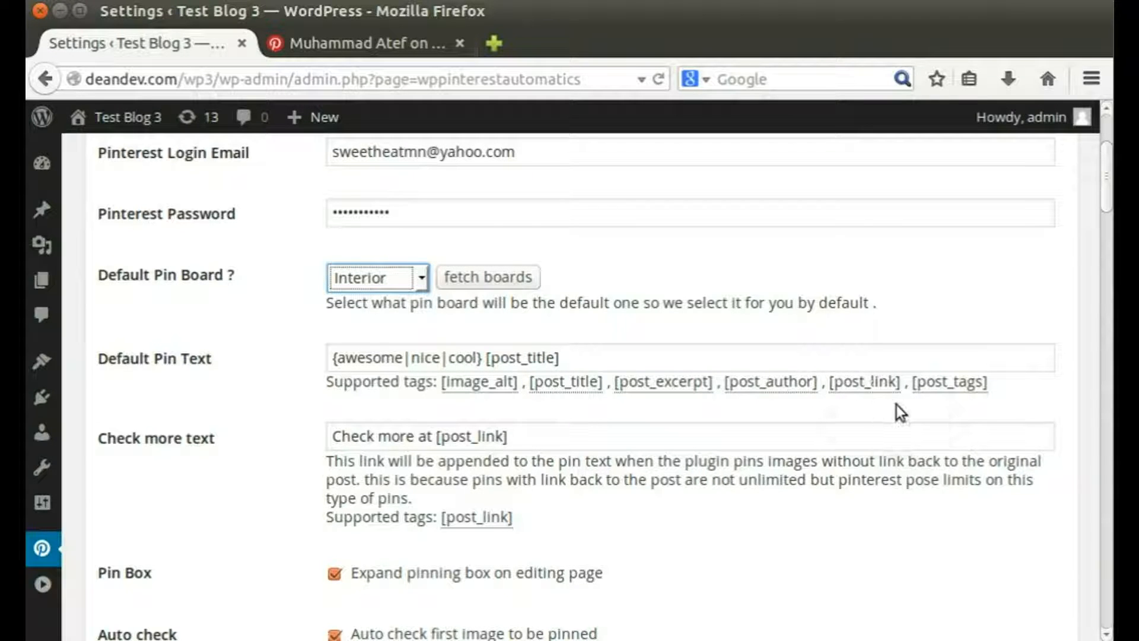
{"action": "mouse_move", "coordinate": [776, 399]}
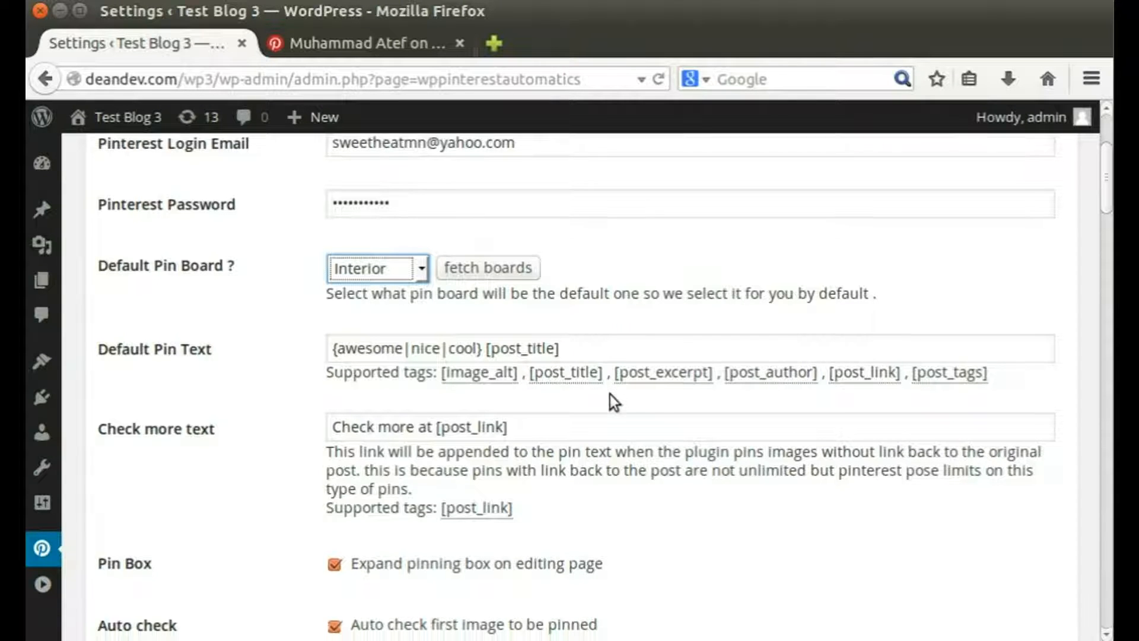
Save the plugin settings with Interior default, 3-5 minute interval and 7-day log
{"action": "scroll", "scroll_direction": "down", "scroll_amount": 3}
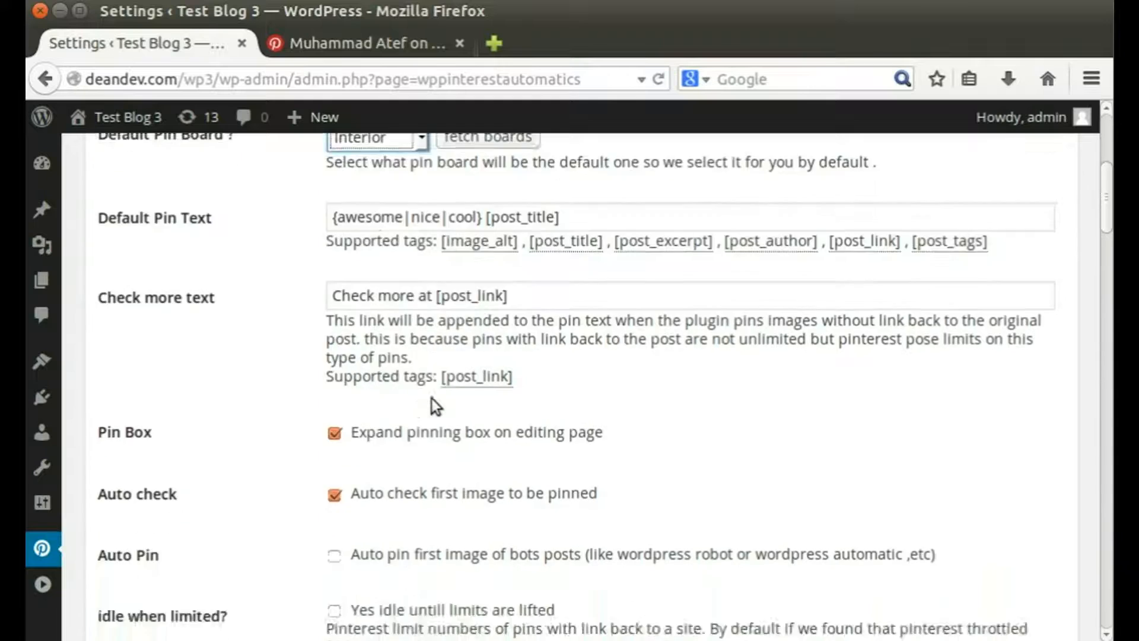
{"action": "scroll", "scroll_direction": "down", "scroll_amount": 3}
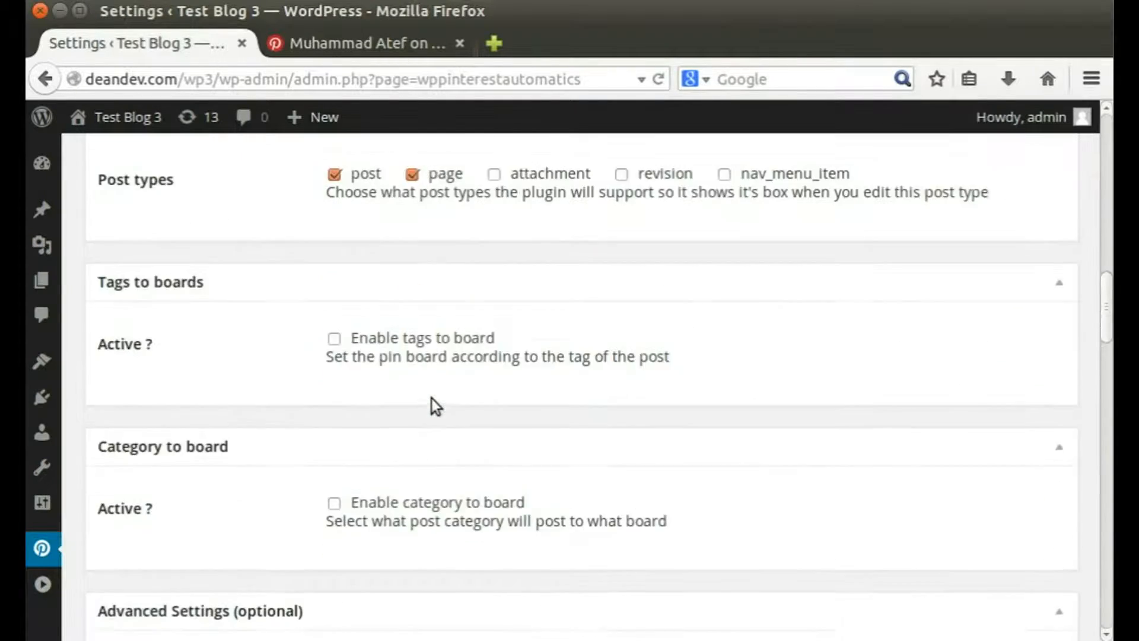
{"action": "scroll", "scroll_direction": "down", "scroll_amount": 3}
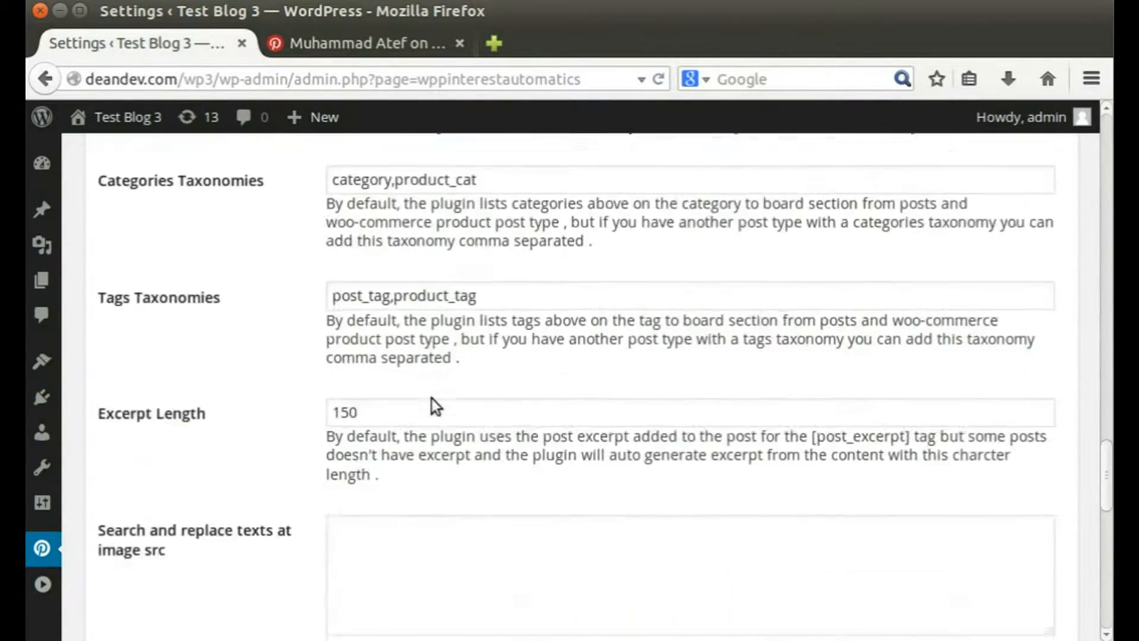
{"action": "scroll", "scroll_direction": "down", "scroll_amount": 3}
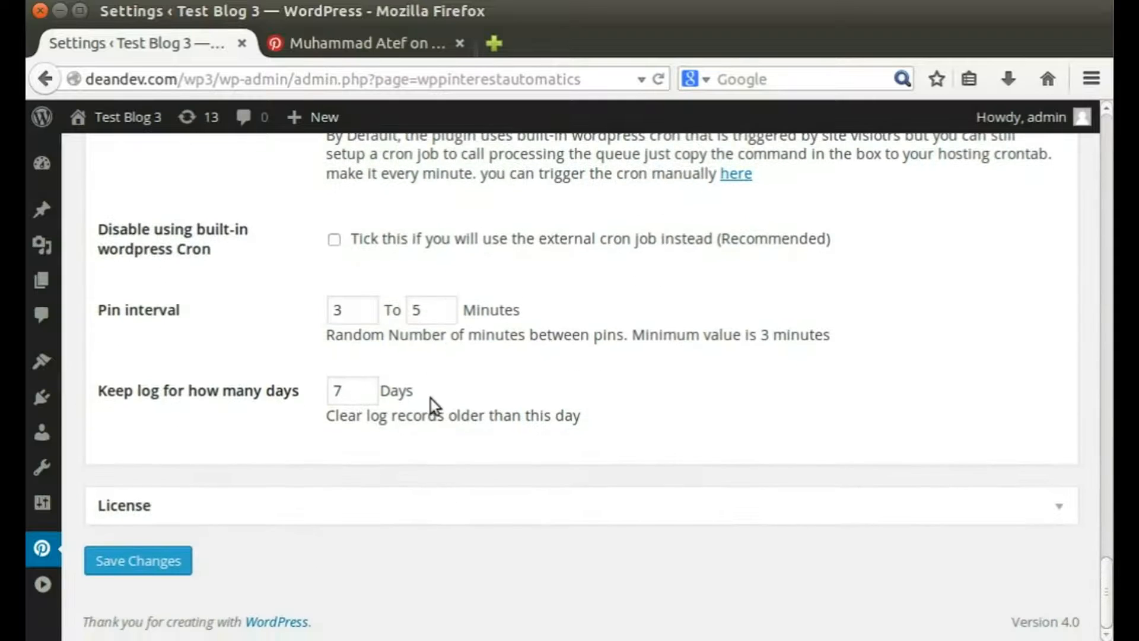
{"action": "left_click", "coordinate": [137, 560]}
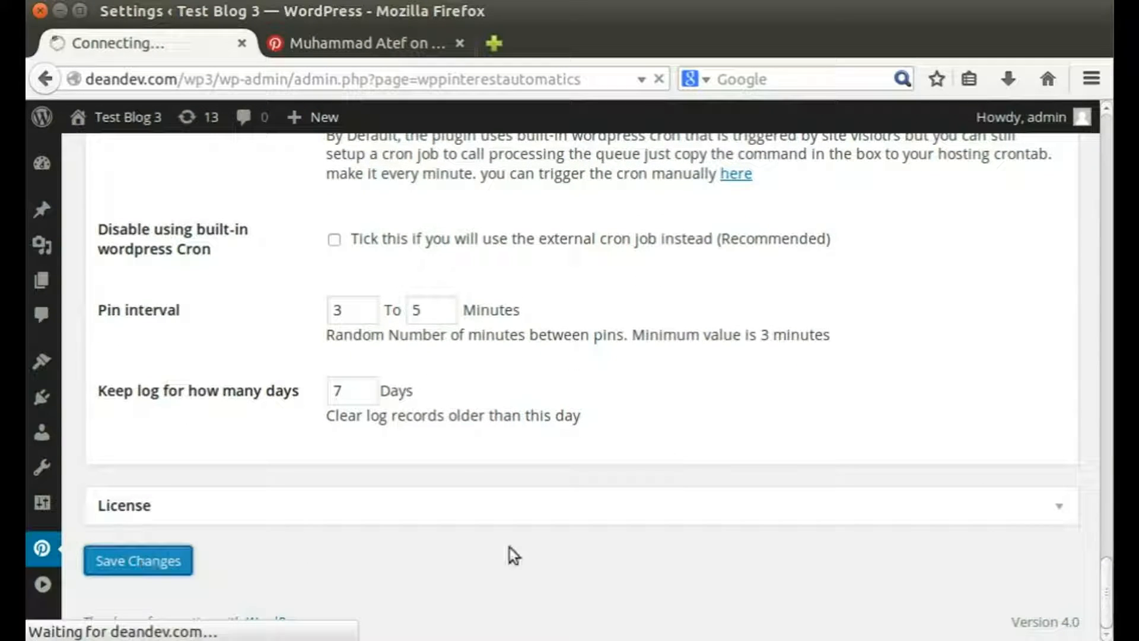
{"action": "left_click", "coordinate": [137, 560]}
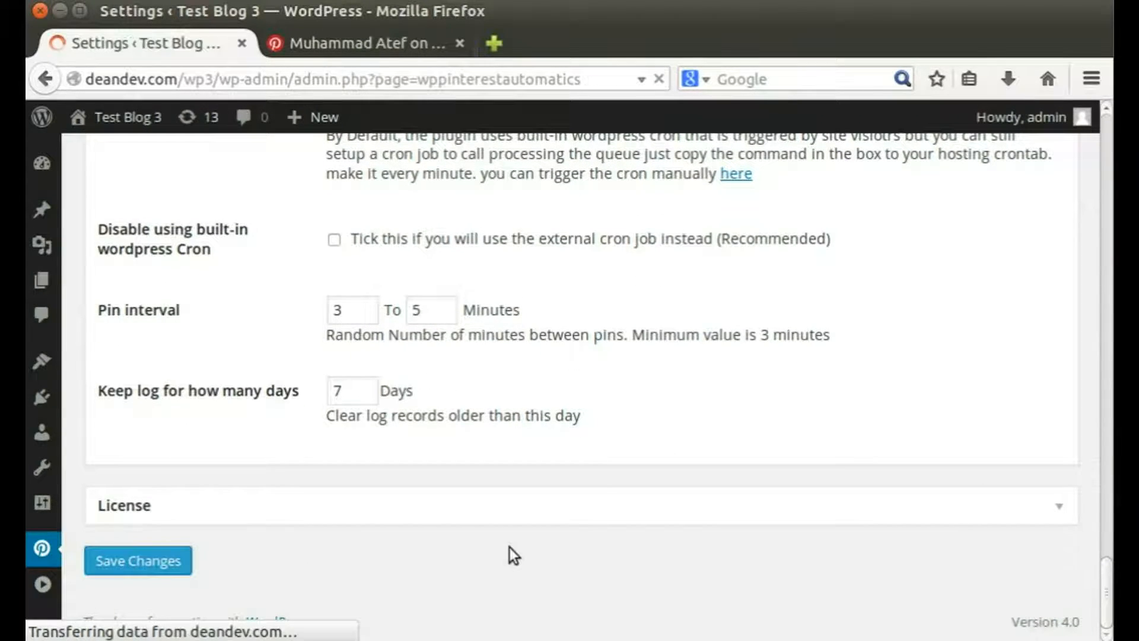
{"action": "left_click", "coordinate": [137, 560]}
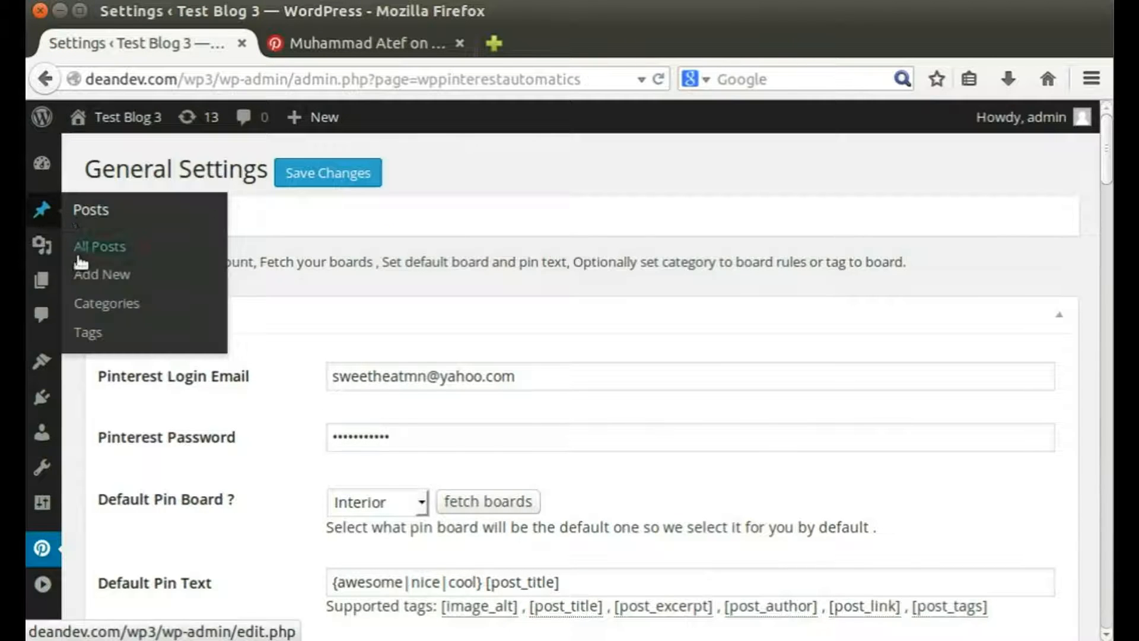
Create a new post and title it 'Featured desktops'
{"action": "left_click", "coordinate": [102, 274]}
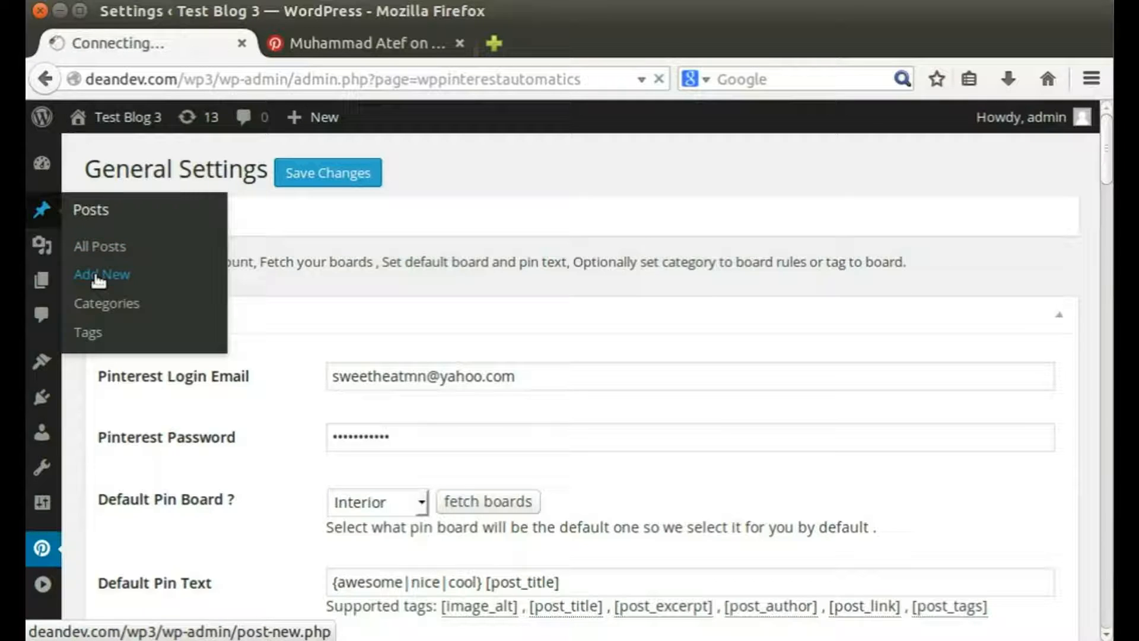
{"action": "left_click", "coordinate": [101, 274]}
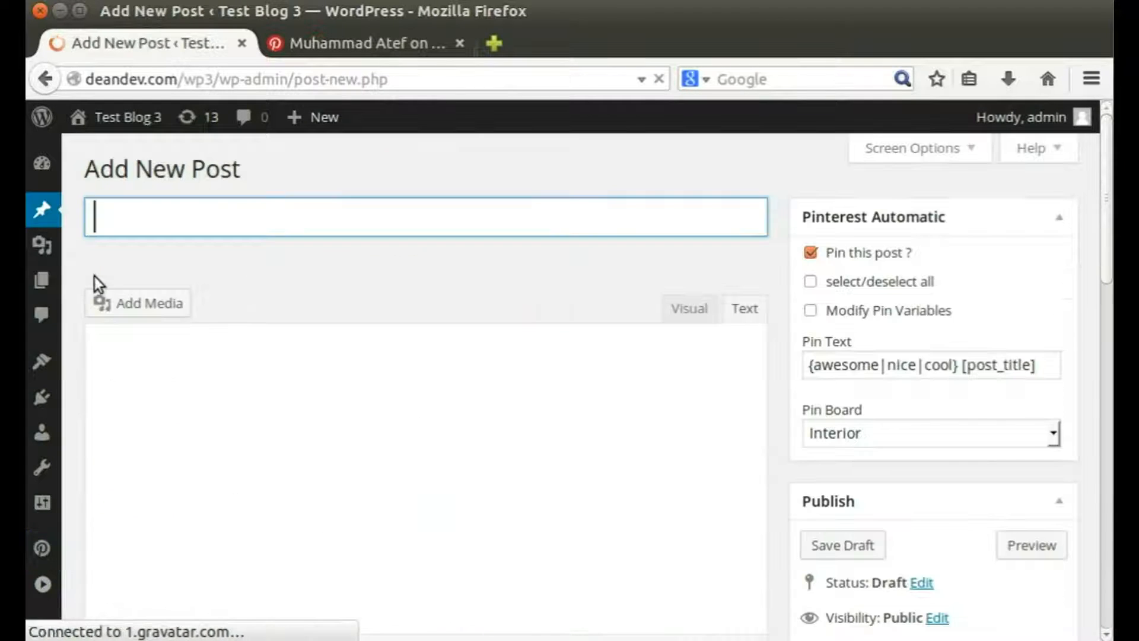
{"action": "mouse_move", "coordinate": [291, 280]}
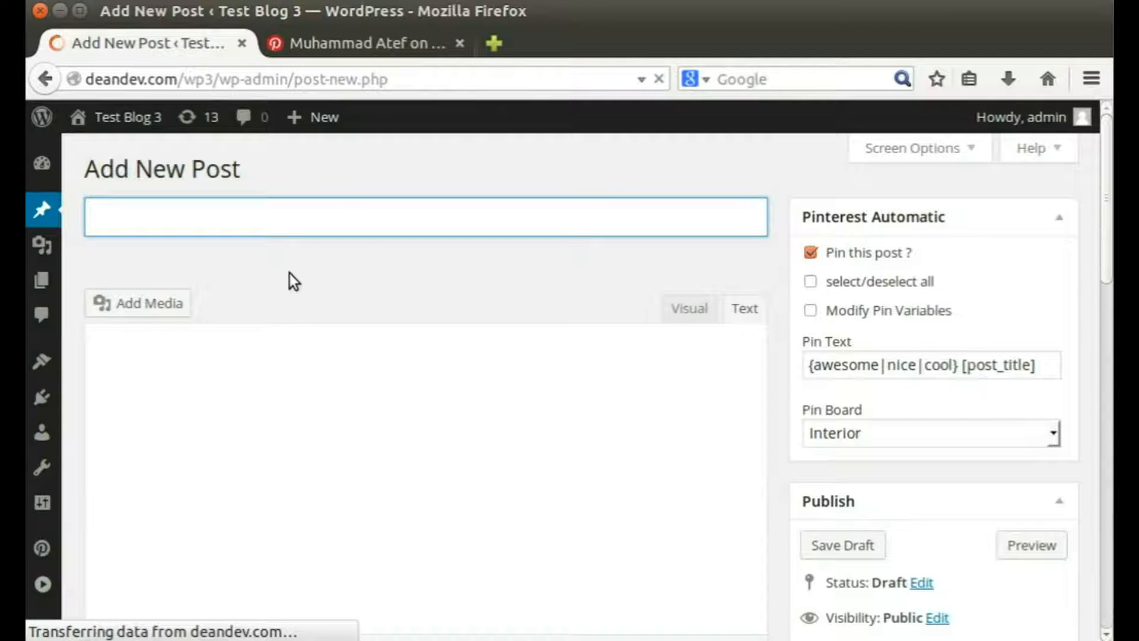
{"action": "type", "text": "Feat"}
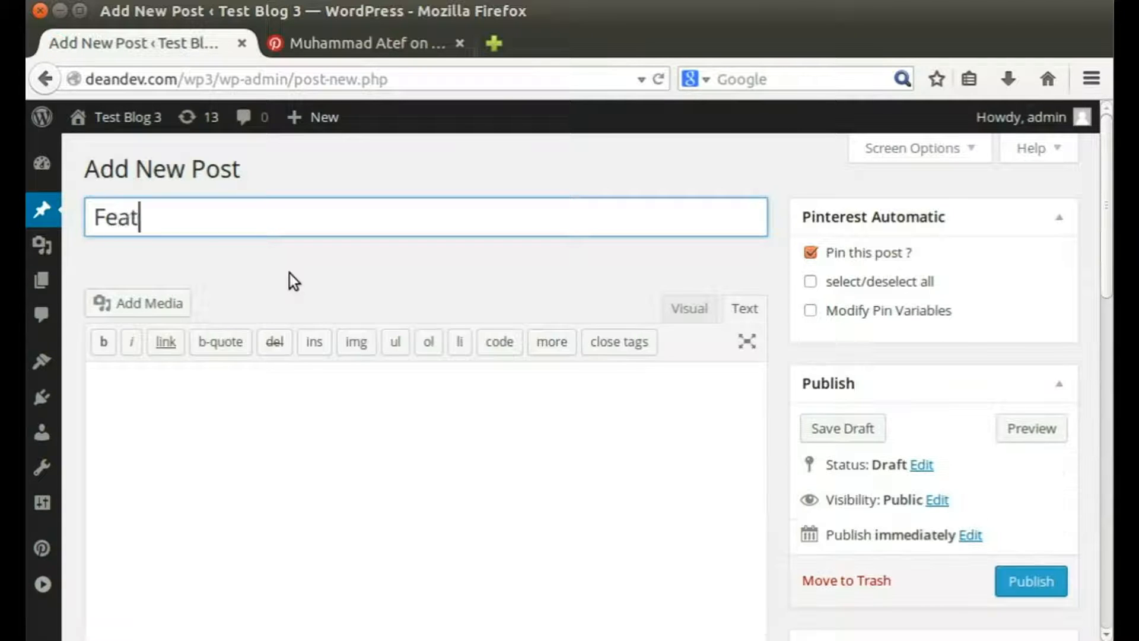
{"action": "type", "text": "ured de"}
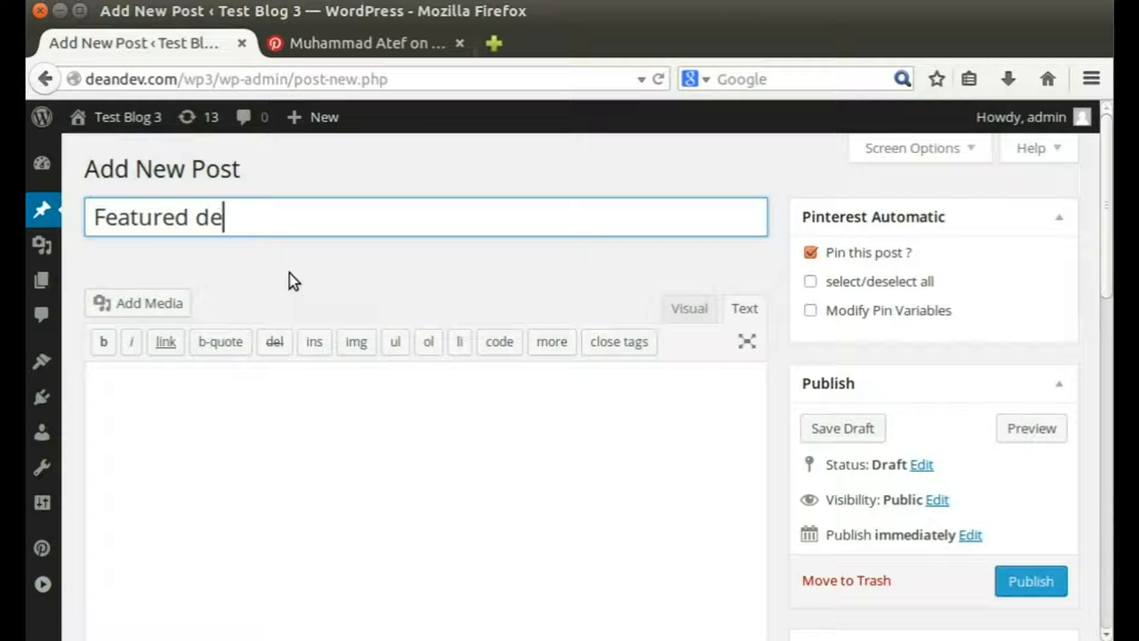
{"action": "type", "text": "sktops"}
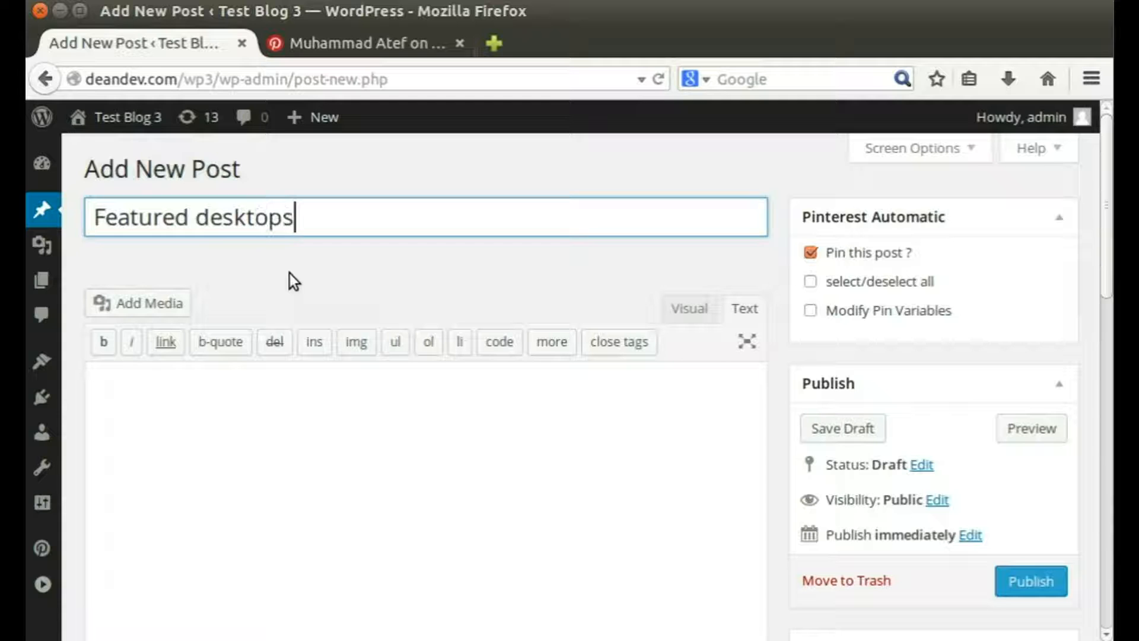
{"action": "mouse_move", "coordinate": [654, 306]}
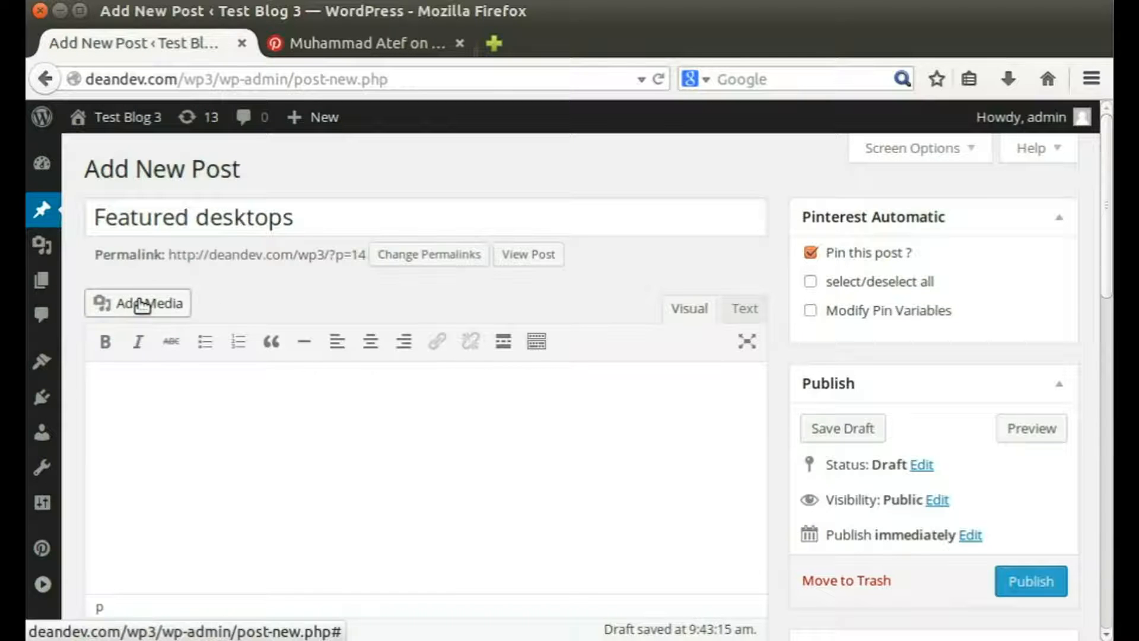
Insert nine library desk photos, including the football-screen desk, into the post
{"action": "left_click", "coordinate": [137, 303]}
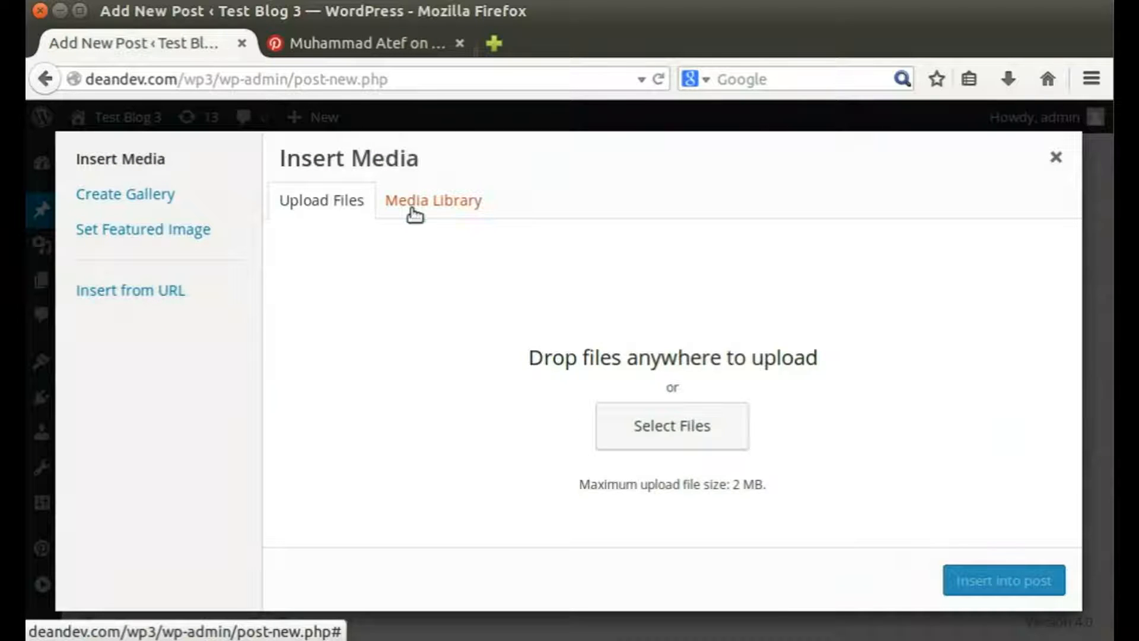
{"action": "left_click", "coordinate": [433, 201]}
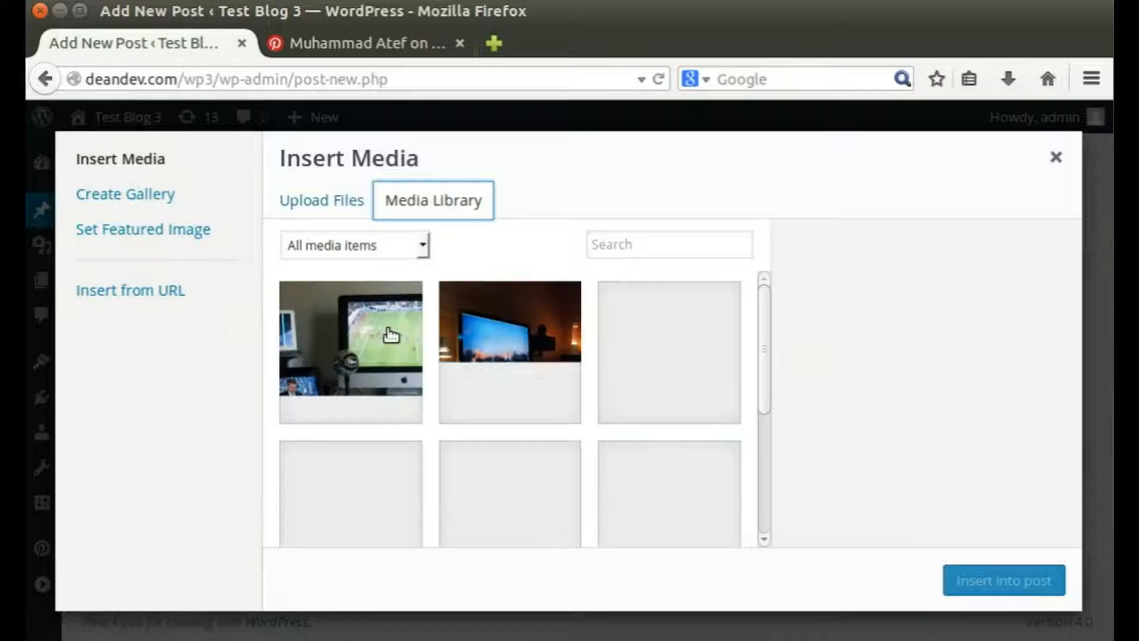
{"action": "left_click", "coordinate": [508, 350]}
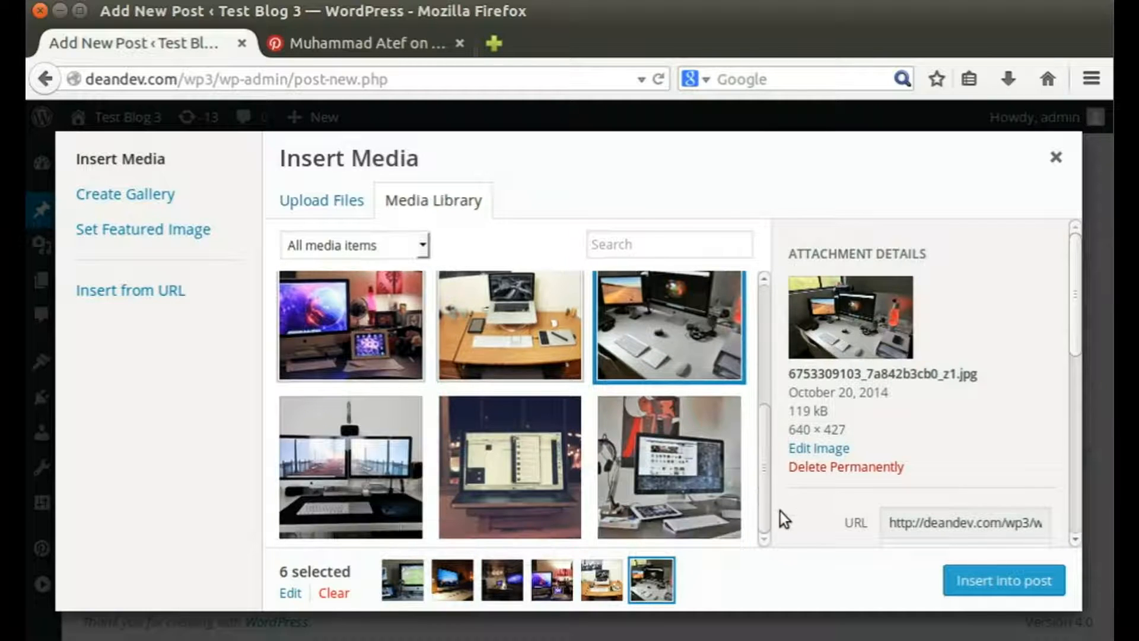
{"action": "left_click", "coordinate": [667, 466]}
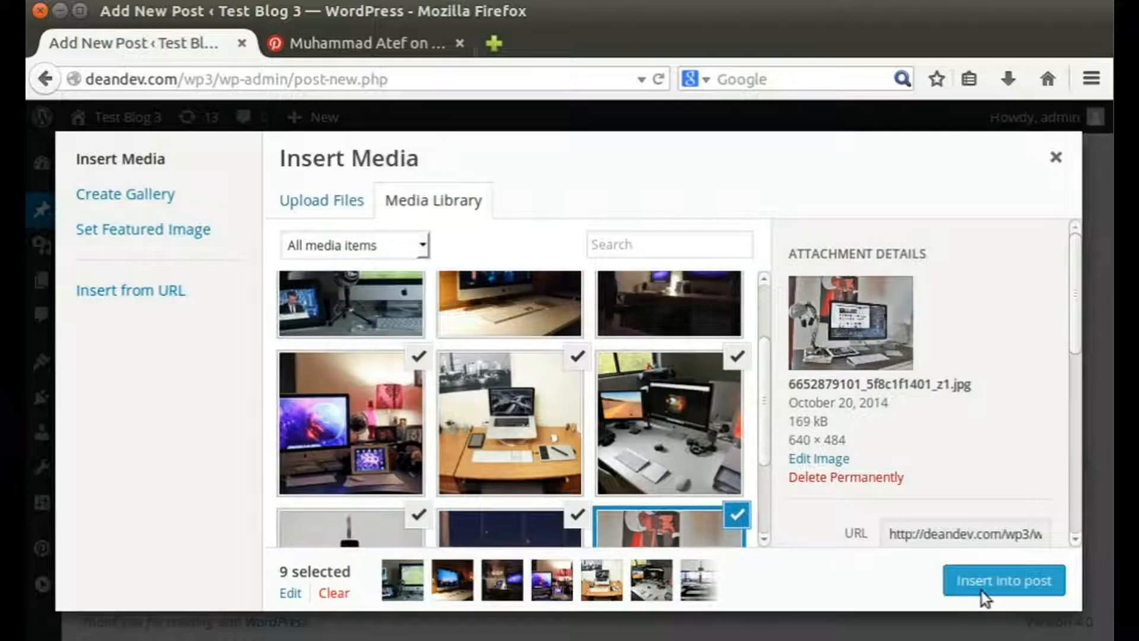
{"action": "left_click", "coordinate": [1003, 580]}
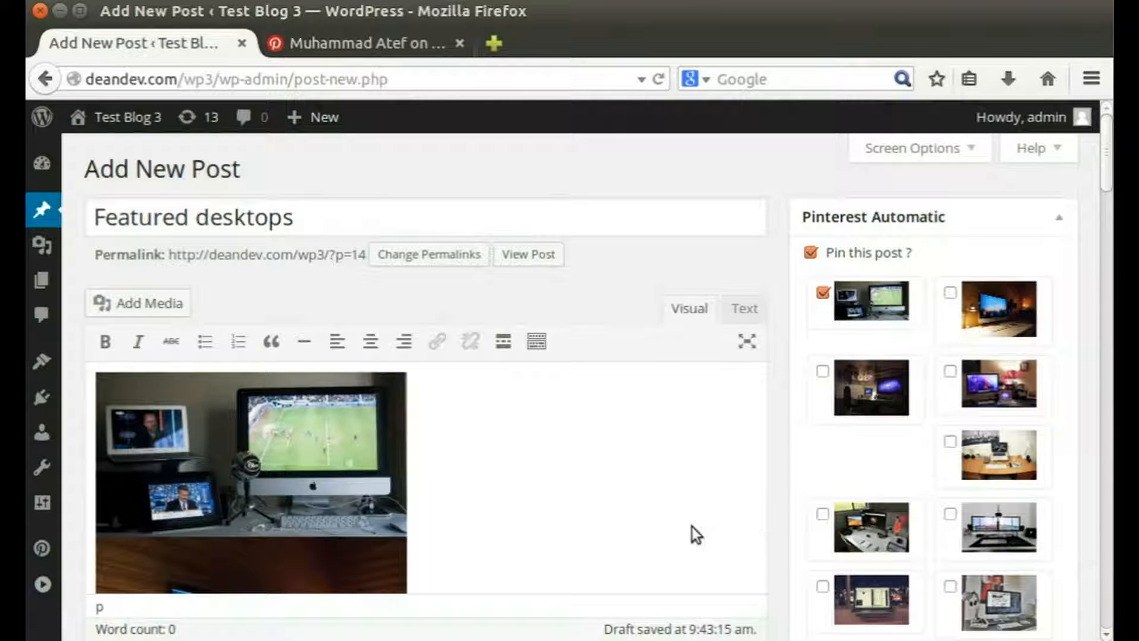
Mark three images for pinning, including the wooden desk laptop and white desk photos
{"action": "scroll", "scroll_direction": "down", "scroll_amount": 3}
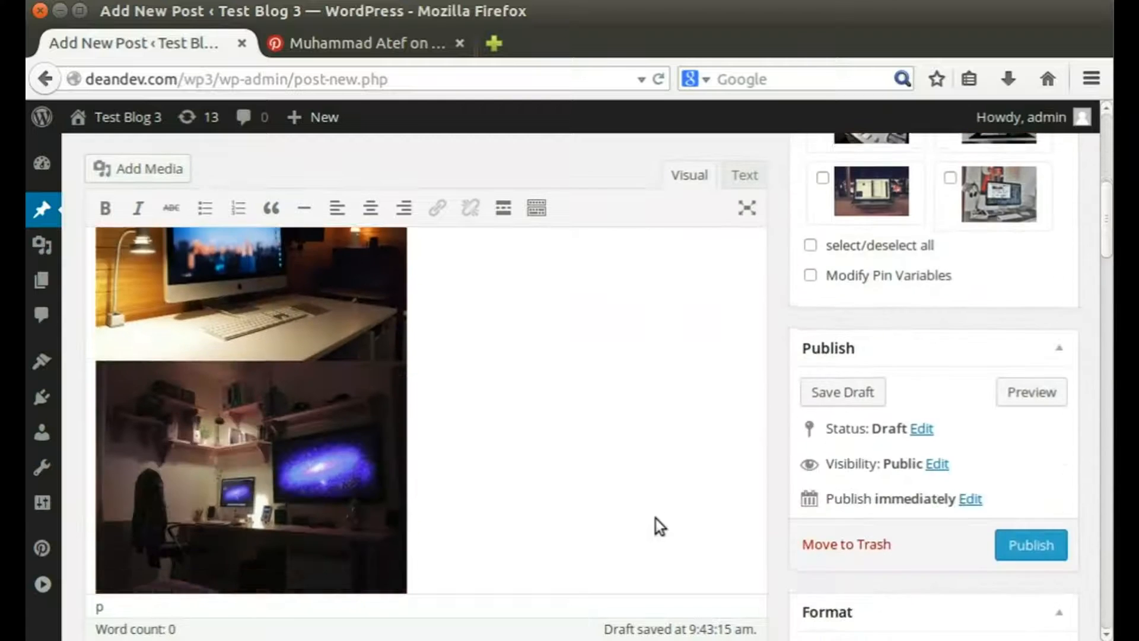
{"action": "scroll", "scroll_direction": "down", "scroll_amount": 3}
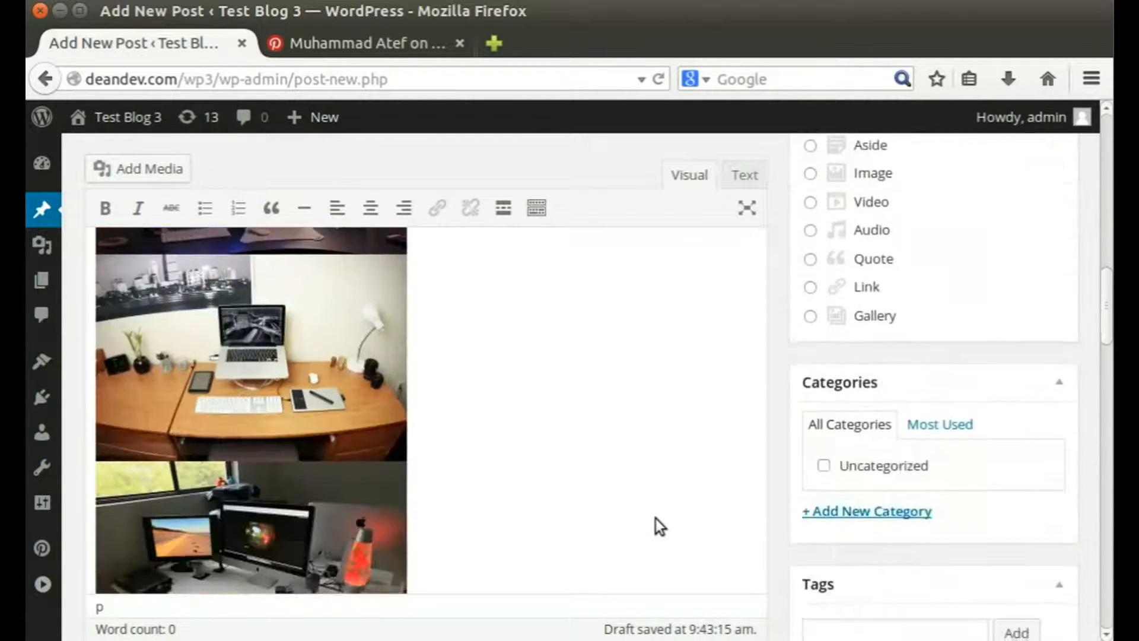
{"action": "scroll", "scroll_direction": "down", "scroll_amount": 3}
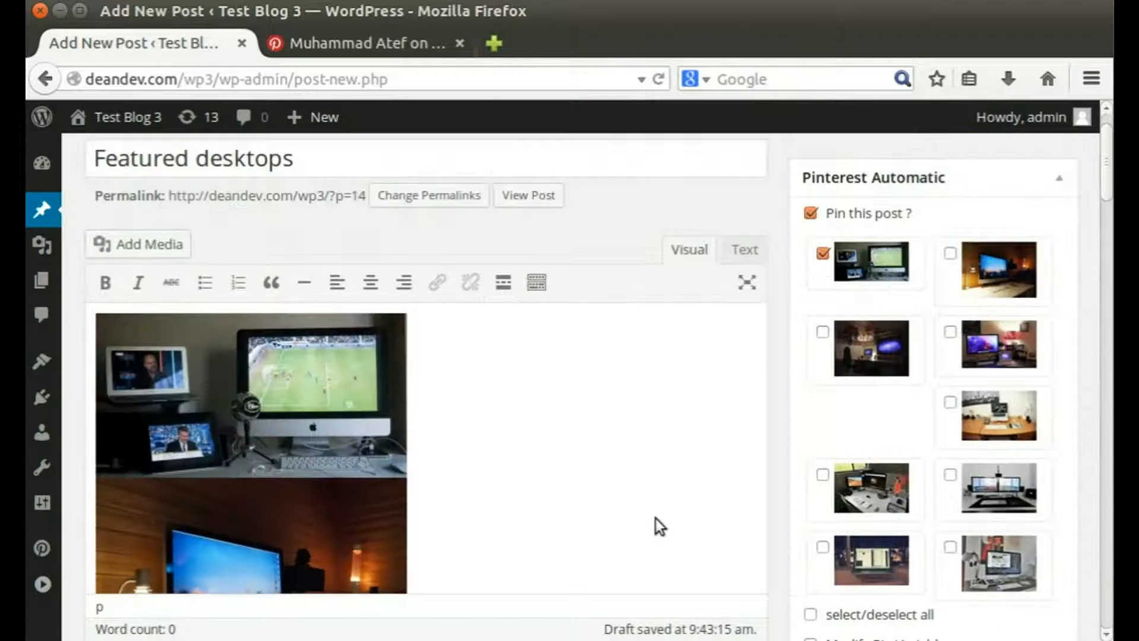
{"action": "scroll", "scroll_direction": "down", "scroll_amount": 3}
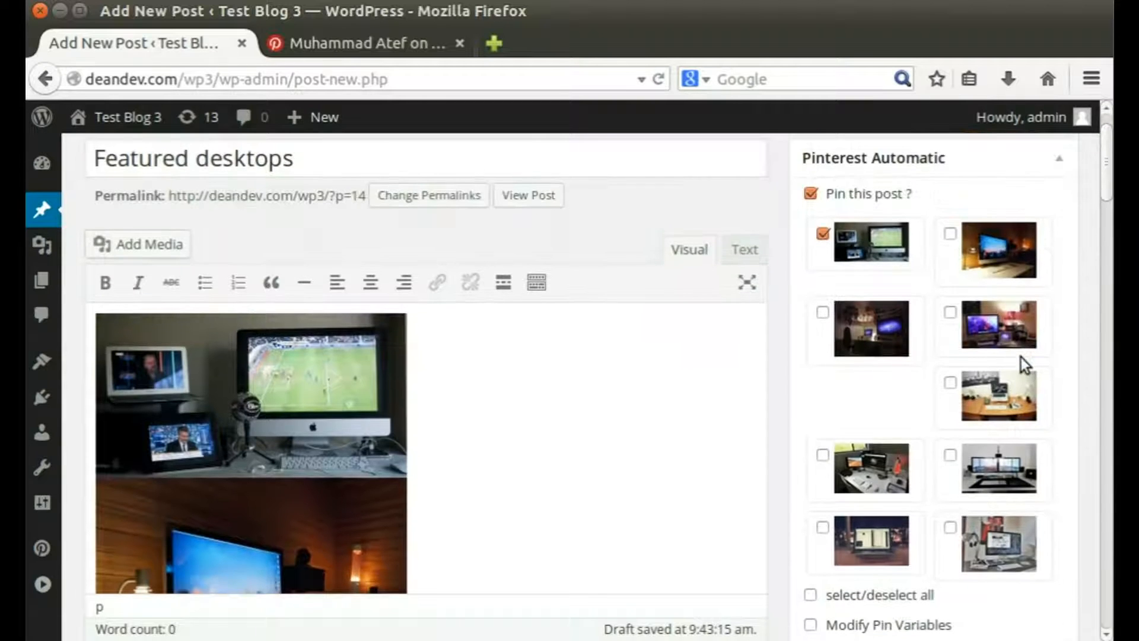
{"action": "mouse_move", "coordinate": [951, 250]}
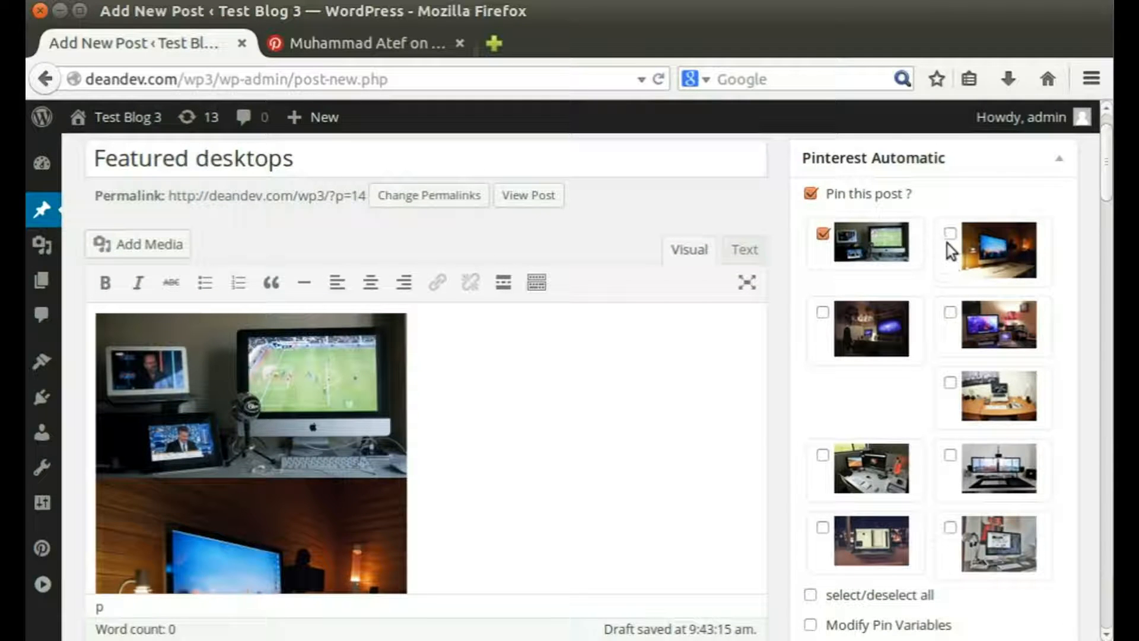
{"action": "left_click", "coordinate": [949, 234]}
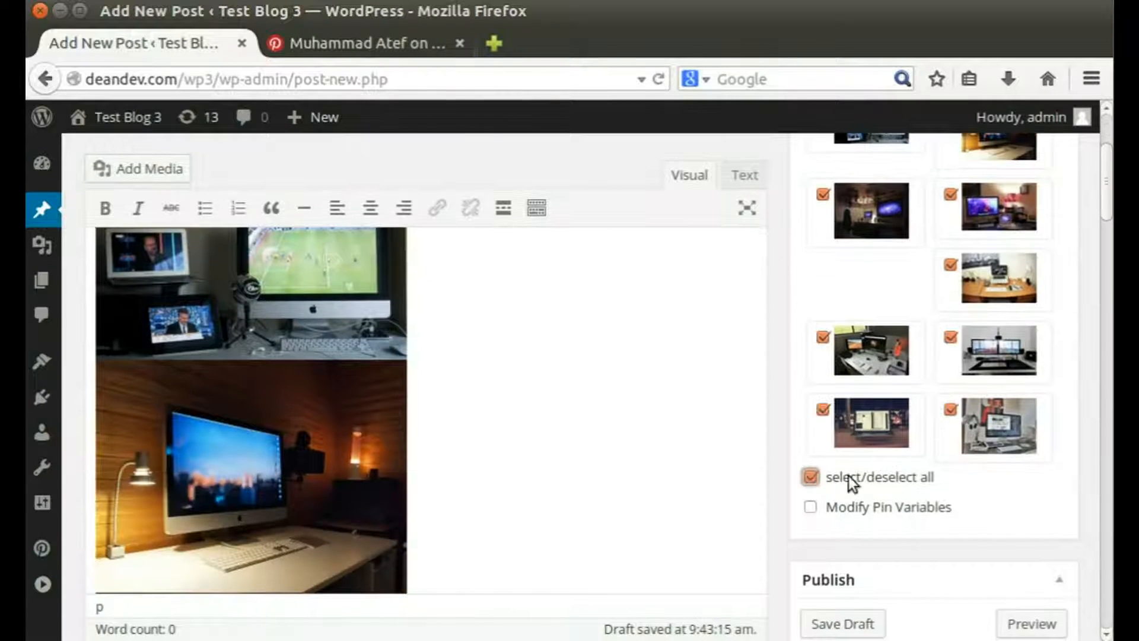
{"action": "left_click", "coordinate": [811, 477]}
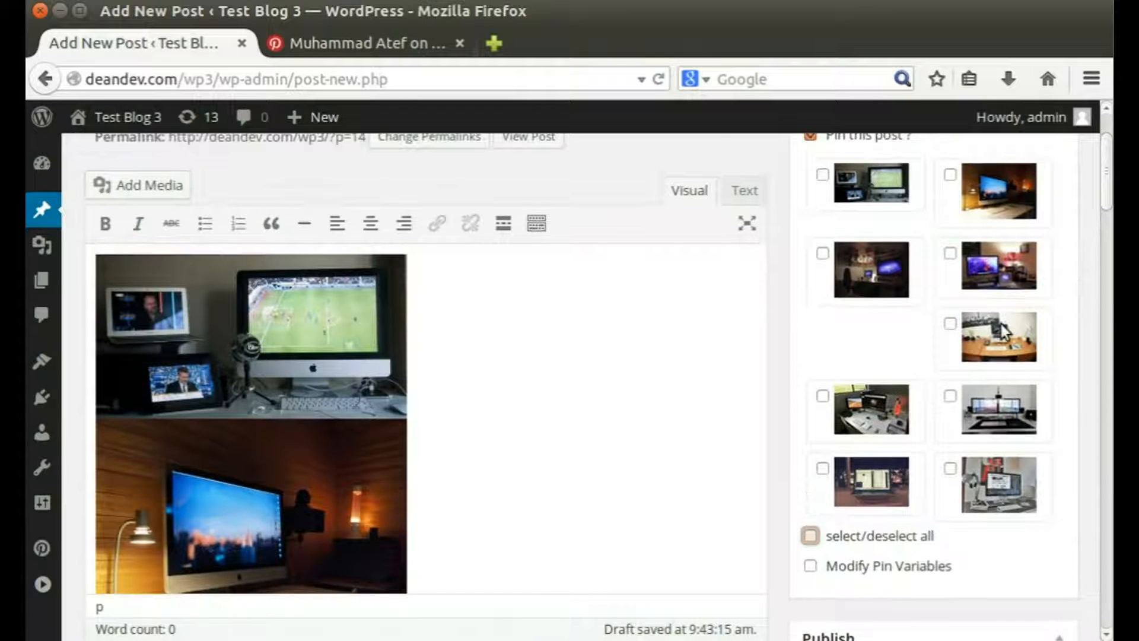
{"action": "left_click", "coordinate": [949, 324]}
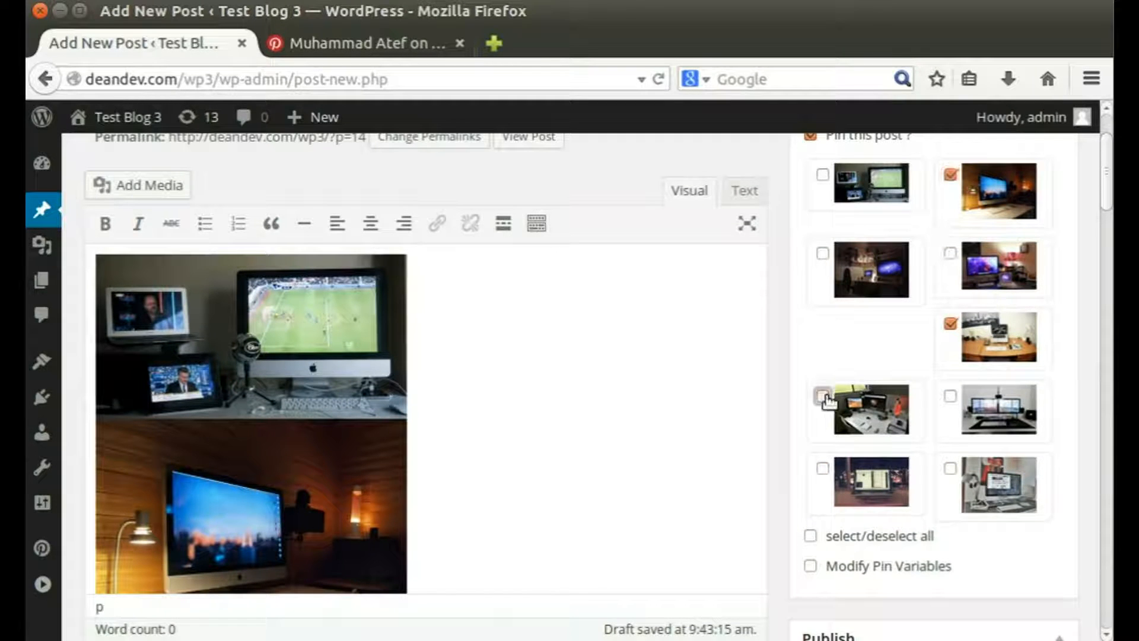
{"action": "left_click", "coordinate": [823, 395]}
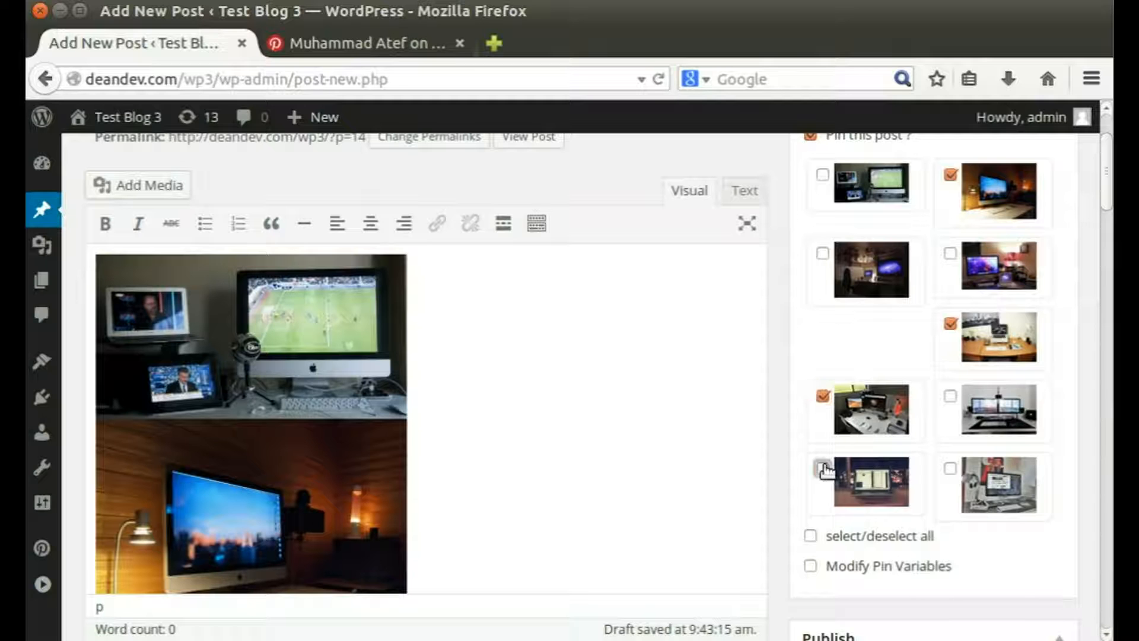
{"action": "scroll", "scroll_direction": "down", "scroll_amount": 3}
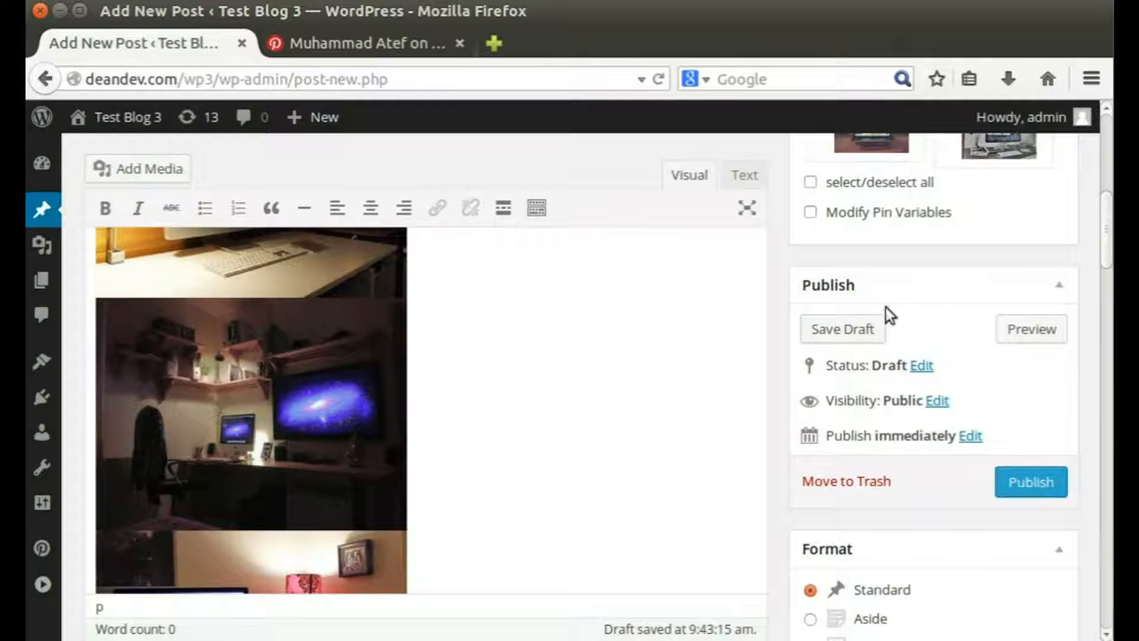
Set this post's pin board to Workspces
{"action": "left_click", "coordinate": [811, 212]}
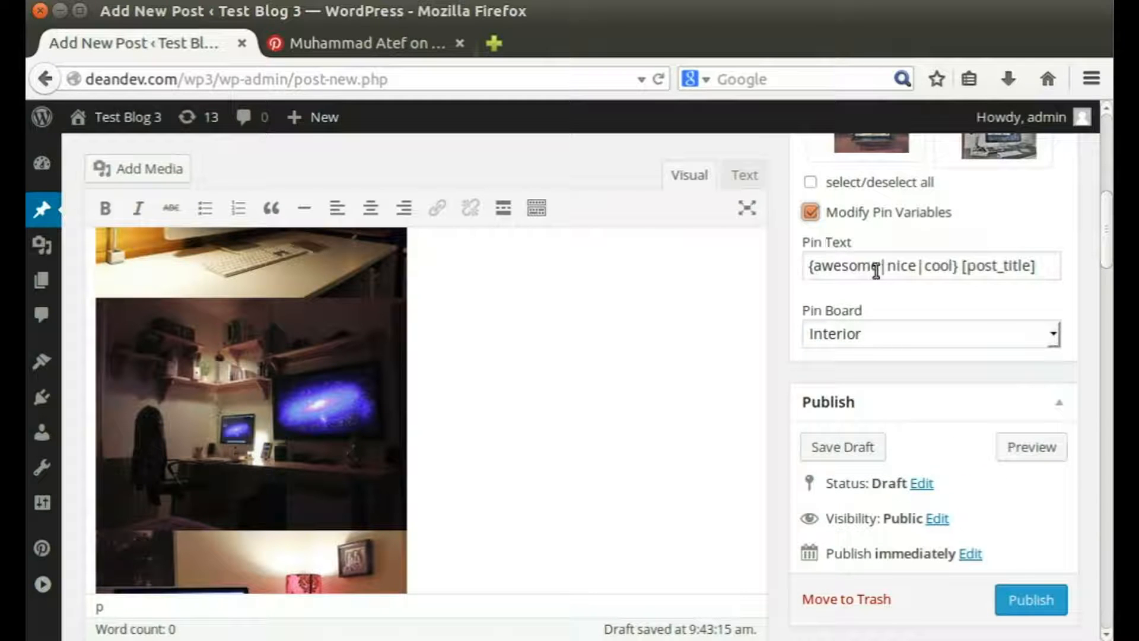
{"action": "left_click", "coordinate": [930, 333]}
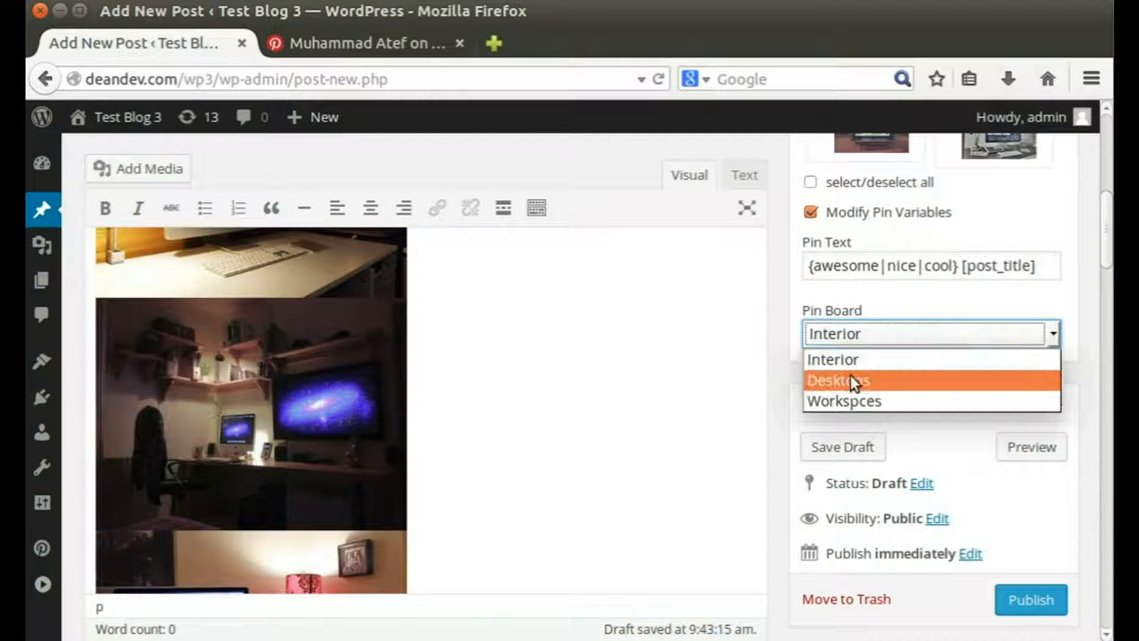
{"action": "left_click", "coordinate": [843, 401]}
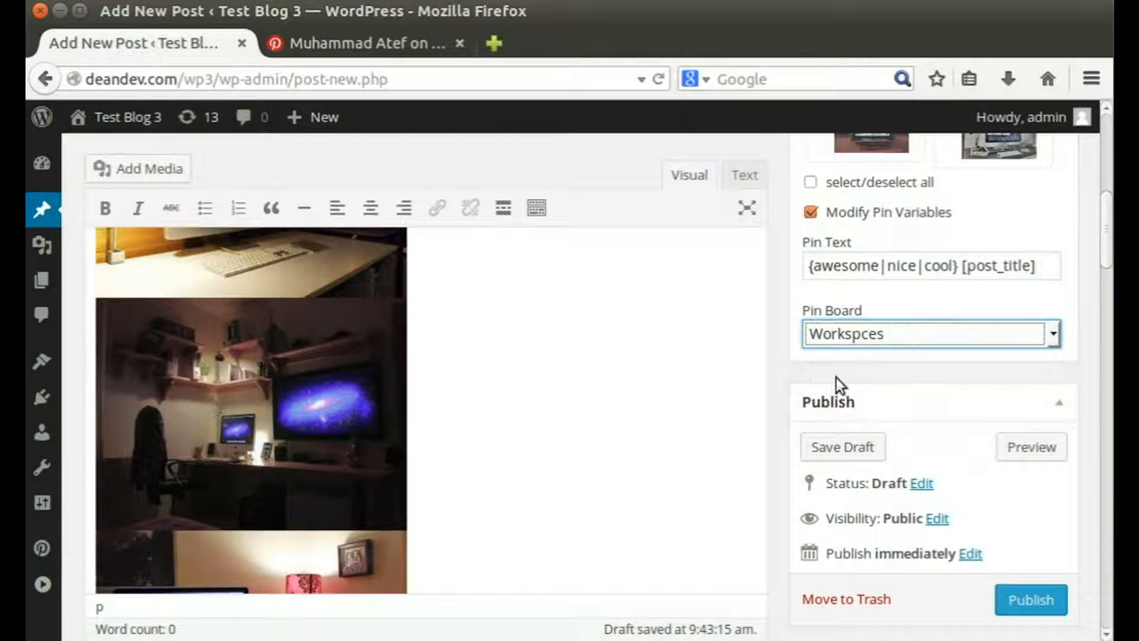
Review the boards on the Pinterest profile, then return to the new post
{"action": "left_click", "coordinate": [367, 44]}
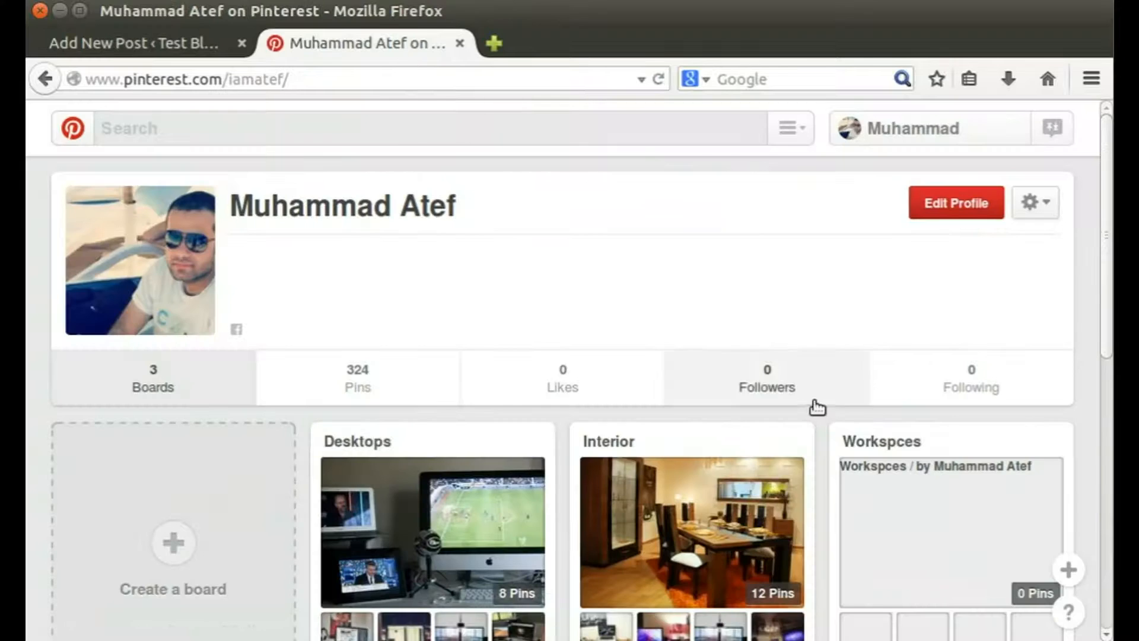
{"action": "scroll", "scroll_direction": "down", "scroll_amount": 3}
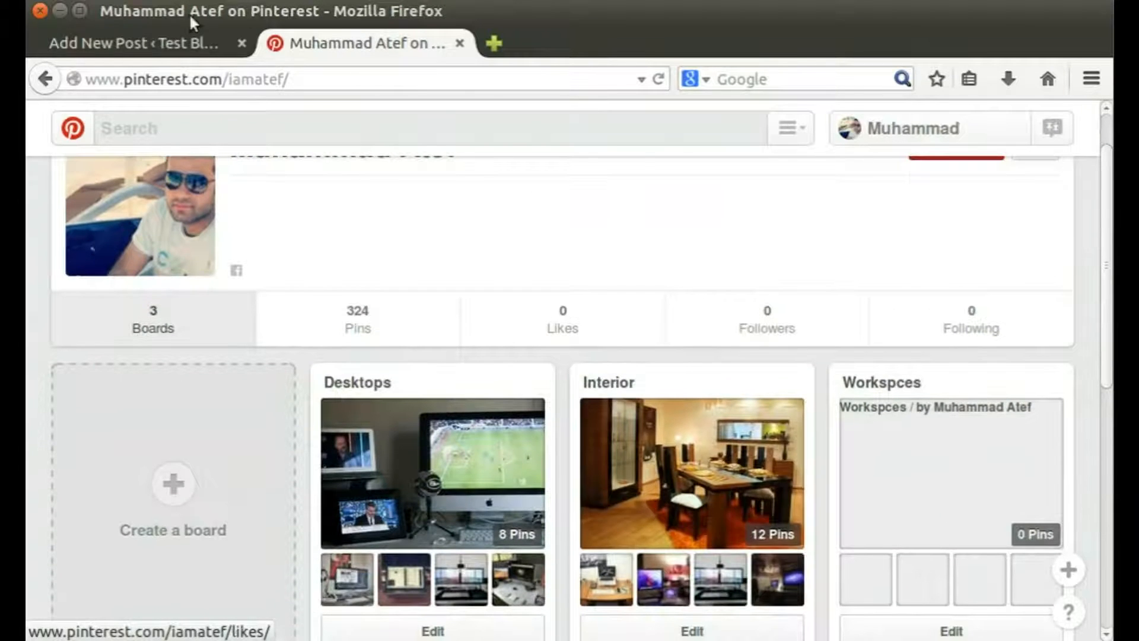
{"action": "left_click", "coordinate": [135, 42]}
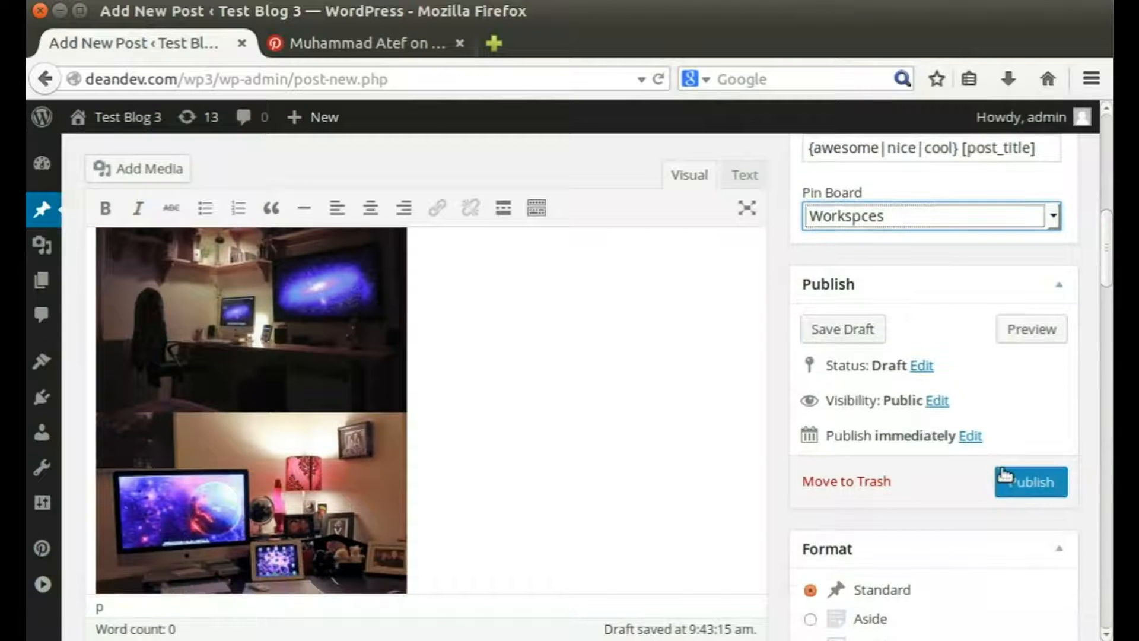
Publish 'Featured desktops' and view the content in Visual mode to check pin status
{"action": "left_click", "coordinate": [1030, 482]}
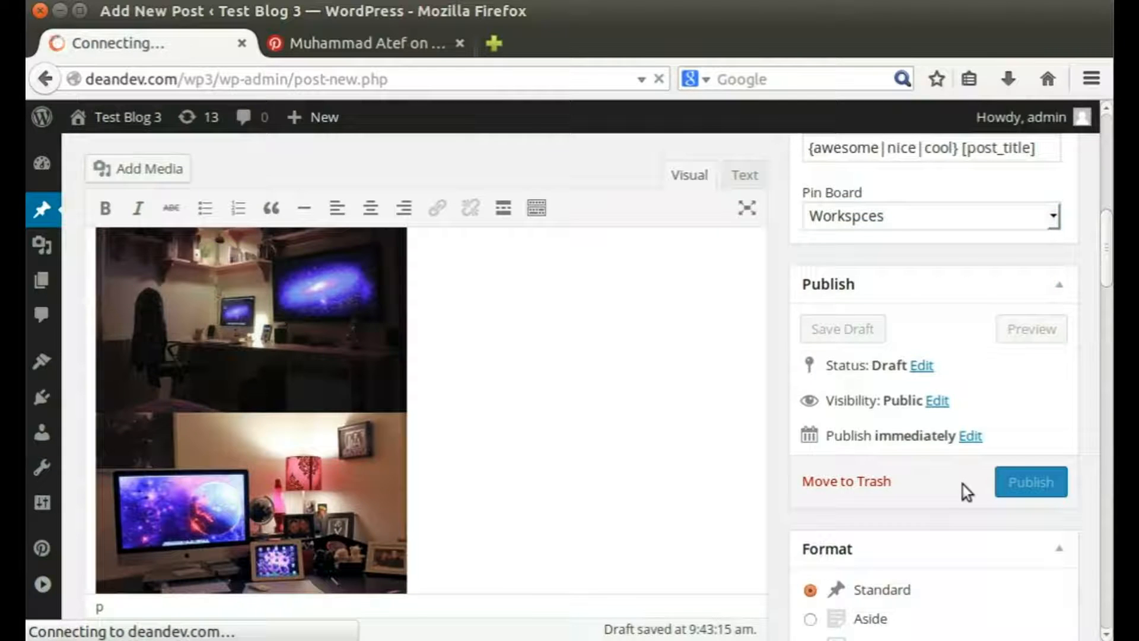
{"action": "left_click", "coordinate": [1029, 481]}
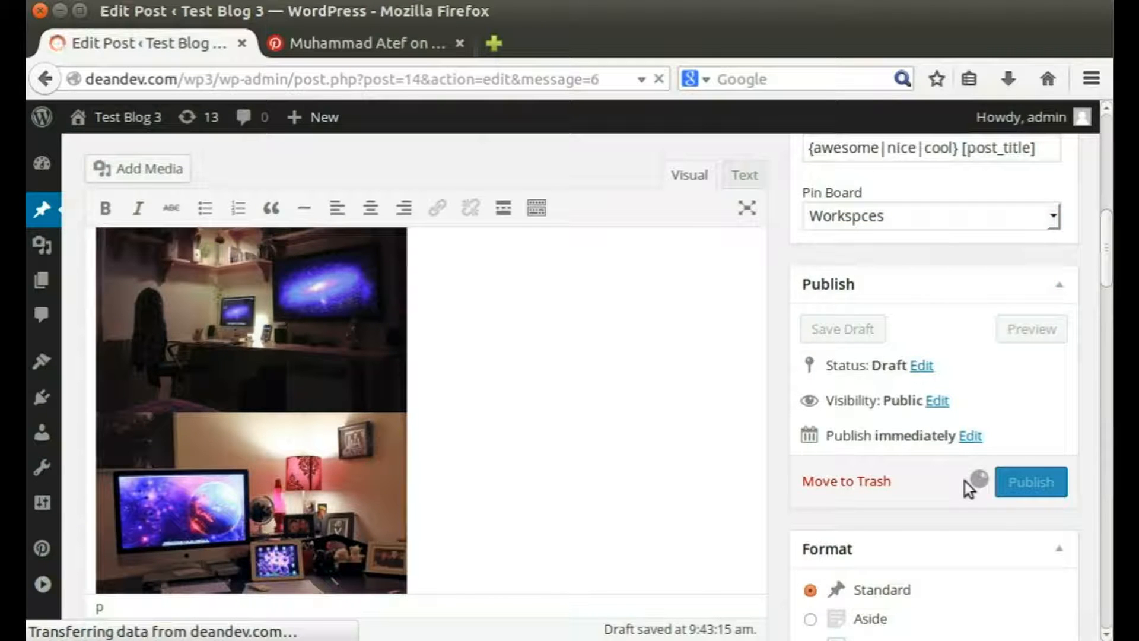
{"action": "left_click", "coordinate": [1029, 482]}
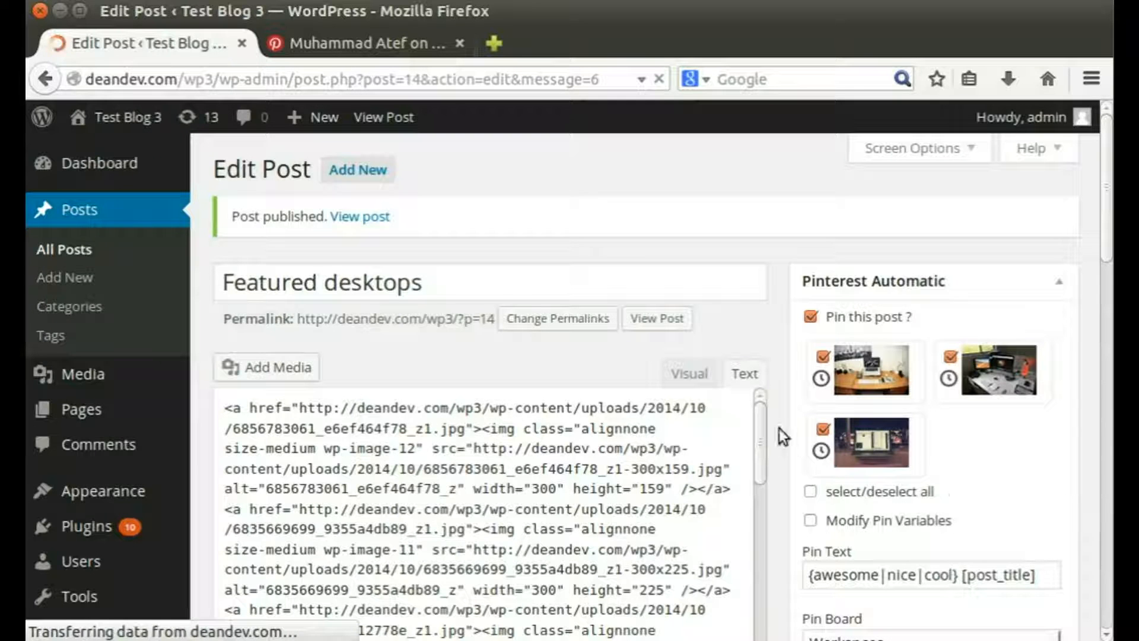
{"action": "left_click", "coordinate": [688, 372]}
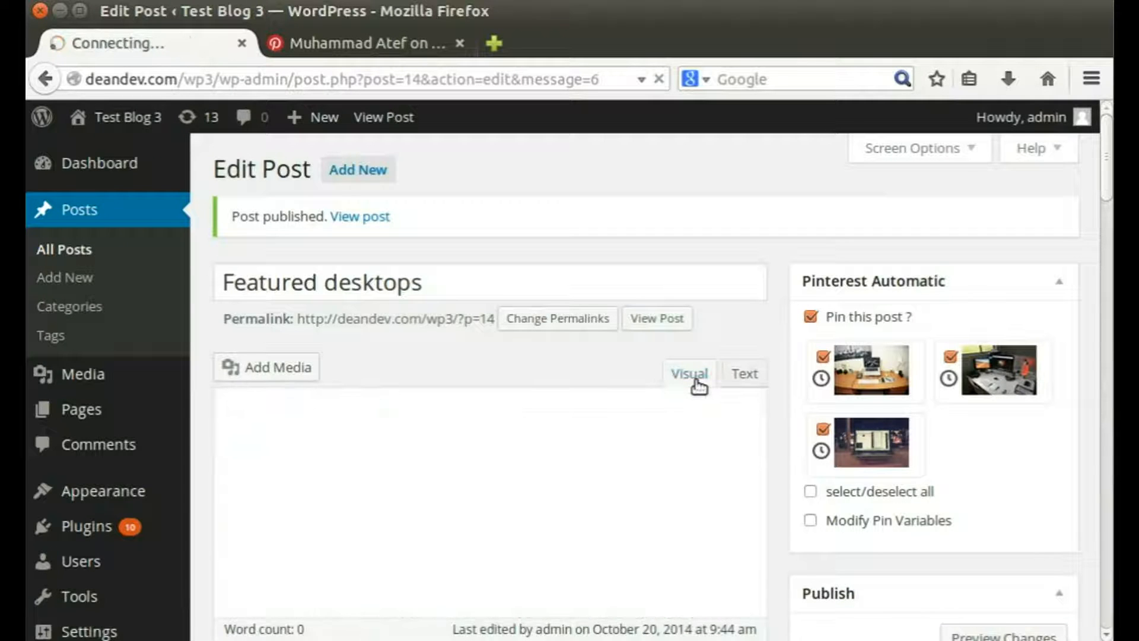
{"action": "left_click", "coordinate": [687, 373]}
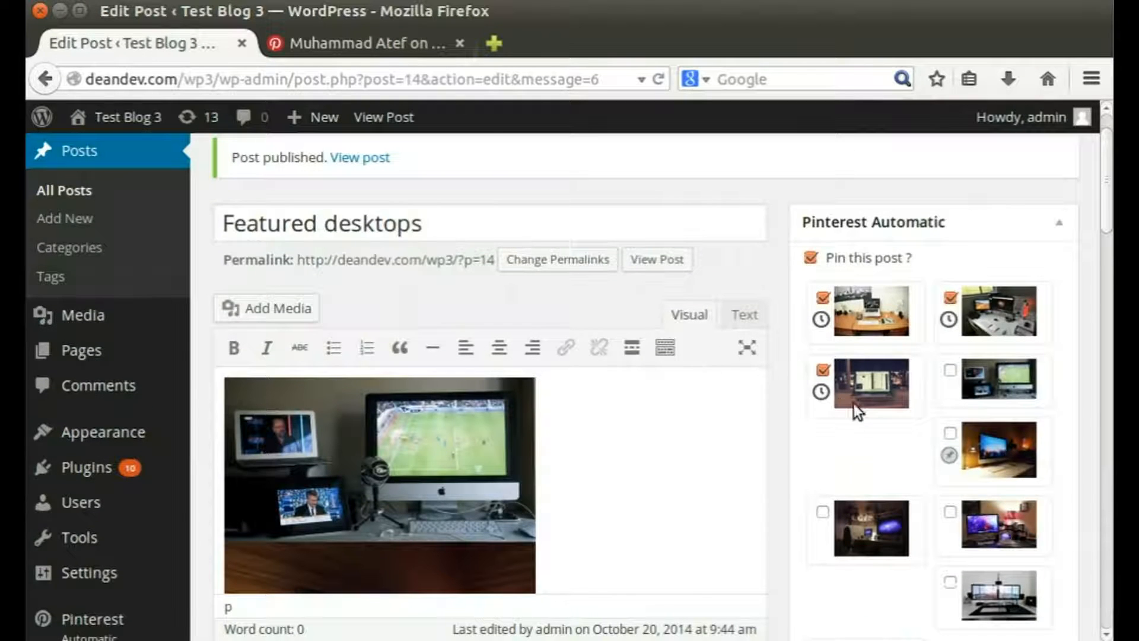
{"action": "mouse_move", "coordinate": [980, 482]}
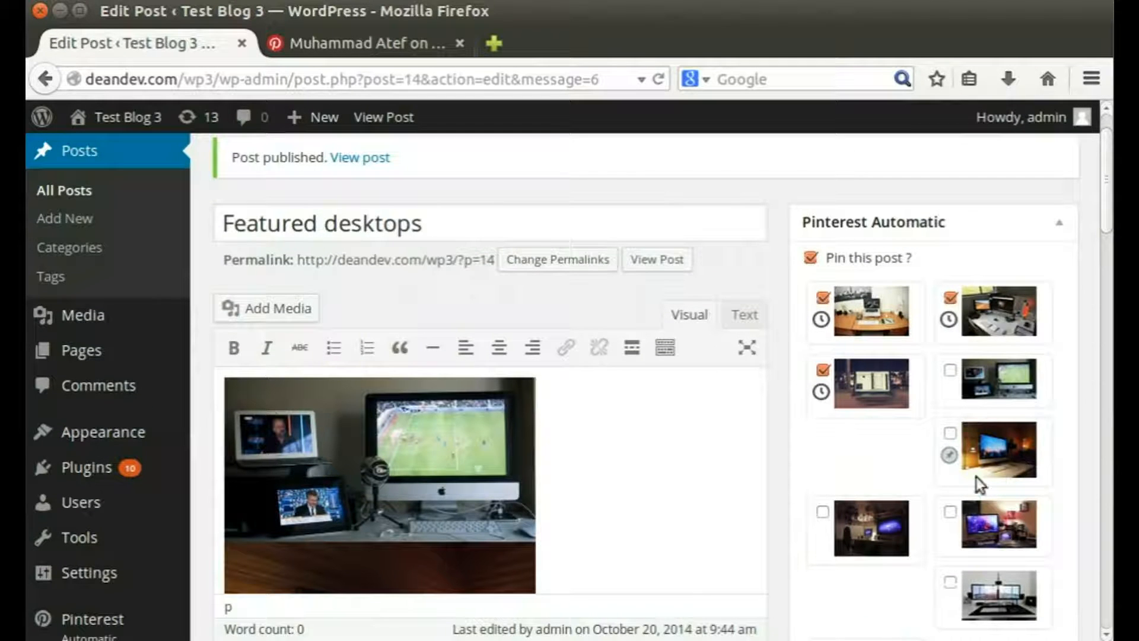
{"action": "mouse_move", "coordinate": [948, 455]}
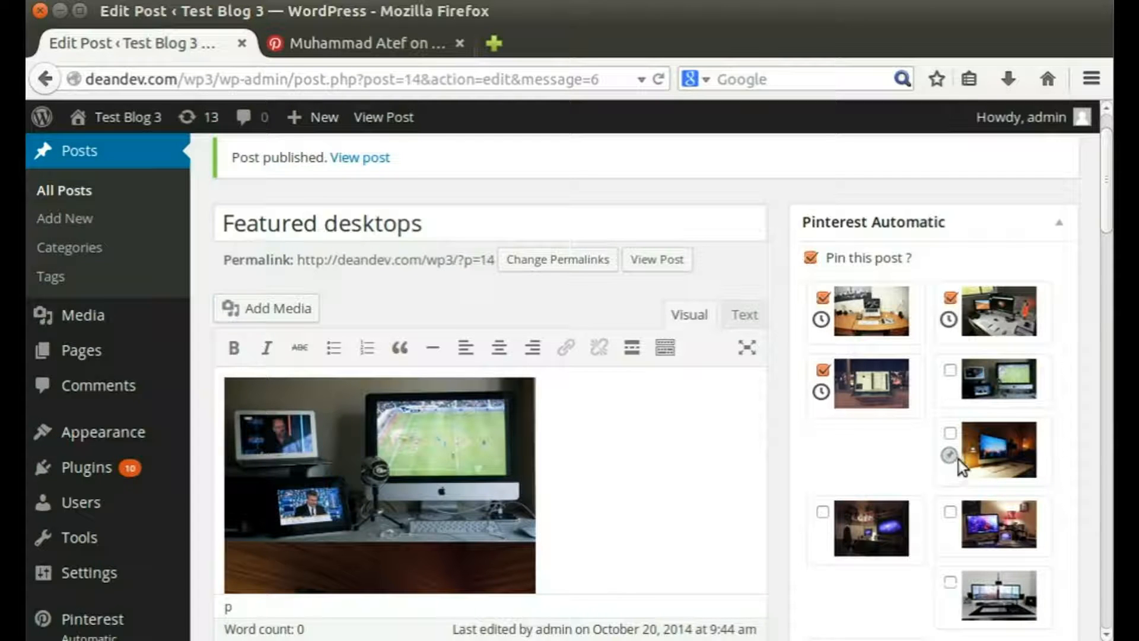
{"action": "mouse_move", "coordinate": [821, 396]}
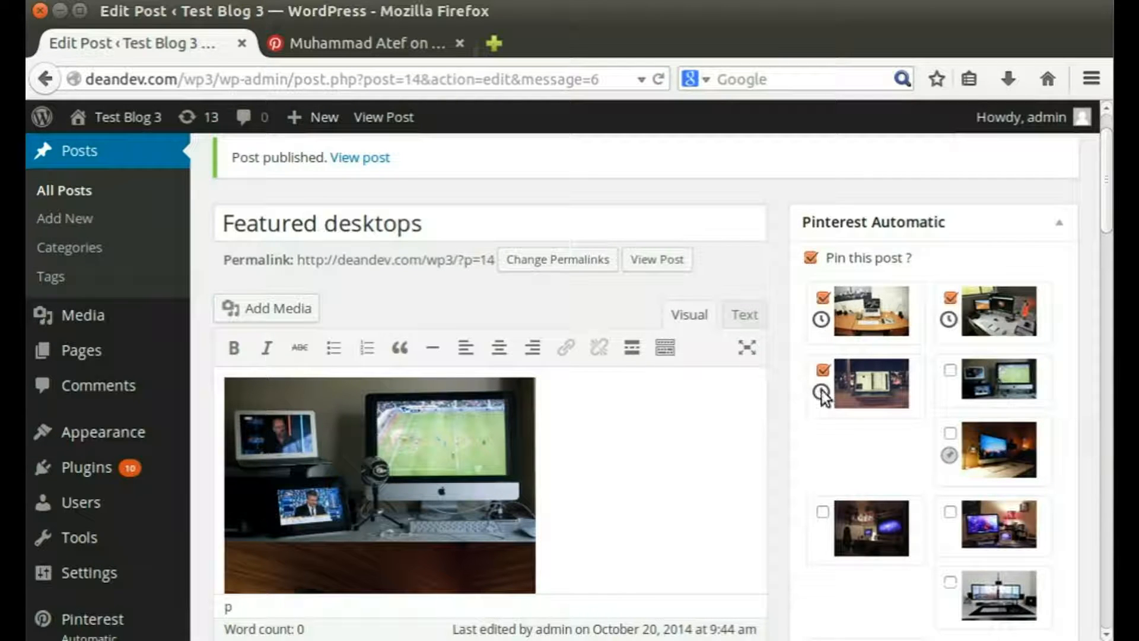
{"action": "mouse_move", "coordinate": [567, 173]}
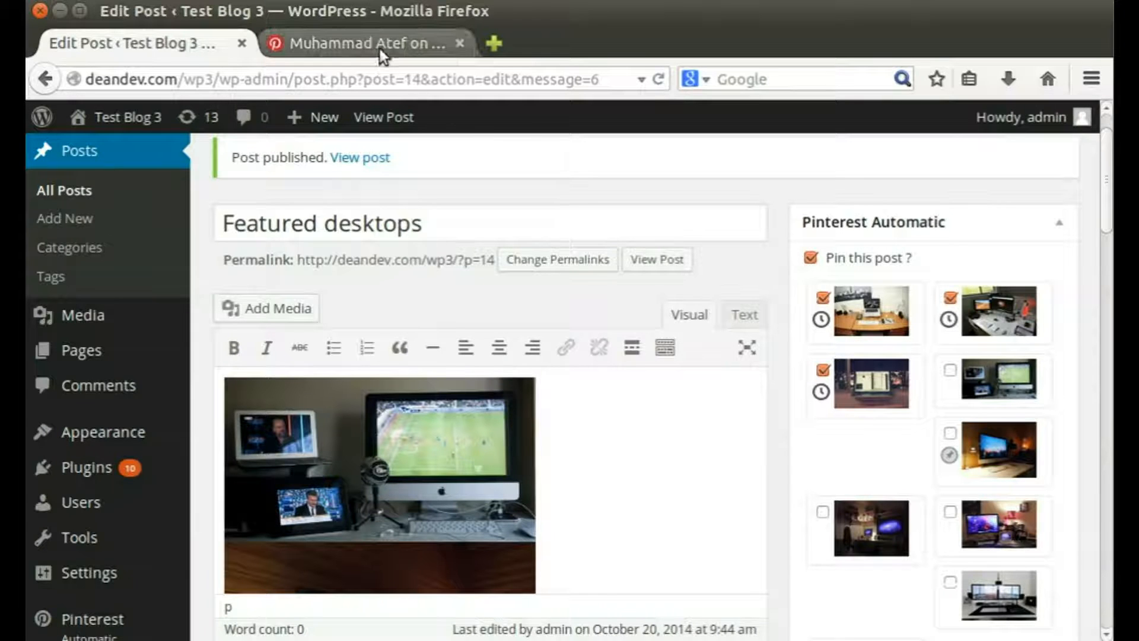
Open the 'cool Featured desktops' pin on the Workspces board and visit its source post
{"action": "left_click", "coordinate": [363, 43]}
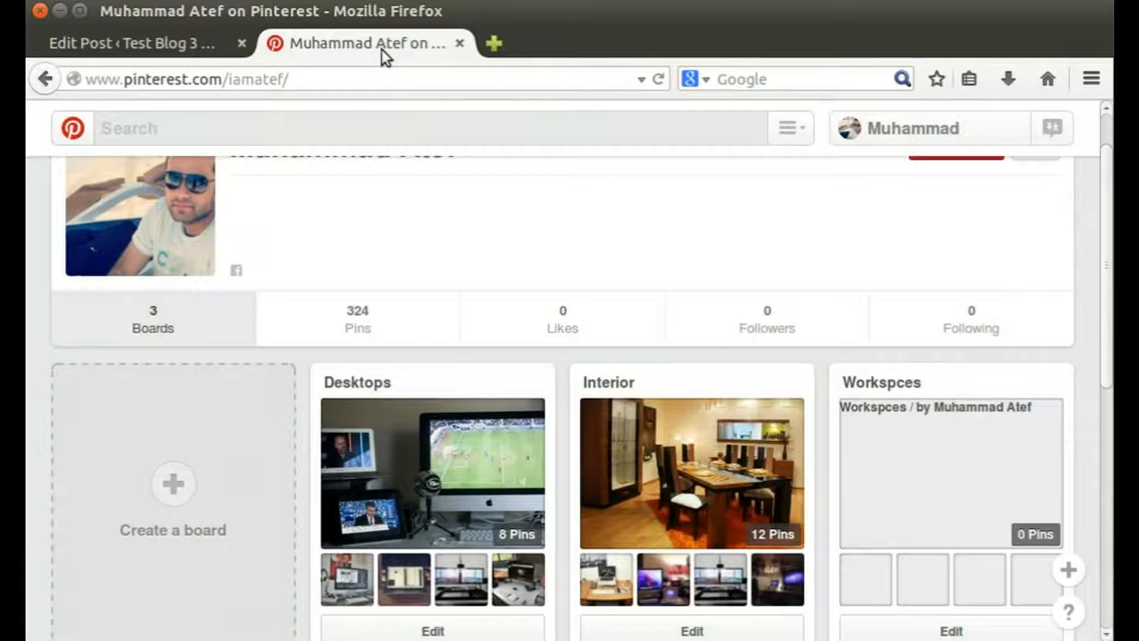
{"action": "mouse_move", "coordinate": [883, 385]}
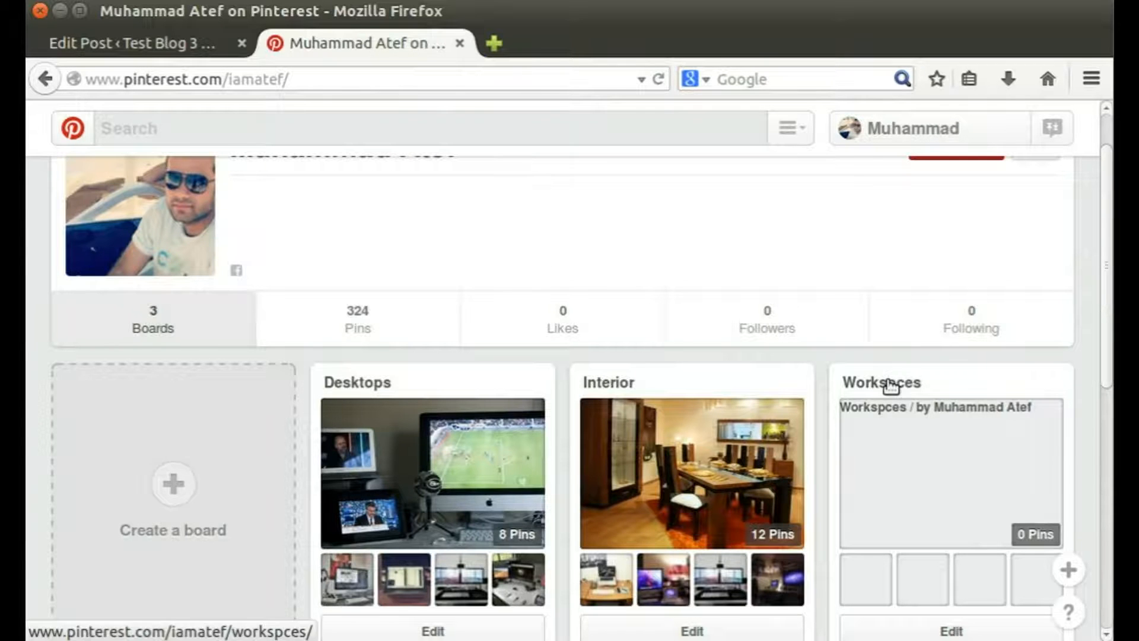
{"action": "left_click", "coordinate": [880, 382]}
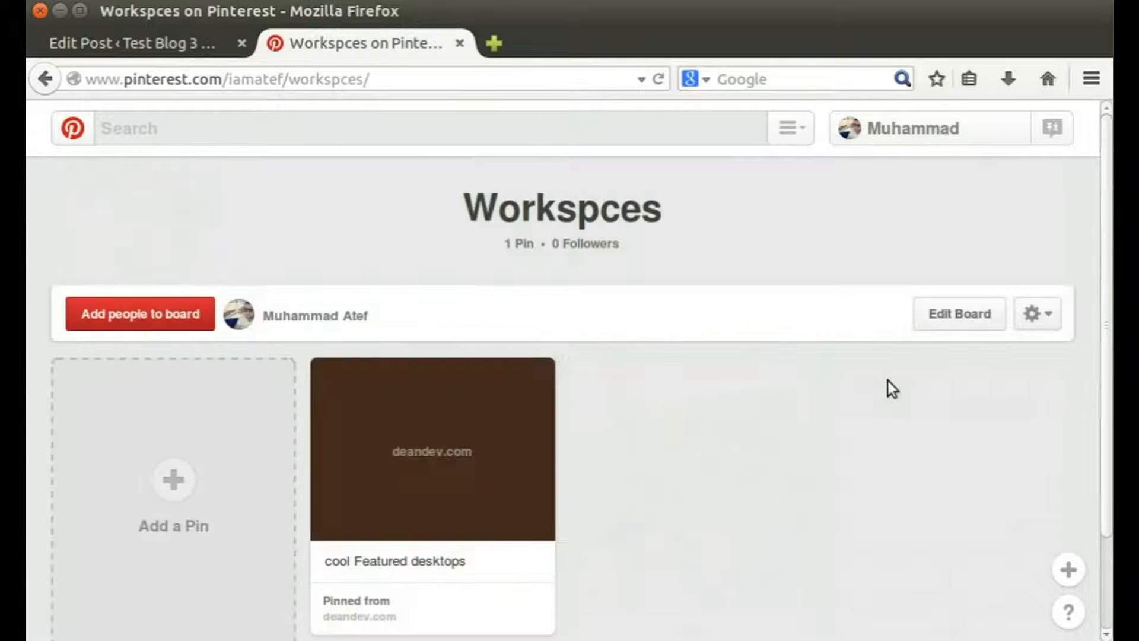
{"action": "scroll", "scroll_direction": "down", "scroll_amount": 3}
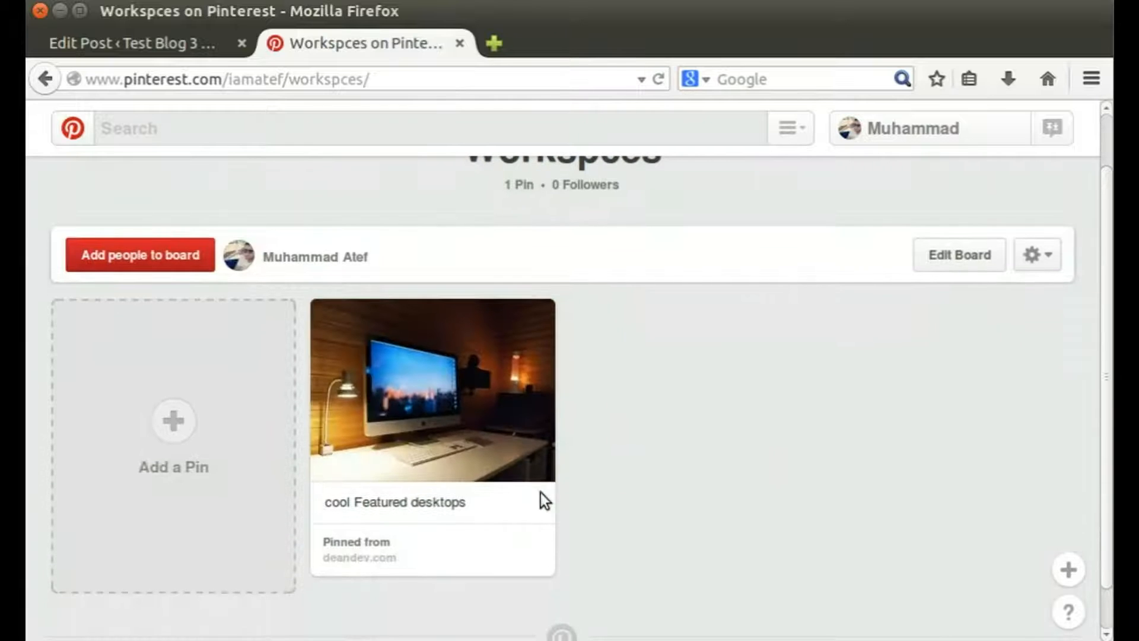
{"action": "mouse_move", "coordinate": [153, 61]}
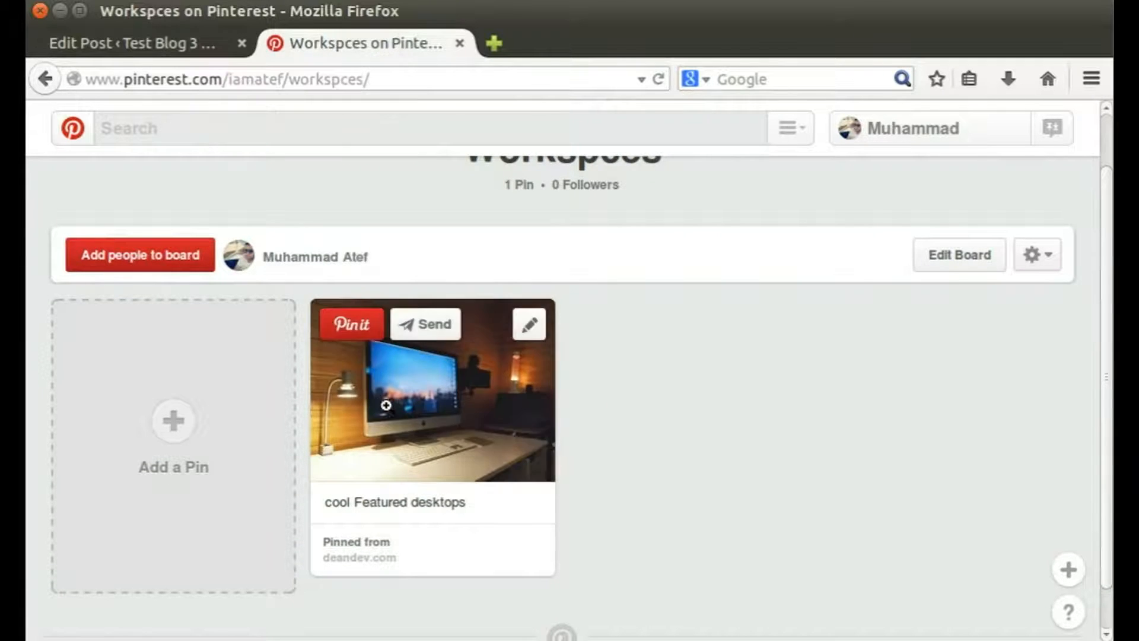
{"action": "left_click", "coordinate": [431, 390]}
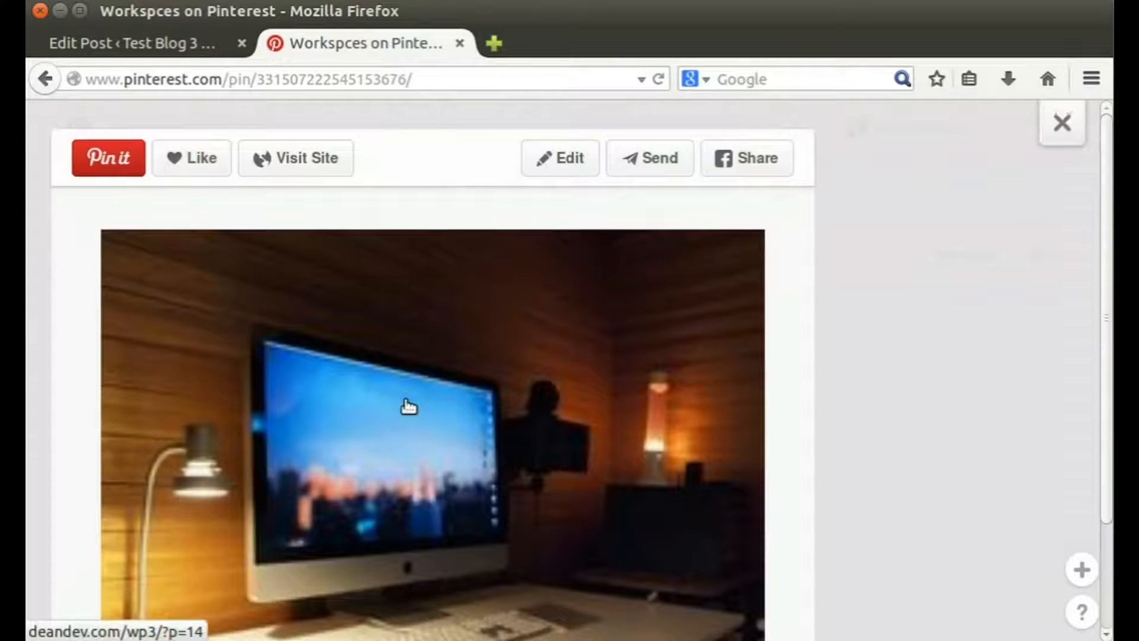
{"action": "left_click", "coordinate": [407, 405]}
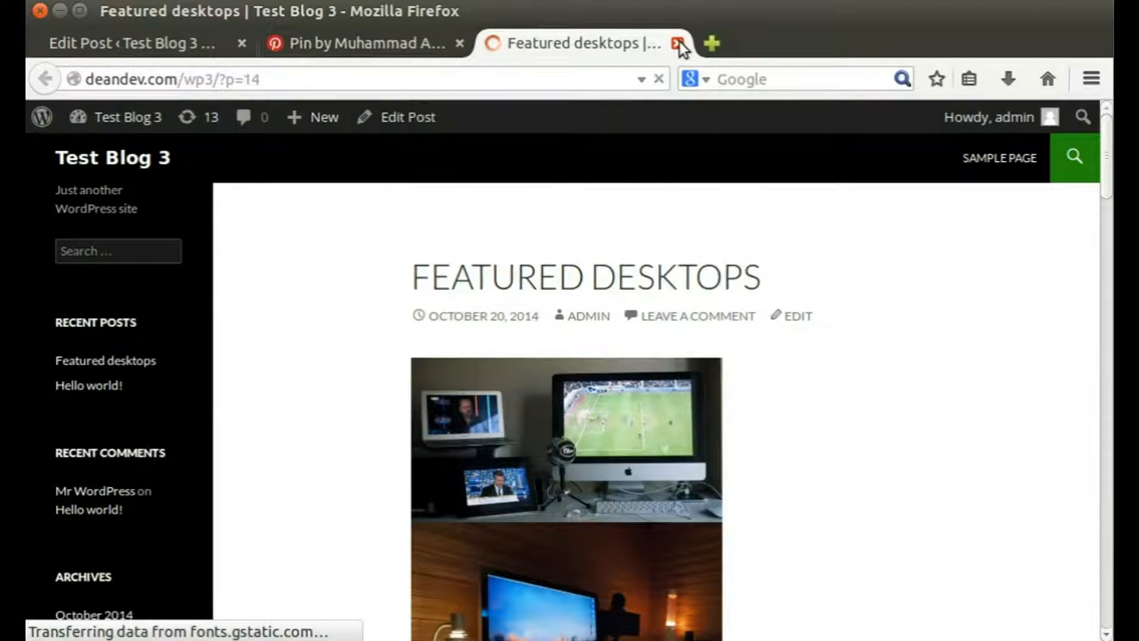
Close the blog post and open the Pinterest Automatic pinning queue from the admin menu
{"action": "left_click", "coordinate": [673, 43]}
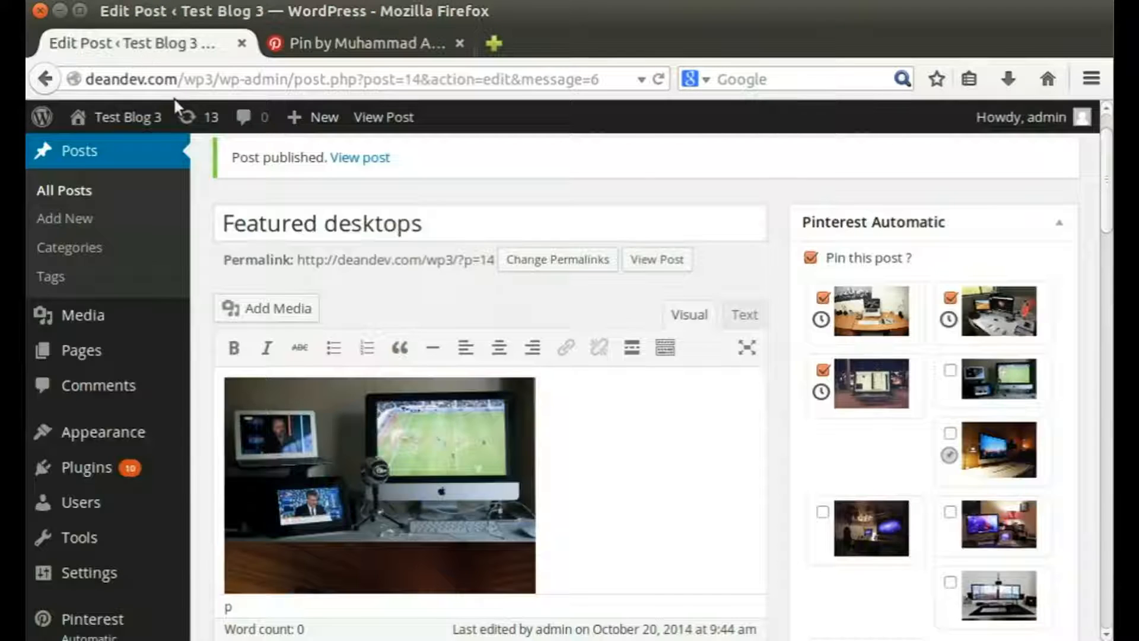
{"action": "scroll", "scroll_direction": "down", "scroll_amount": 3}
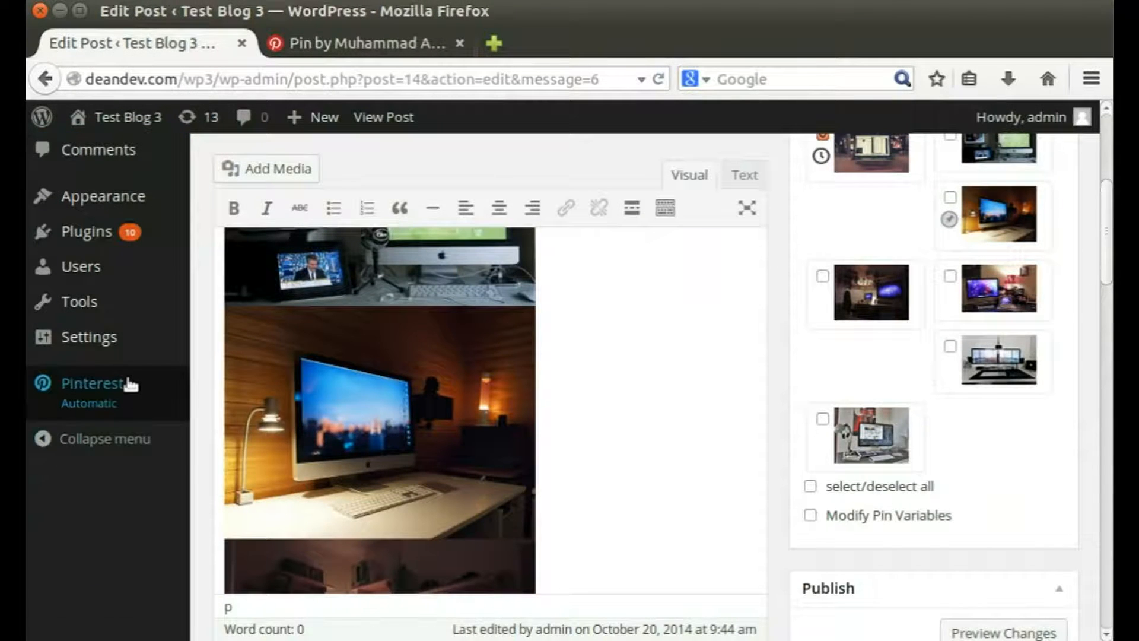
{"action": "left_click", "coordinate": [92, 382]}
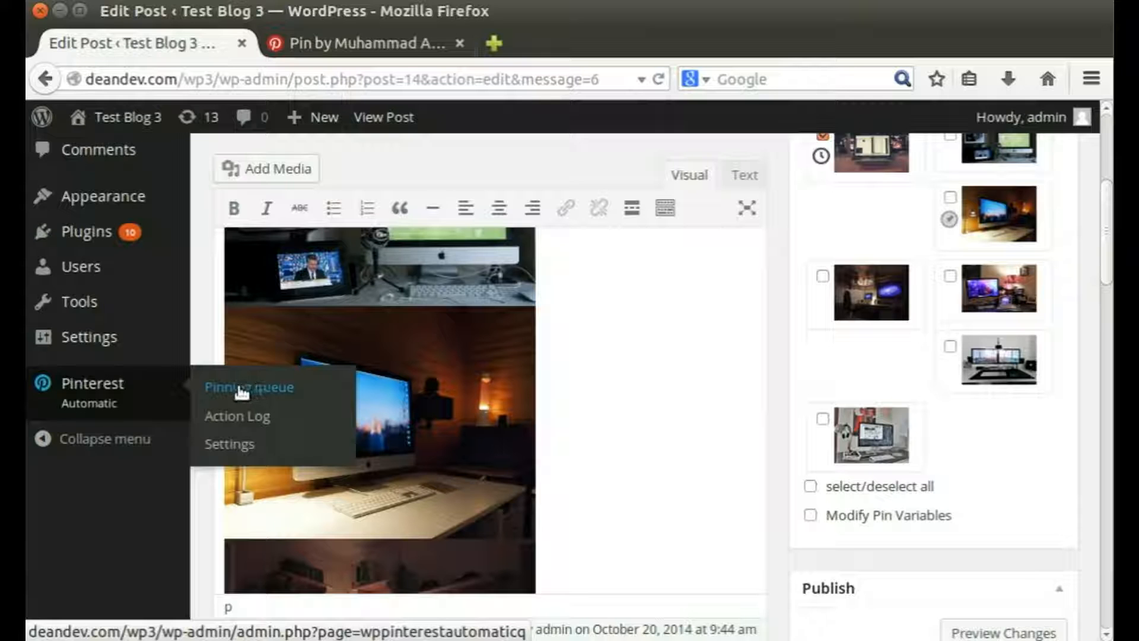
{"action": "left_click", "coordinate": [249, 386]}
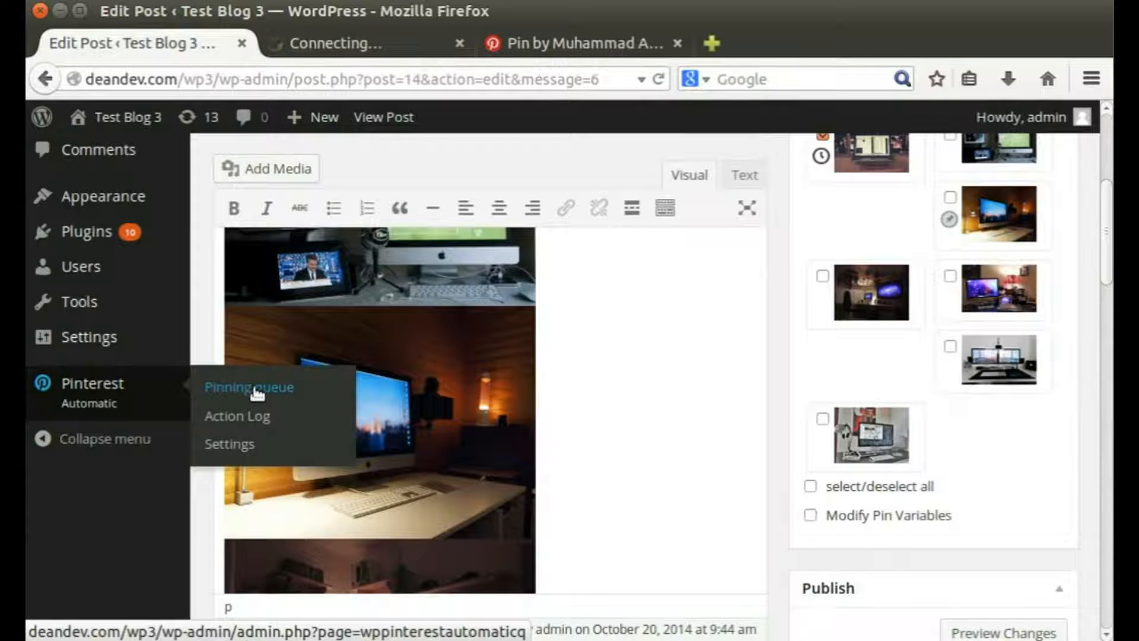
{"action": "left_click", "coordinate": [249, 387]}
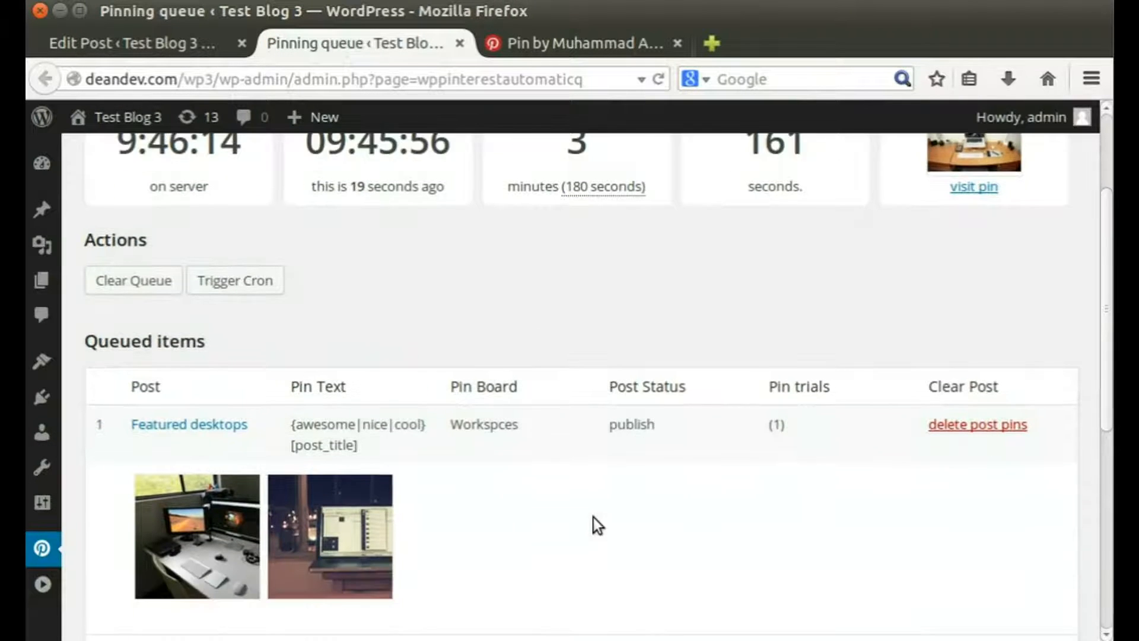
Review the queue listing Featured desktops with two images awaiting Workspces pinning
{"action": "scroll", "scroll_direction": "up", "scroll_amount": 3}
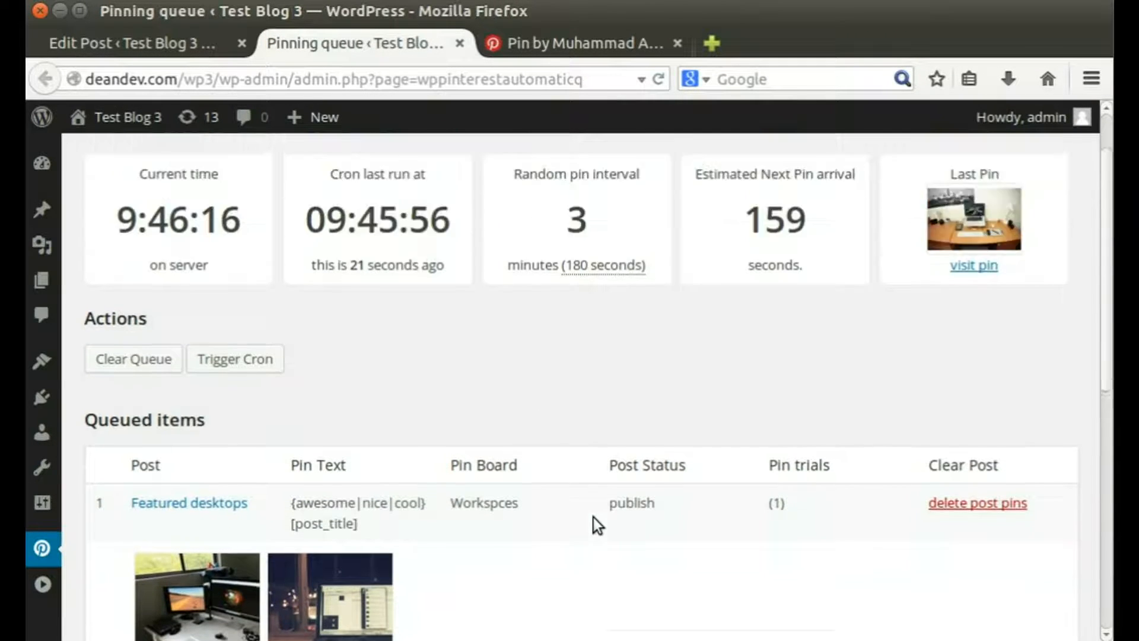
{"action": "scroll", "scroll_direction": "up", "scroll_amount": 3}
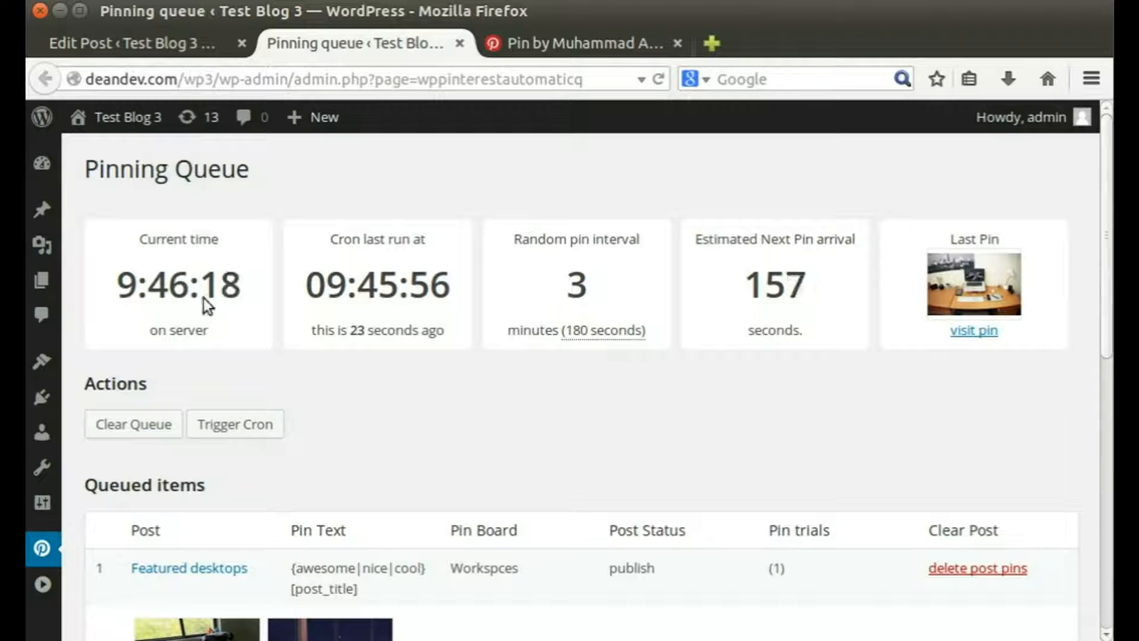
{"action": "mouse_move", "coordinate": [512, 312]}
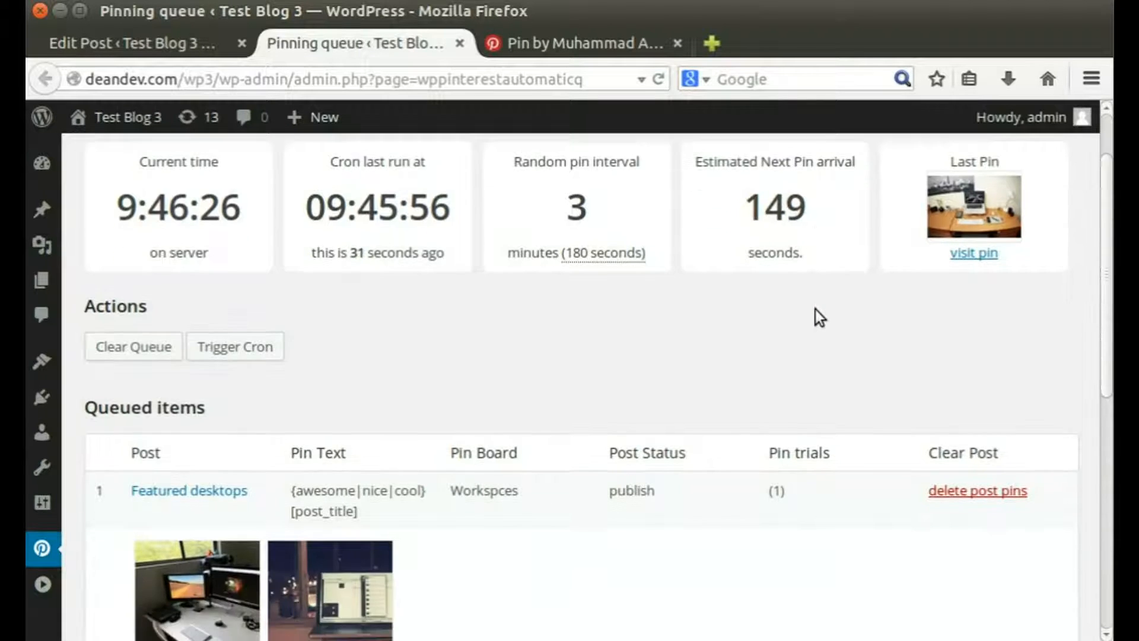
{"action": "scroll", "scroll_direction": "down", "scroll_amount": 3}
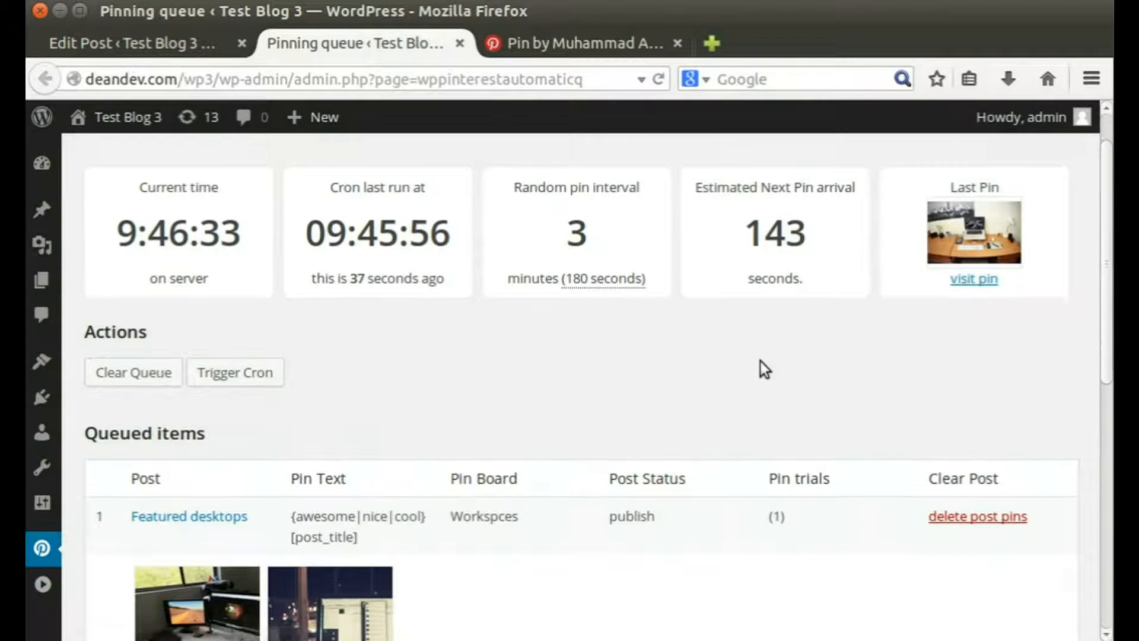
{"action": "left_click", "coordinate": [131, 43]}
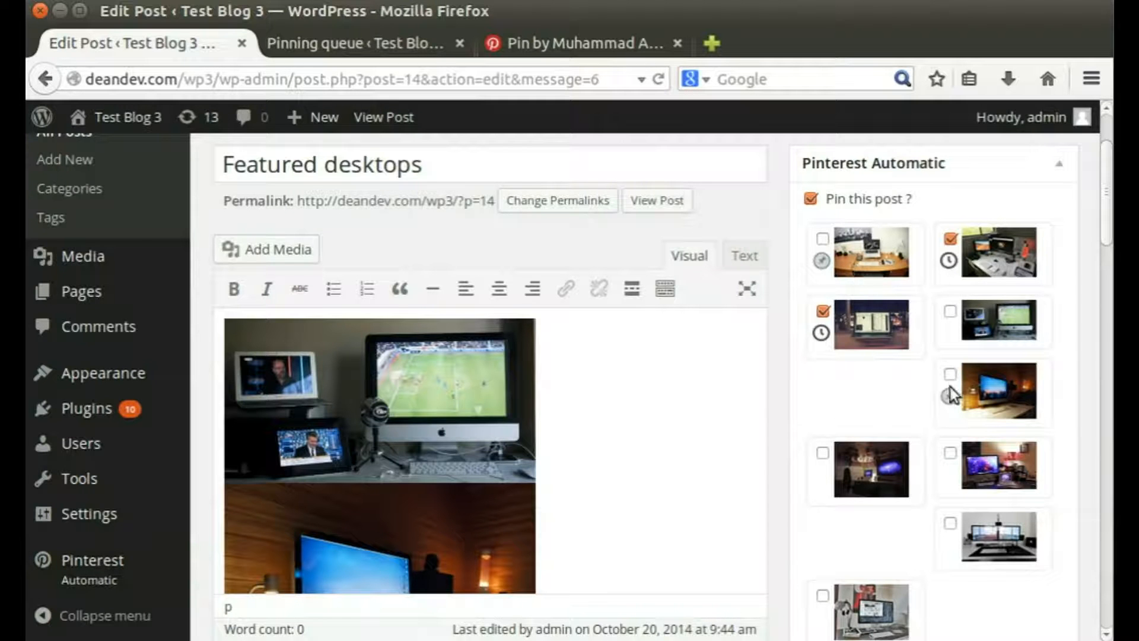
{"action": "left_click", "coordinate": [355, 42]}
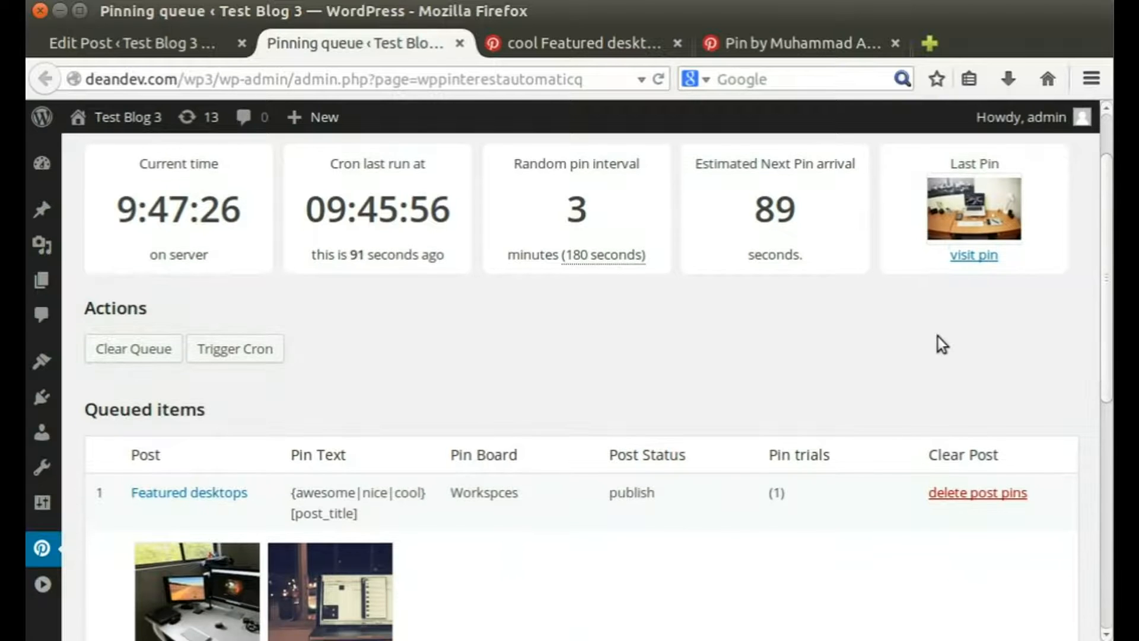
{"action": "scroll", "scroll_direction": "down", "scroll_amount": 3}
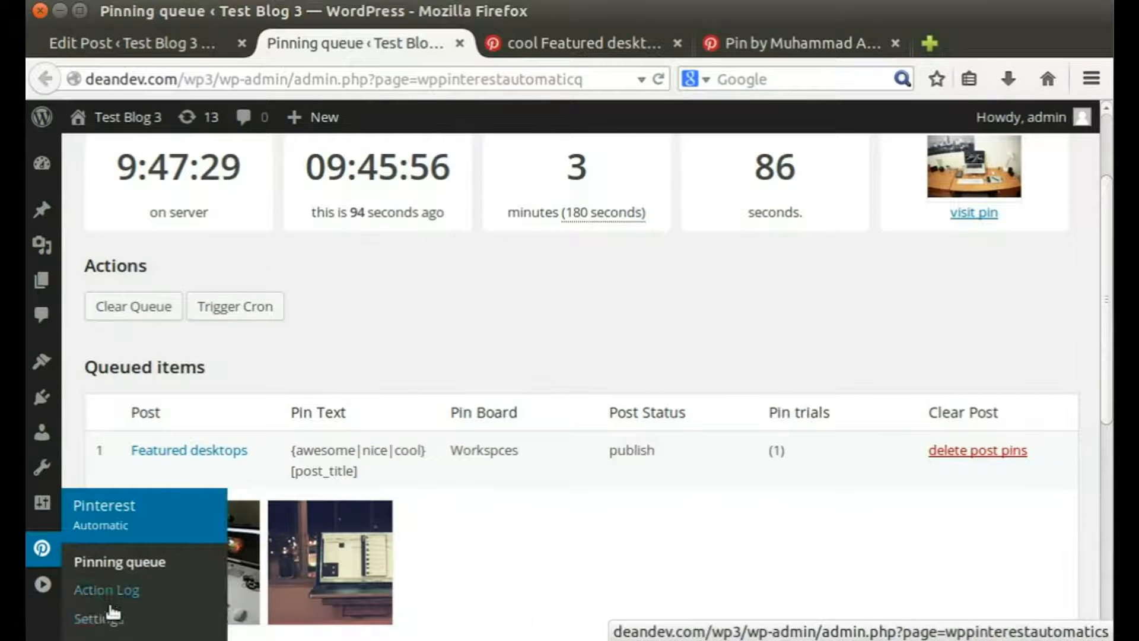
{"action": "mouse_move", "coordinate": [106, 589]}
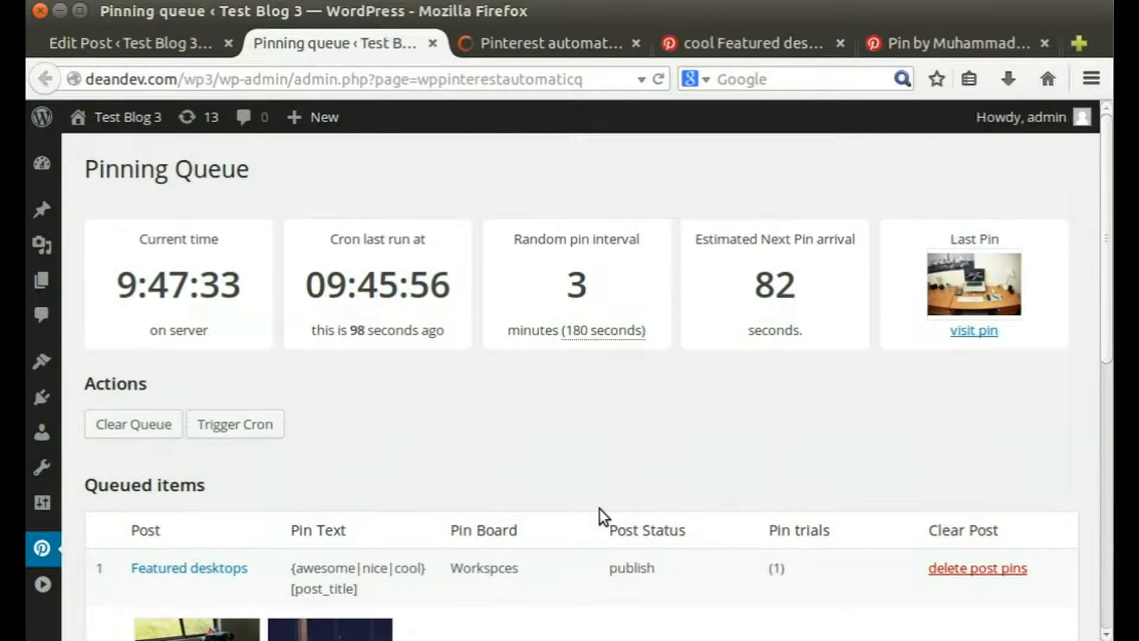
{"action": "mouse_move", "coordinate": [543, 43]}
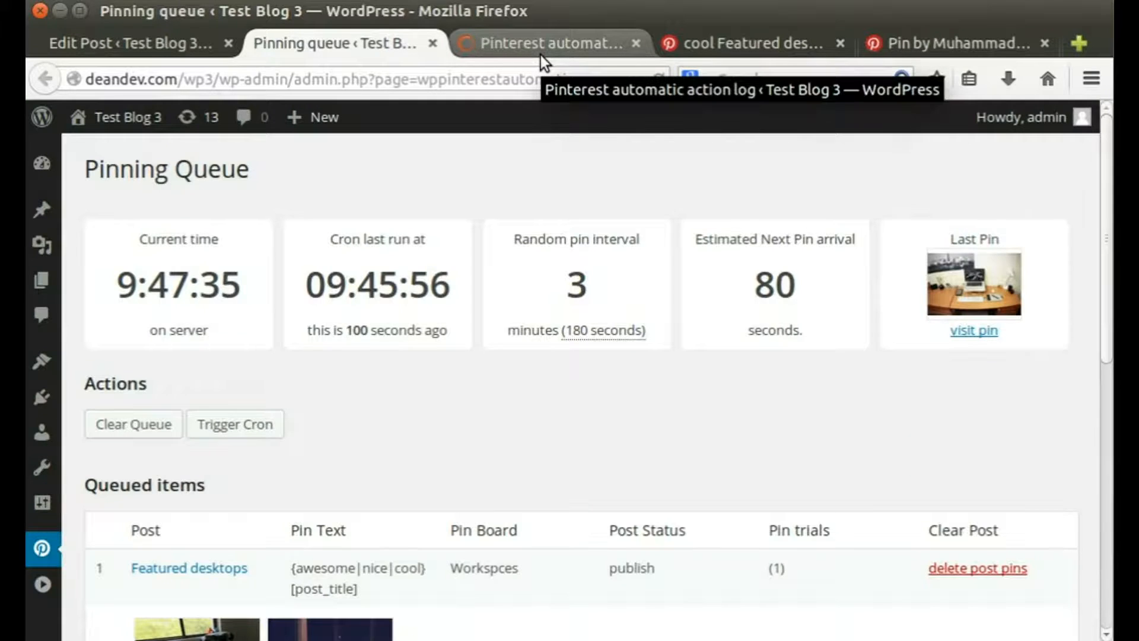
Scroll the action log showing the 09:45:57 Workspces pin and refresh it with Update Log
{"action": "left_click", "coordinate": [550, 43]}
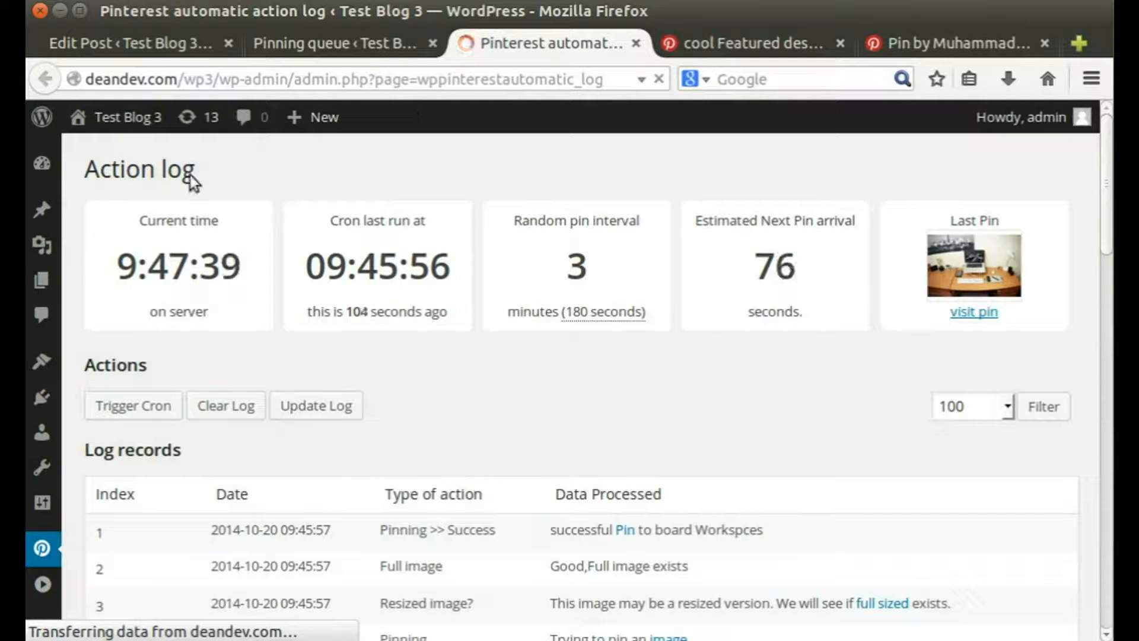
{"action": "scroll", "scroll_direction": "down", "scroll_amount": 3}
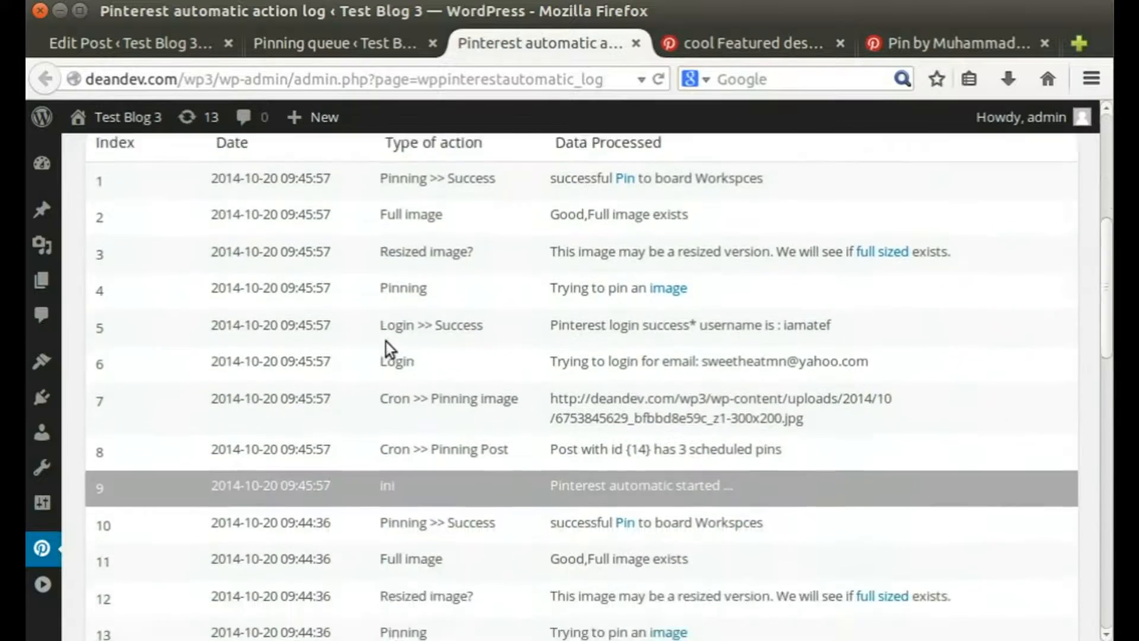
{"action": "scroll", "scroll_direction": "down", "scroll_amount": 3}
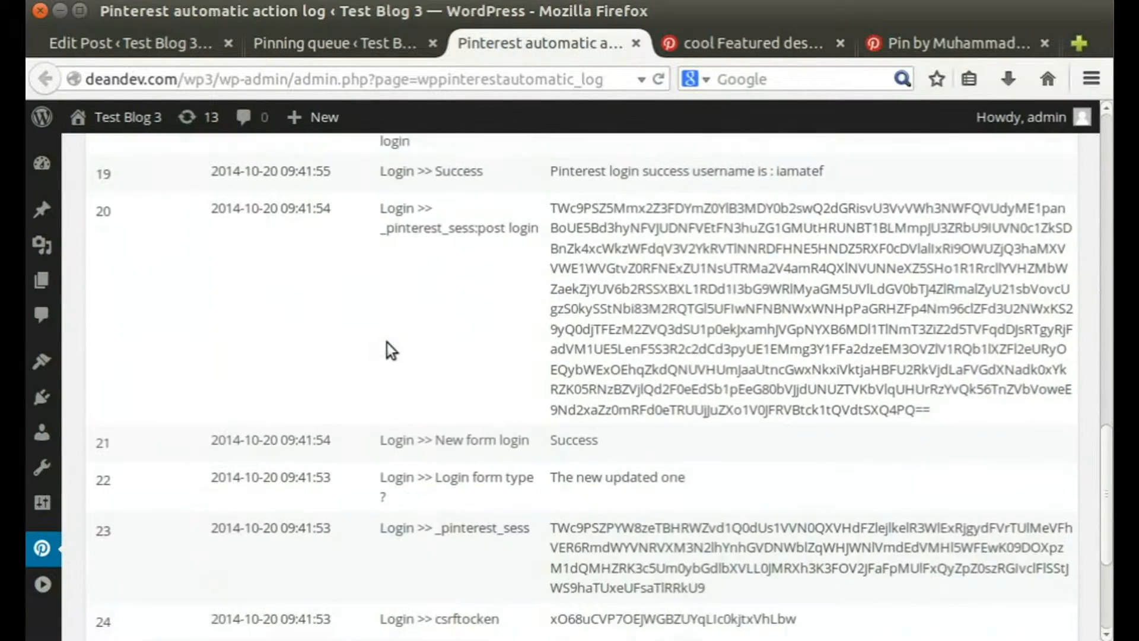
{"action": "scroll", "scroll_direction": "up", "scroll_amount": 3}
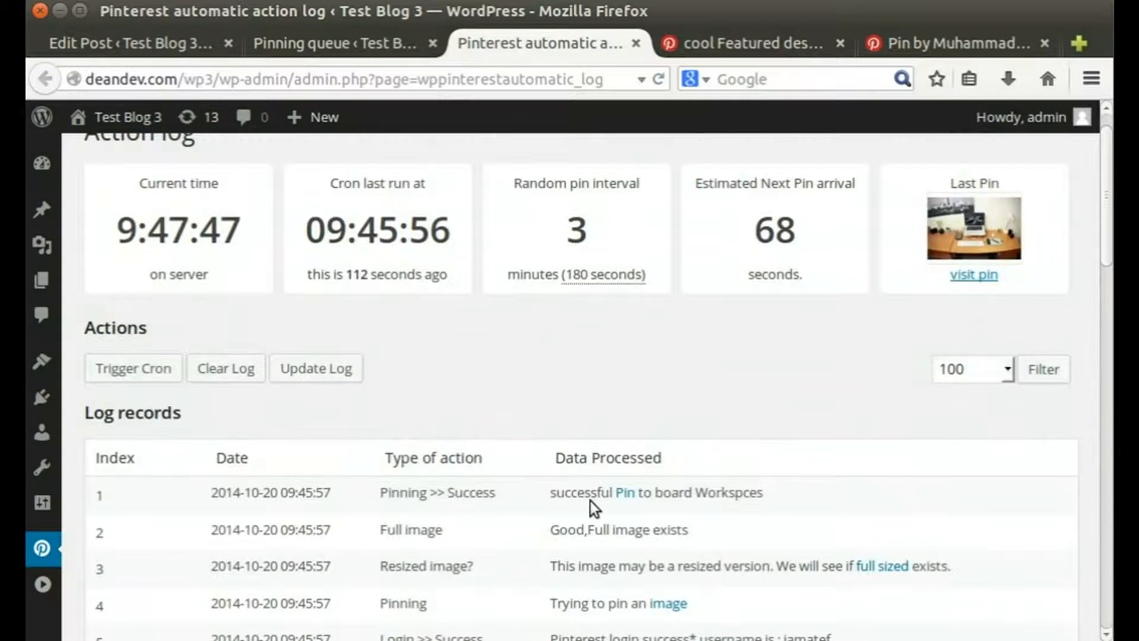
{"action": "mouse_move", "coordinate": [763, 330]}
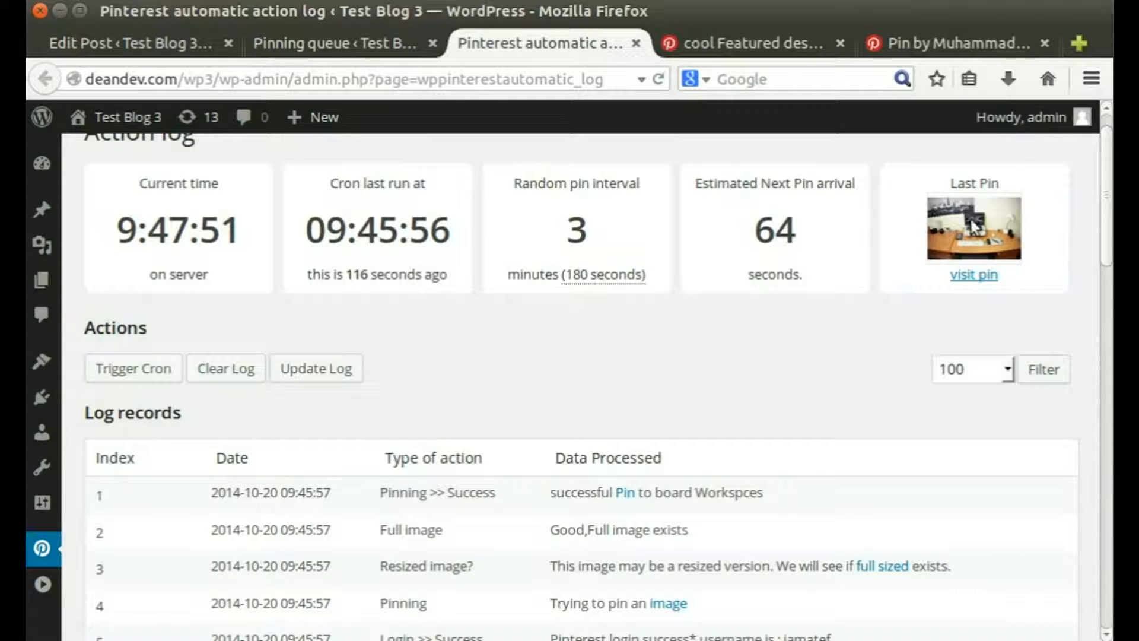
{"action": "left_click", "coordinate": [316, 369]}
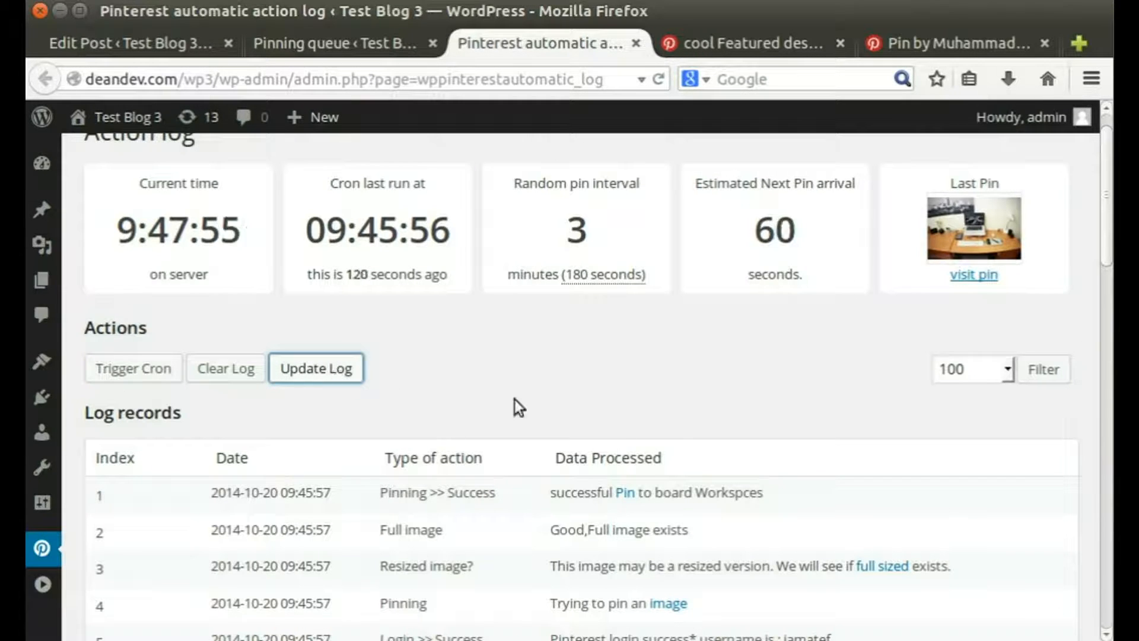
{"action": "mouse_move", "coordinate": [624, 496]}
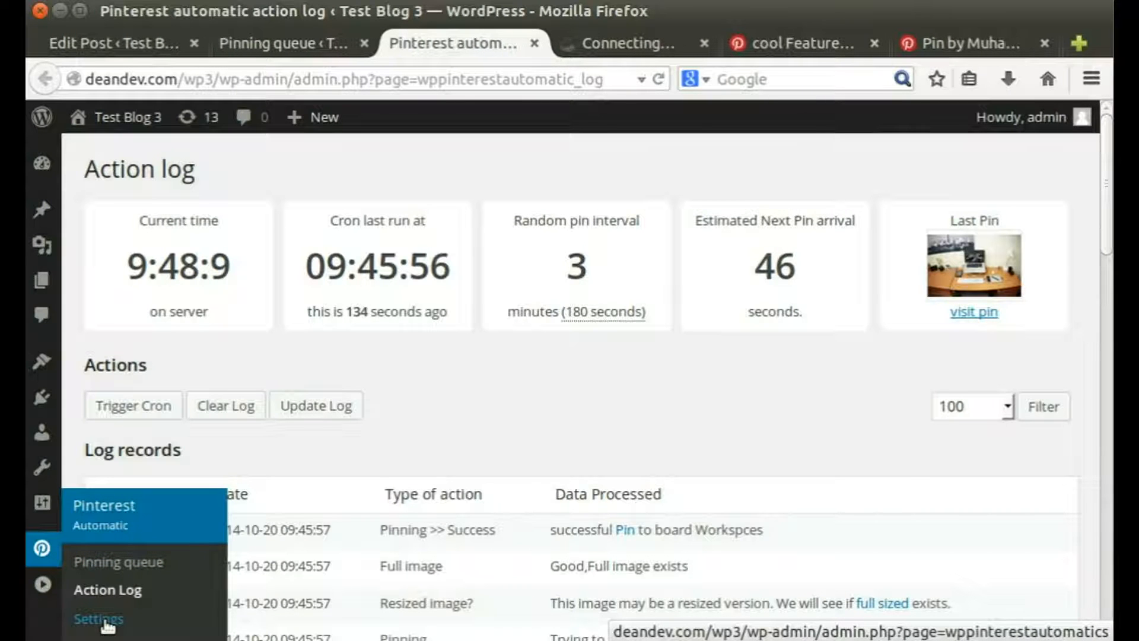
Open Pinterest Automatic Settings and scroll through pin text, pin box, auto check and auto pin options
{"action": "left_click", "coordinate": [97, 618]}
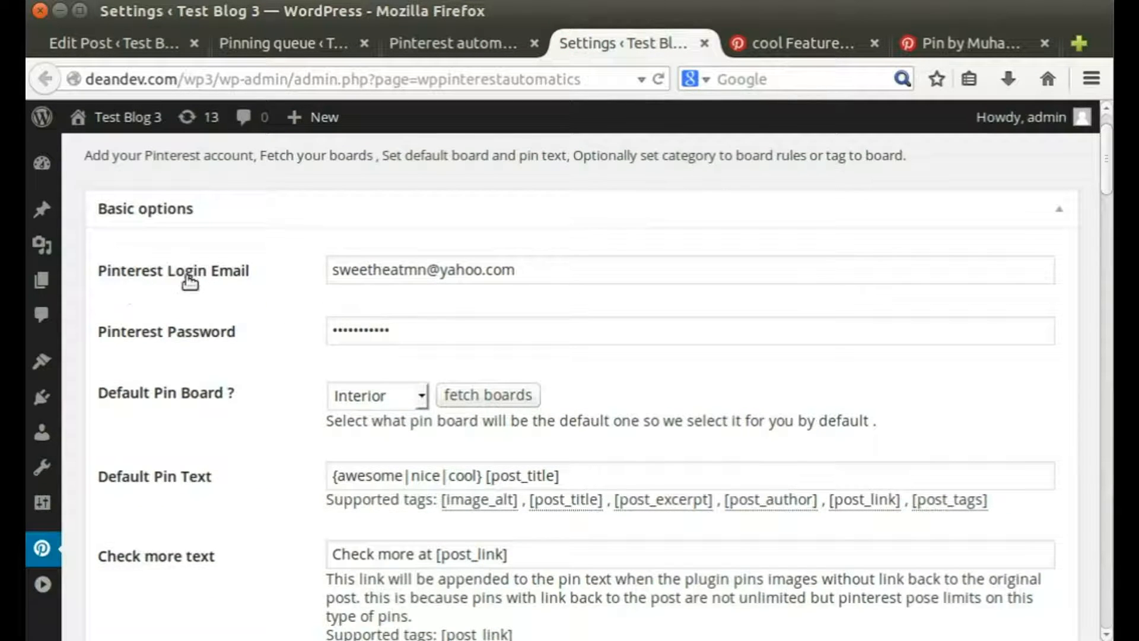
{"action": "scroll", "scroll_direction": "down", "scroll_amount": 3}
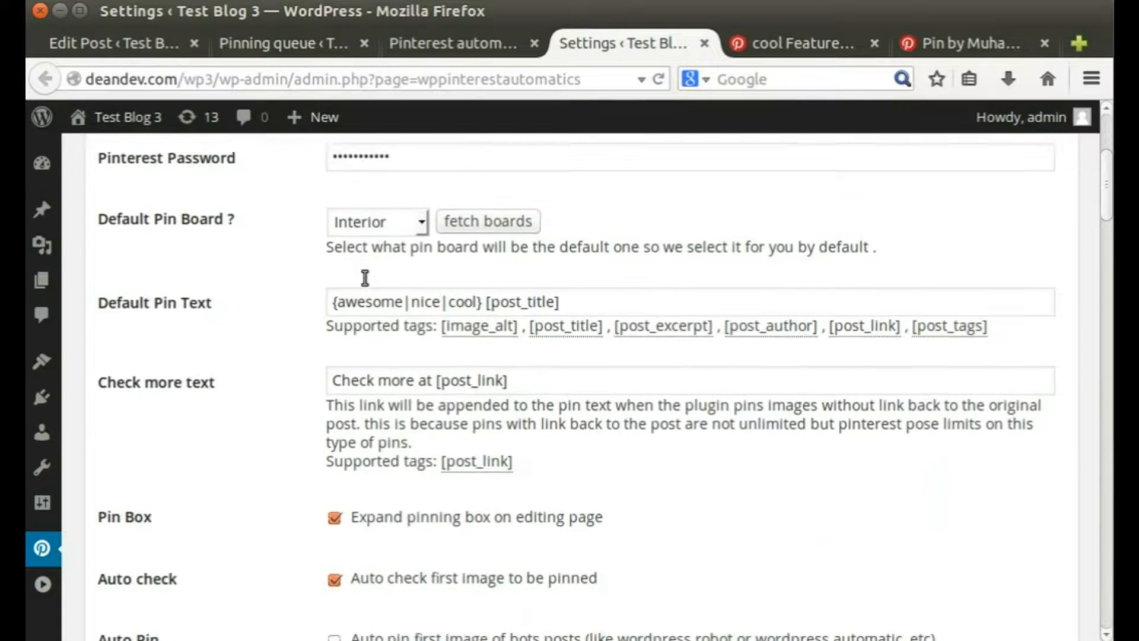
{"action": "scroll", "scroll_direction": "down", "scroll_amount": 3}
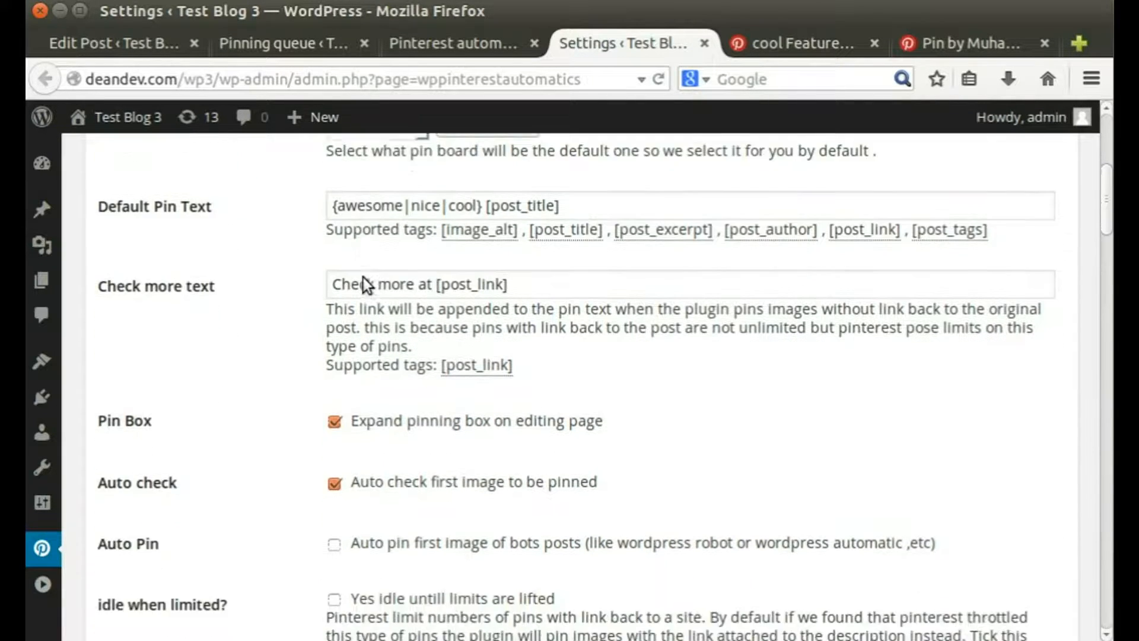
{"action": "scroll", "scroll_direction": "down", "scroll_amount": 3}
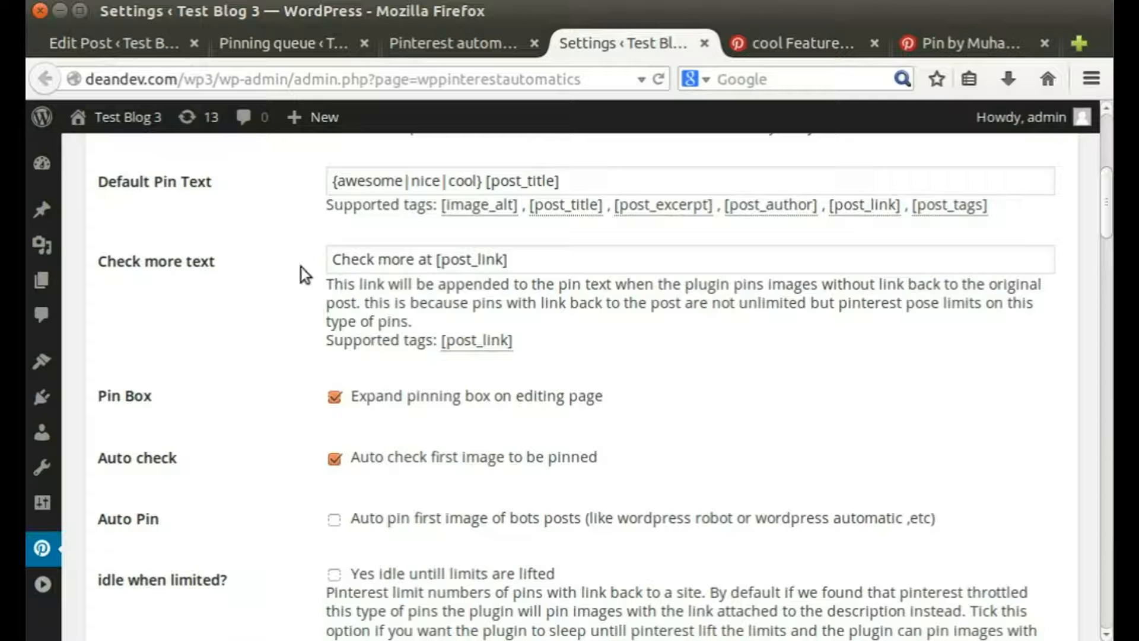
{"action": "mouse_move", "coordinate": [313, 296]}
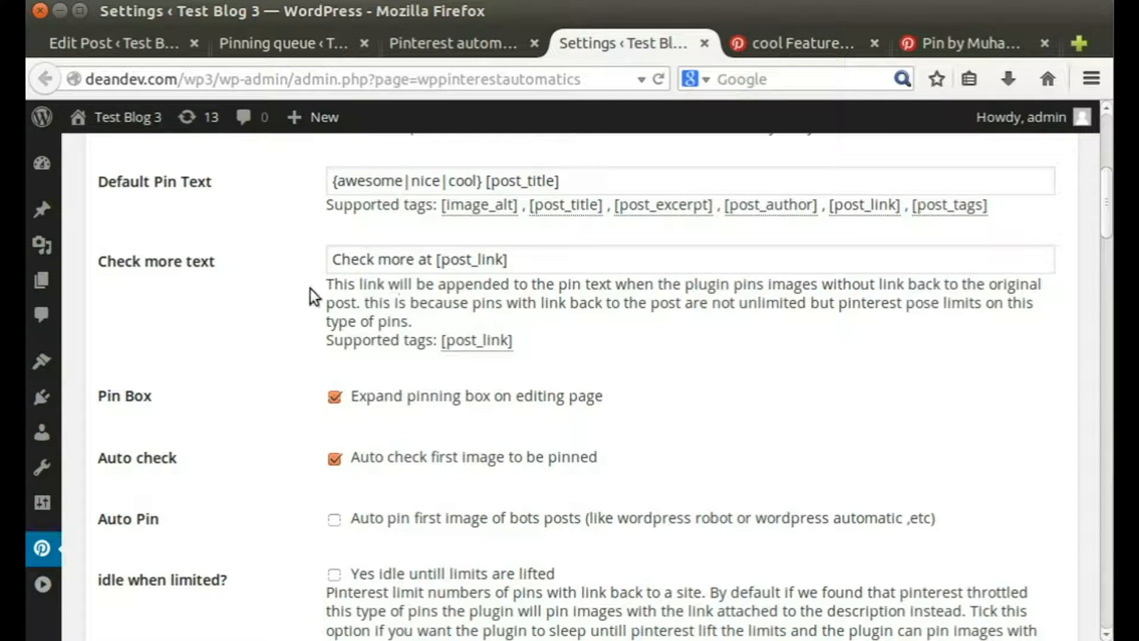
{"action": "scroll", "scroll_direction": "down", "scroll_amount": 3}
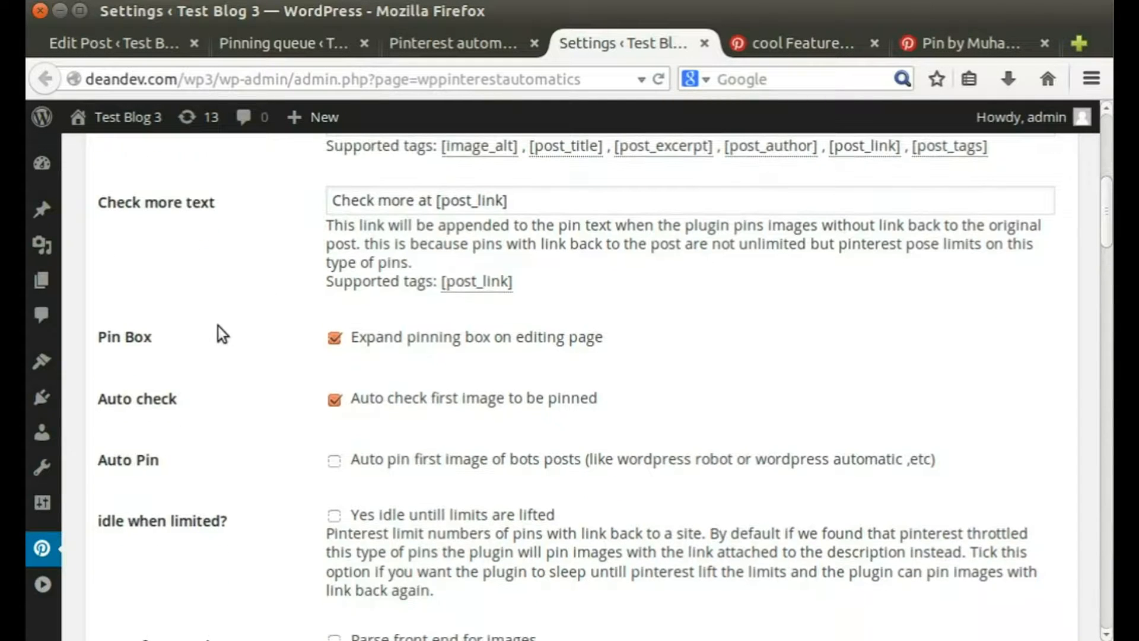
{"action": "mouse_move", "coordinate": [284, 351]}
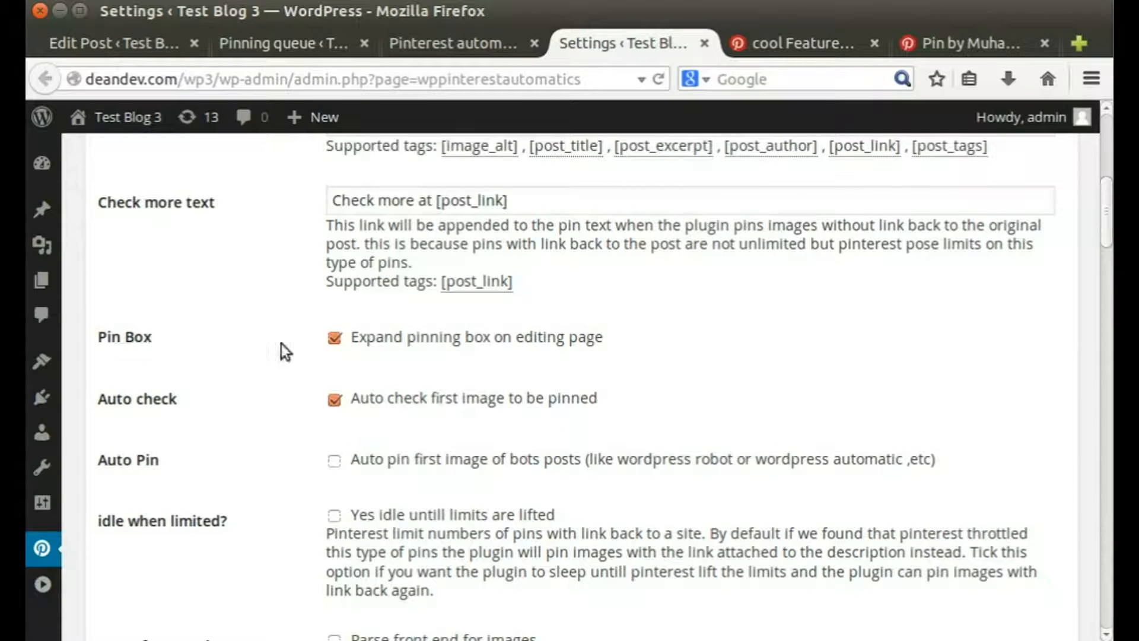
{"action": "mouse_move", "coordinate": [485, 307]}
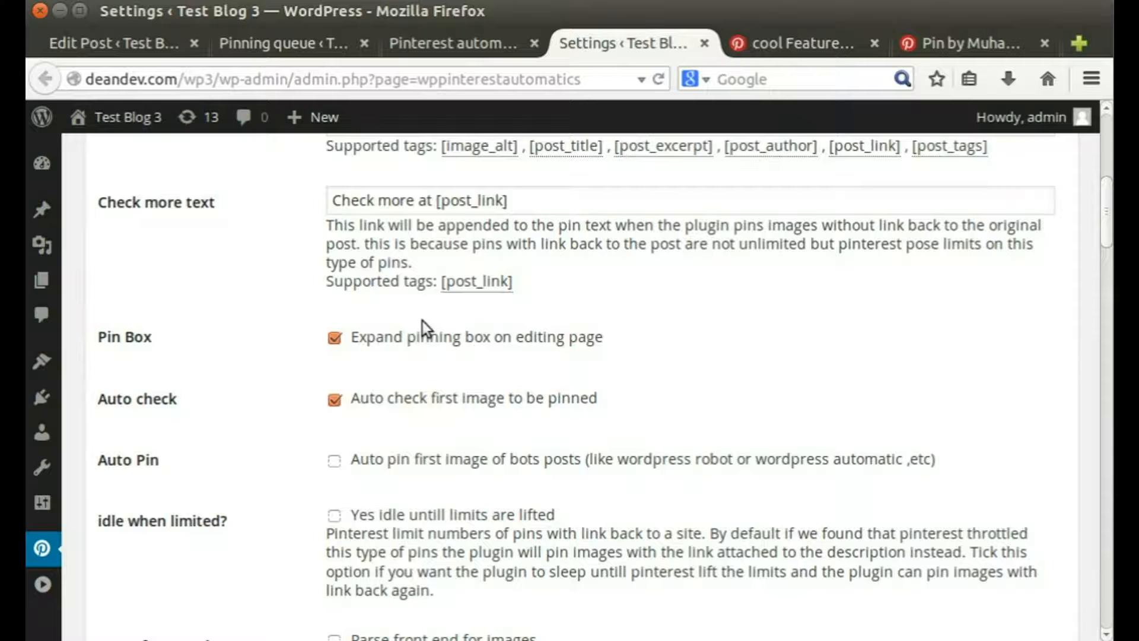
{"action": "scroll", "scroll_direction": "down", "scroll_amount": 3}
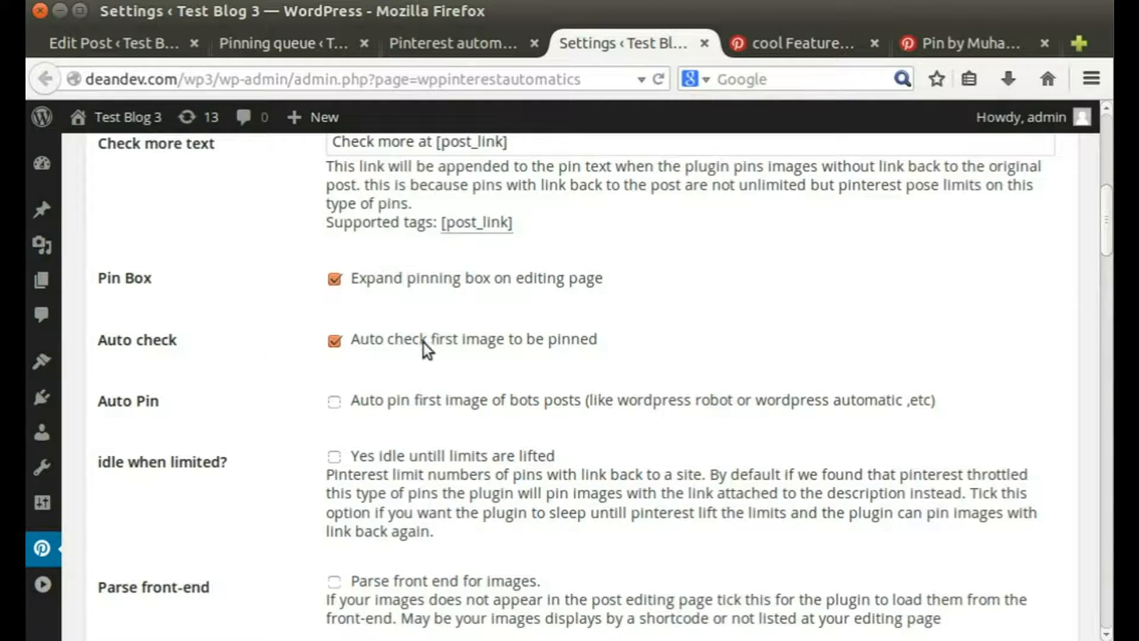
{"action": "scroll", "scroll_direction": "down", "scroll_amount": 3}
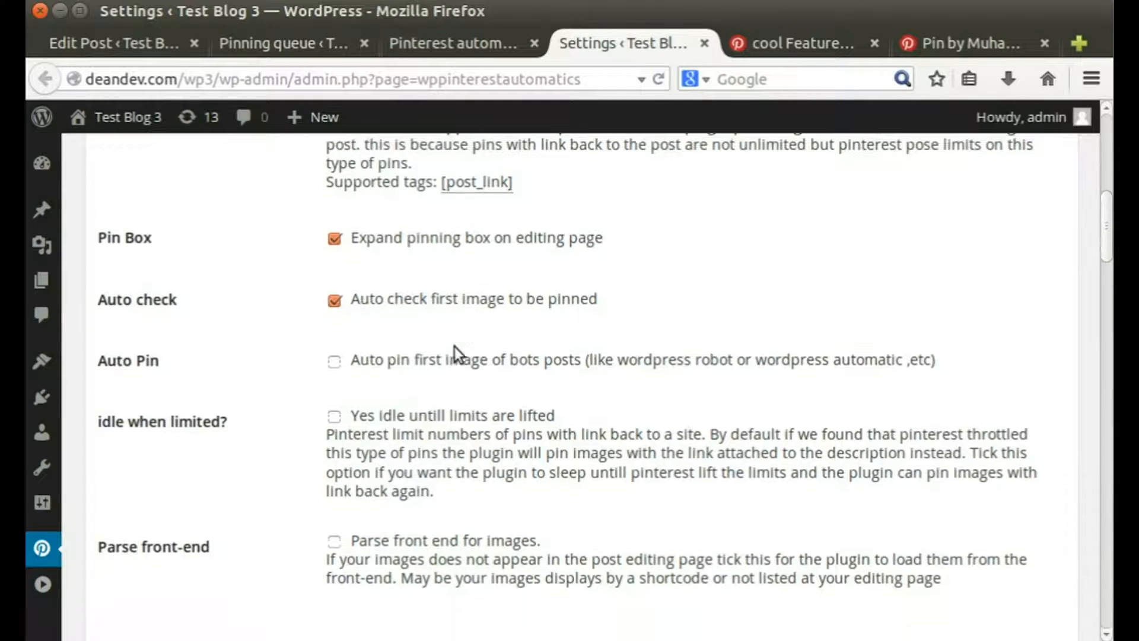
{"action": "scroll", "scroll_direction": "down", "scroll_amount": 3}
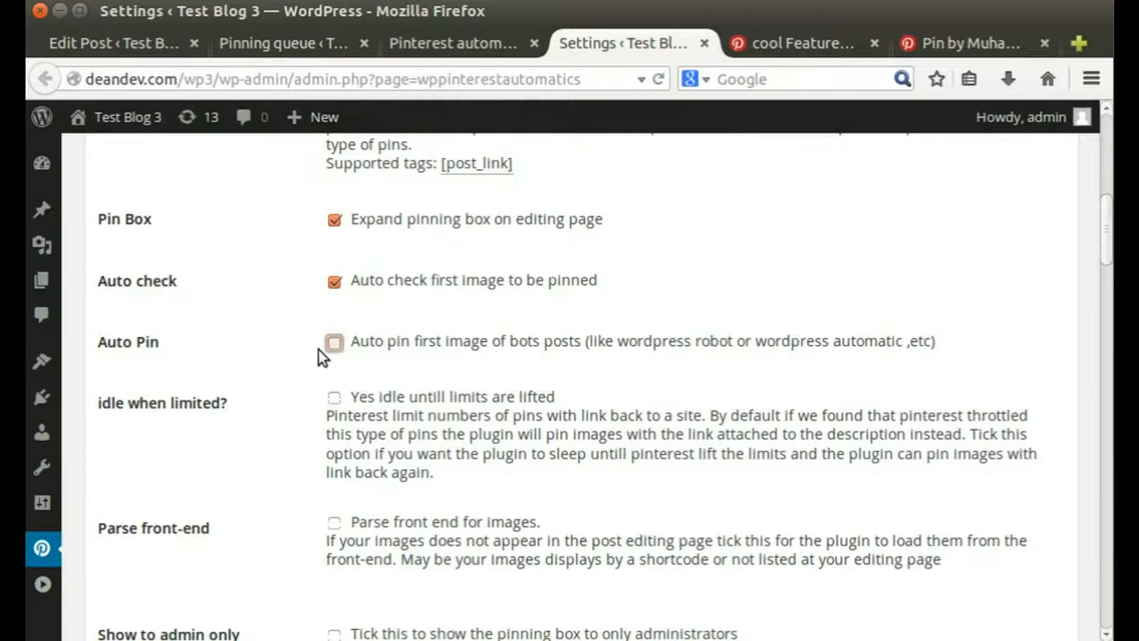
Toggle idling until Pinterest limits lift and enable front-end image parsing
{"action": "scroll", "scroll_direction": "down", "scroll_amount": 3}
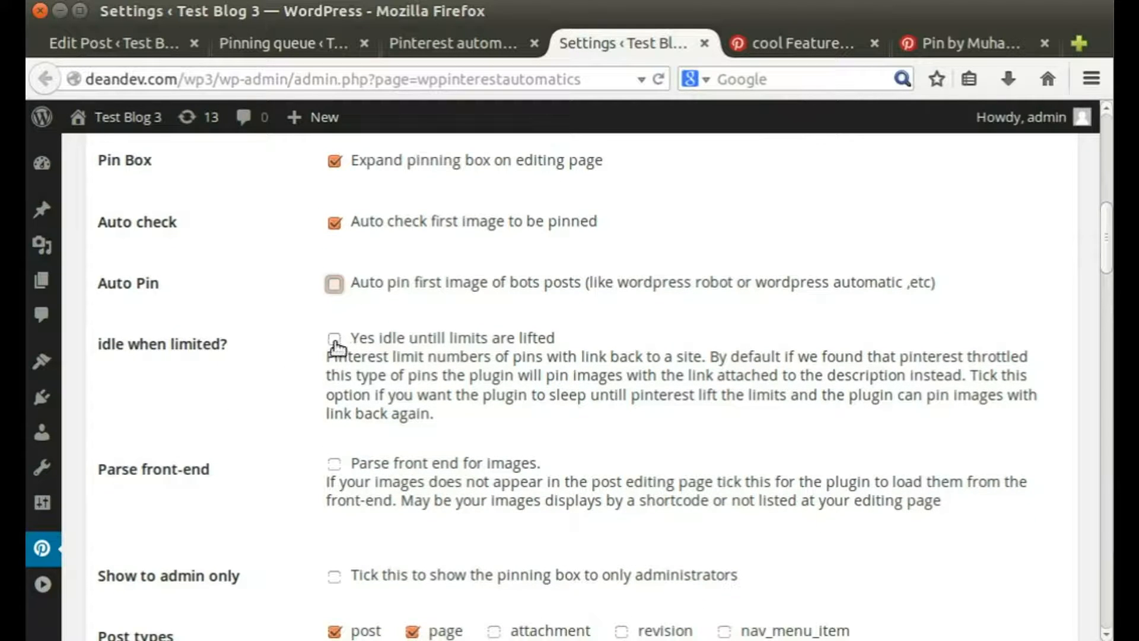
{"action": "left_click", "coordinate": [334, 338]}
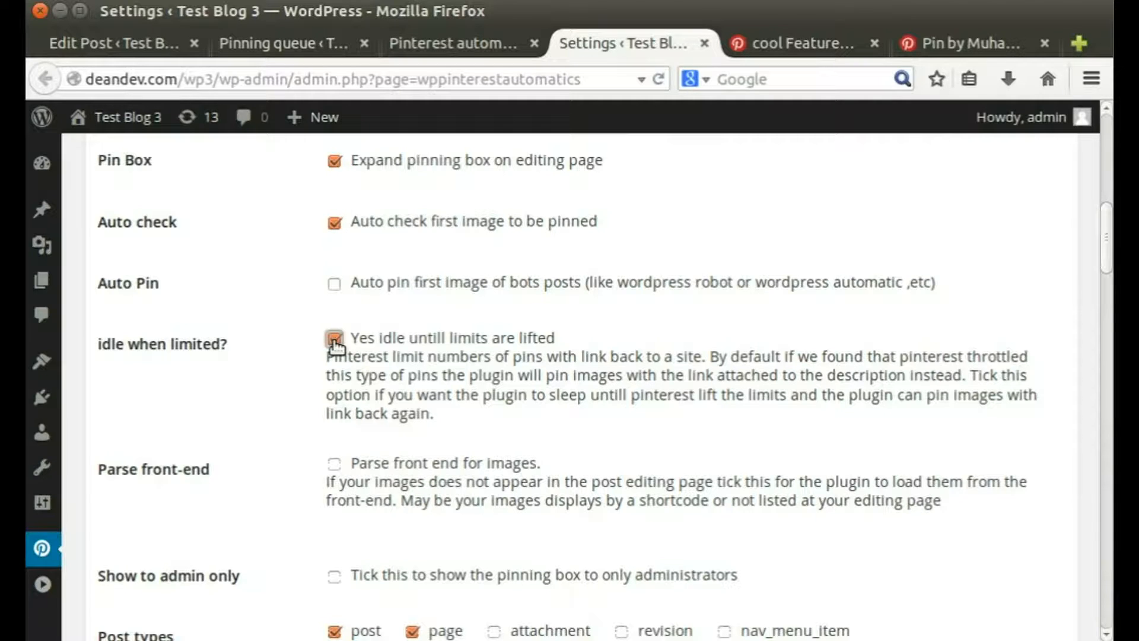
{"action": "scroll", "scroll_direction": "down", "scroll_amount": 3}
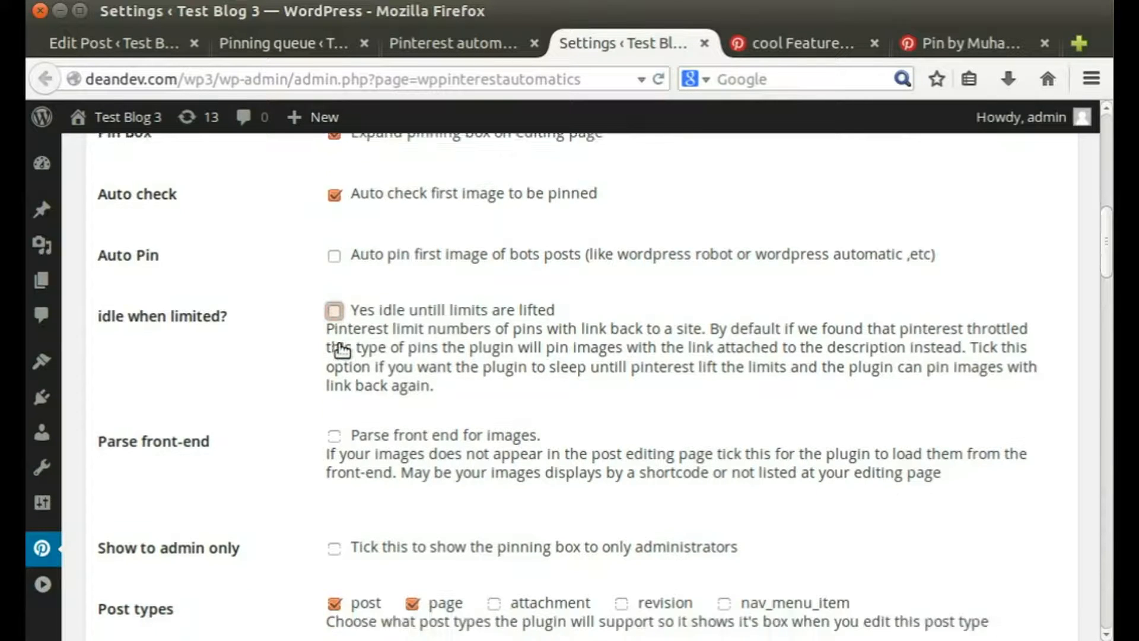
{"action": "scroll", "scroll_direction": "down", "scroll_amount": 3}
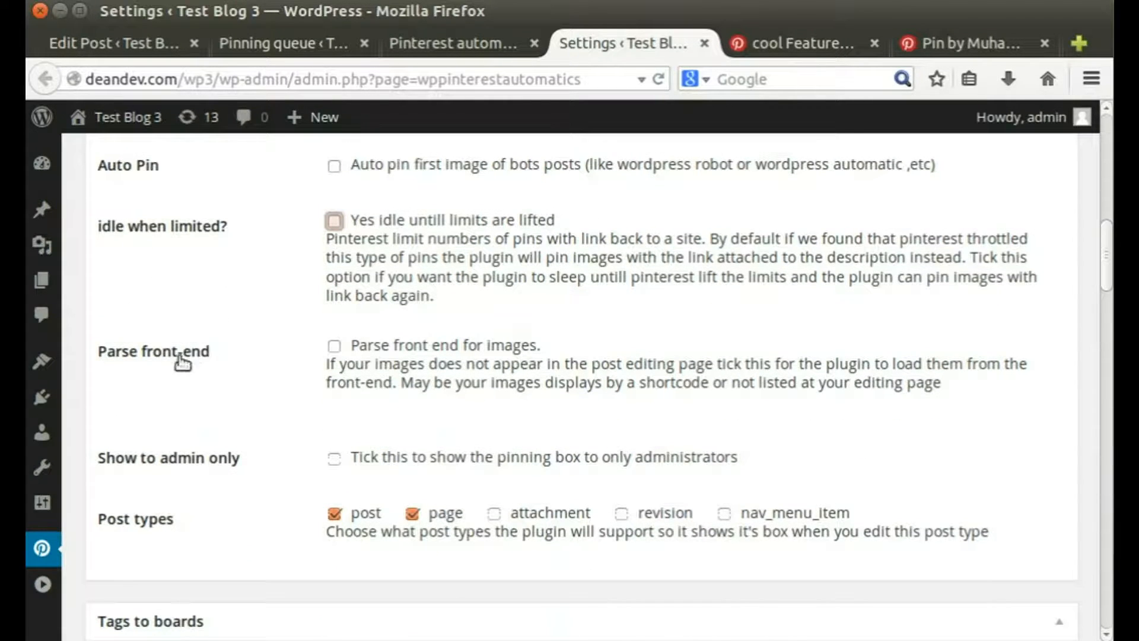
{"action": "left_click", "coordinate": [334, 345]}
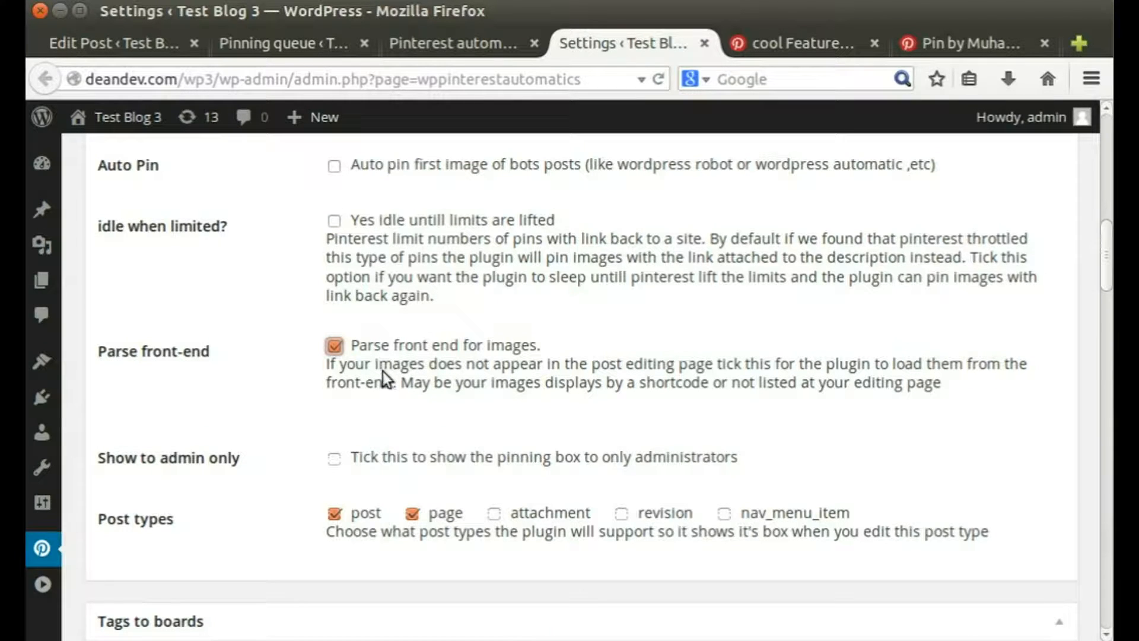
{"action": "mouse_move", "coordinate": [312, 395]}
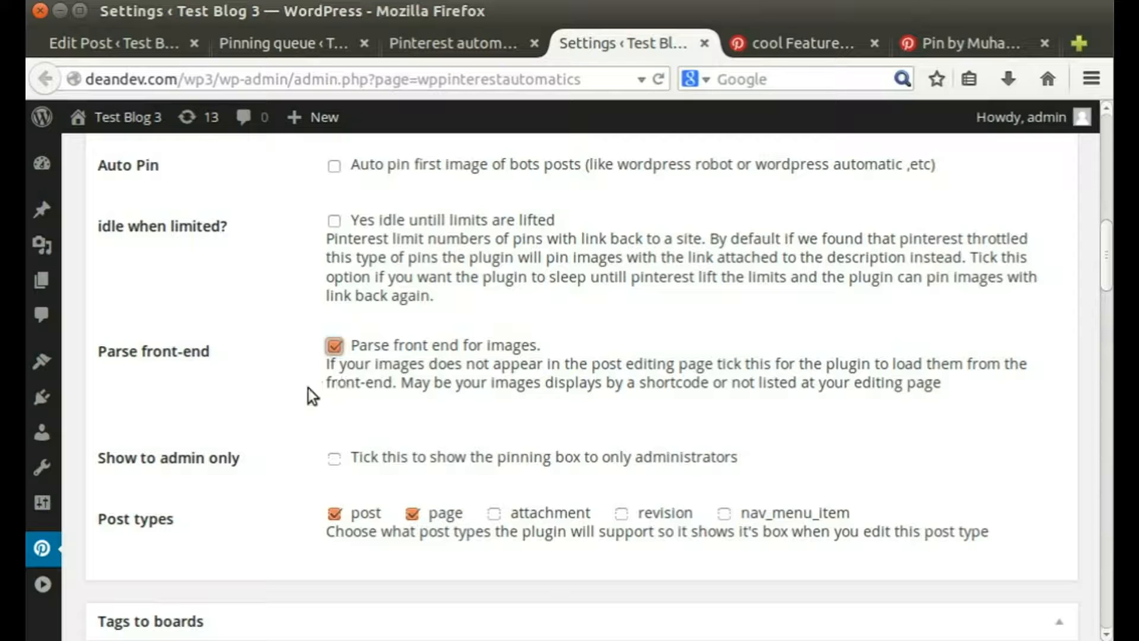
Tick 'Show to admin only' and scroll down to the tags-to-board and category-to-board sections
{"action": "scroll", "scroll_direction": "down", "scroll_amount": 3}
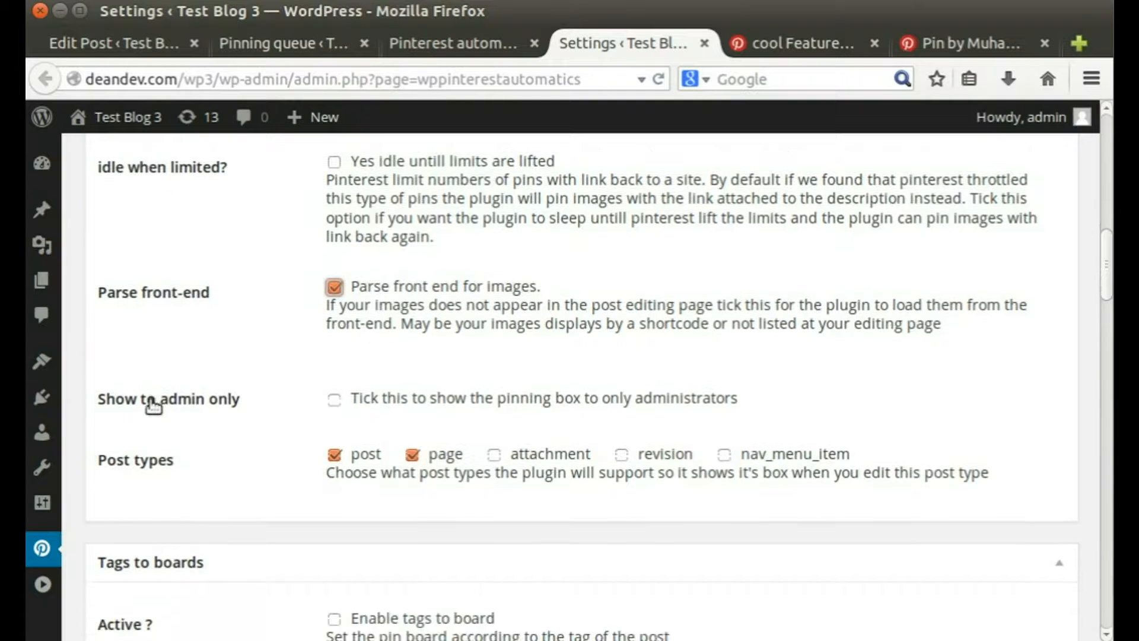
{"action": "mouse_move", "coordinate": [333, 399]}
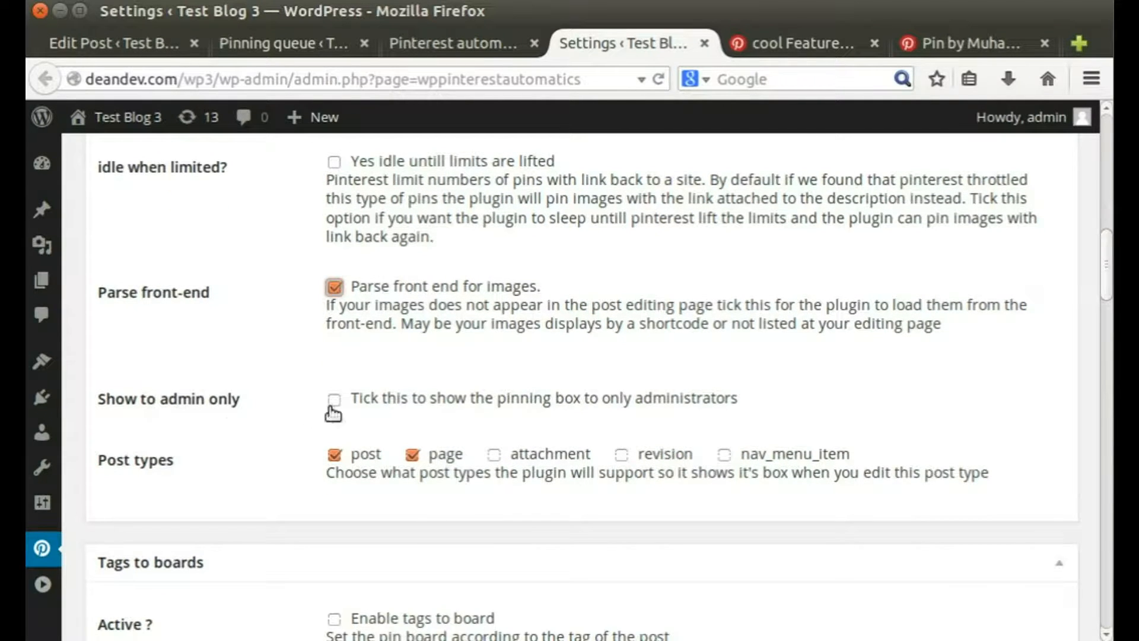
{"action": "left_click", "coordinate": [333, 401]}
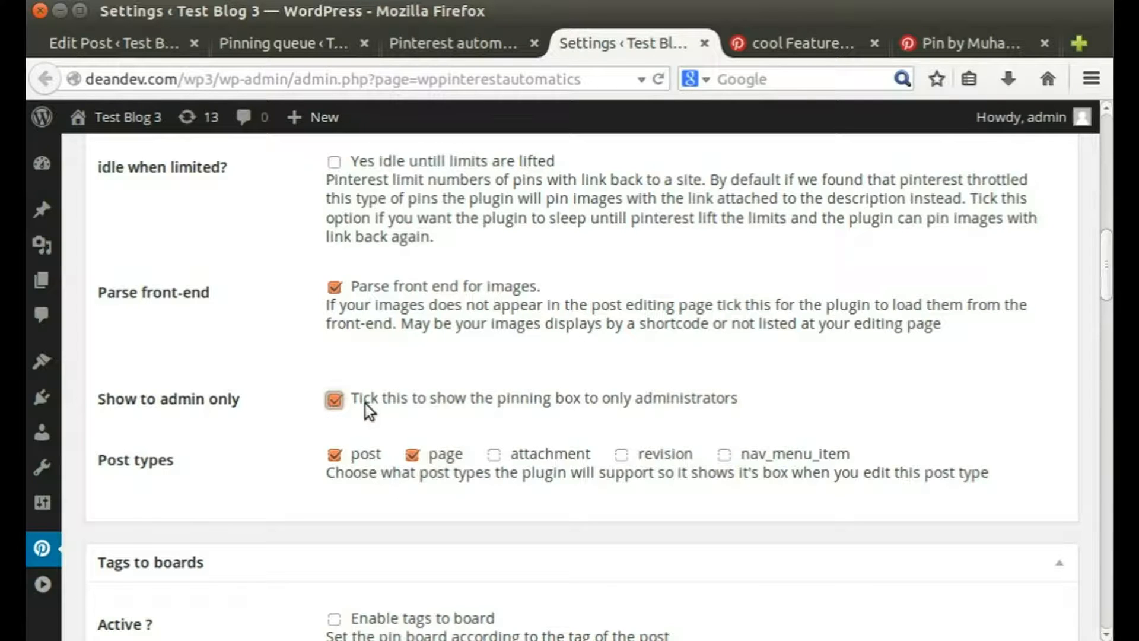
{"action": "scroll", "scroll_direction": "down", "scroll_amount": 3}
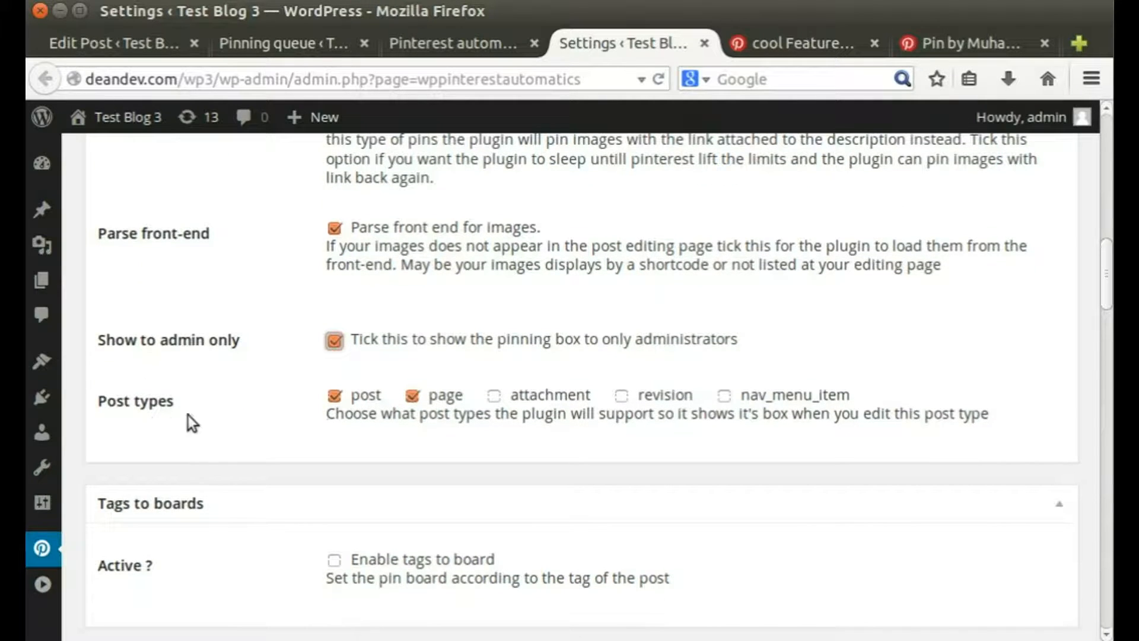
{"action": "mouse_move", "coordinate": [523, 401]}
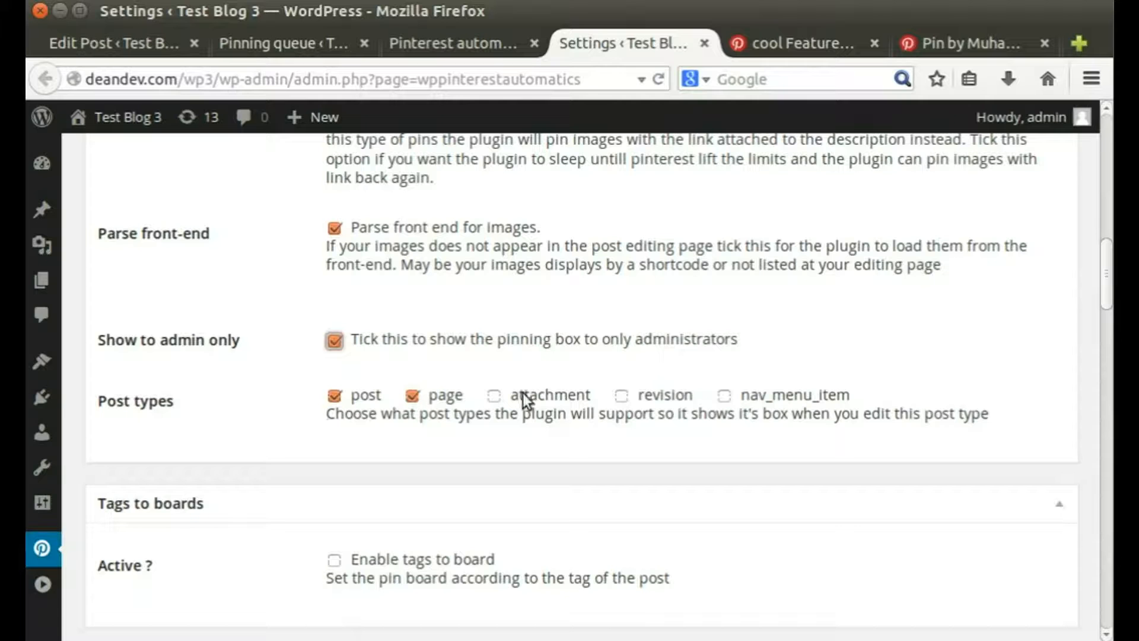
{"action": "mouse_move", "coordinate": [864, 395]}
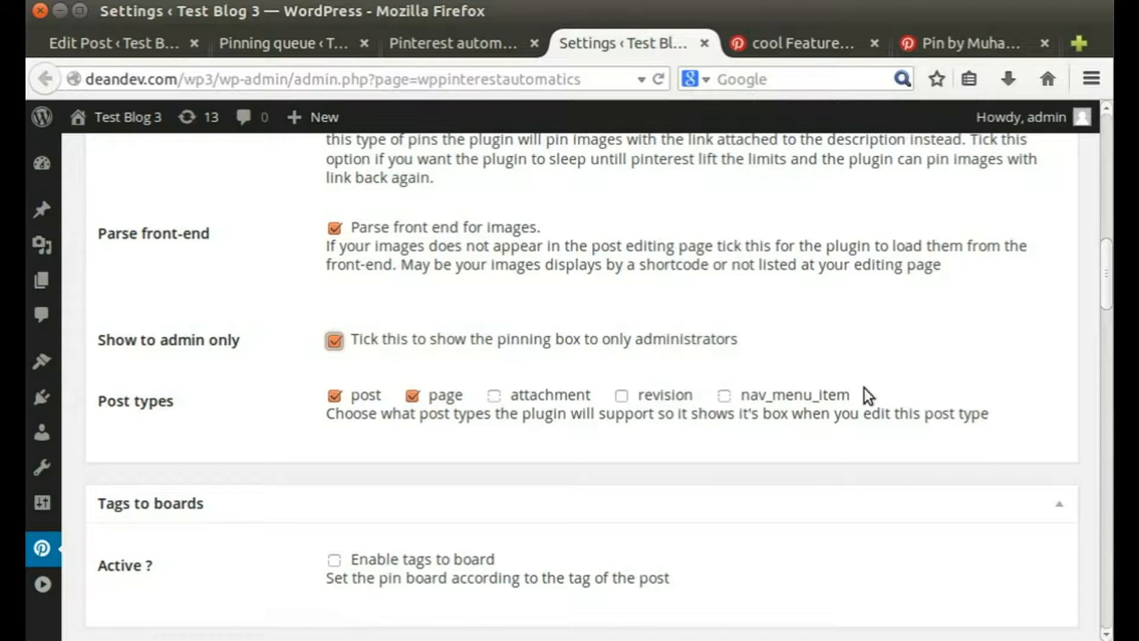
{"action": "scroll", "scroll_direction": "down", "scroll_amount": 3}
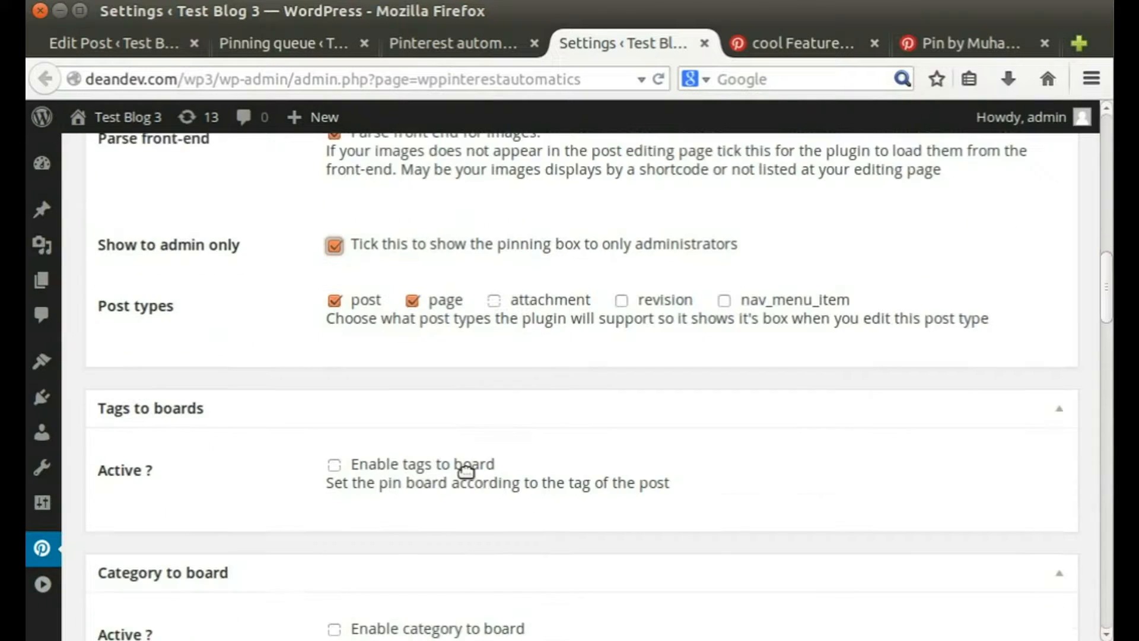
{"action": "scroll", "scroll_direction": "down", "scroll_amount": 3}
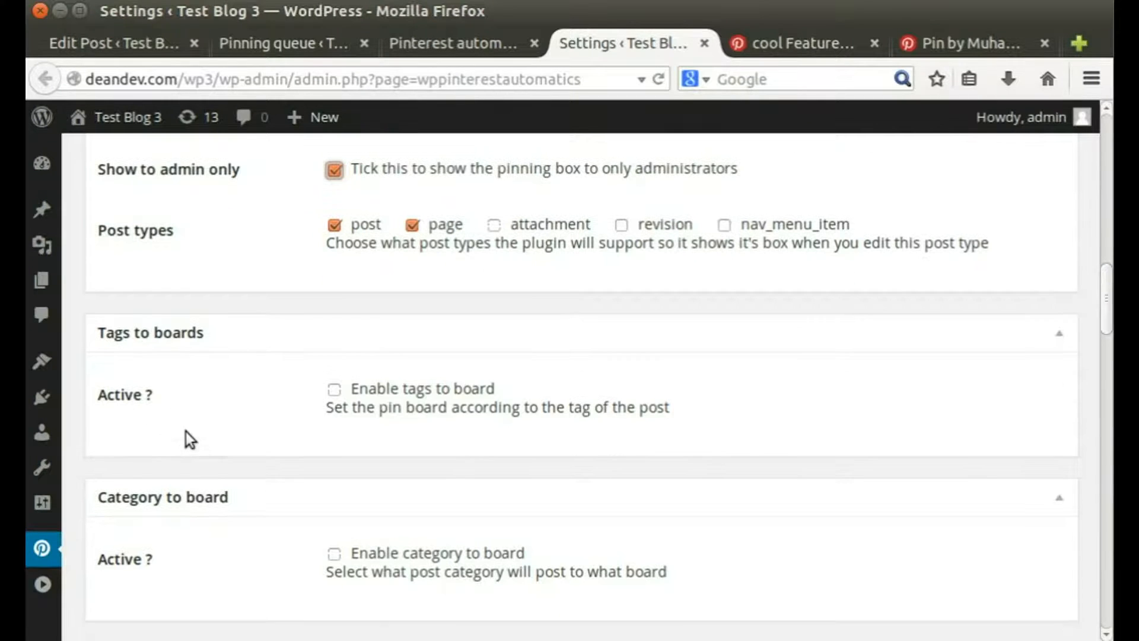
{"action": "scroll", "scroll_direction": "up", "scroll_amount": 3}
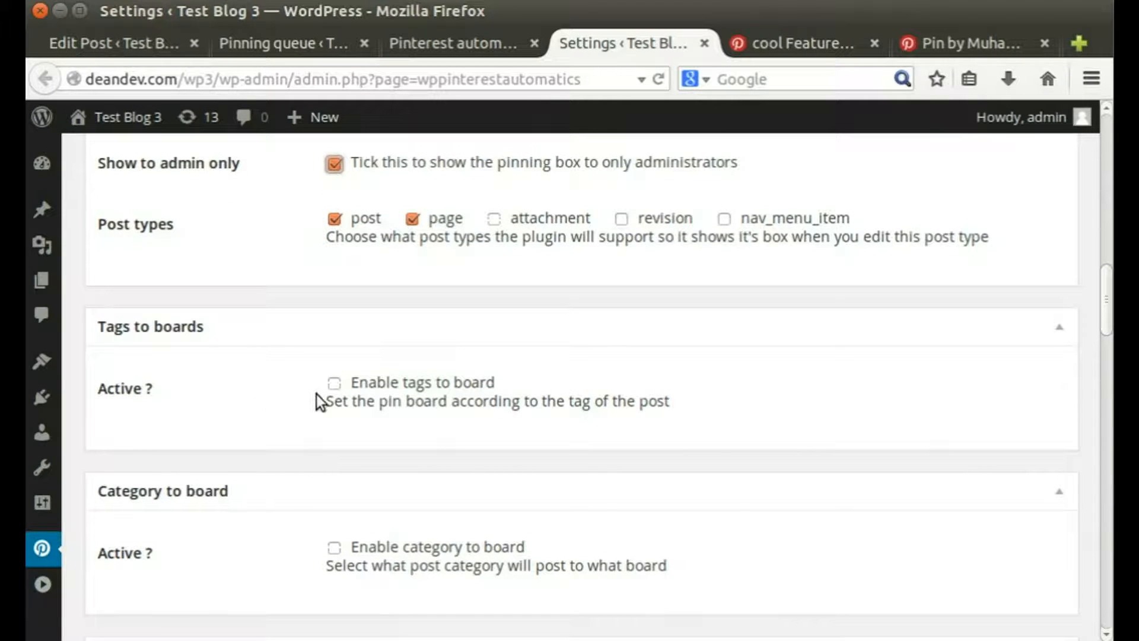
Enable tags-to-board, mapping tag 'interior' to Interior and 'desktop' to Desktops
{"action": "left_click", "coordinate": [334, 383]}
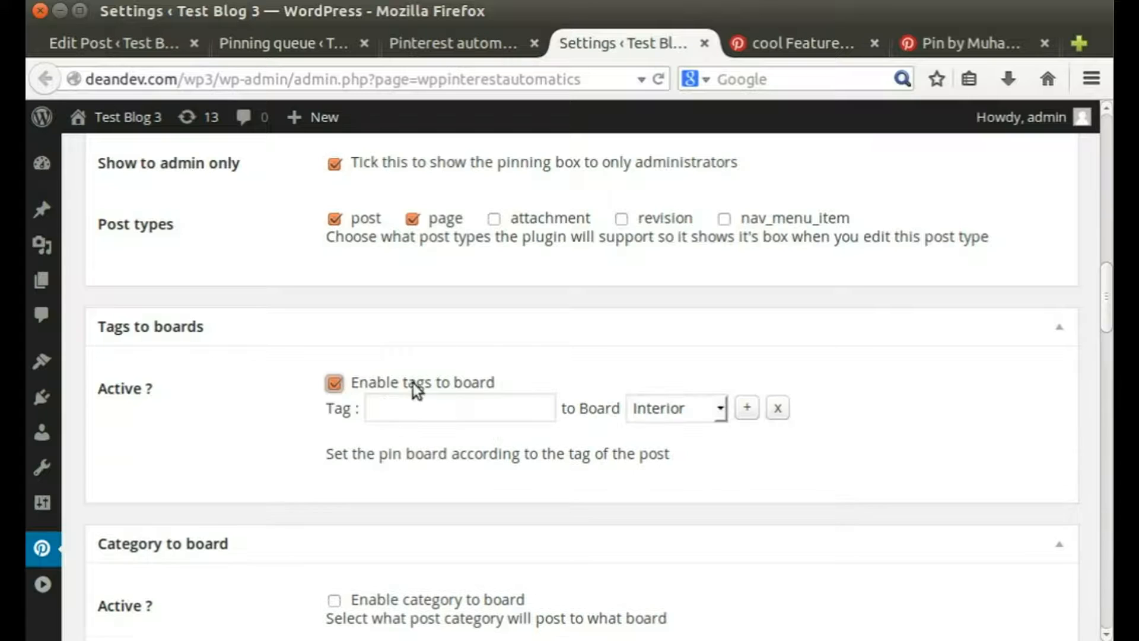
{"action": "left_click", "coordinate": [459, 407]}
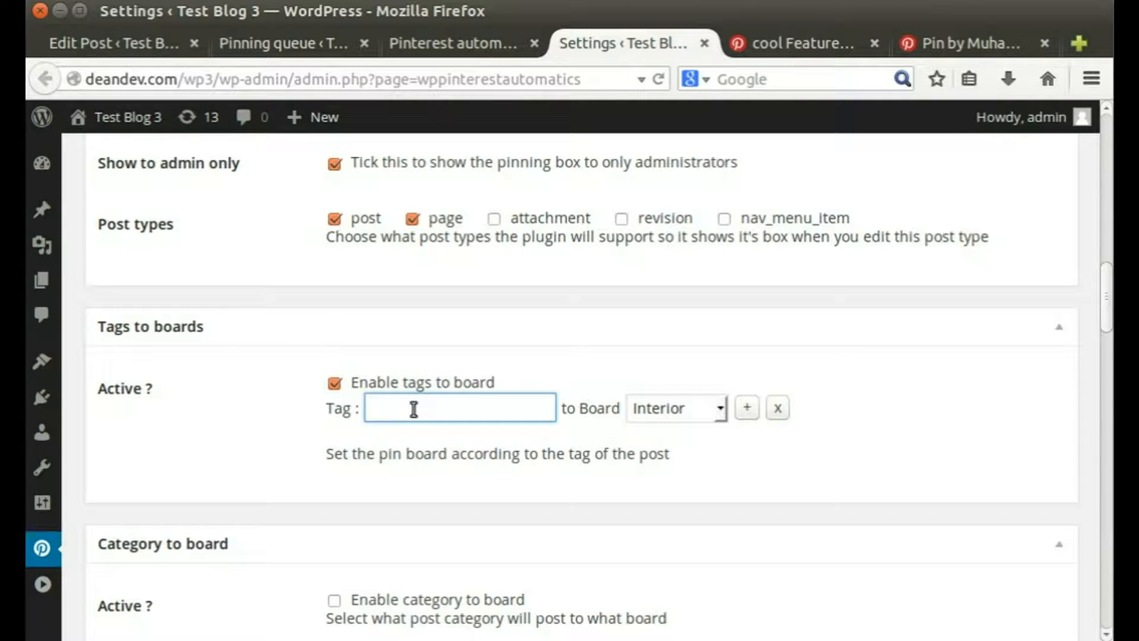
{"action": "type", "text": "Inte"}
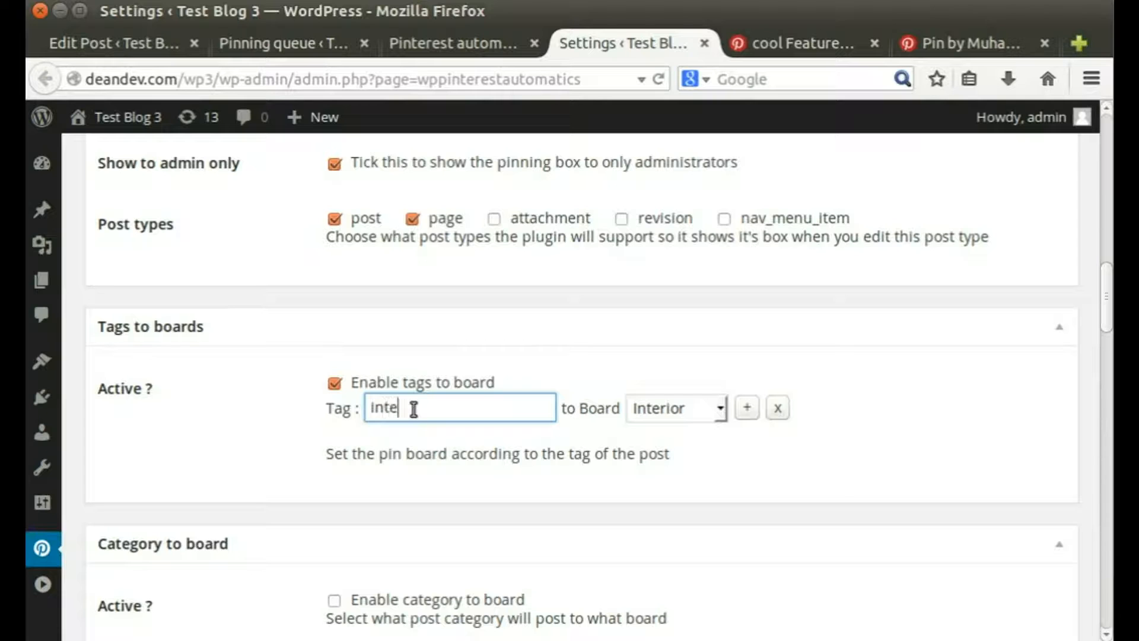
{"action": "type", "text": "rior"}
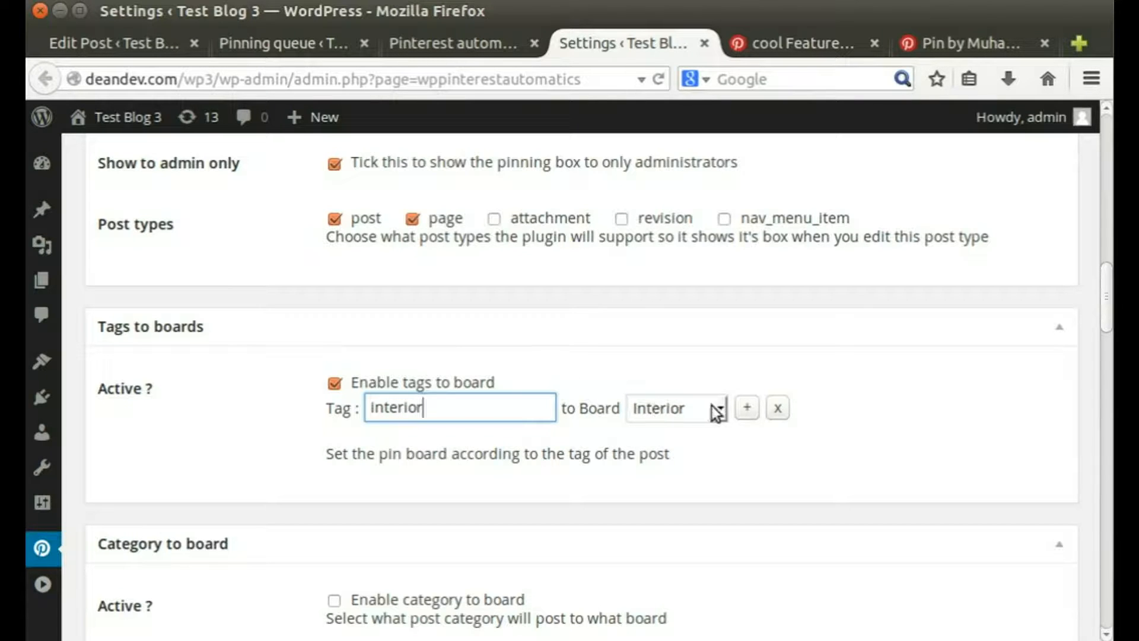
{"action": "mouse_move", "coordinate": [427, 417]}
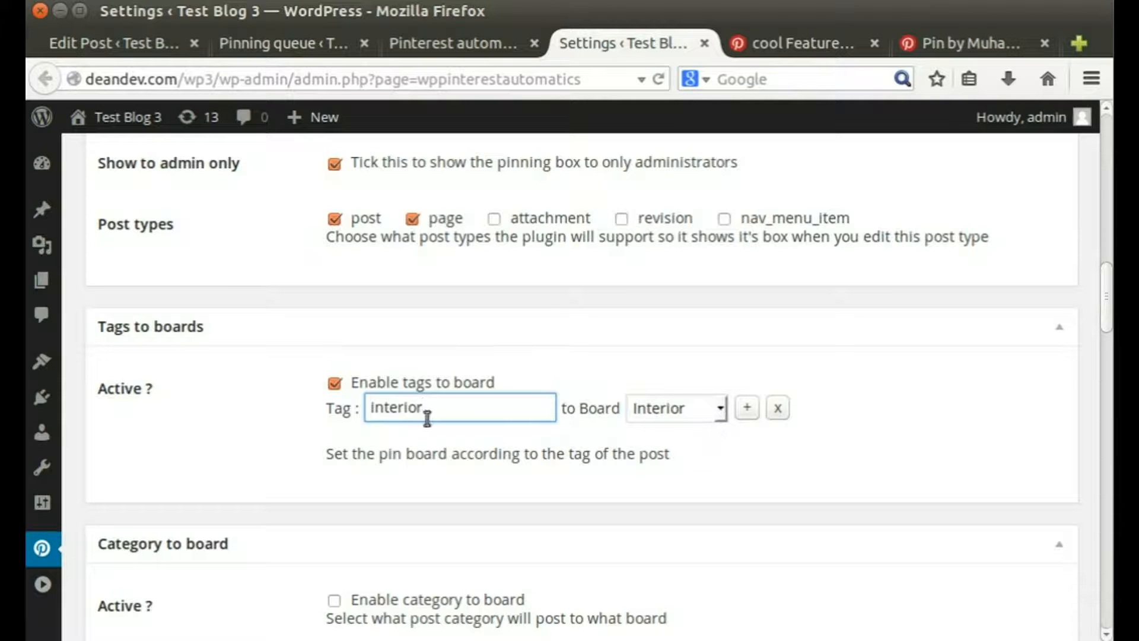
{"action": "left_click", "coordinate": [745, 407]}
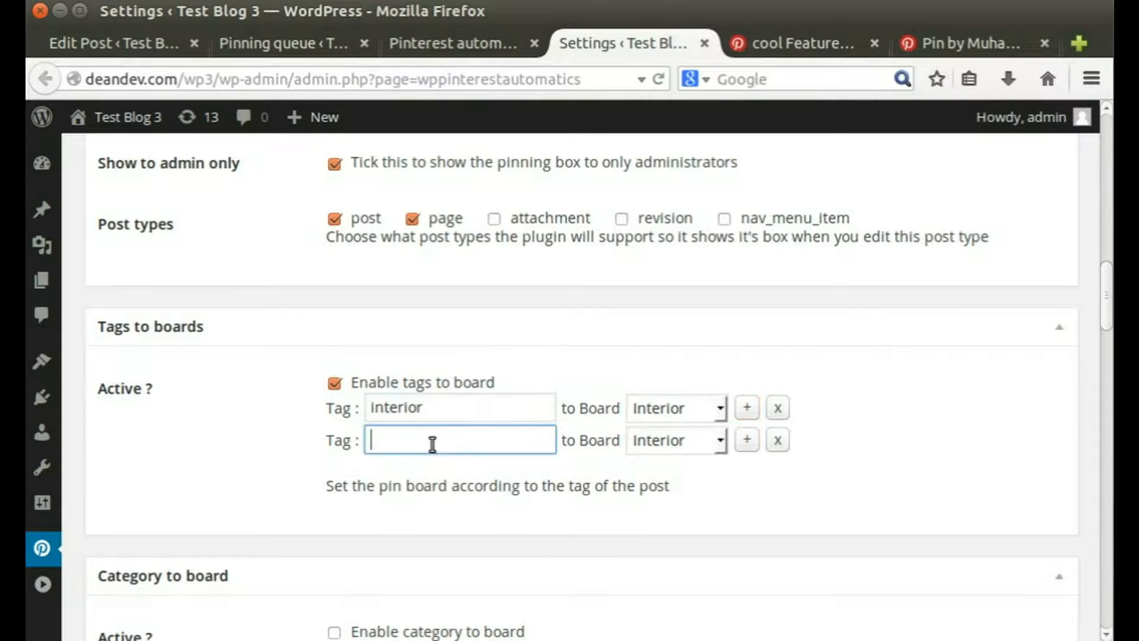
{"action": "type", "text": "desk"}
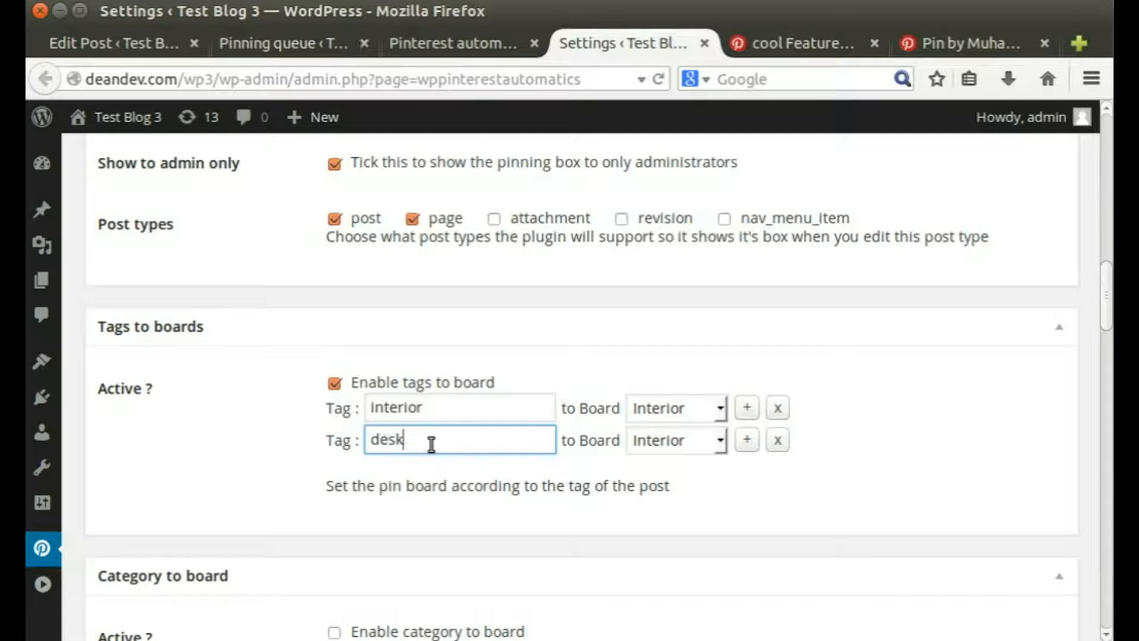
{"action": "type", "text": "top"}
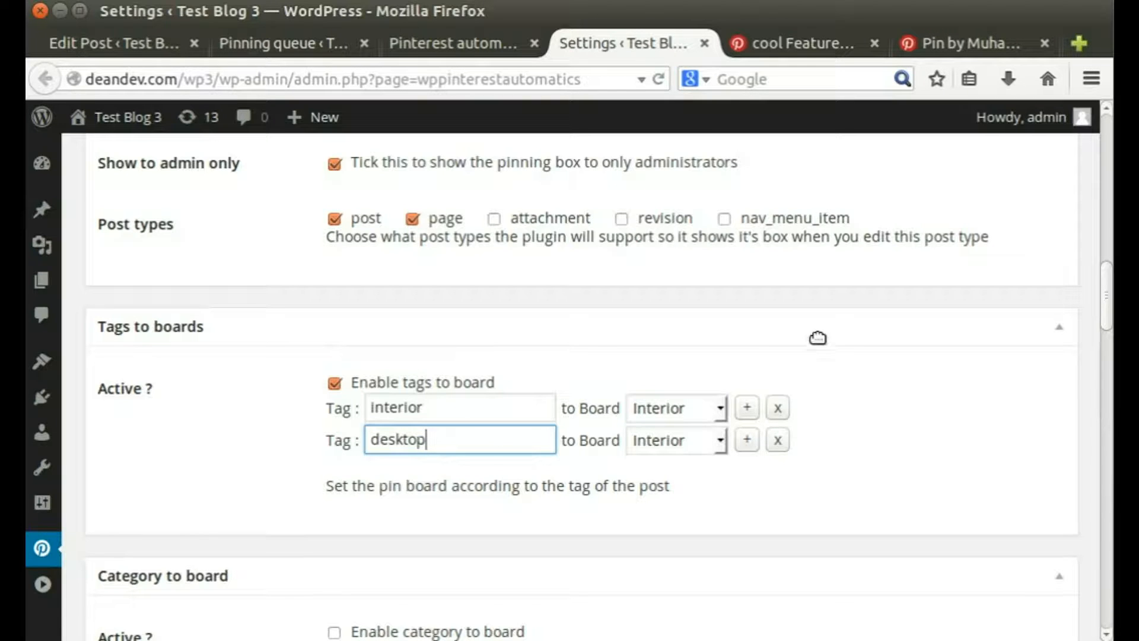
{"action": "left_click", "coordinate": [672, 440]}
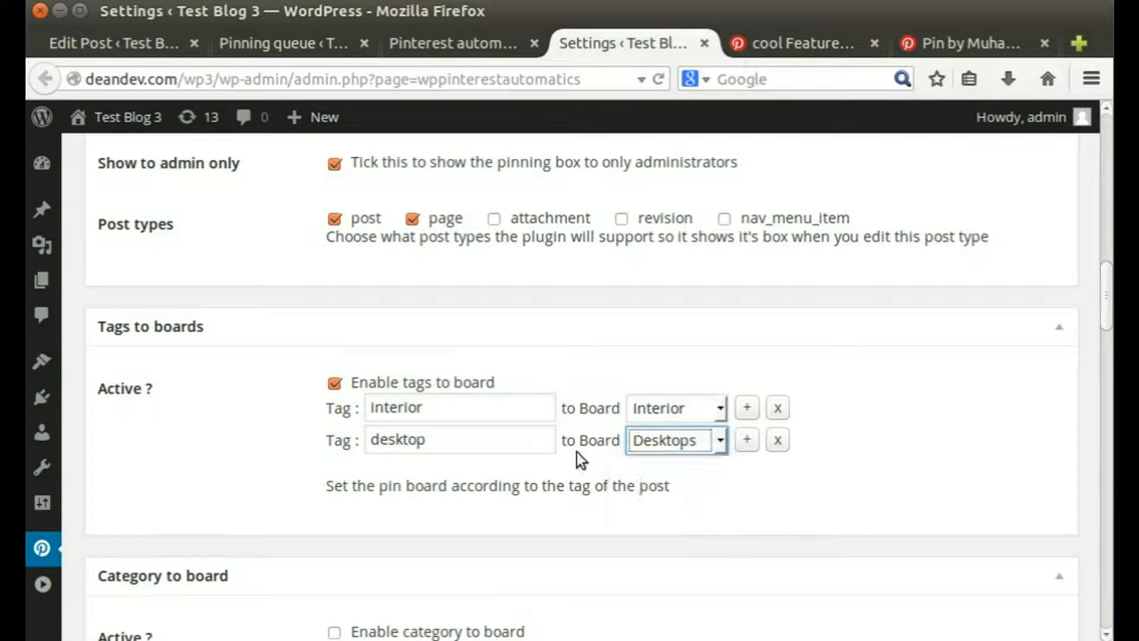
{"action": "mouse_move", "coordinate": [741, 479]}
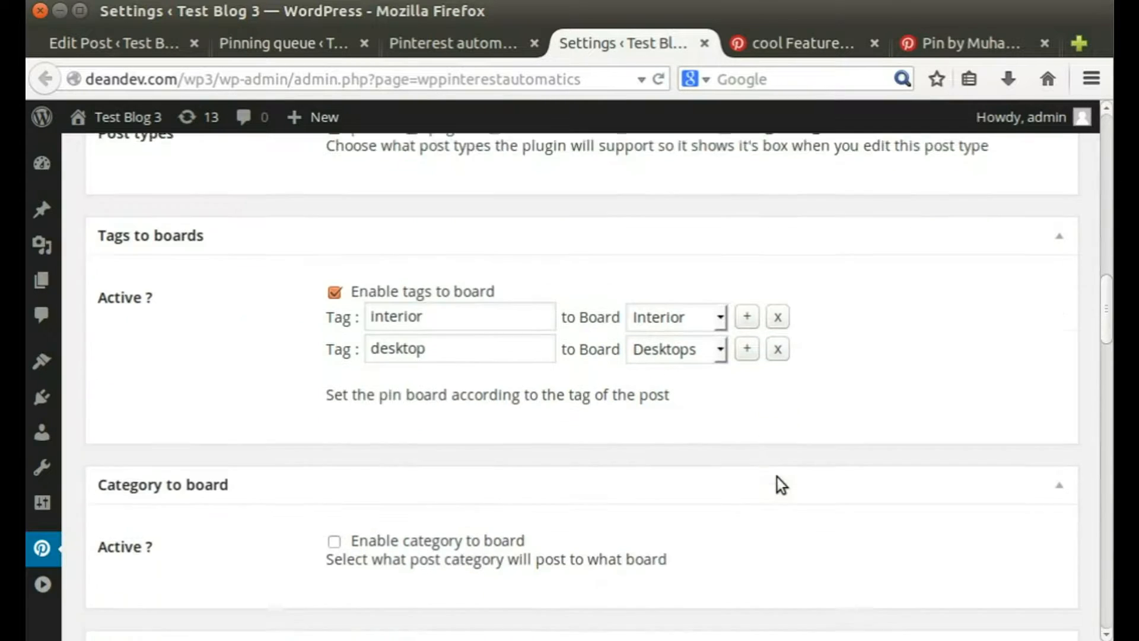
{"action": "scroll", "scroll_direction": "down", "scroll_amount": 3}
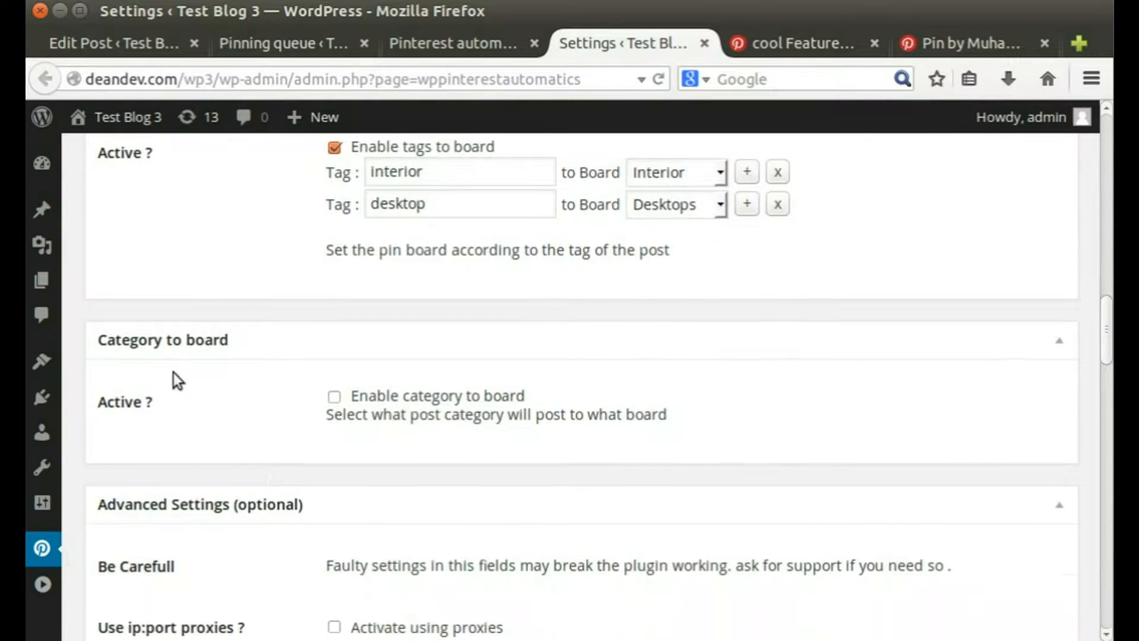
{"action": "mouse_move", "coordinate": [288, 385]}
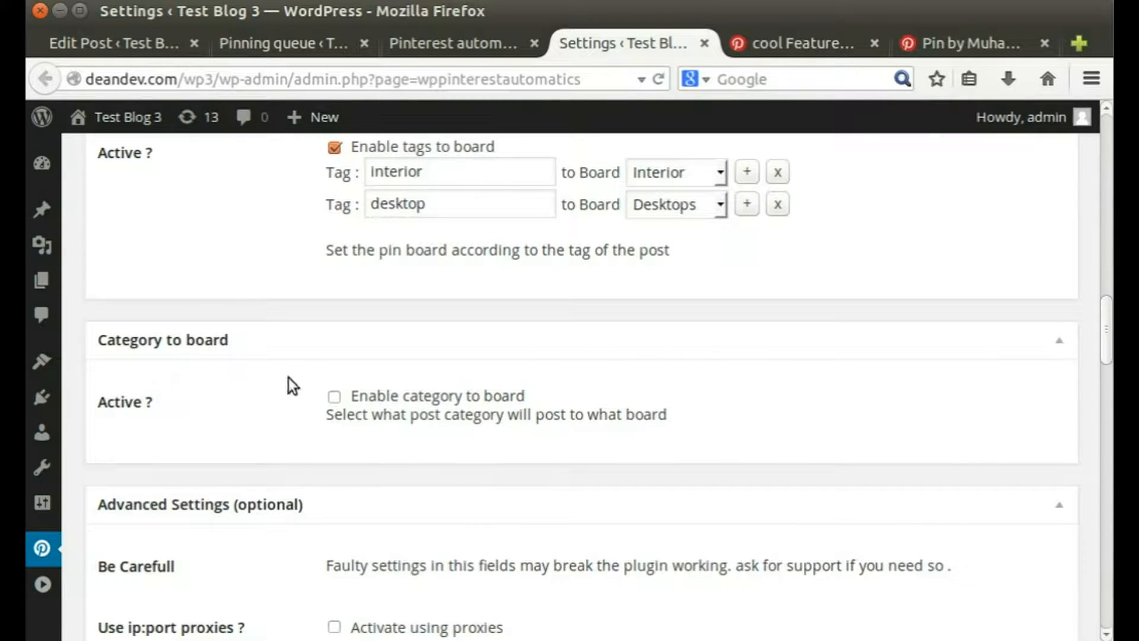
{"action": "left_click", "coordinate": [333, 395]}
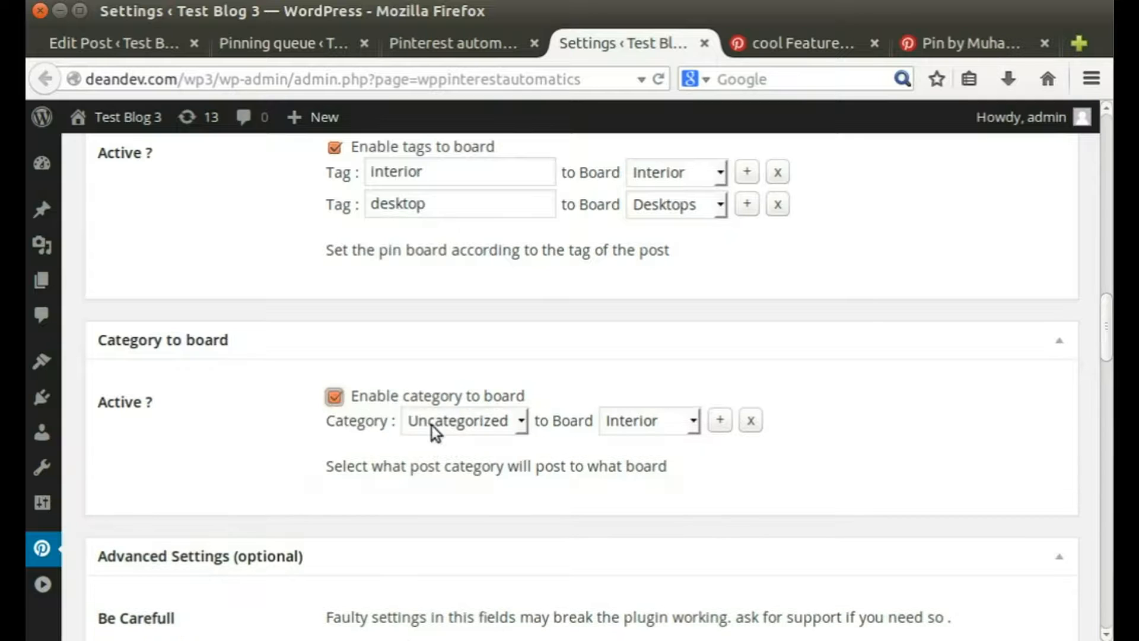
{"action": "left_click", "coordinate": [463, 419]}
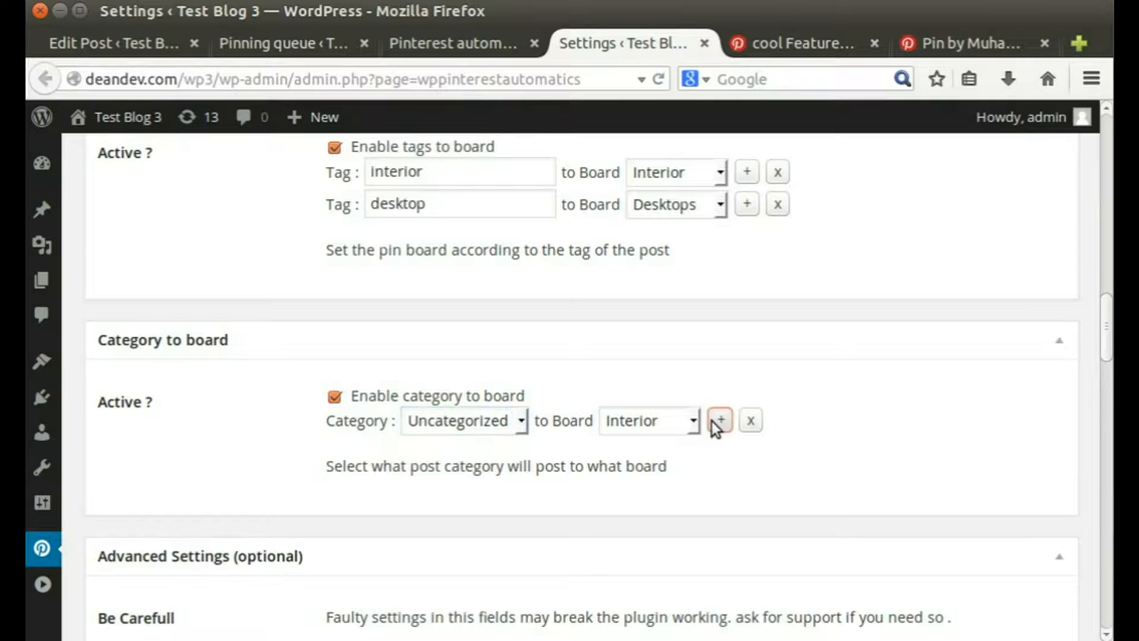
{"action": "mouse_move", "coordinate": [755, 462]}
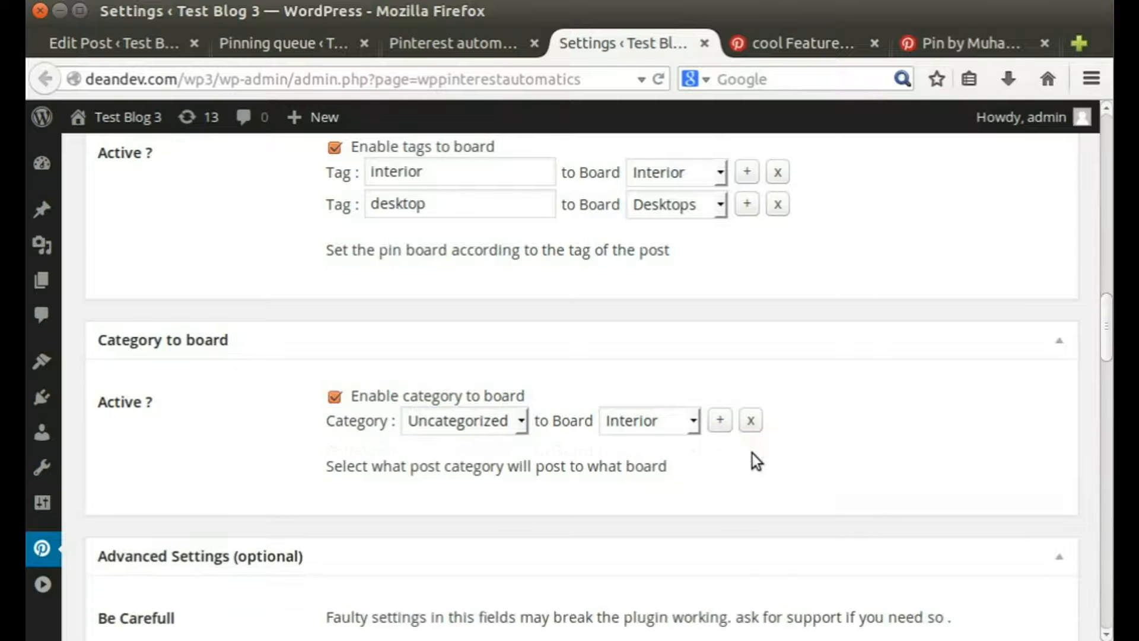
{"action": "scroll", "scroll_direction": "down", "scroll_amount": 3}
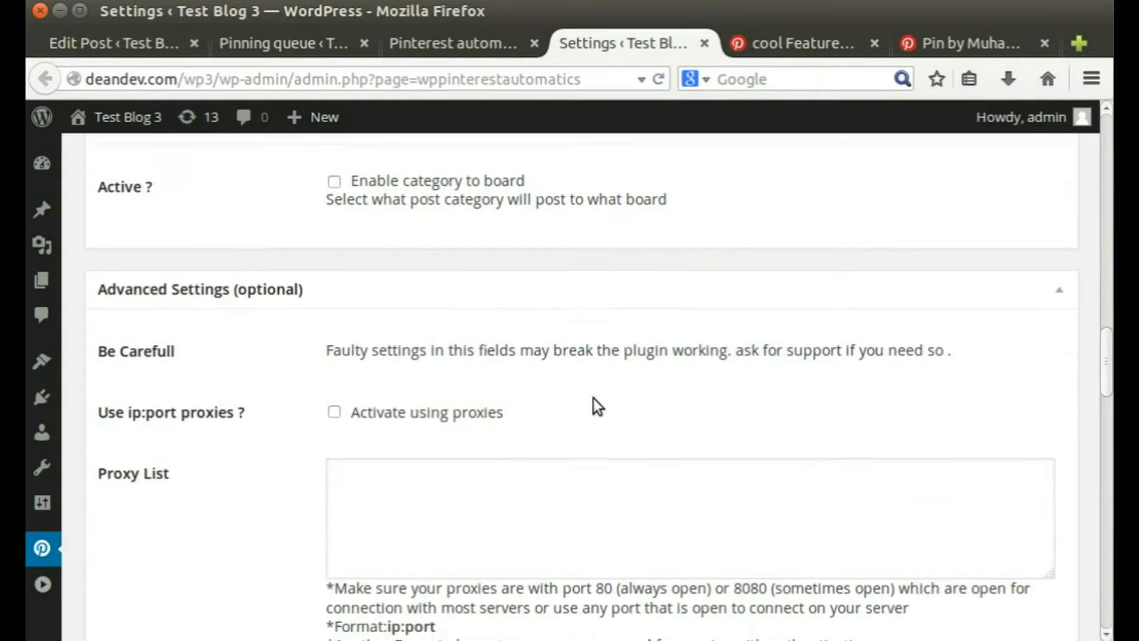
Switch 'Activate using proxies' on and back off, leaving the proxy list empty
{"action": "scroll", "scroll_direction": "down", "scroll_amount": 3}
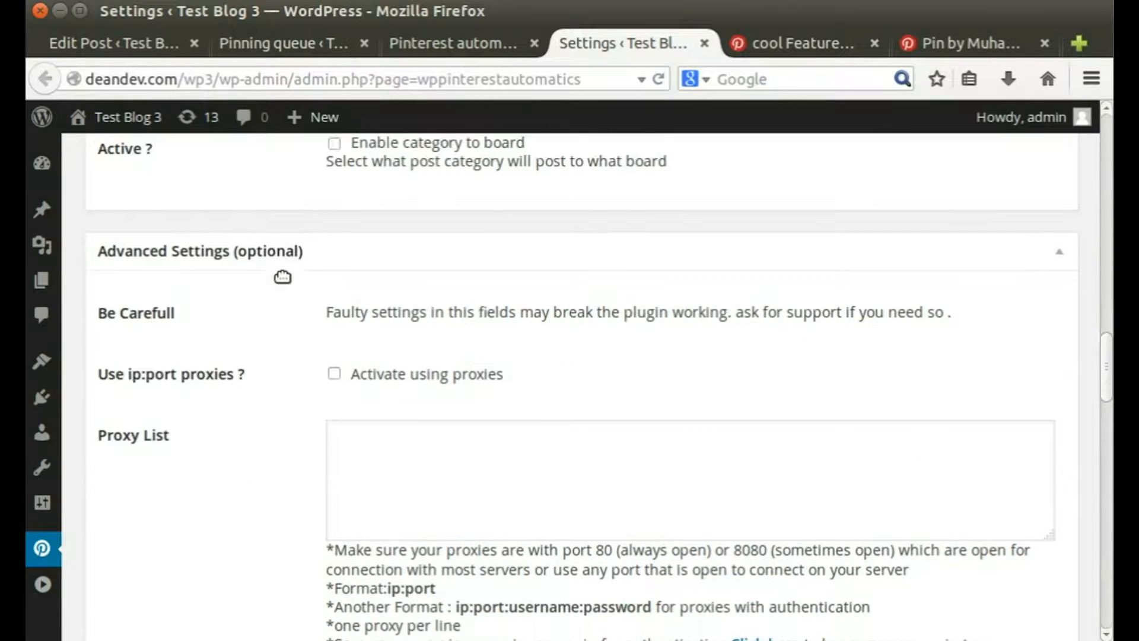
{"action": "scroll", "scroll_direction": "down", "scroll_amount": 3}
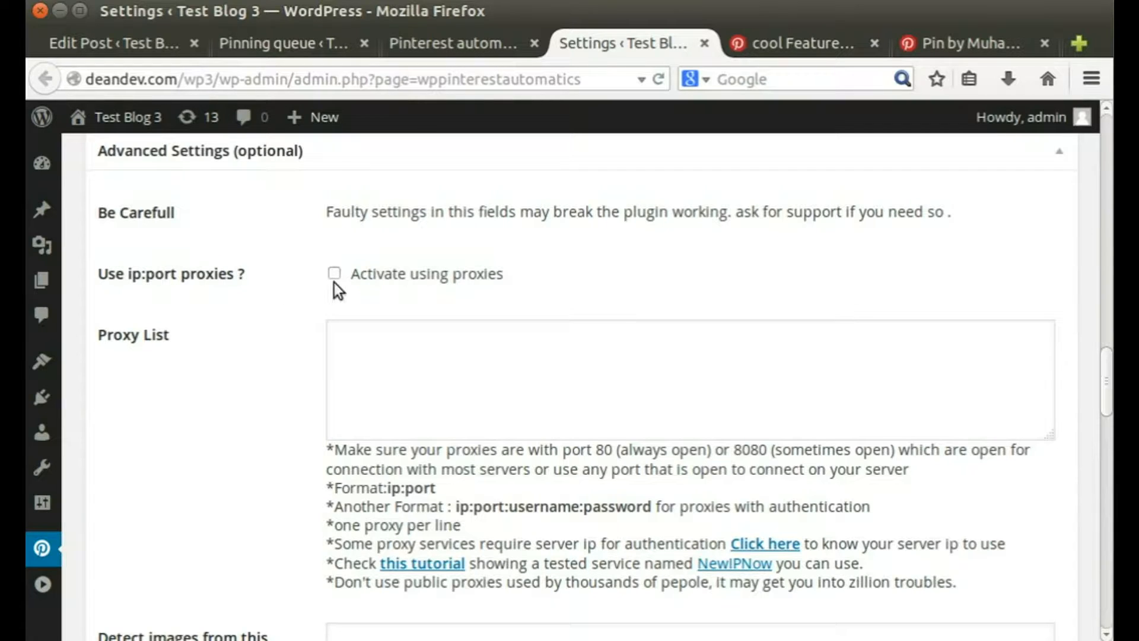
{"action": "left_click", "coordinate": [334, 273]}
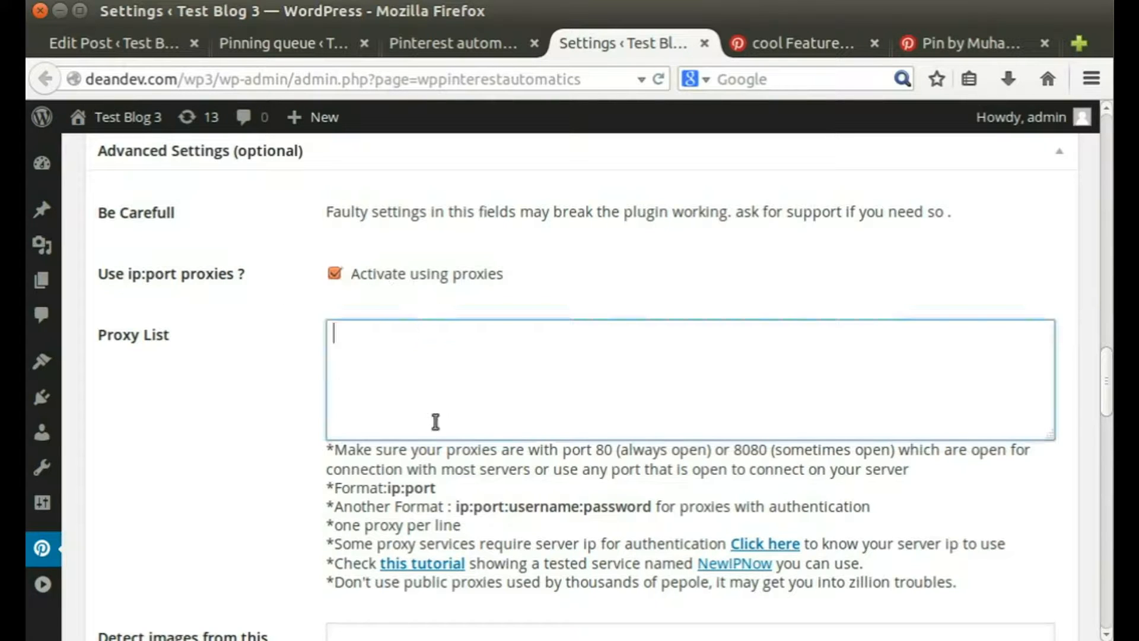
{"action": "mouse_move", "coordinate": [414, 498]}
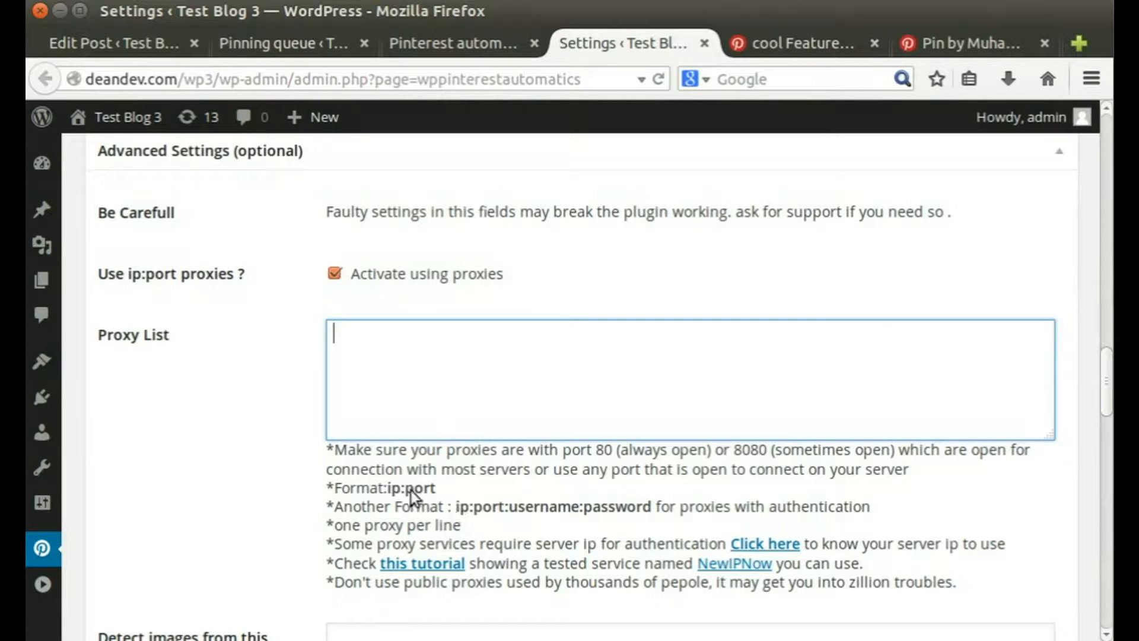
{"action": "mouse_move", "coordinate": [403, 468]}
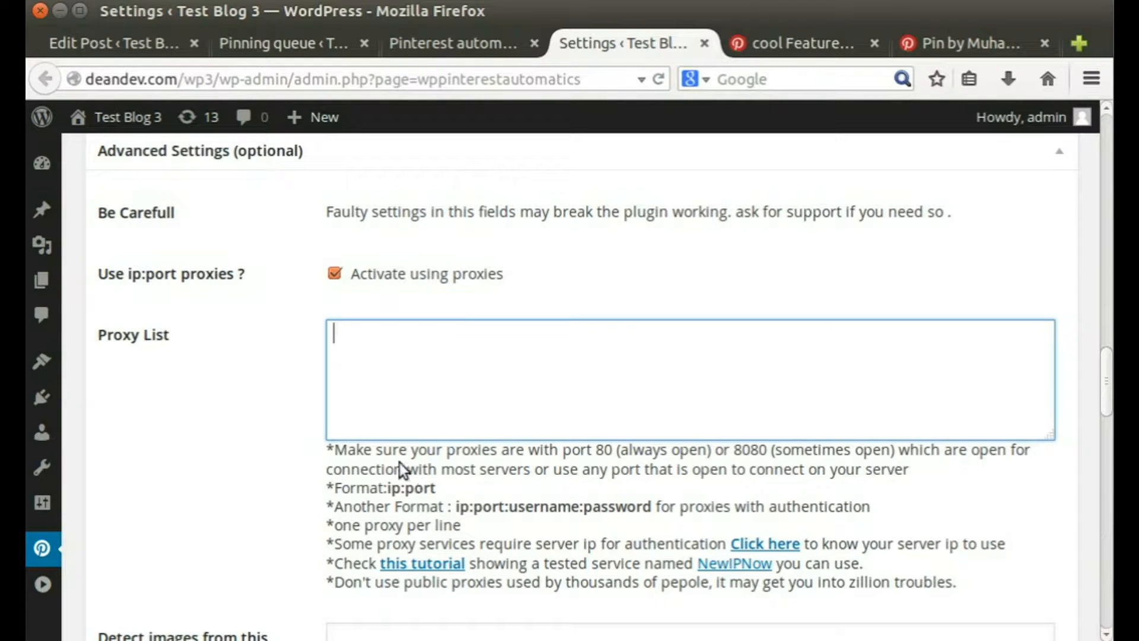
{"action": "left_click", "coordinate": [335, 274]}
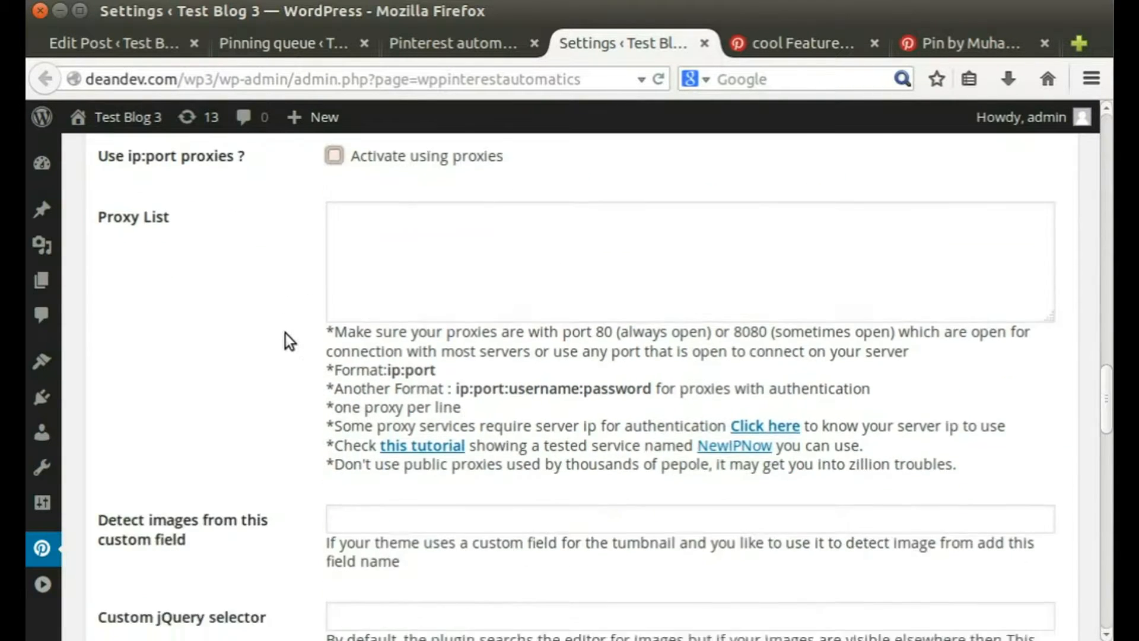
{"action": "scroll", "scroll_direction": "down", "scroll_amount": 3}
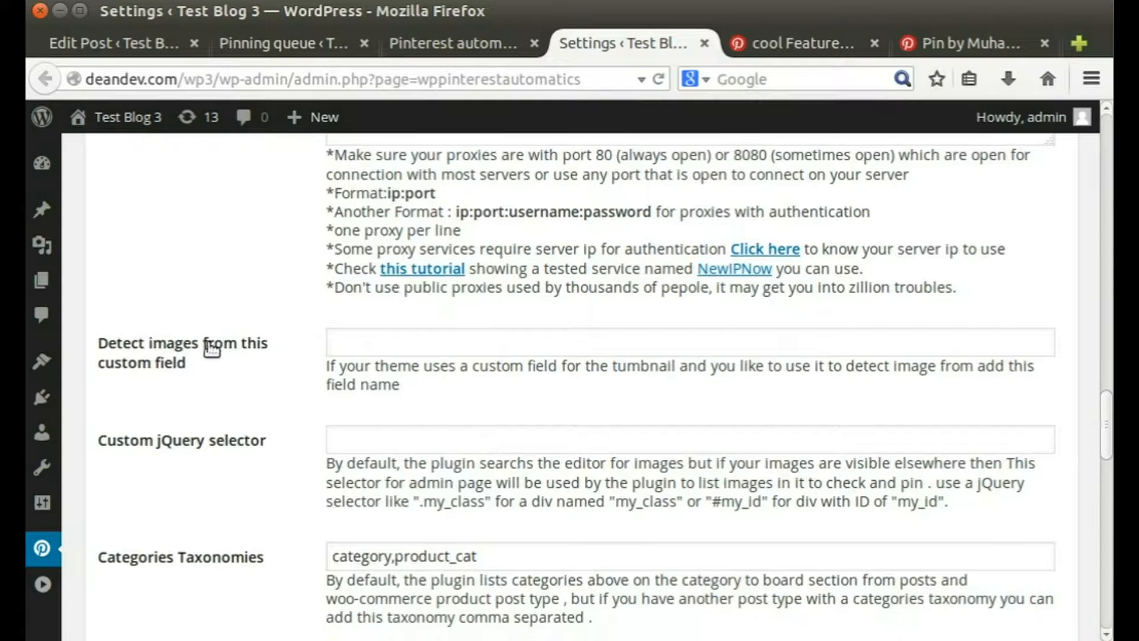
{"action": "mouse_move", "coordinate": [373, 362]}
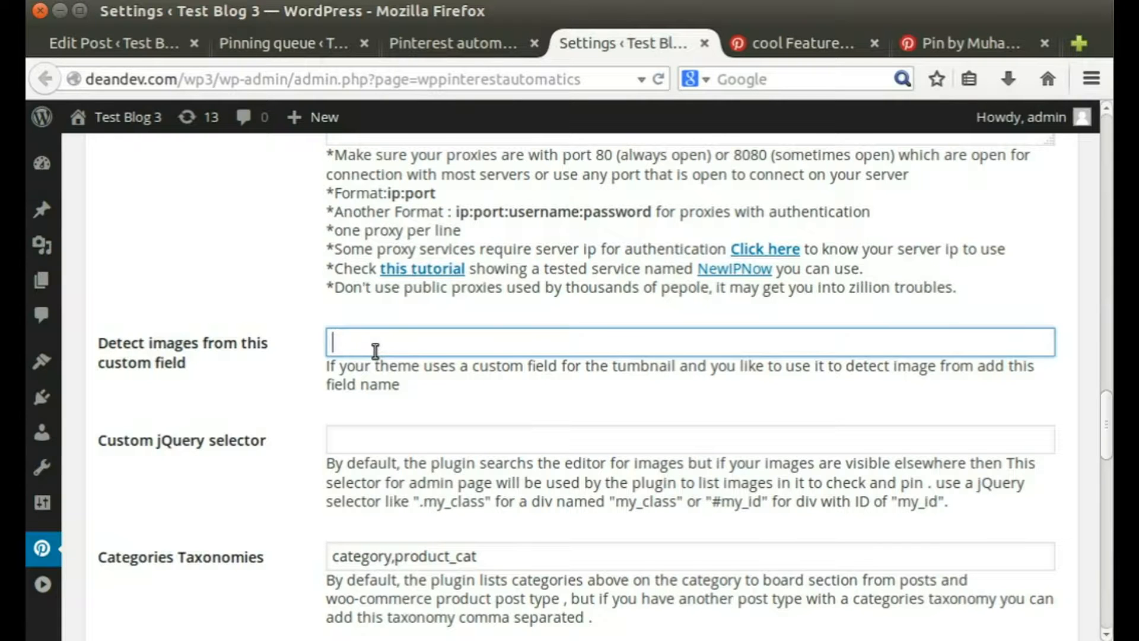
{"action": "scroll", "scroll_direction": "down", "scroll_amount": 3}
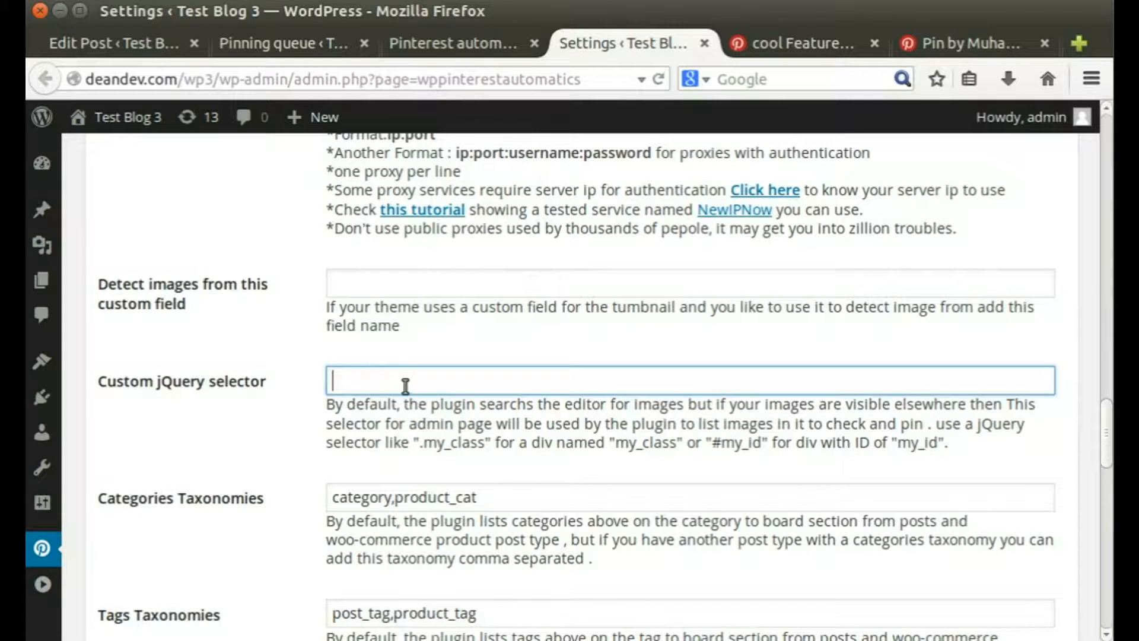
{"action": "scroll", "scroll_direction": "down", "scroll_amount": 3}
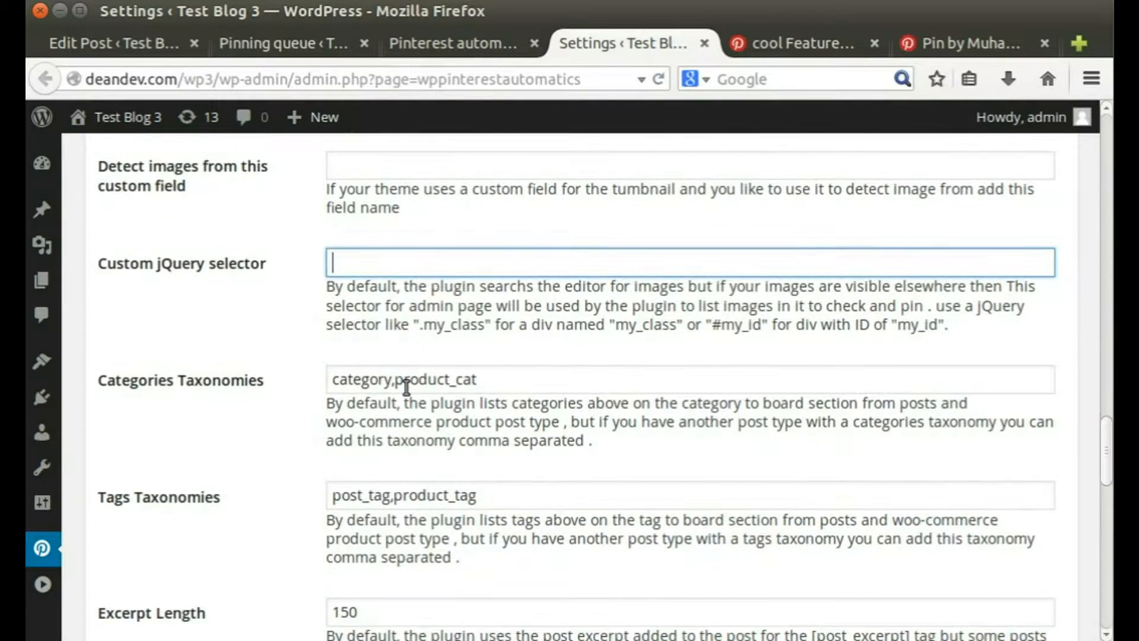
{"action": "mouse_move", "coordinate": [392, 389]}
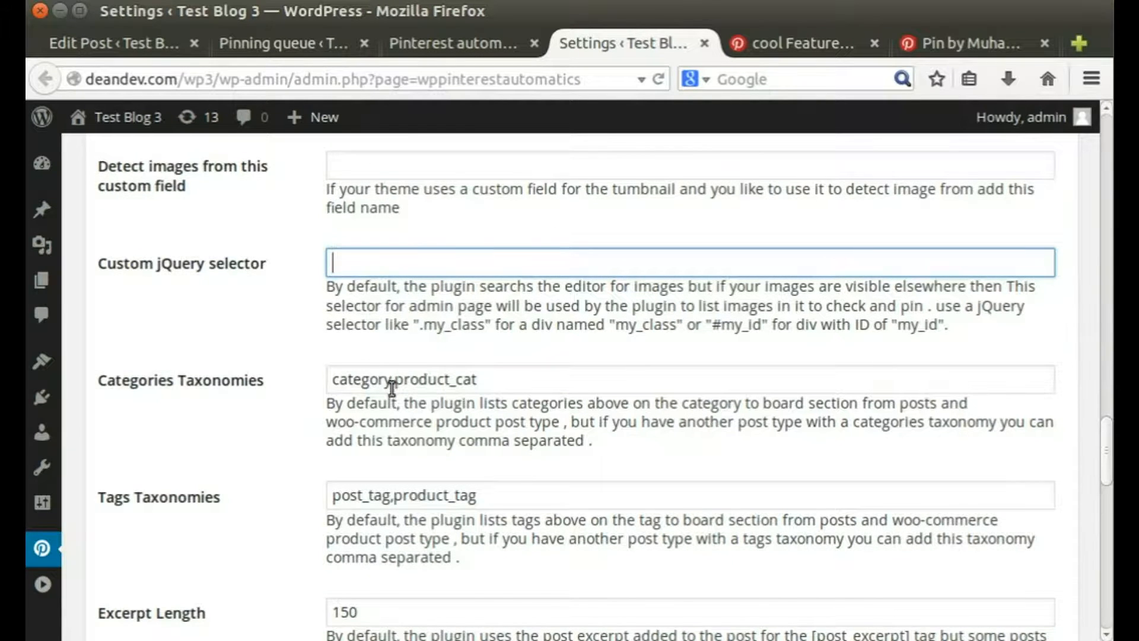
{"action": "scroll", "scroll_direction": "down", "scroll_amount": 3}
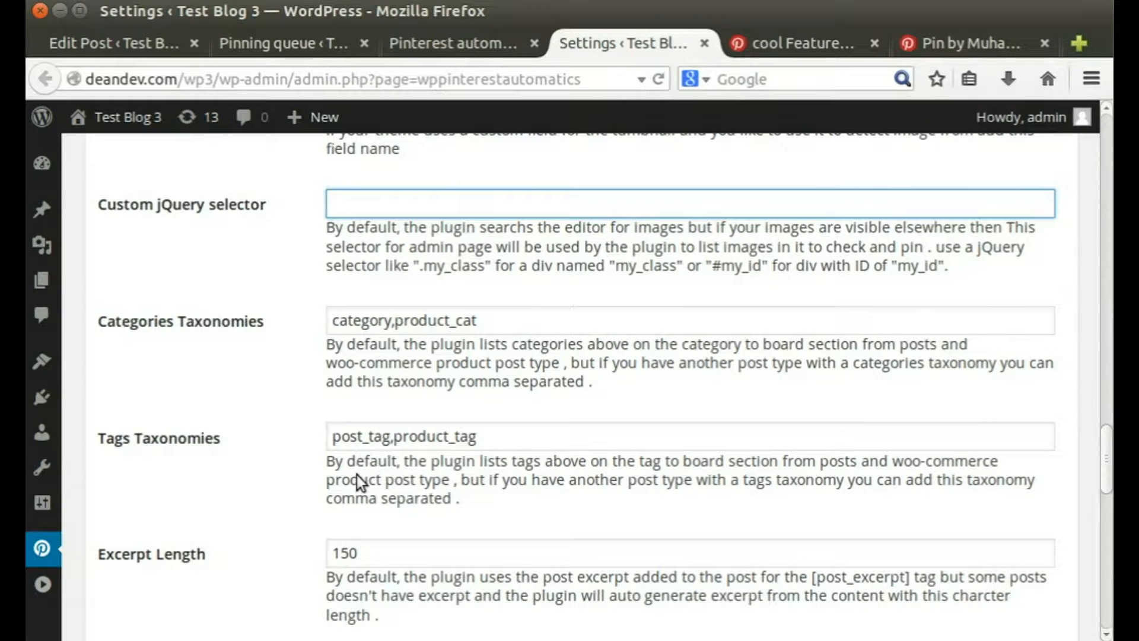
{"action": "scroll", "scroll_direction": "down", "scroll_amount": 3}
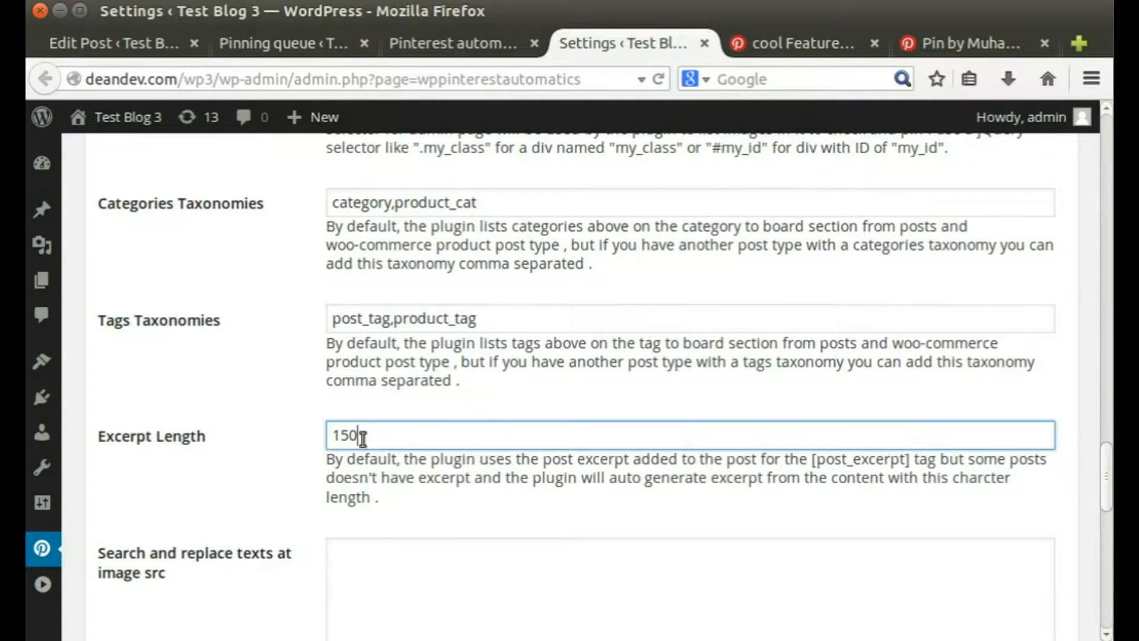
{"action": "mouse_move", "coordinate": [802, 466]}
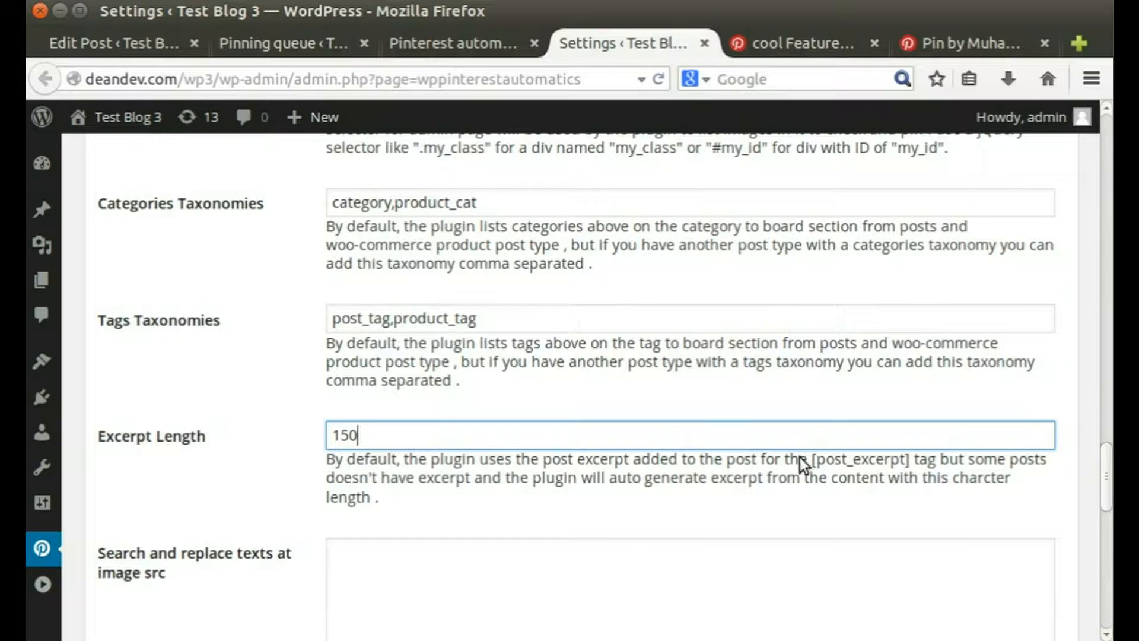
{"action": "double_click", "coordinate": [860, 460]}
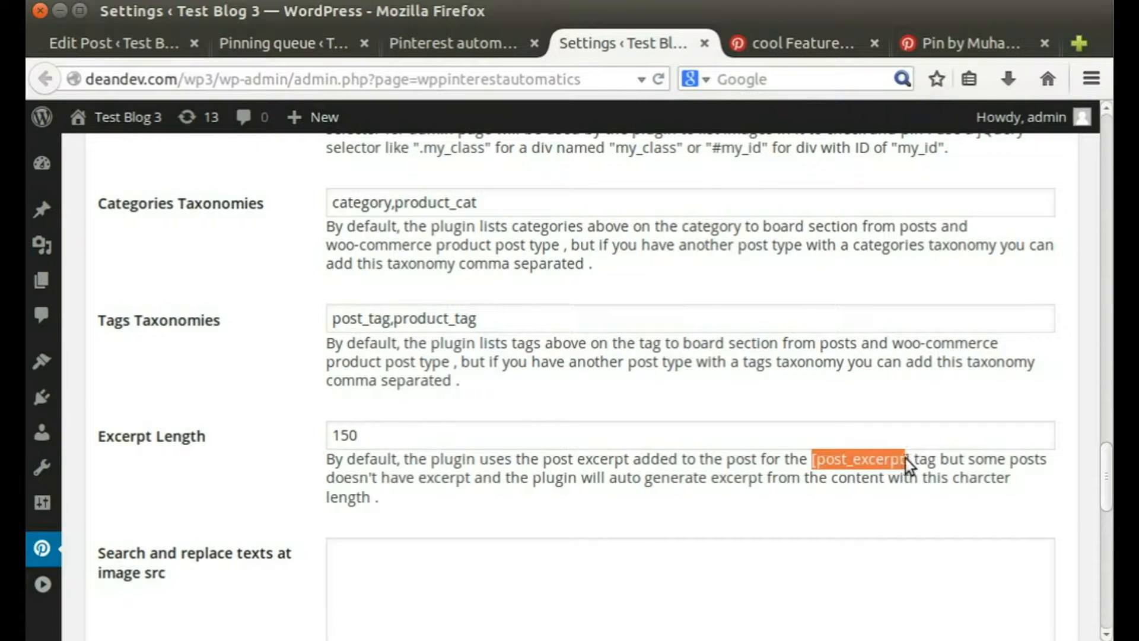
{"action": "mouse_move", "coordinate": [850, 468]}
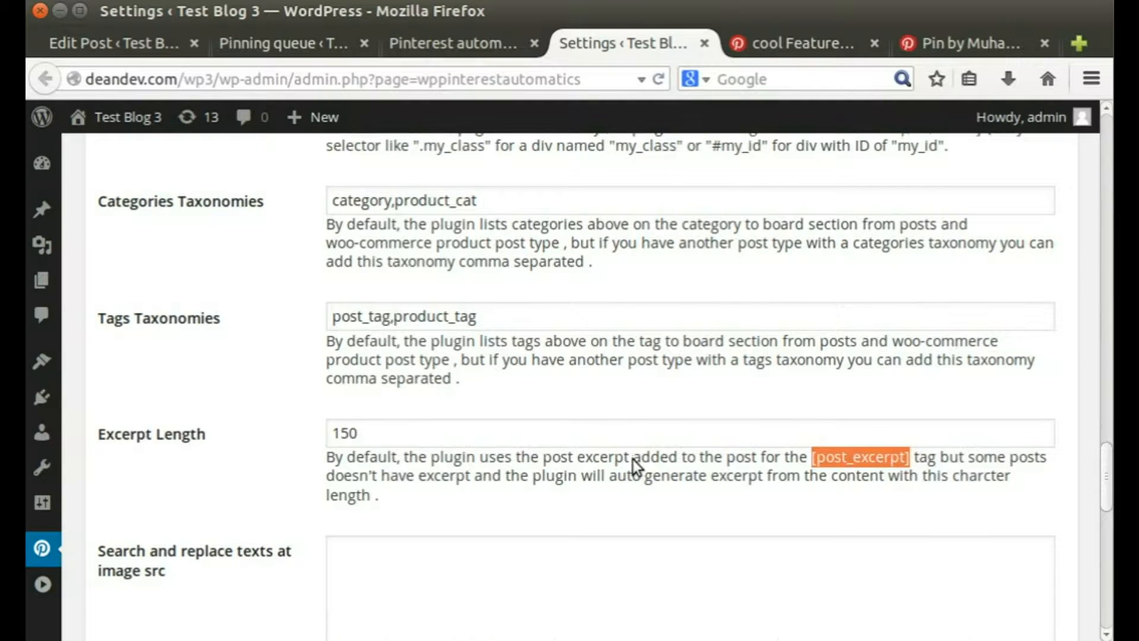
{"action": "scroll", "scroll_direction": "down", "scroll_amount": 3}
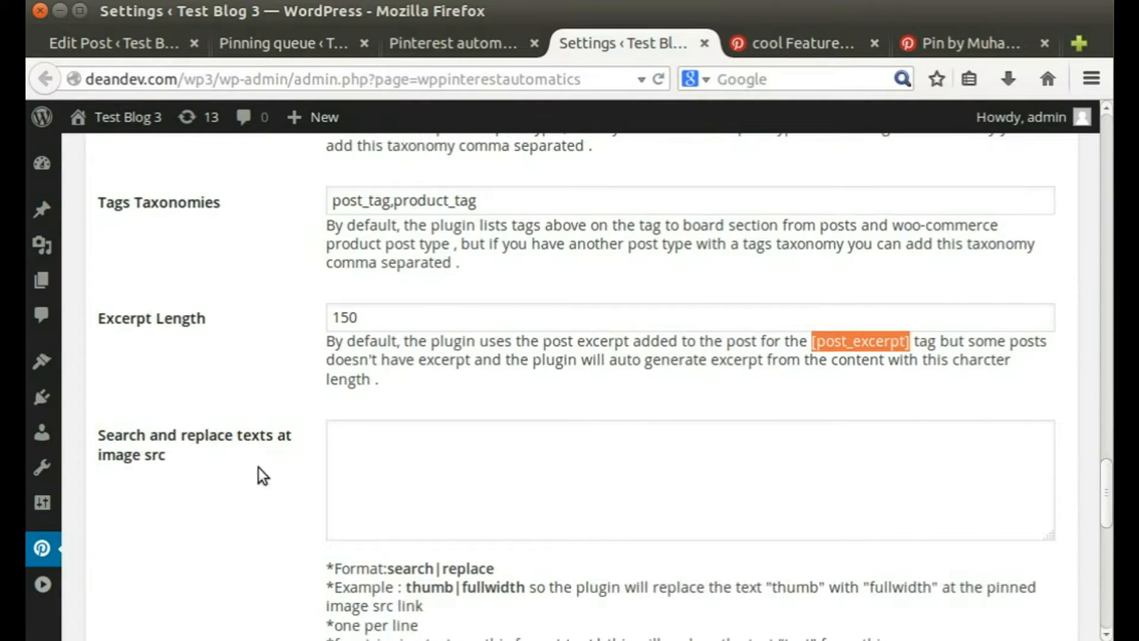
{"action": "scroll", "scroll_direction": "down", "scroll_amount": 3}
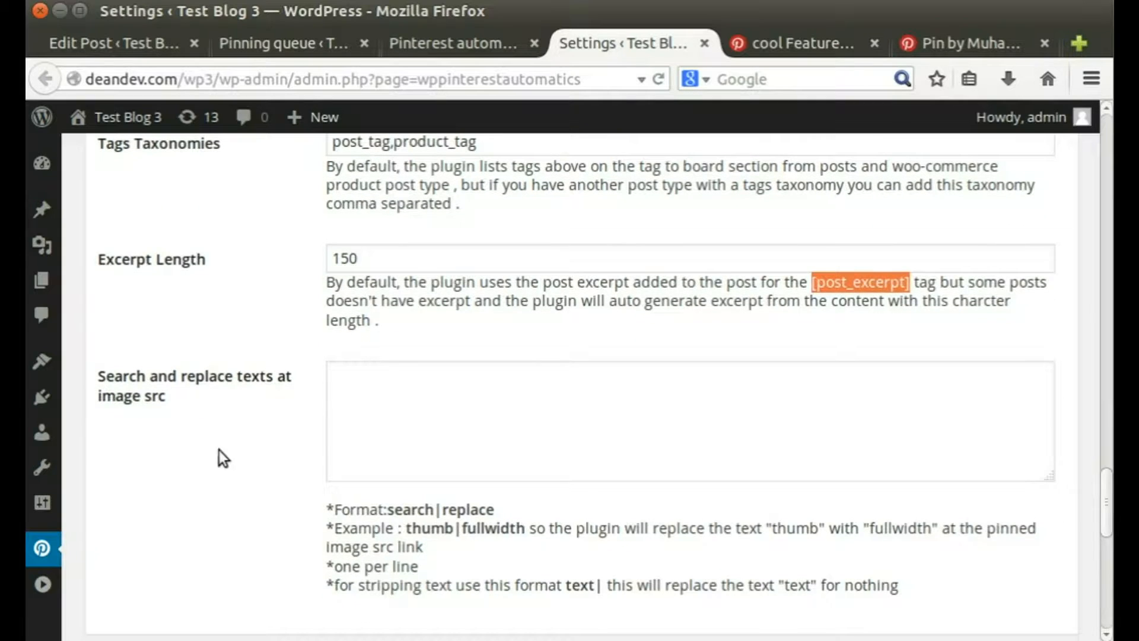
{"action": "scroll", "scroll_direction": "down", "scroll_amount": 3}
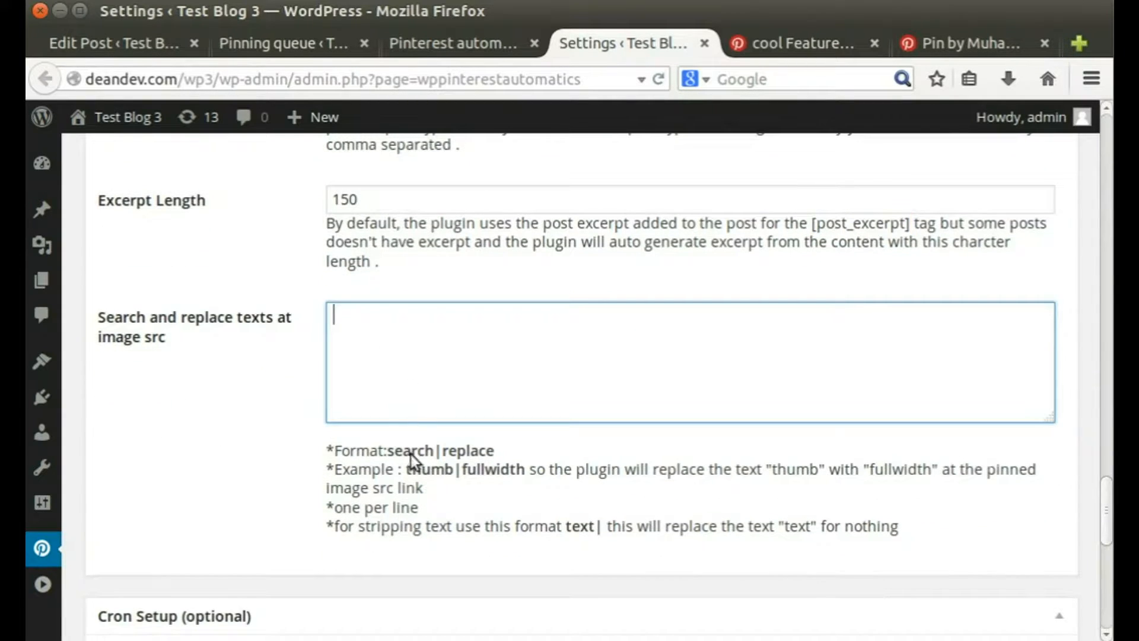
{"action": "mouse_move", "coordinate": [459, 459]}
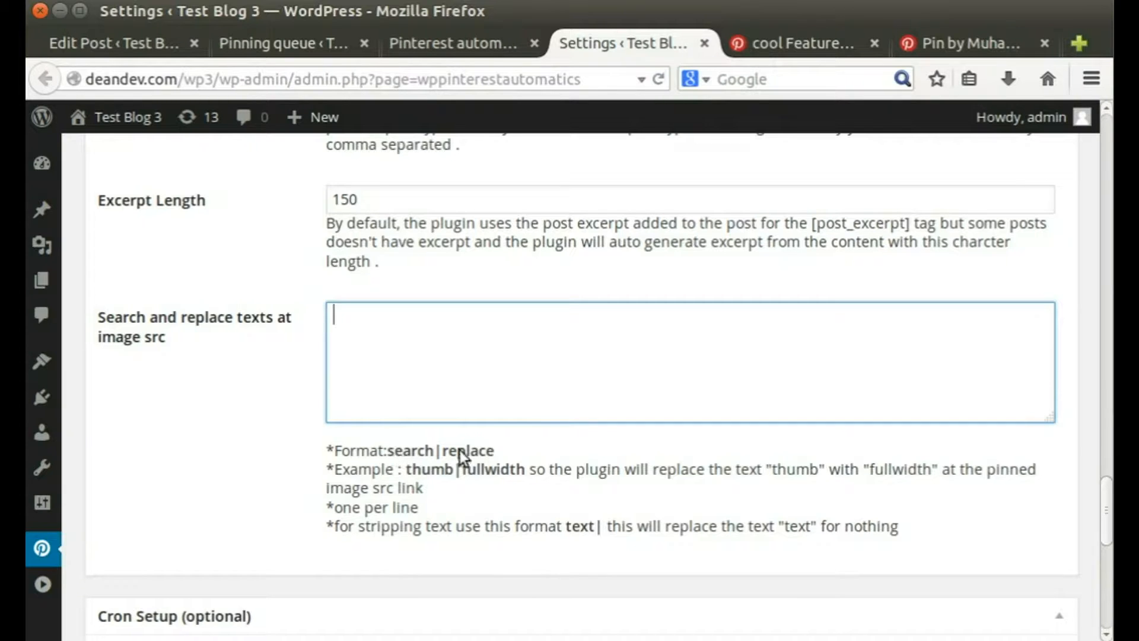
{"action": "scroll", "scroll_direction": "down", "scroll_amount": 3}
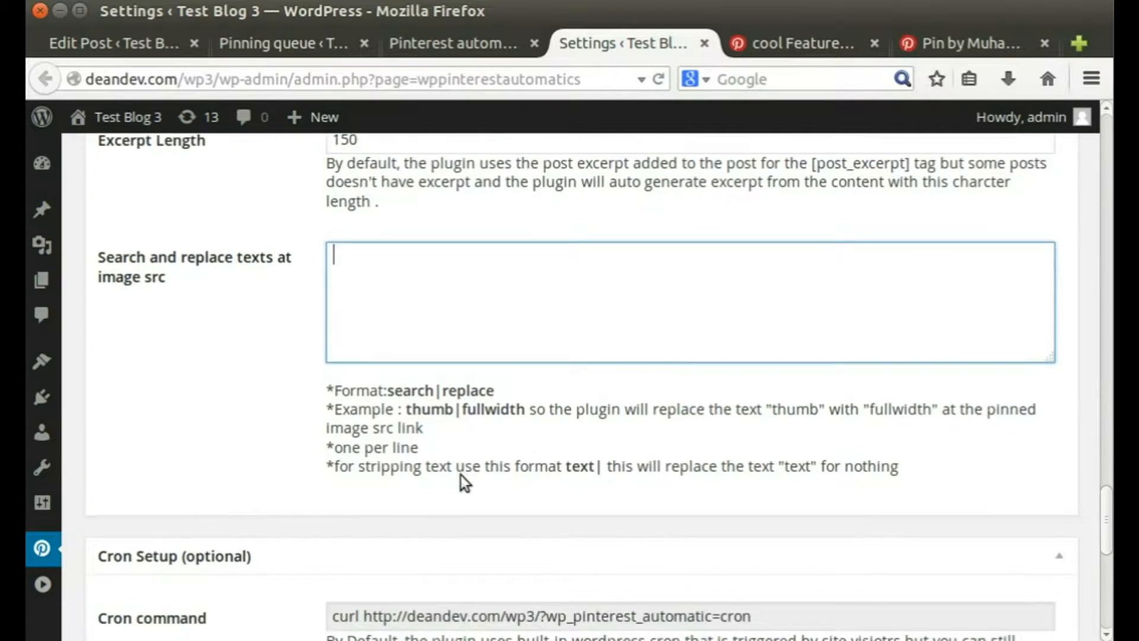
{"action": "scroll", "scroll_direction": "down", "scroll_amount": 3}
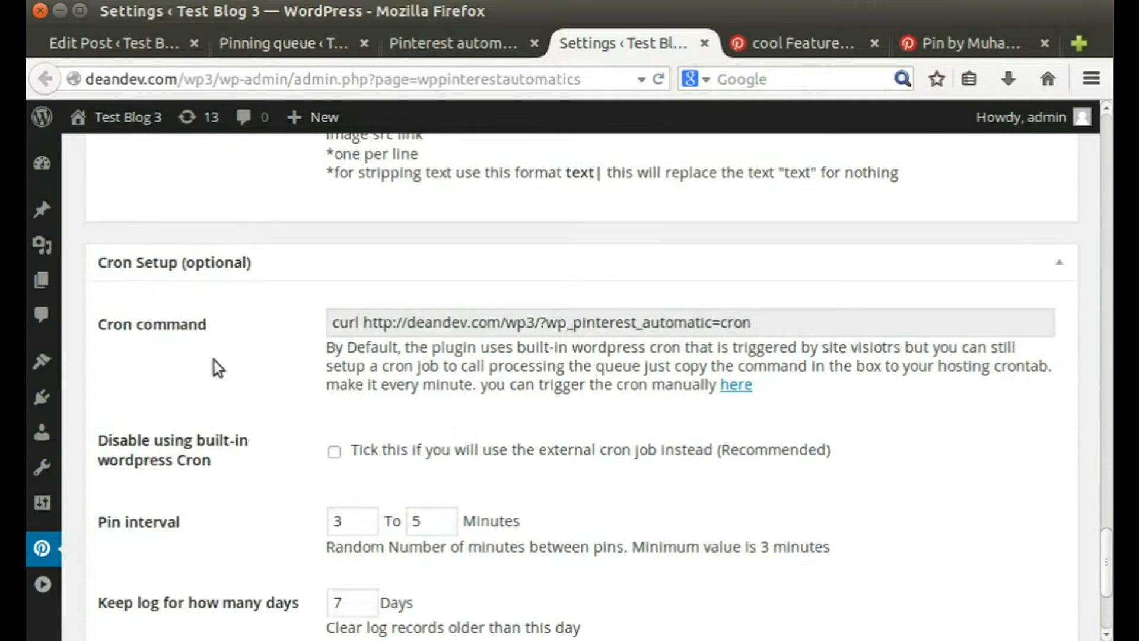
{"action": "scroll", "scroll_direction": "down", "scroll_amount": 3}
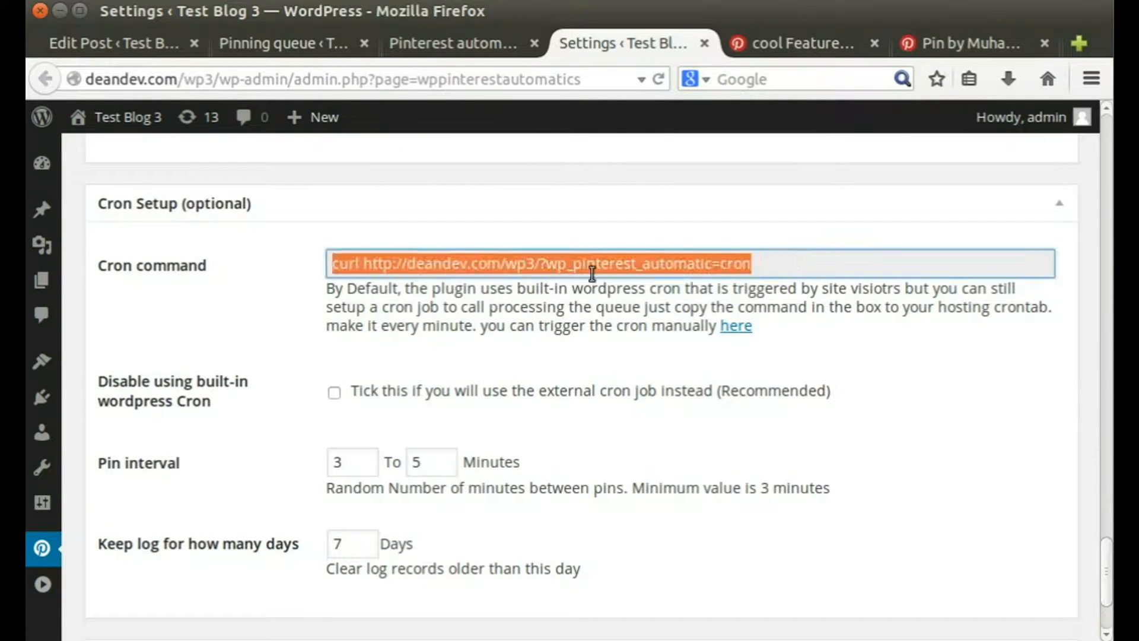
{"action": "scroll", "scroll_direction": "down", "scroll_amount": 3}
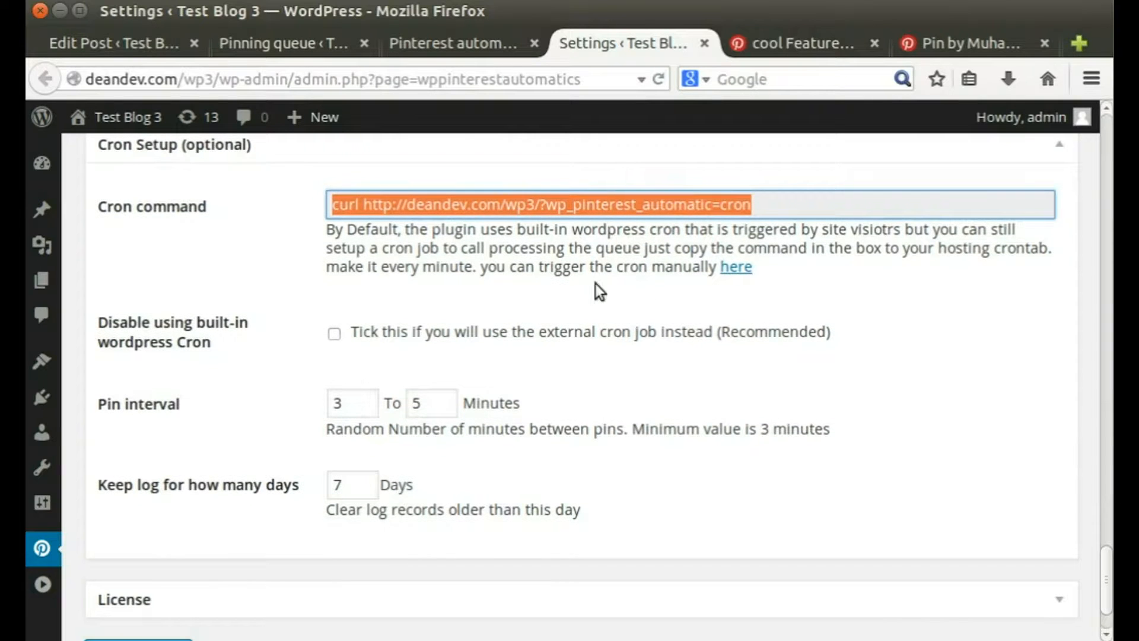
{"action": "left_click", "coordinate": [333, 333]}
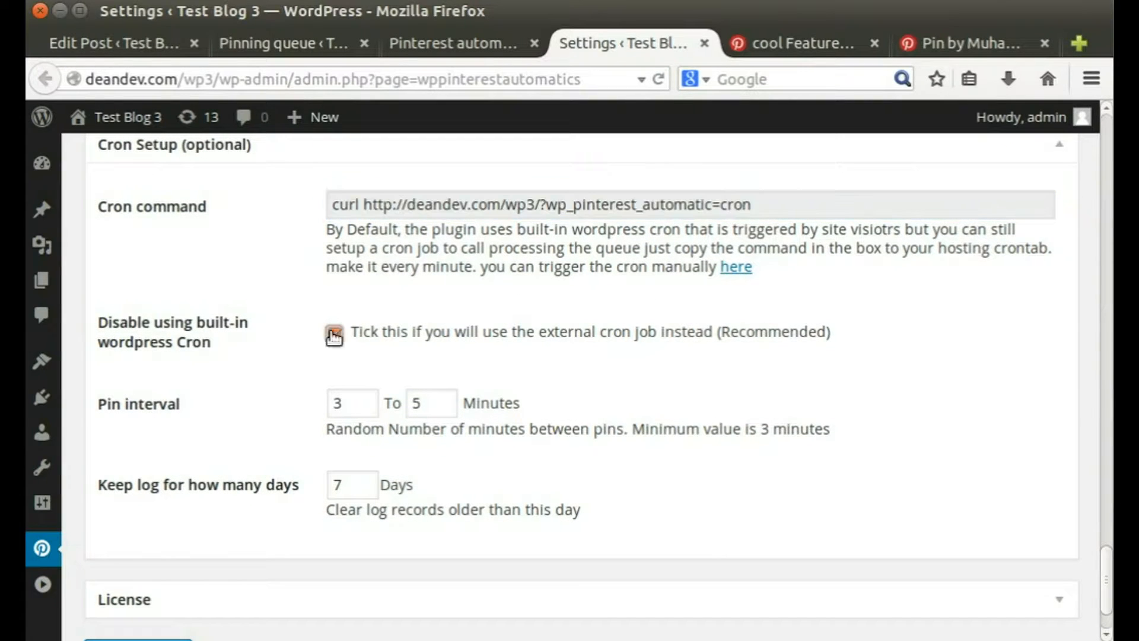
{"action": "left_click", "coordinate": [334, 332]}
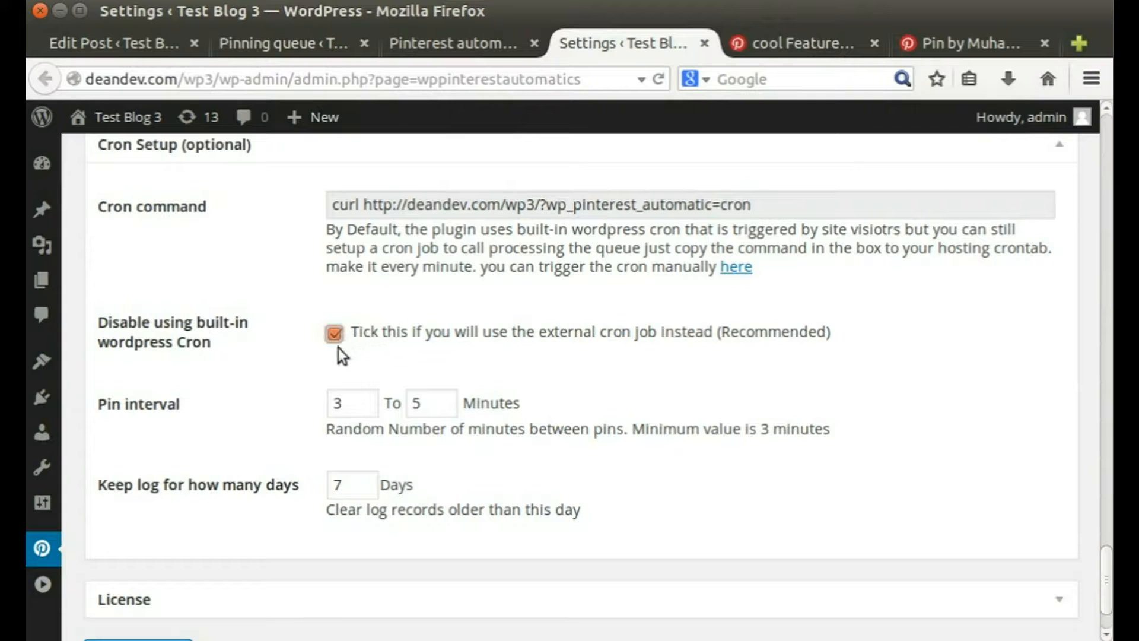
{"action": "left_click", "coordinate": [334, 333]}
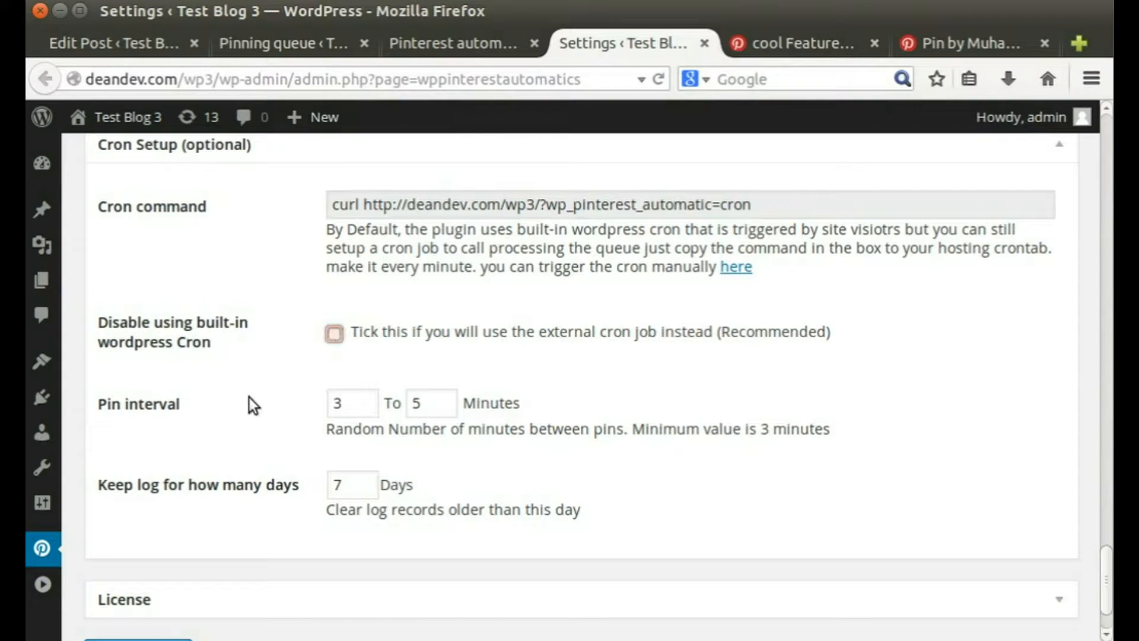
{"action": "mouse_move", "coordinate": [285, 420]}
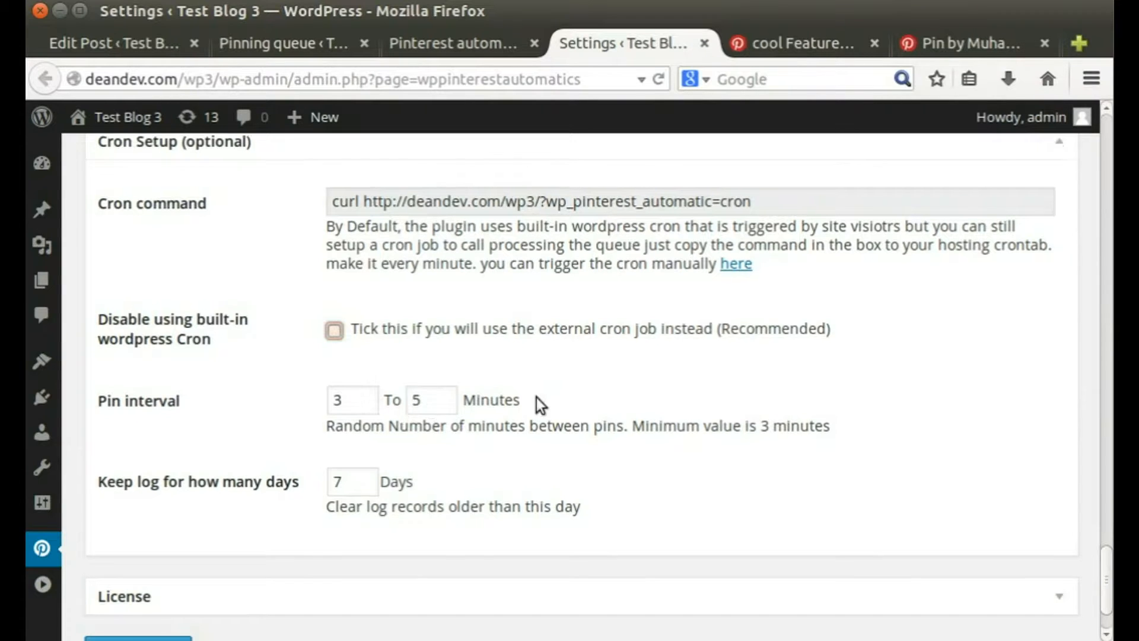
{"action": "scroll", "scroll_direction": "down", "scroll_amount": 3}
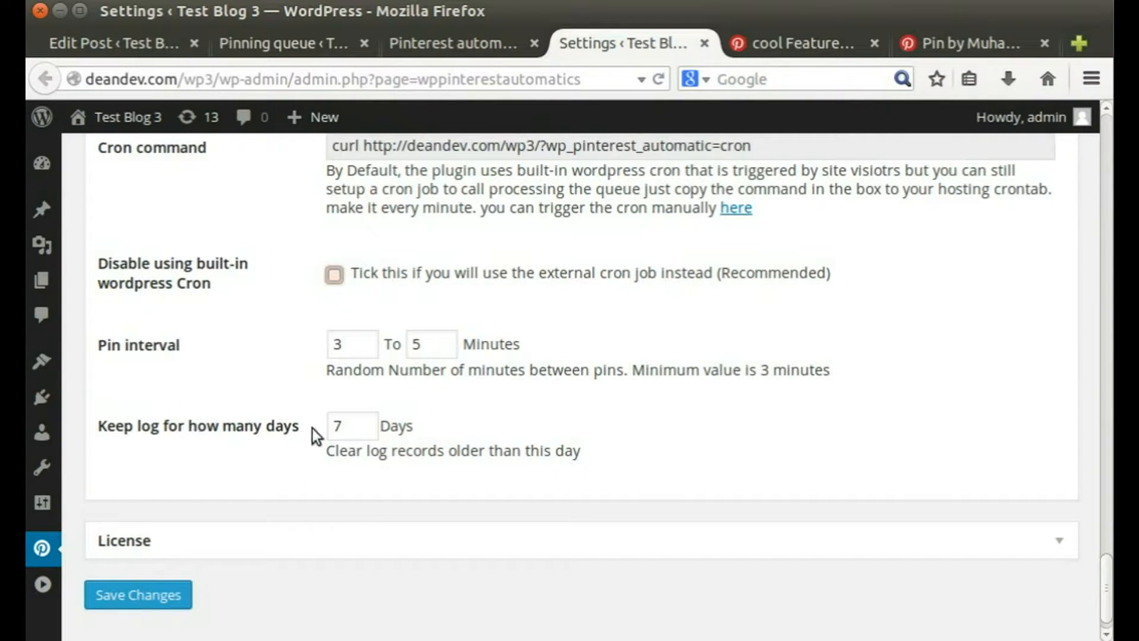
{"action": "left_click", "coordinate": [352, 425]}
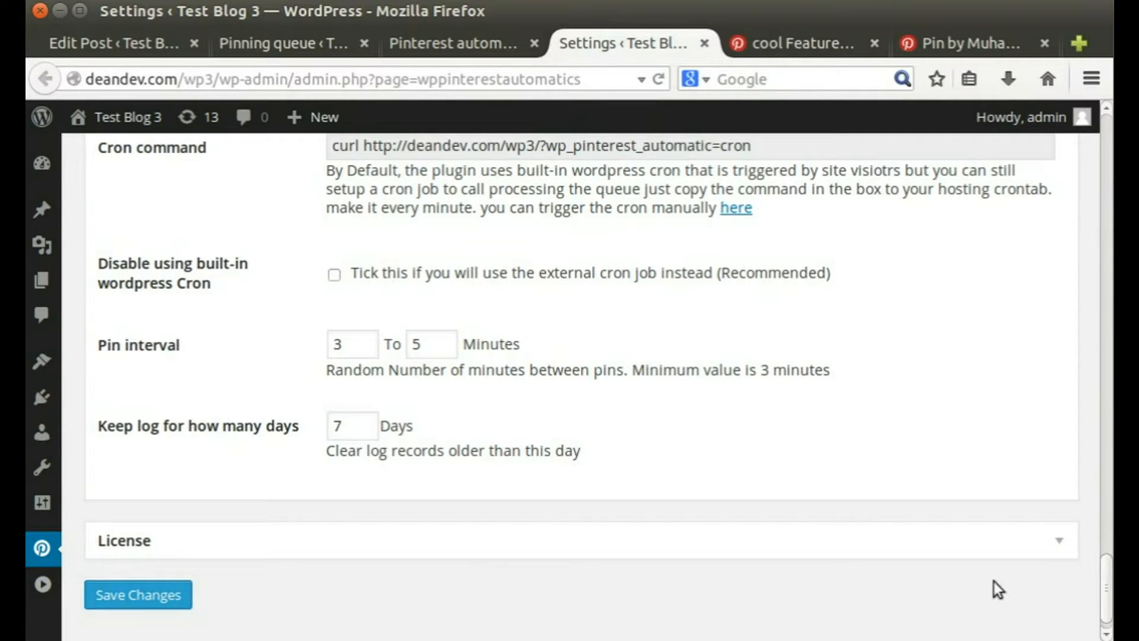
{"action": "scroll", "scroll_direction": "up", "scroll_amount": 3}
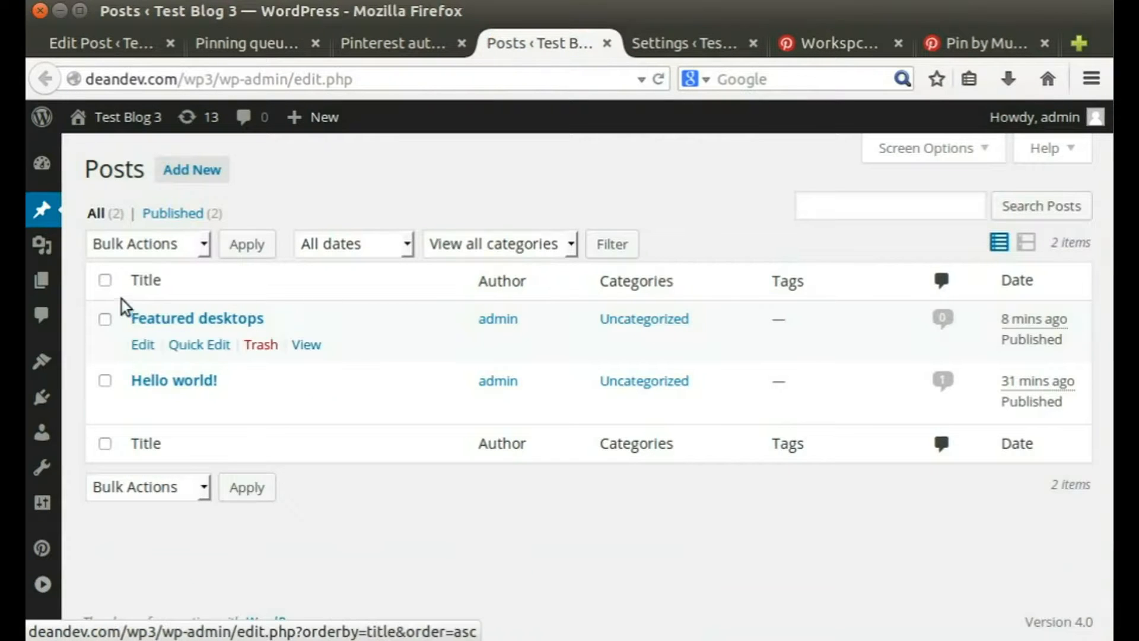
Bulk-pin Hello world! with 'Pin them', confirm the queued message, and switch to the pinning queue
{"action": "left_click", "coordinate": [106, 281]}
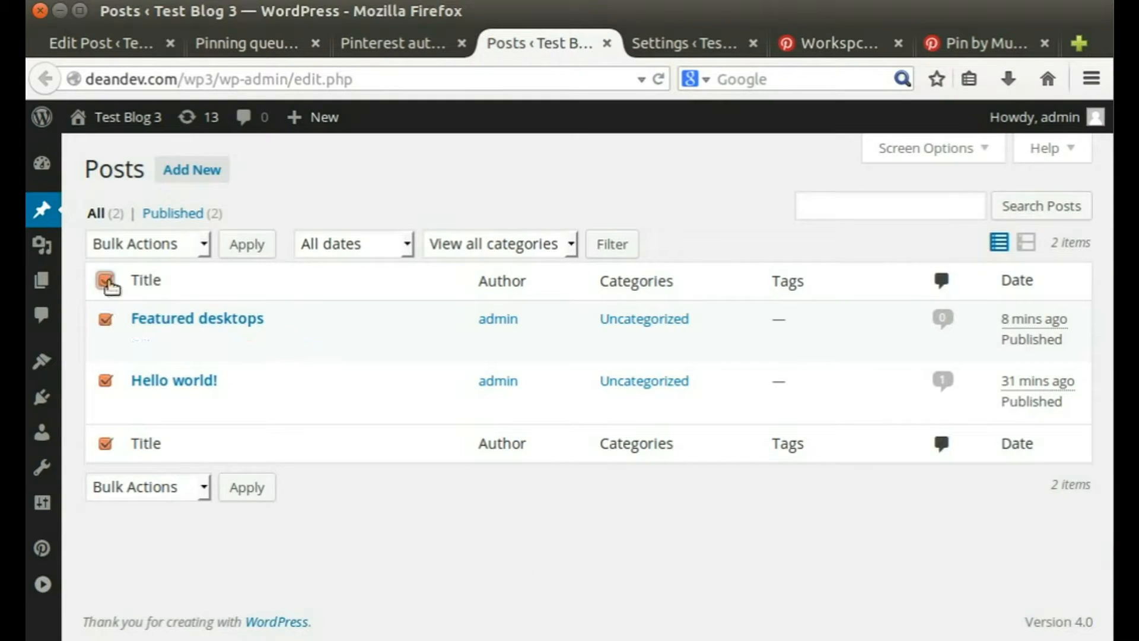
{"action": "left_click", "coordinate": [145, 243]}
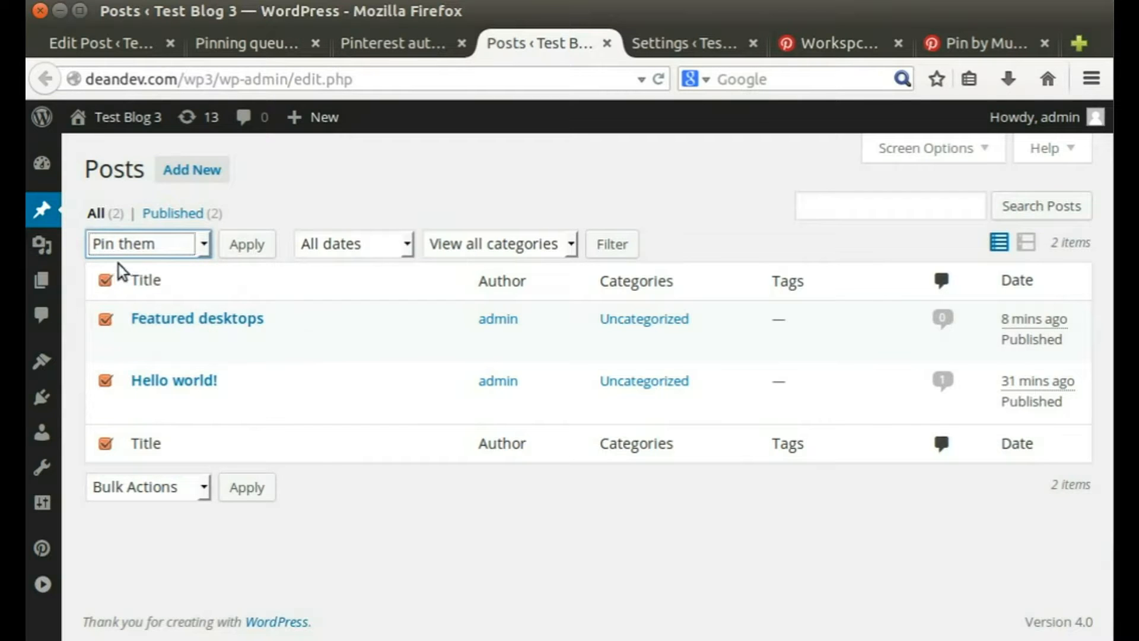
{"action": "mouse_move", "coordinate": [196, 317]}
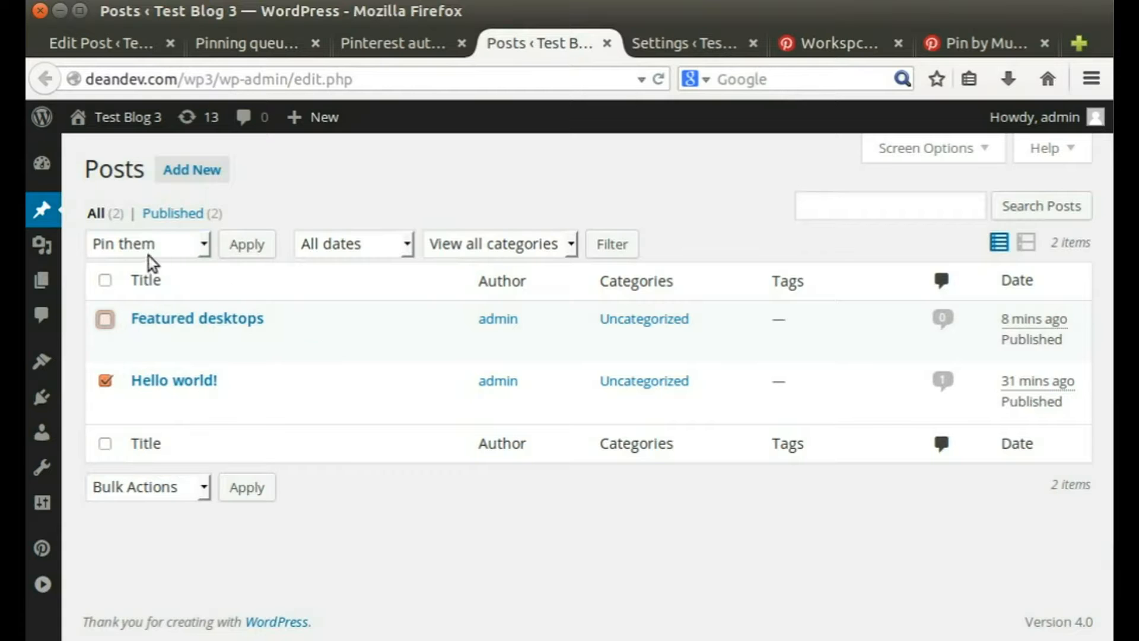
{"action": "left_click", "coordinate": [245, 243]}
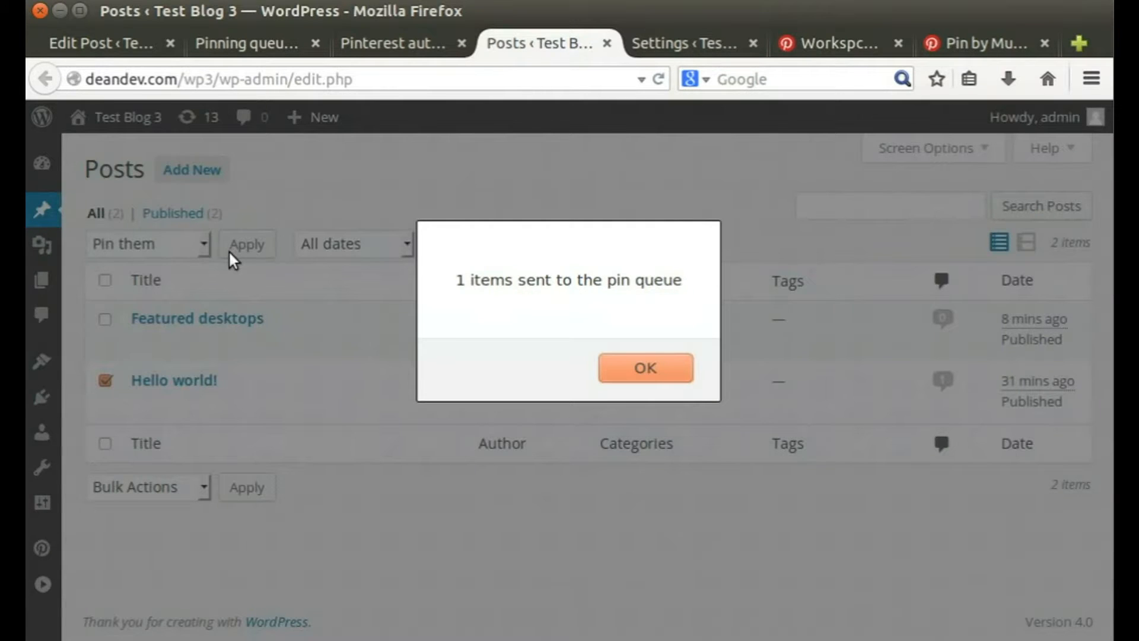
{"action": "mouse_move", "coordinate": [635, 344]}
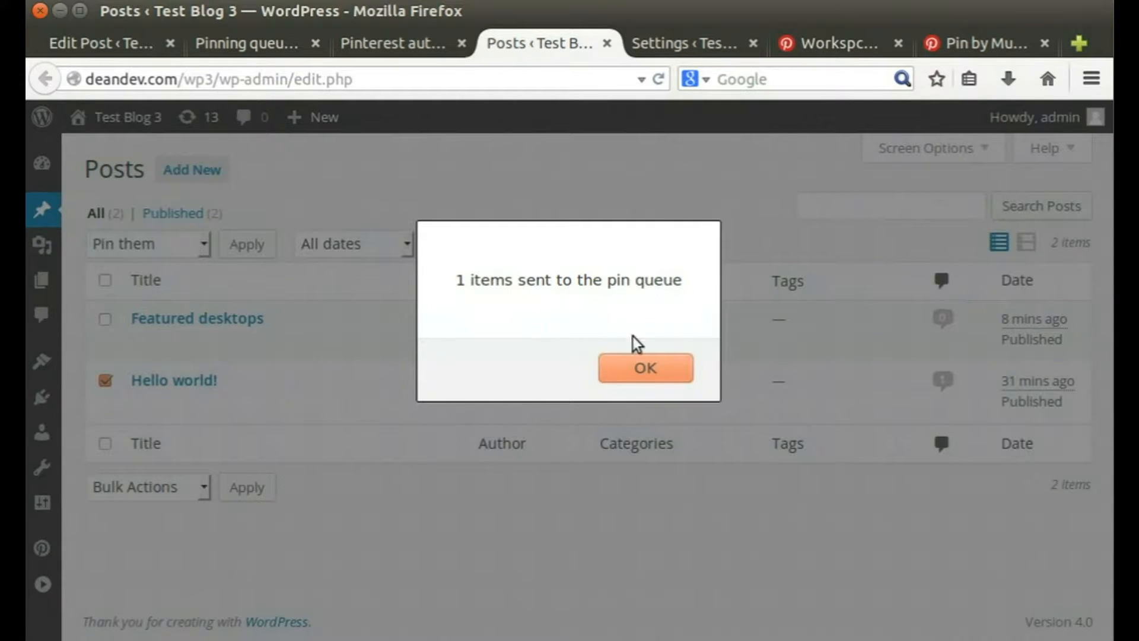
{"action": "left_click", "coordinate": [643, 368]}
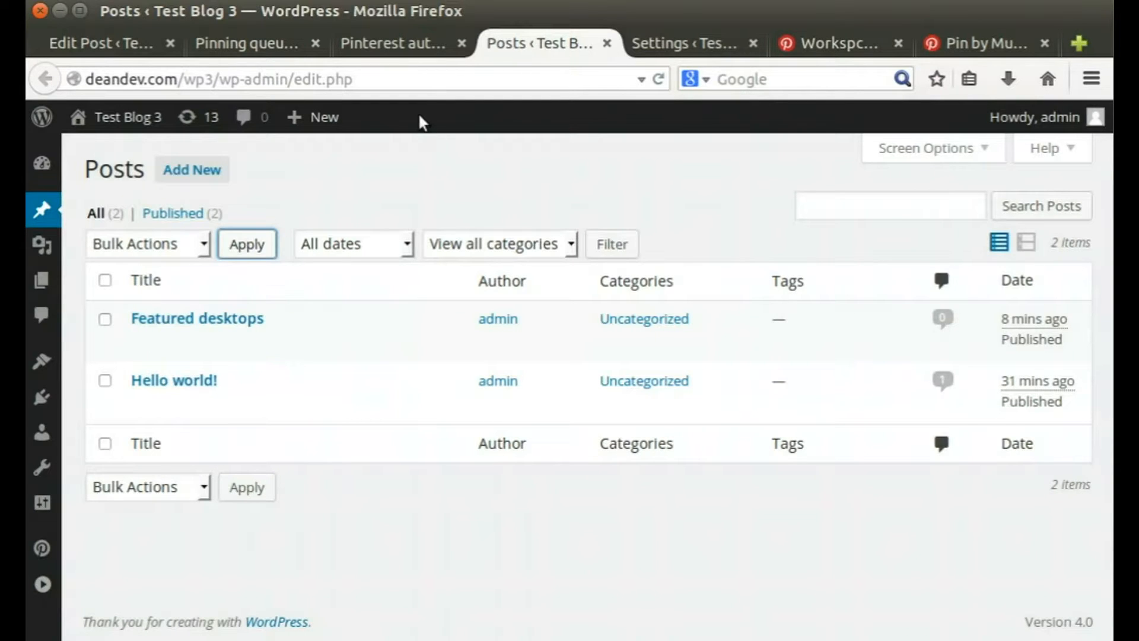
{"action": "left_click", "coordinate": [247, 43]}
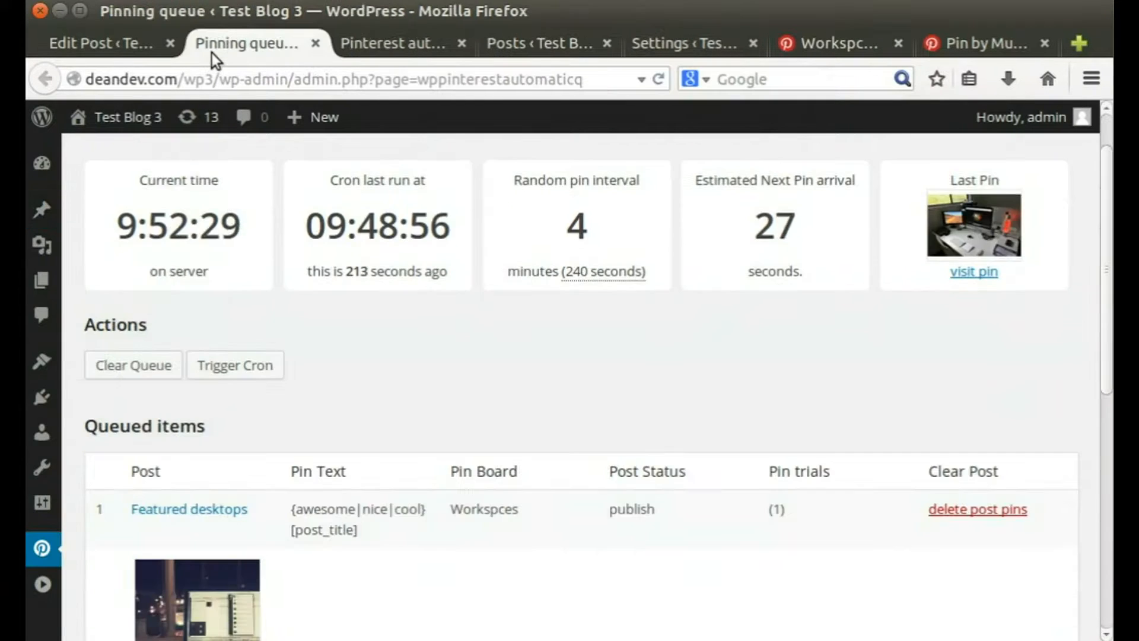
Check Hello world! under To Be Checked, then return to the Featured desktops editor
{"action": "scroll", "scroll_direction": "down", "scroll_amount": 3}
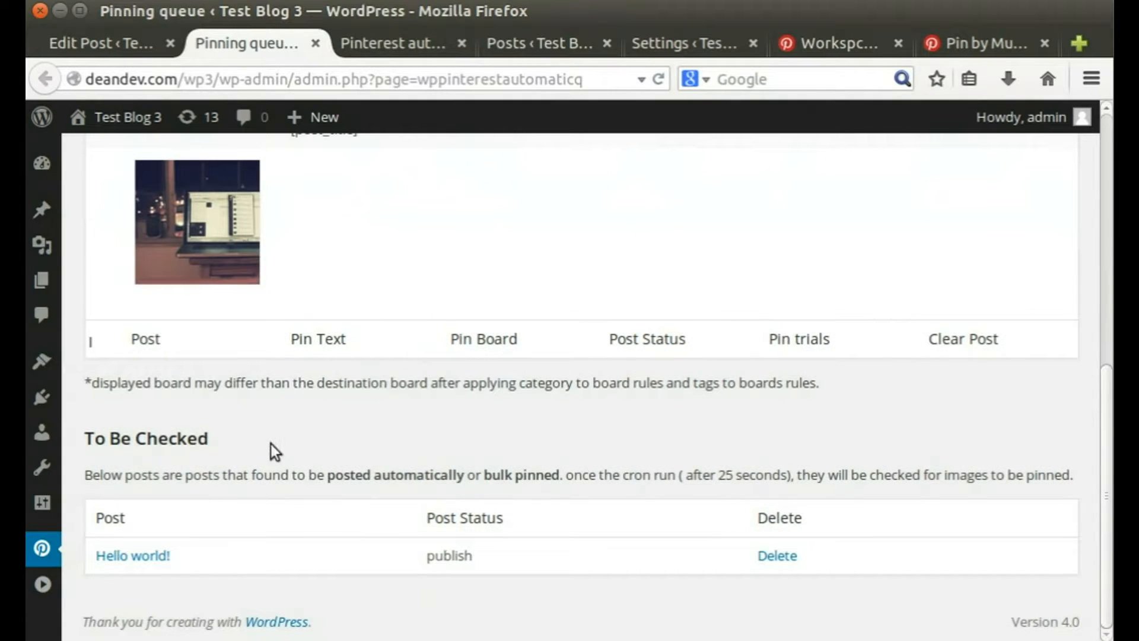
{"action": "mouse_move", "coordinate": [820, 578]}
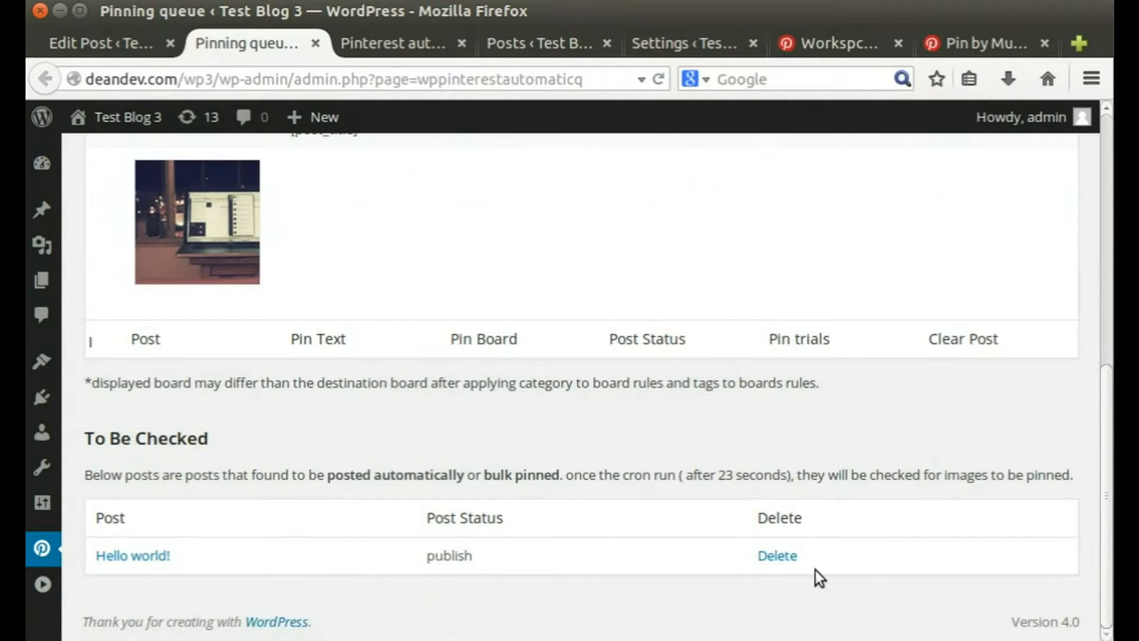
{"action": "mouse_move", "coordinate": [133, 556]}
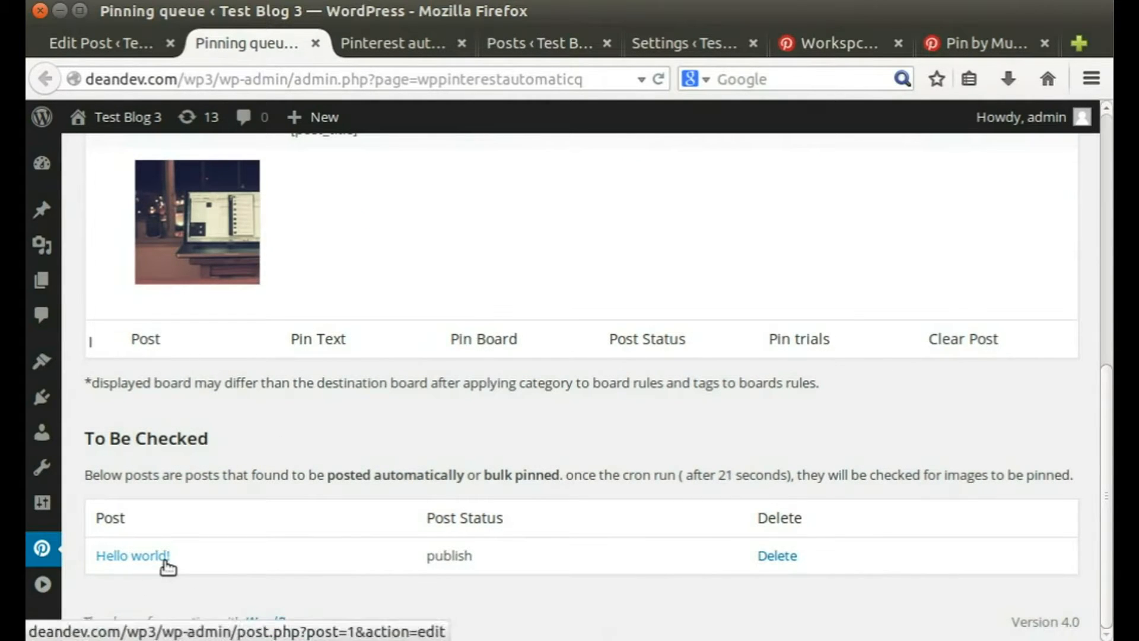
{"action": "scroll", "scroll_direction": "up", "scroll_amount": 3}
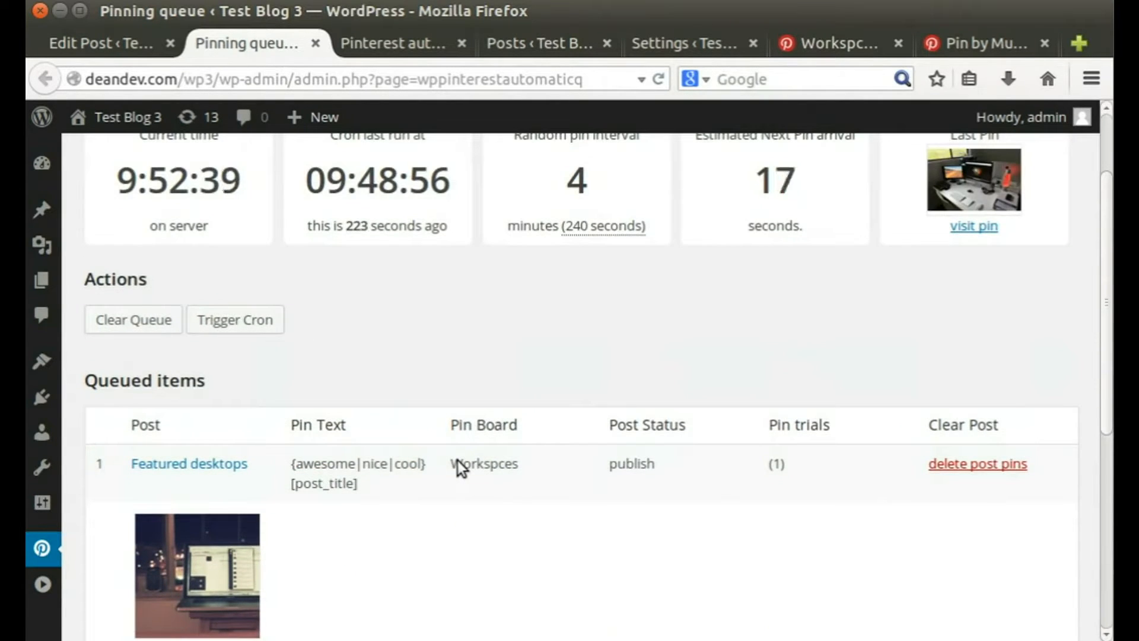
{"action": "scroll", "scroll_direction": "up", "scroll_amount": 3}
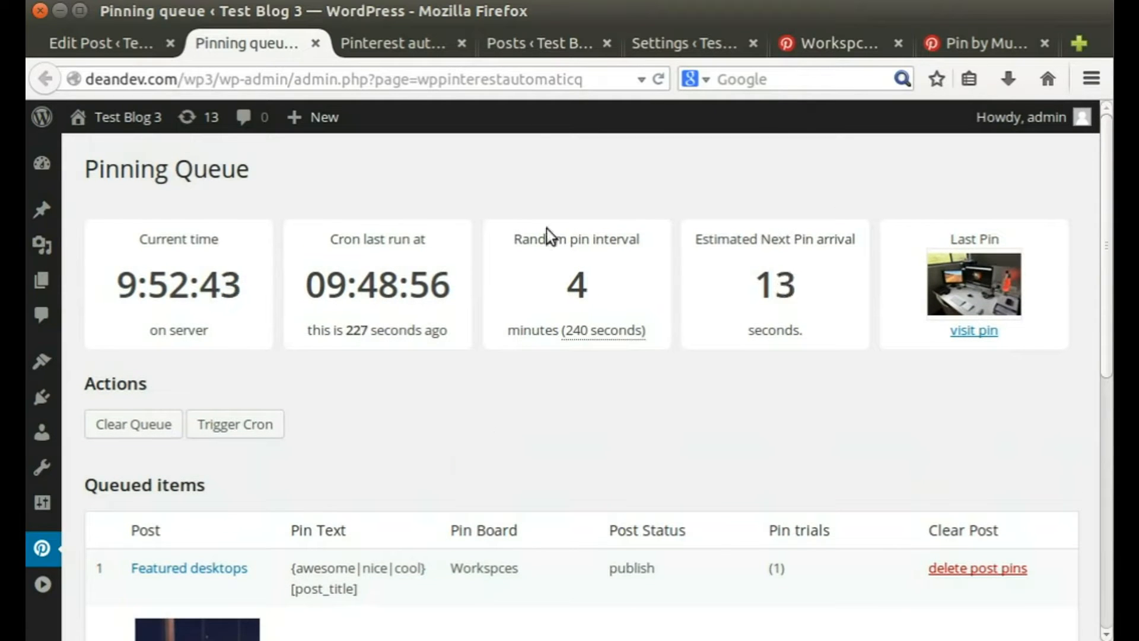
{"action": "left_click", "coordinate": [101, 43]}
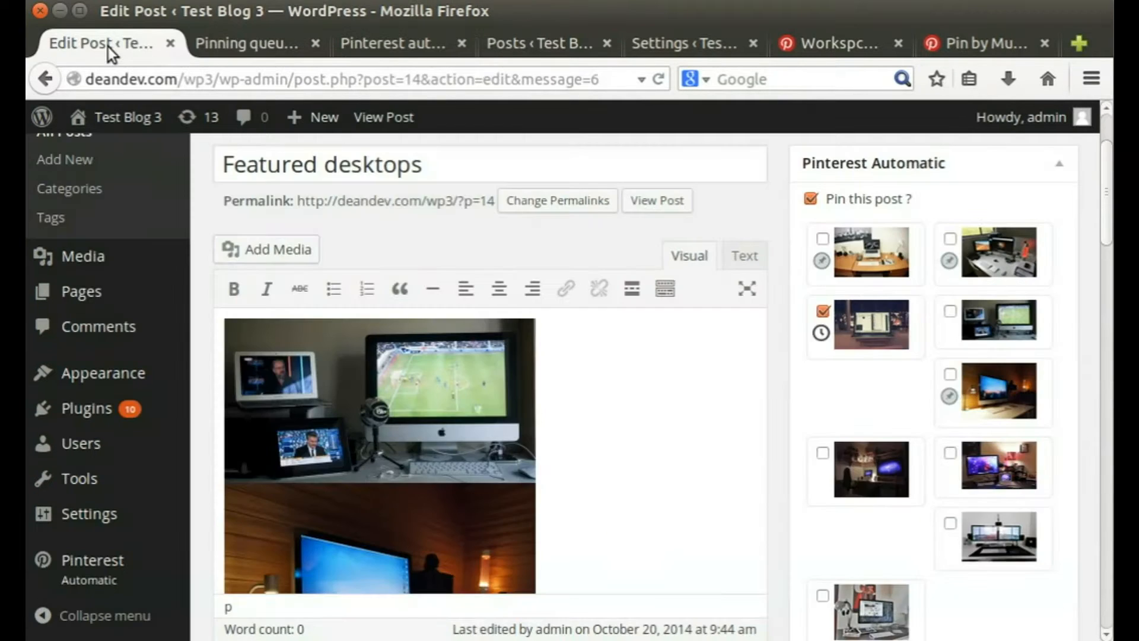
{"action": "mouse_move", "coordinate": [874, 265]}
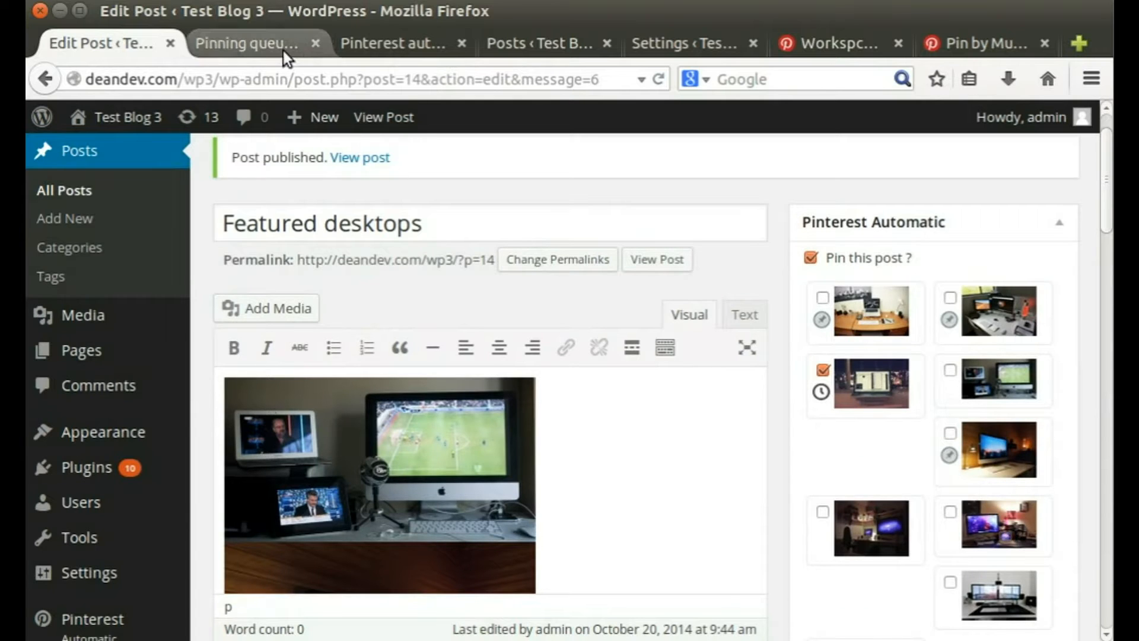
Switch back to the pinning queue showing Featured desktops queued for Workspces
{"action": "left_click", "coordinate": [247, 43]}
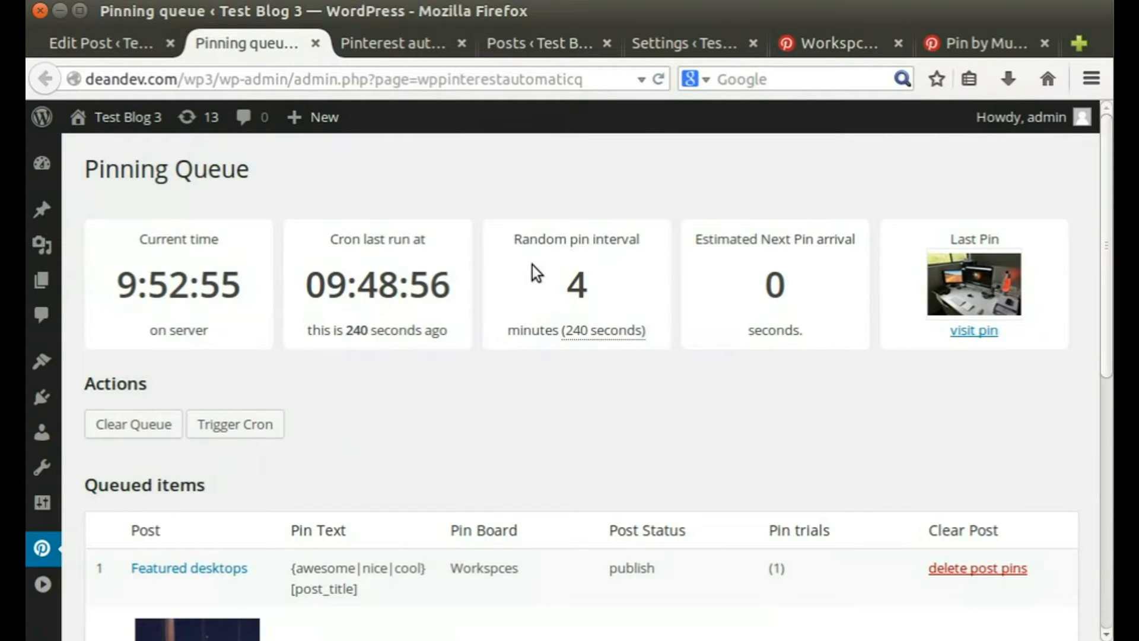
{"action": "mouse_move", "coordinate": [773, 304]}
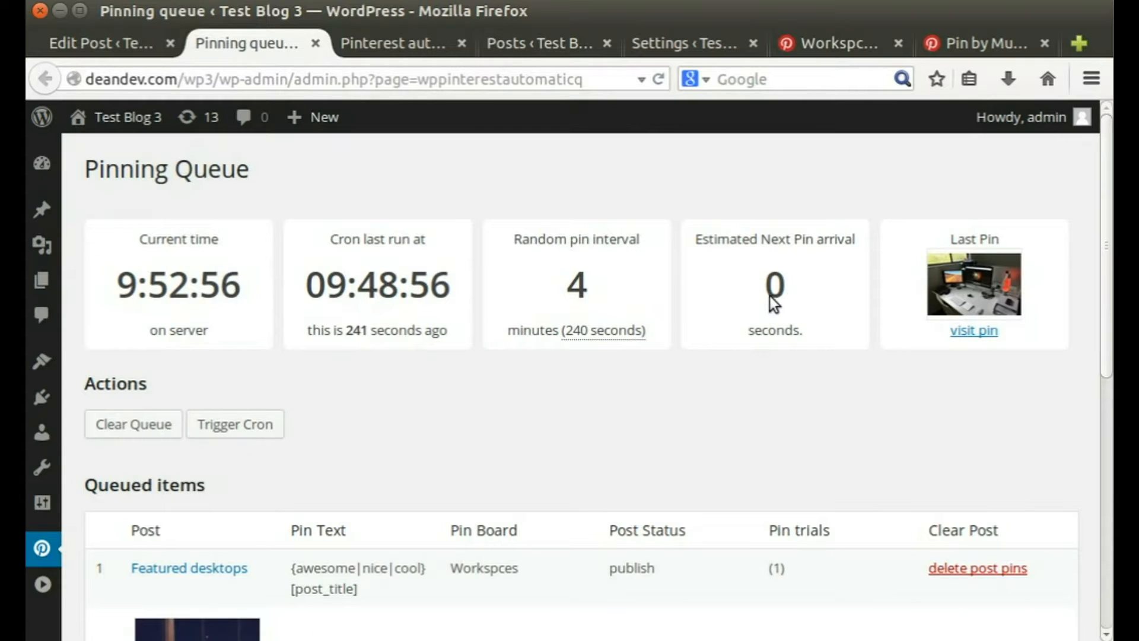
{"action": "mouse_move", "coordinate": [840, 312]}
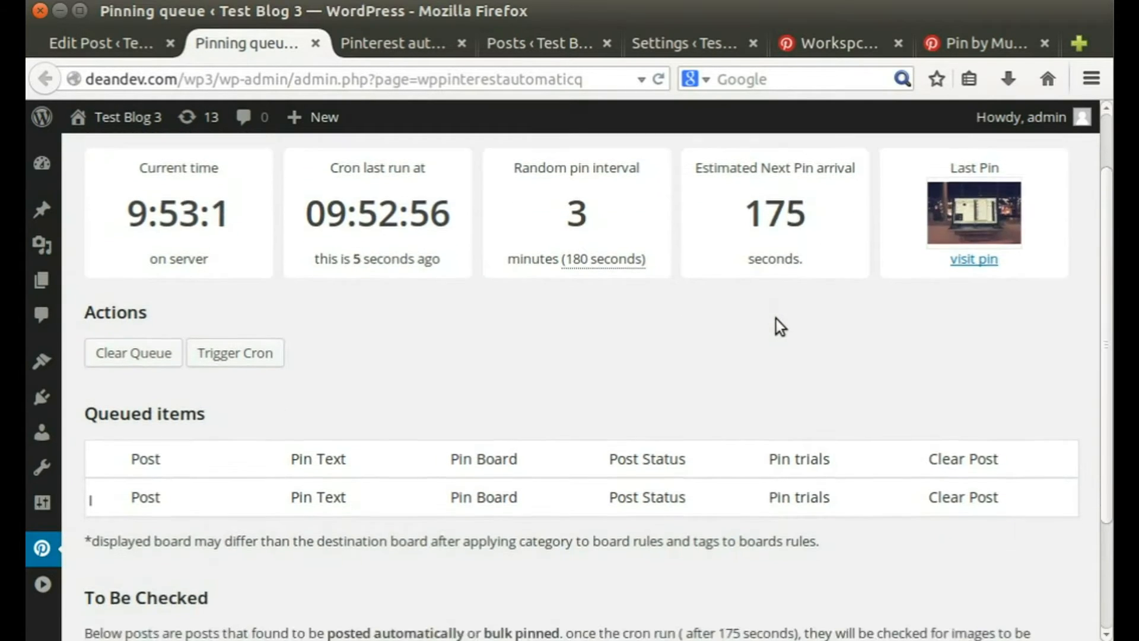
Confirm Queued items is Empty after the cron run, then view the Workspces board's three pins
{"action": "scroll", "scroll_direction": "down", "scroll_amount": 3}
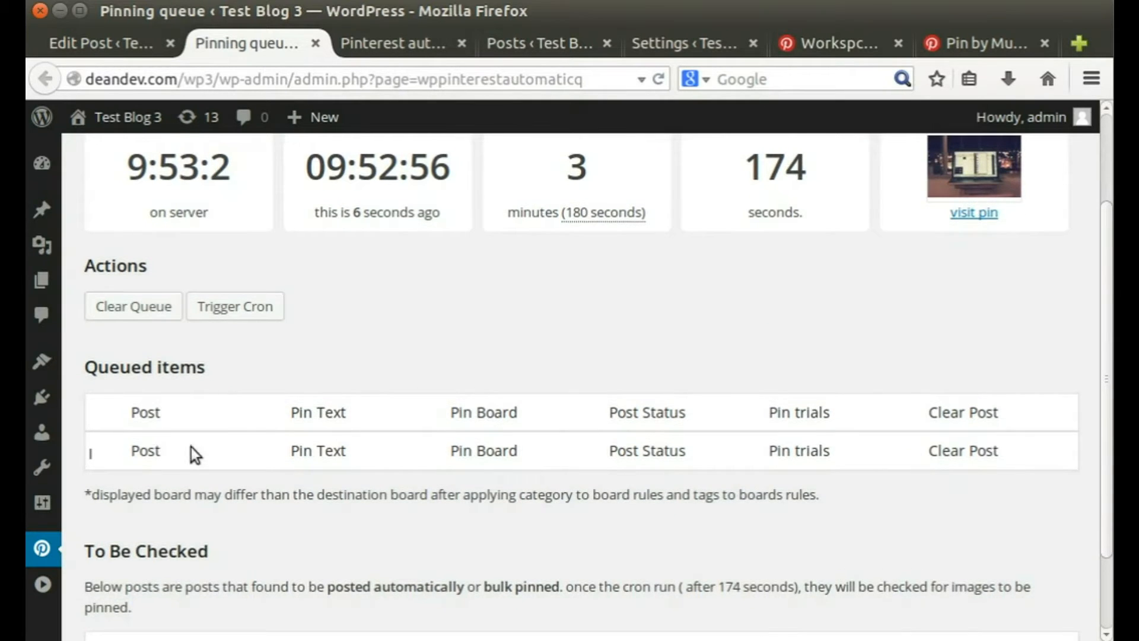
{"action": "scroll", "scroll_direction": "up", "scroll_amount": 3}
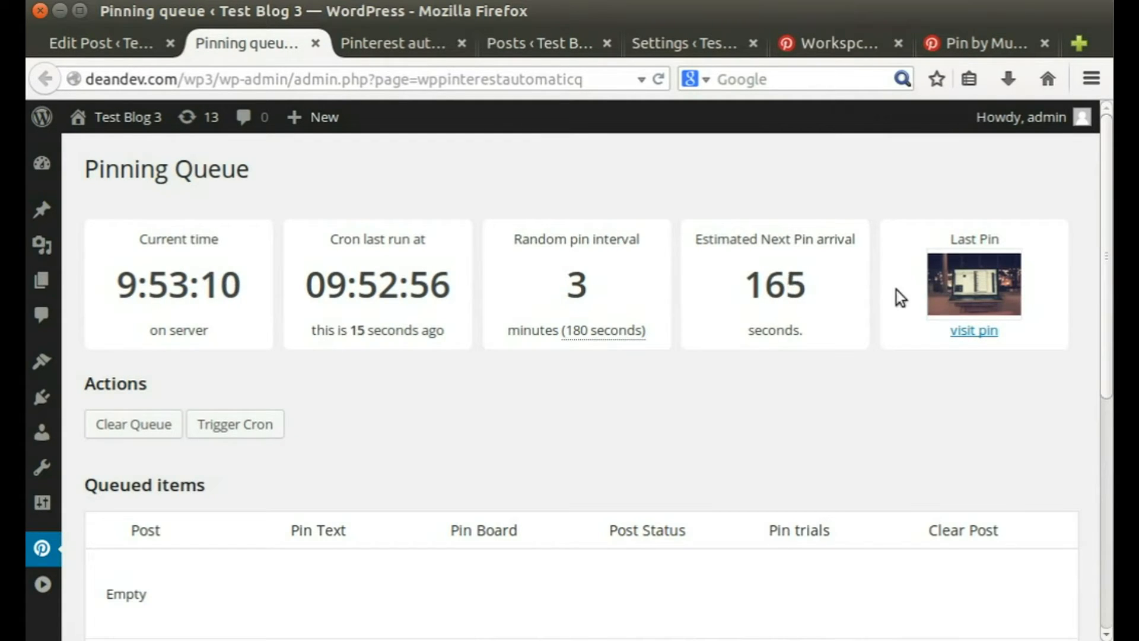
{"action": "left_click", "coordinate": [835, 42]}
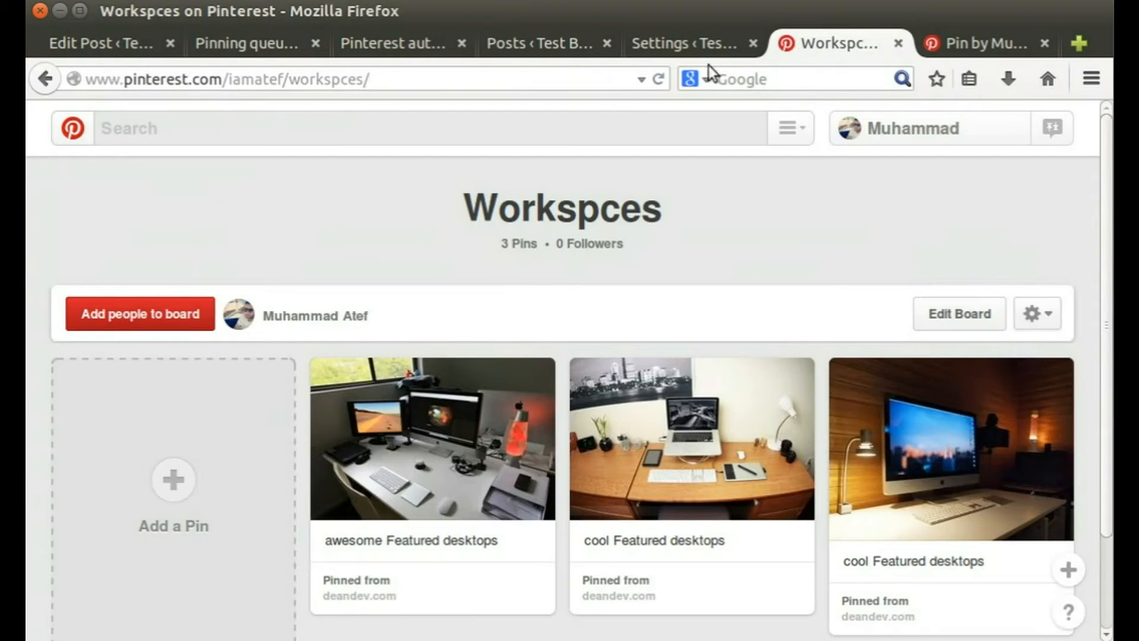
Reload the Workspces board to see four Featured desktops pins, then return to the post editor
{"action": "left_click", "coordinate": [653, 78]}
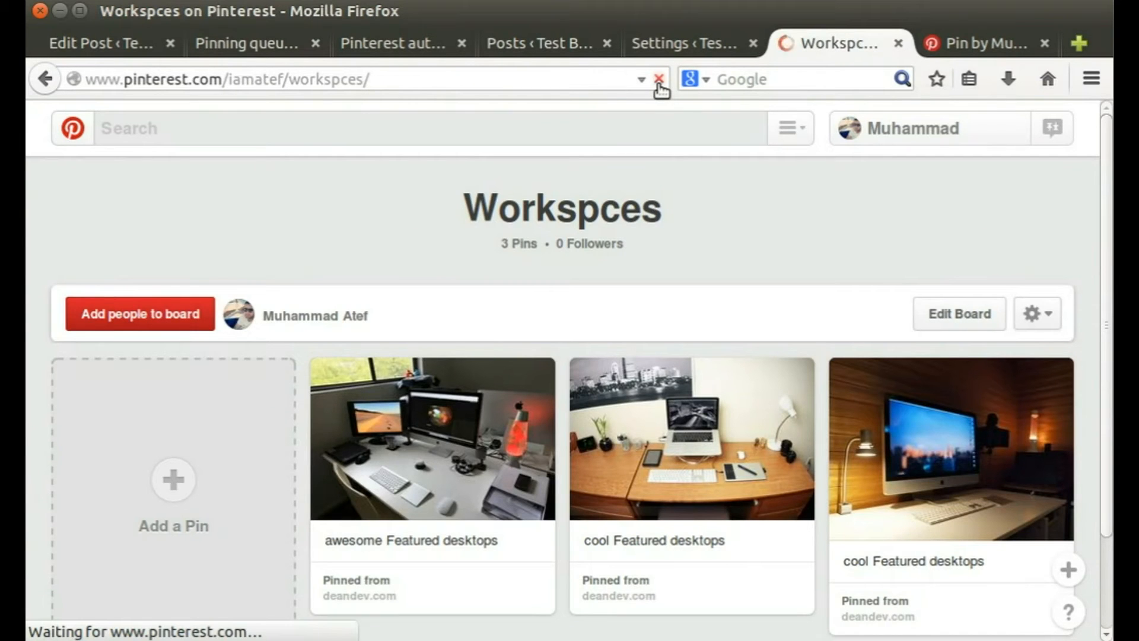
{"action": "scroll", "scroll_direction": "down", "scroll_amount": 3}
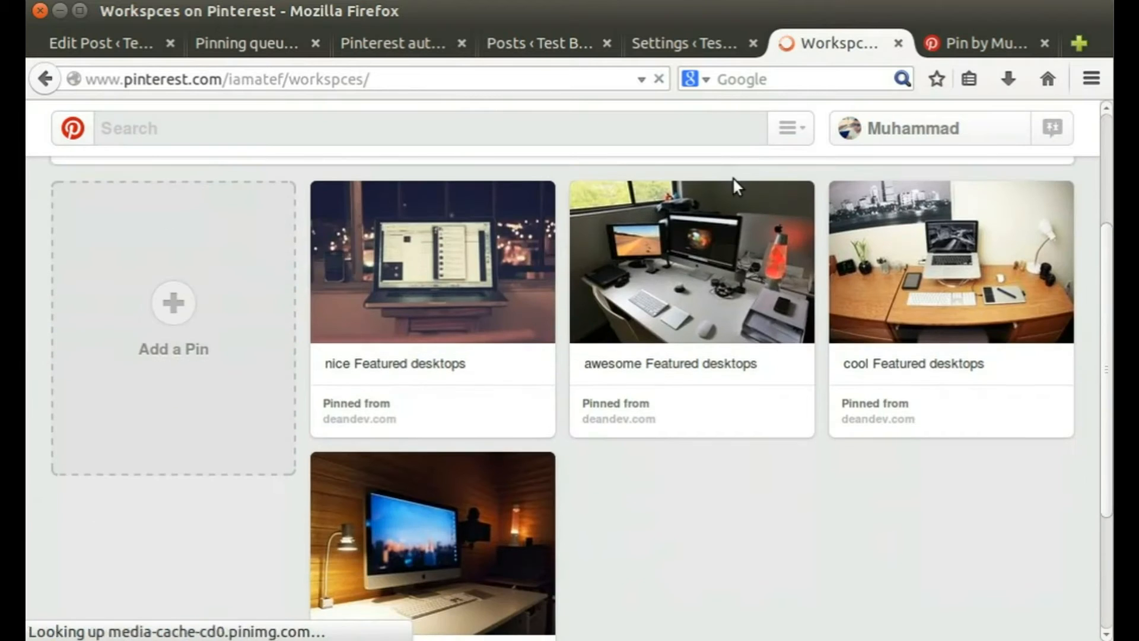
{"action": "mouse_move", "coordinate": [431, 537]}
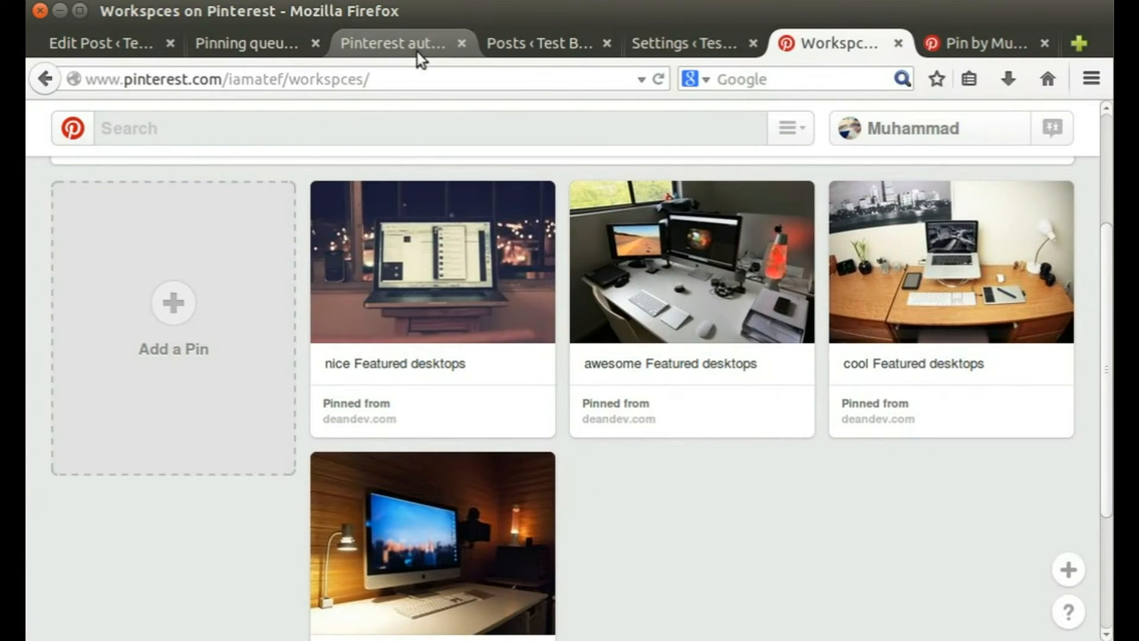
{"action": "left_click", "coordinate": [100, 42]}
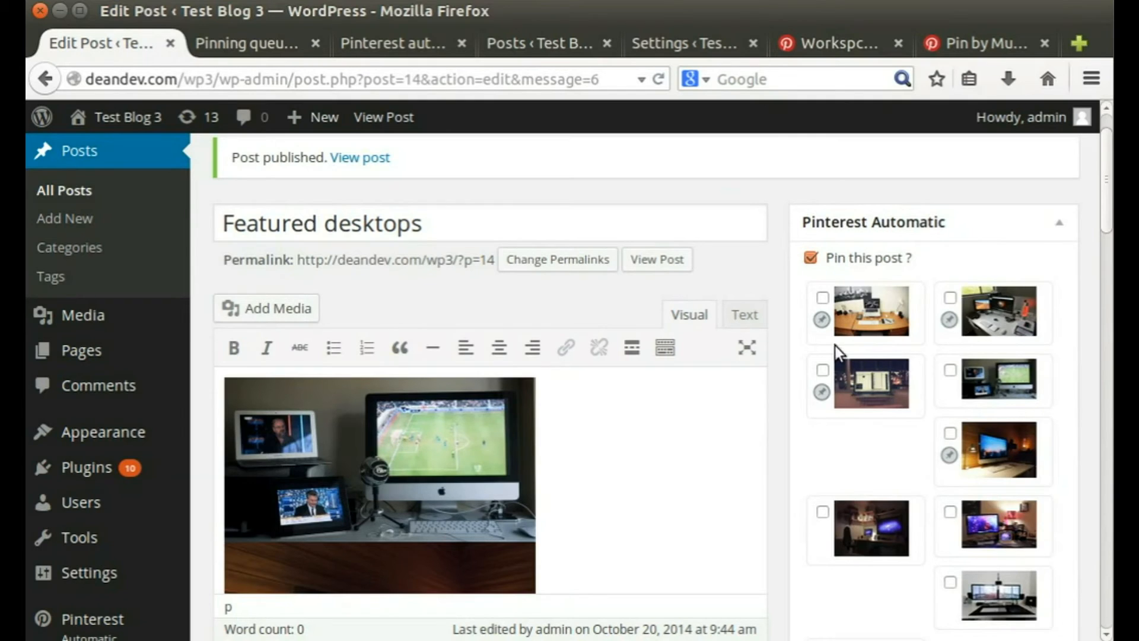
{"action": "mouse_move", "coordinate": [844, 399]}
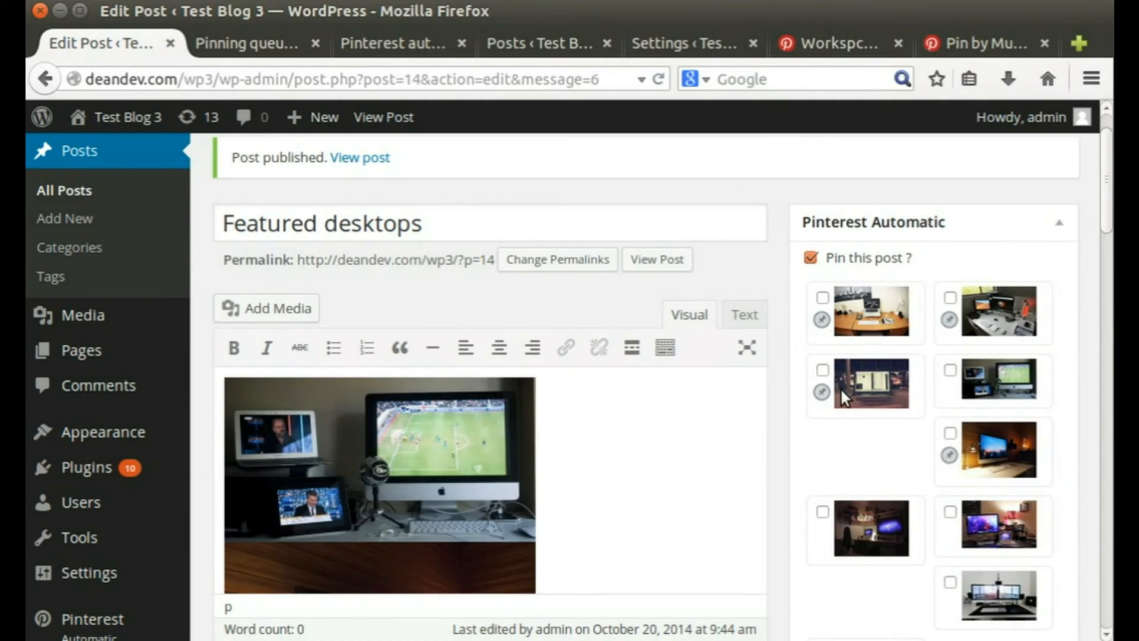